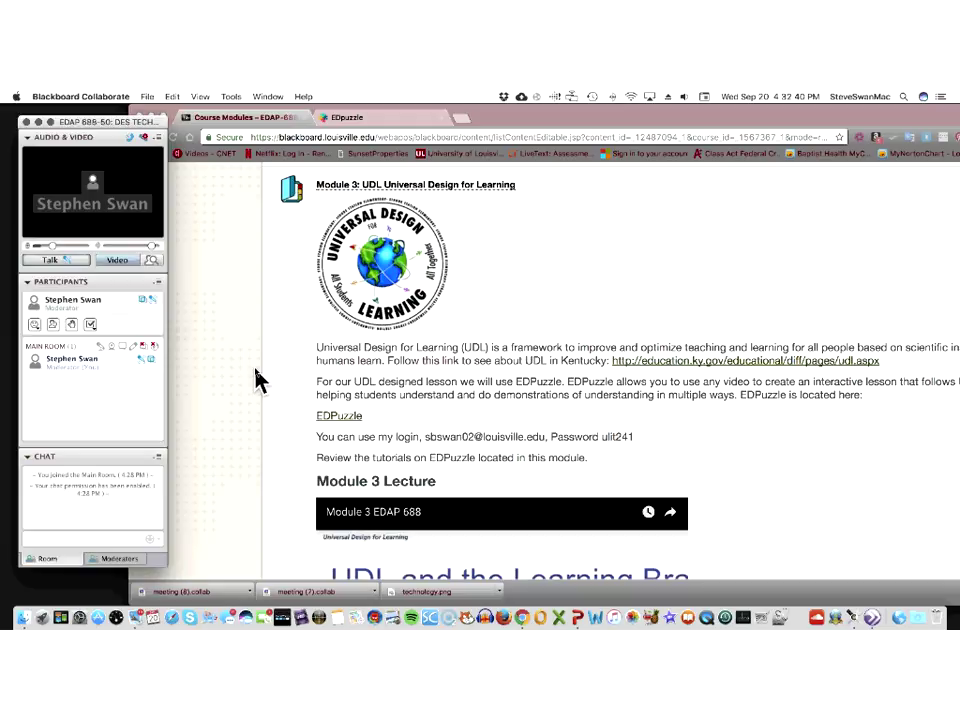
{"action": "mouse_move", "coordinate": [247, 372]}
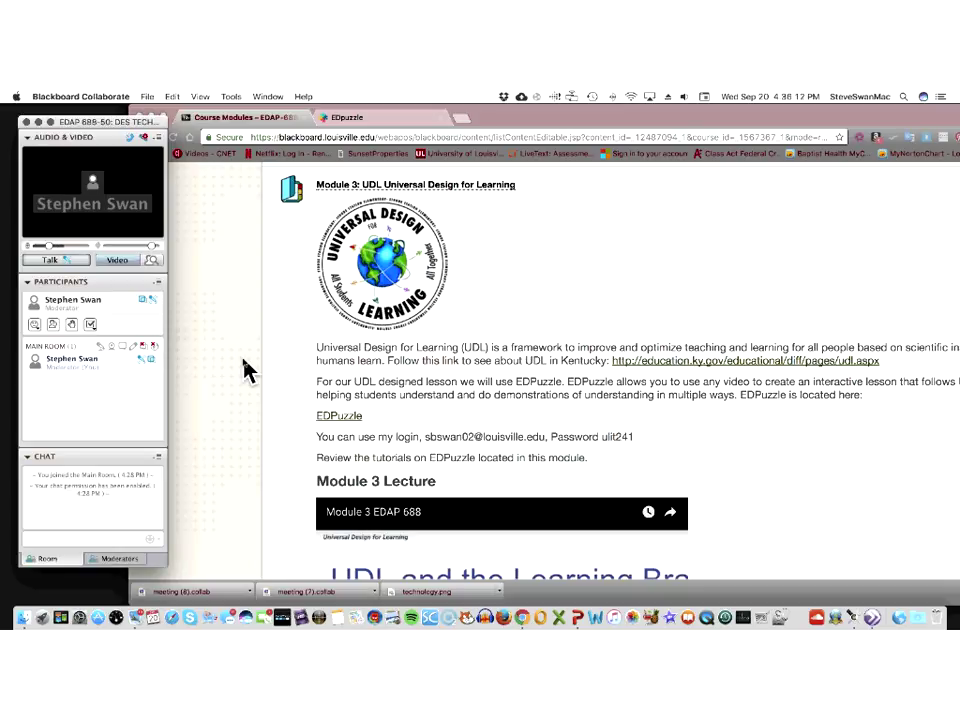
{"action": "mouse_move", "coordinate": [278, 325]}
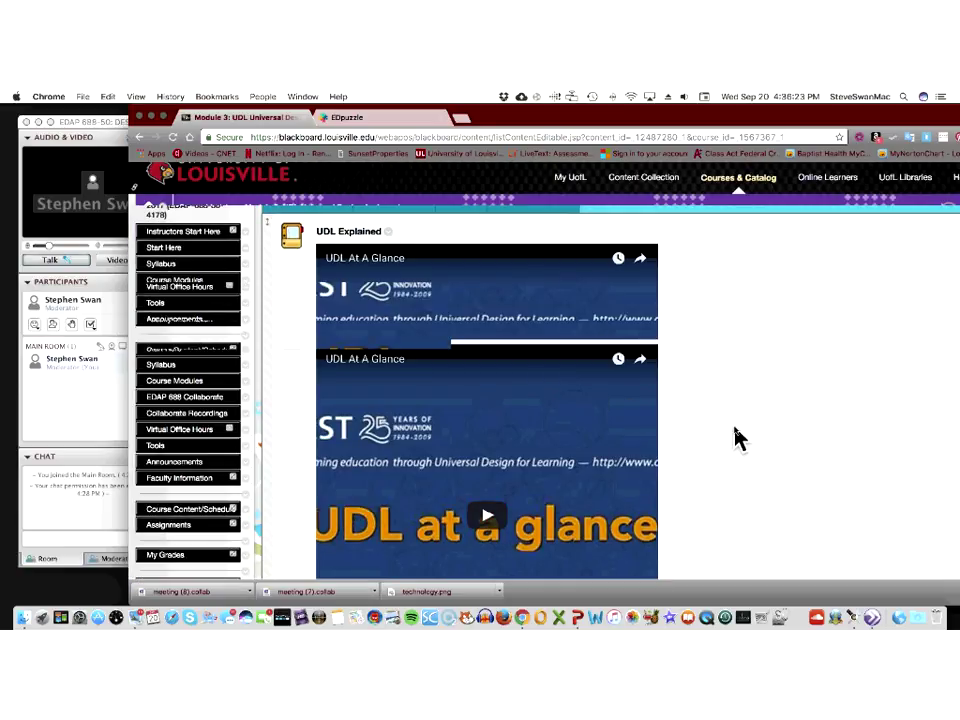
{"action": "scroll", "scroll_direction": "down", "scroll_amount": 3}
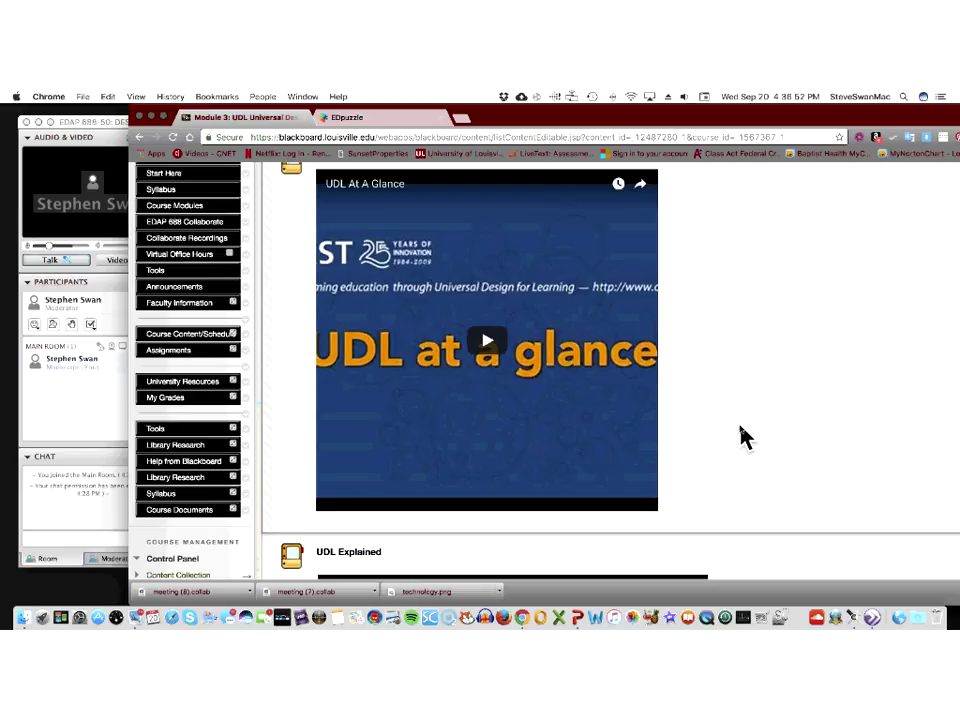
{"action": "mouse_move", "coordinate": [575, 365]}
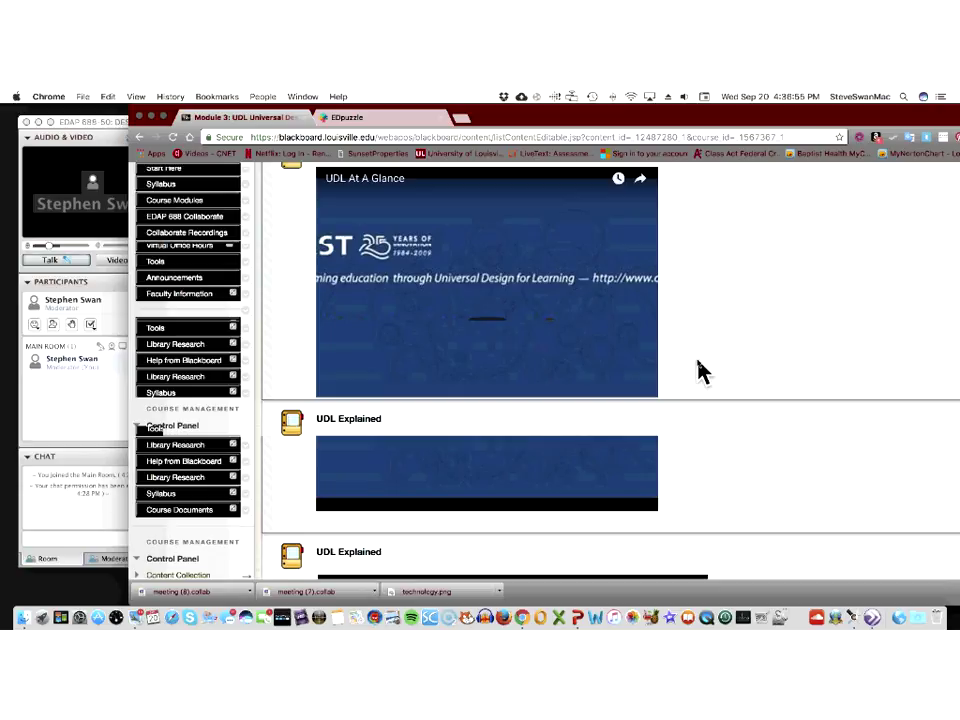
{"action": "scroll", "scroll_direction": "down", "scroll_amount": 3}
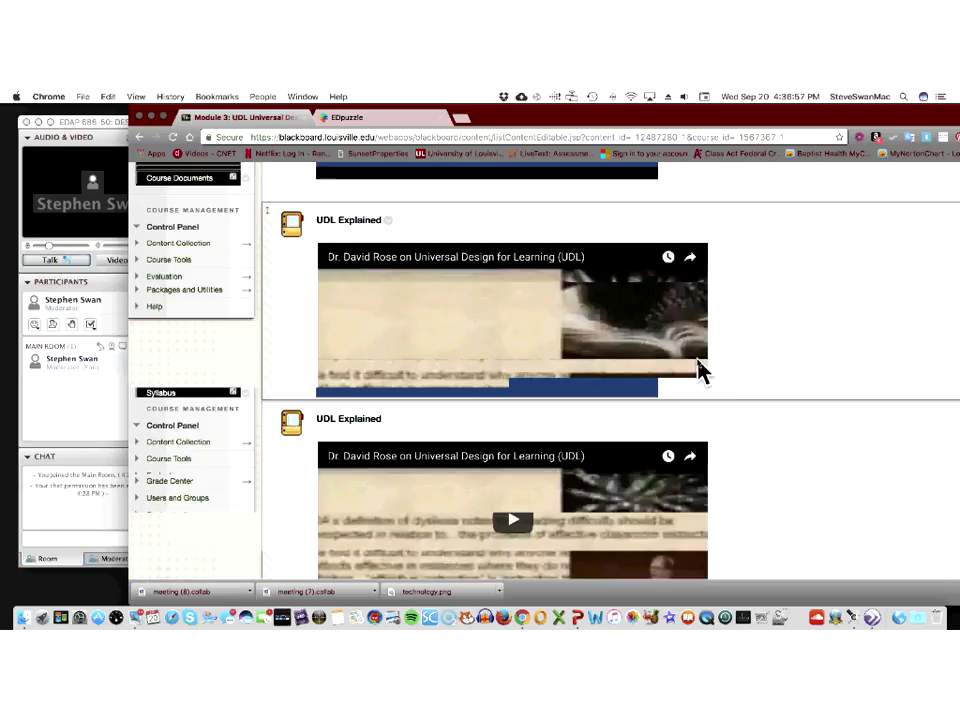
{"action": "scroll", "scroll_direction": "down", "scroll_amount": 3}
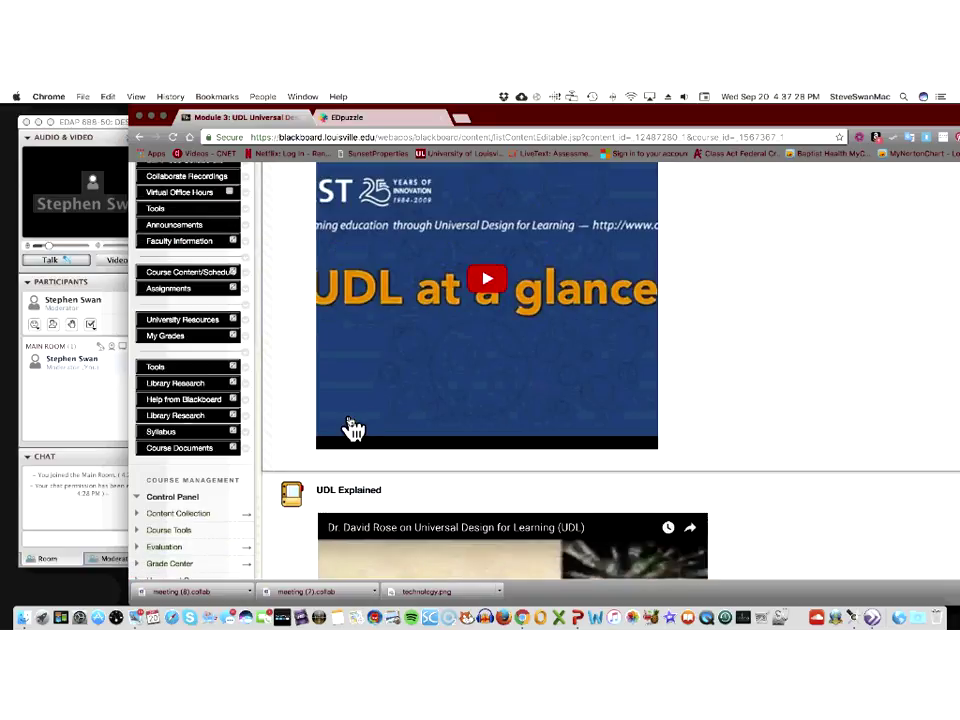
{"action": "scroll", "scroll_direction": "down", "scroll_amount": 3}
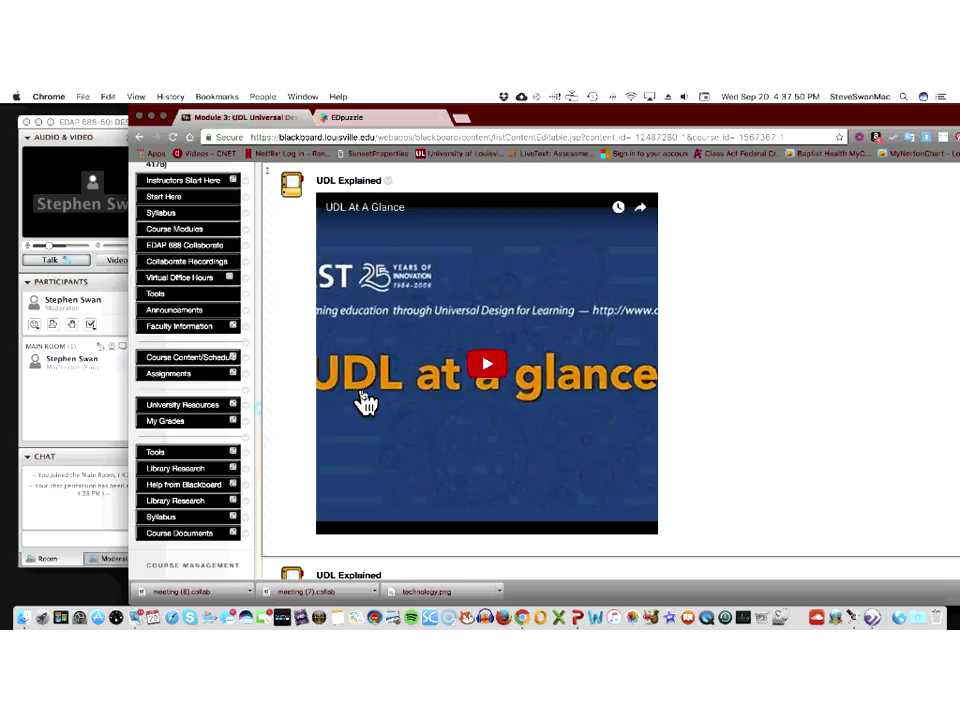
{"action": "mouse_move", "coordinate": [388, 420]}
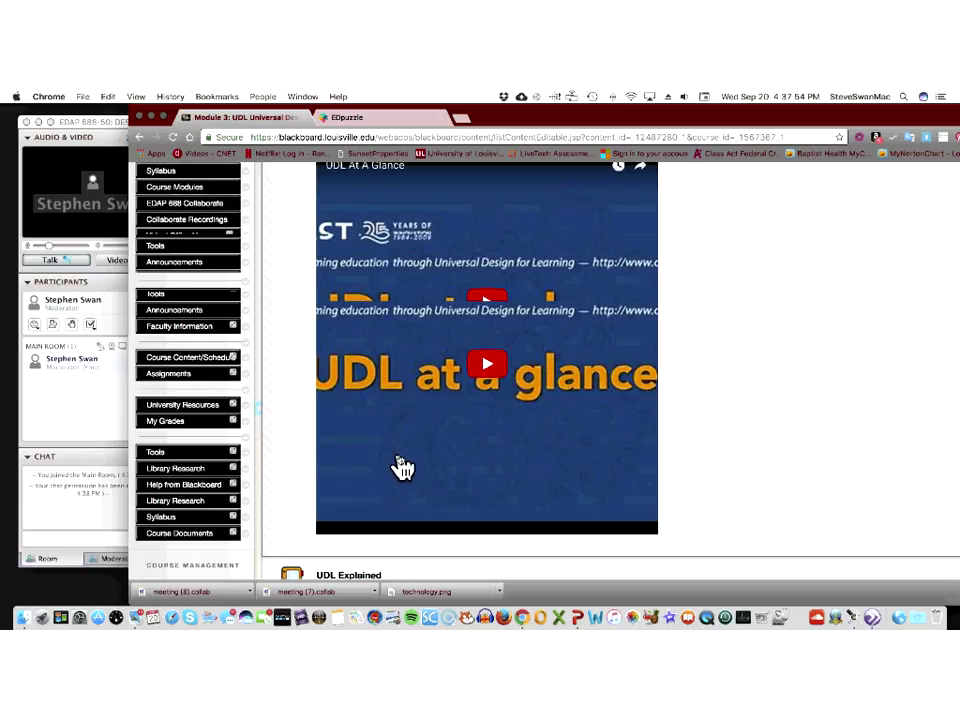
{"action": "scroll", "scroll_direction": "down", "scroll_amount": 3}
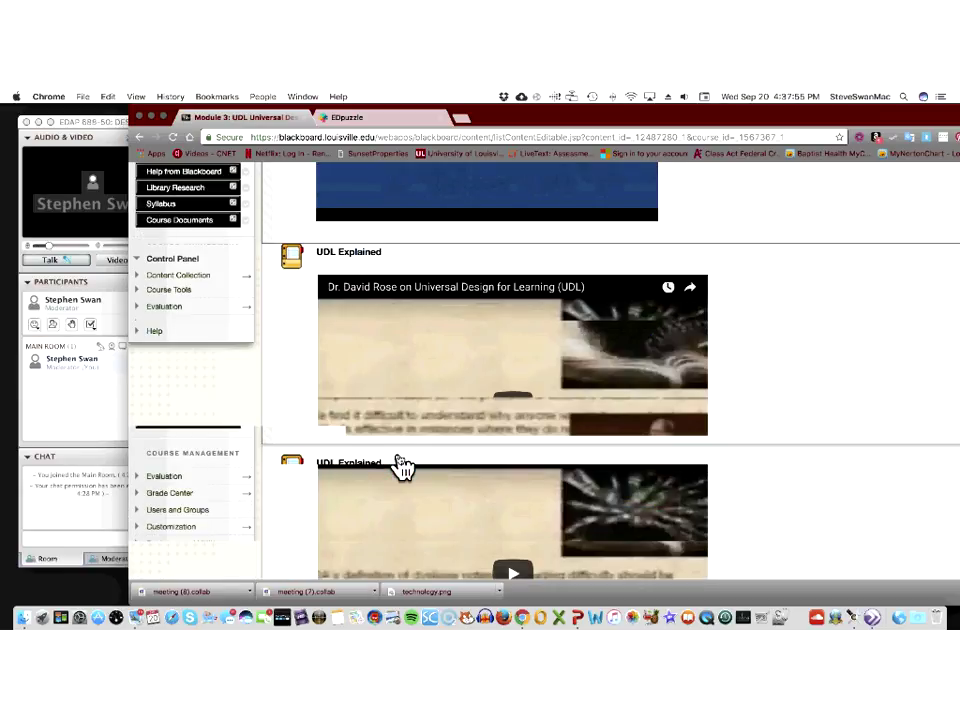
{"action": "scroll", "scroll_direction": "down", "scroll_amount": 3}
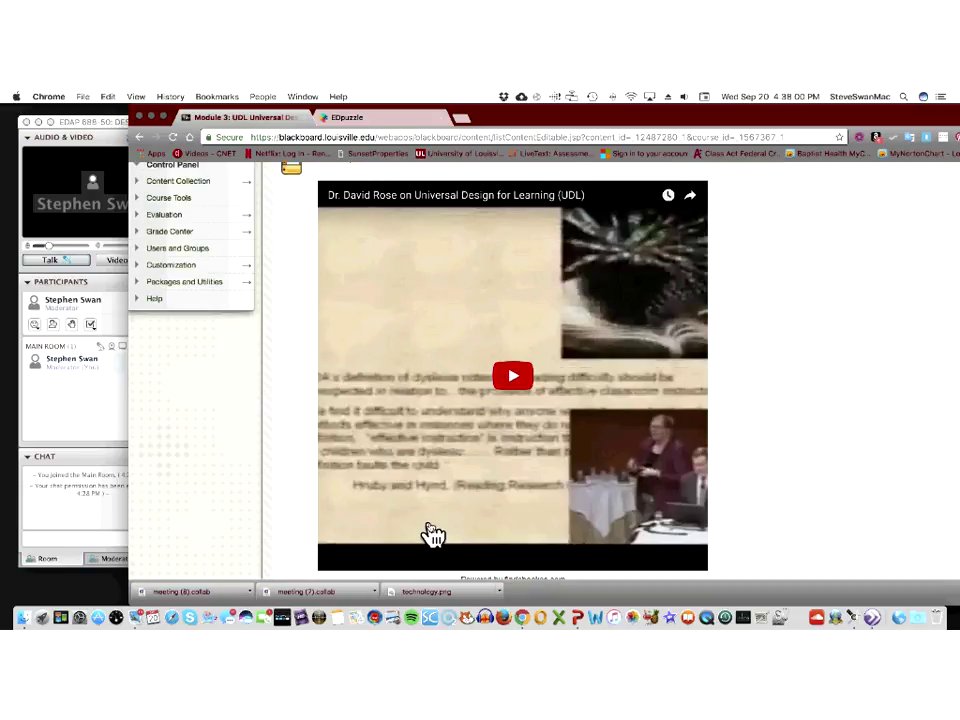
{"action": "scroll", "scroll_direction": "down", "scroll_amount": 3}
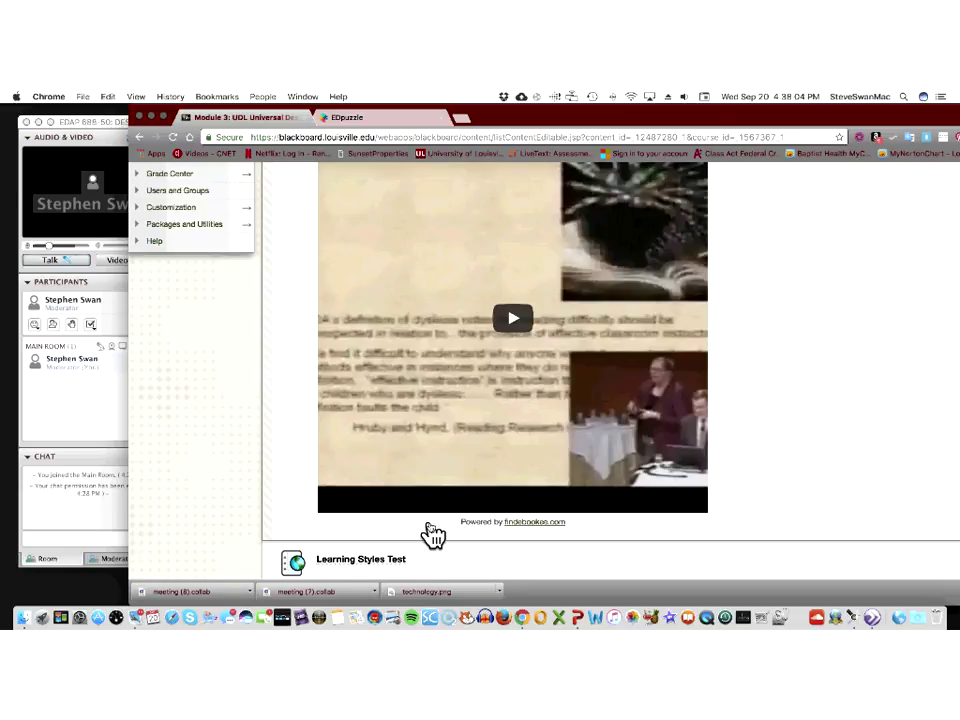
{"action": "mouse_move", "coordinate": [392, 521]}
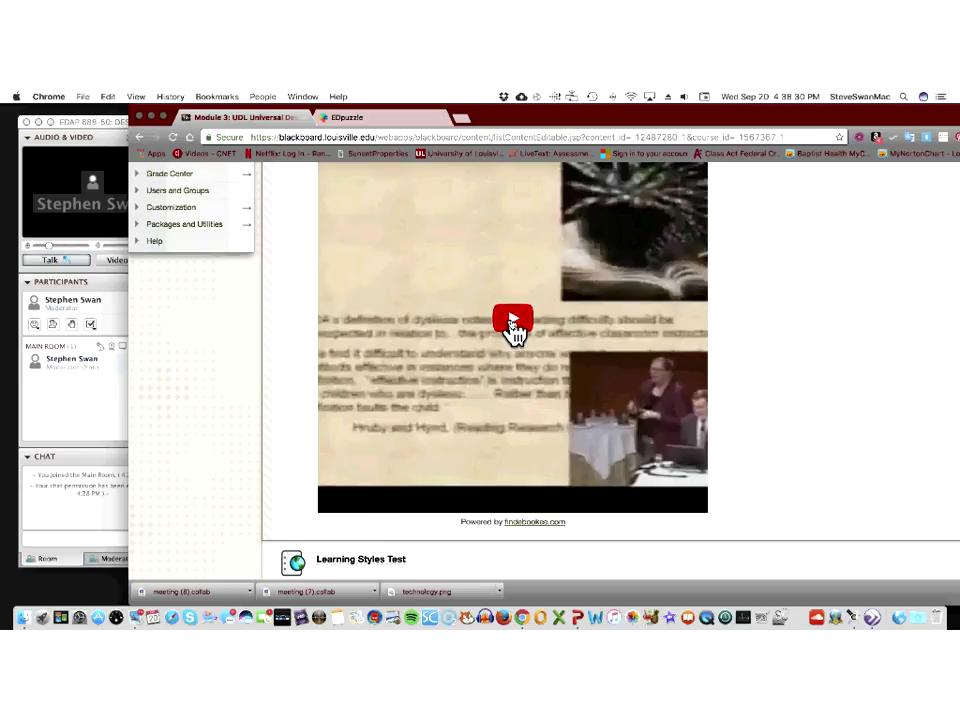
Play the Dr. David Rose UDL video and skip it ahead several times along the progress bar
{"action": "left_click", "coordinate": [512, 322]}
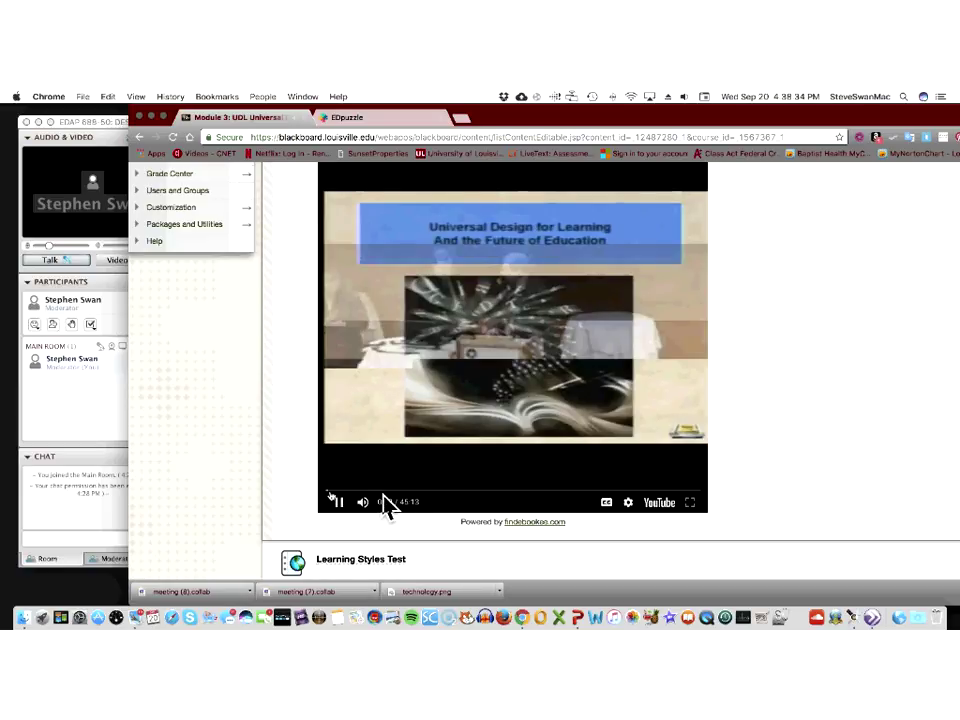
{"action": "left_click", "coordinate": [390, 491]}
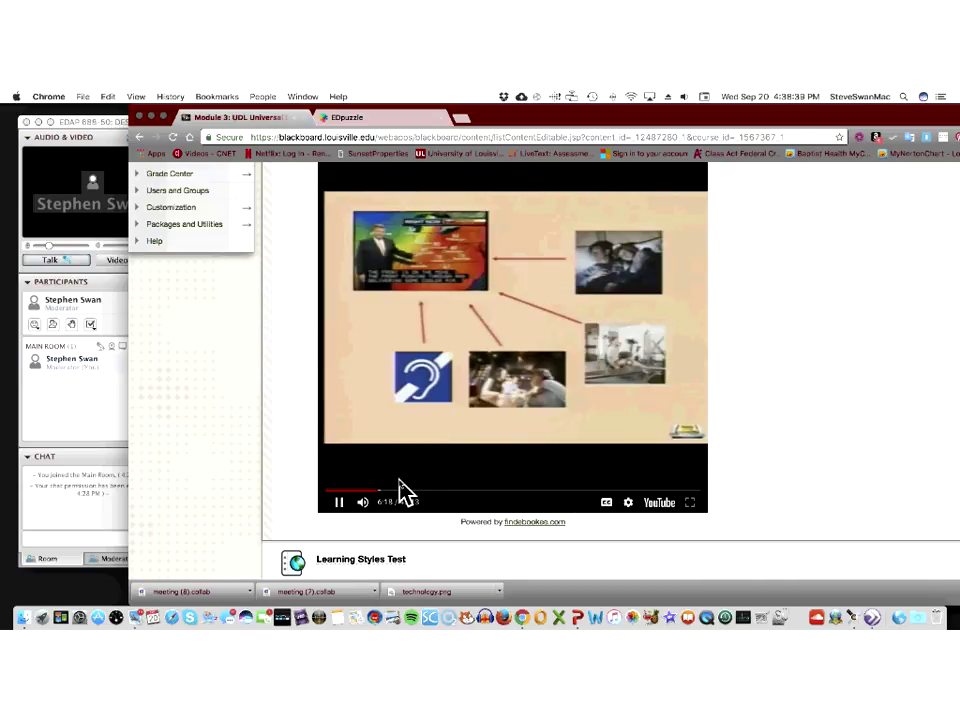
{"action": "left_click", "coordinate": [425, 502]}
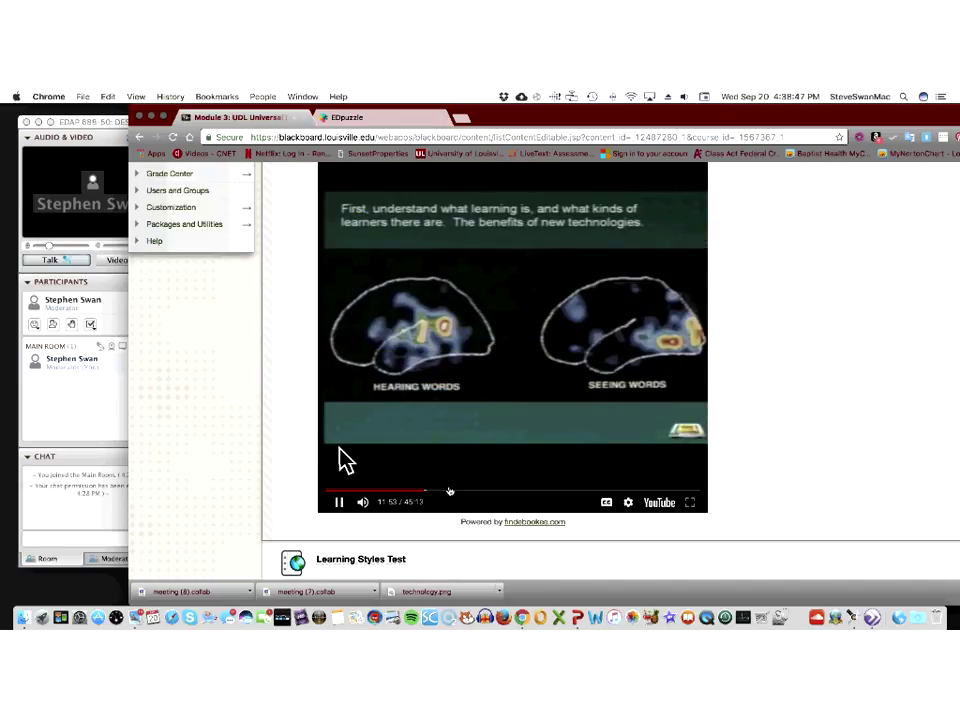
{"action": "mouse_move", "coordinate": [453, 500]}
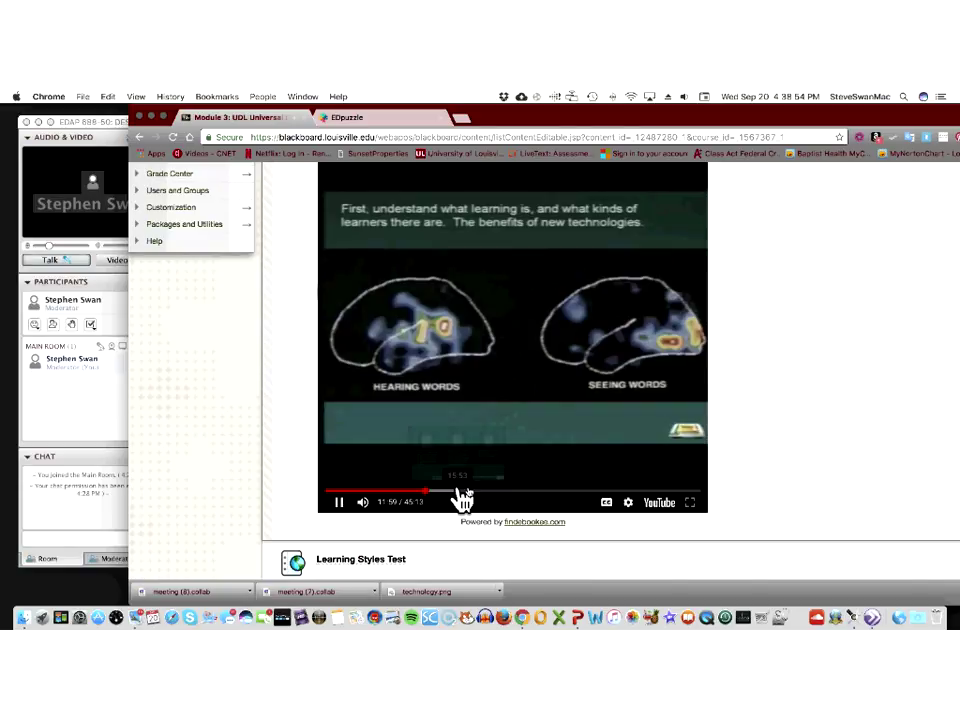
{"action": "mouse_move", "coordinate": [468, 491]}
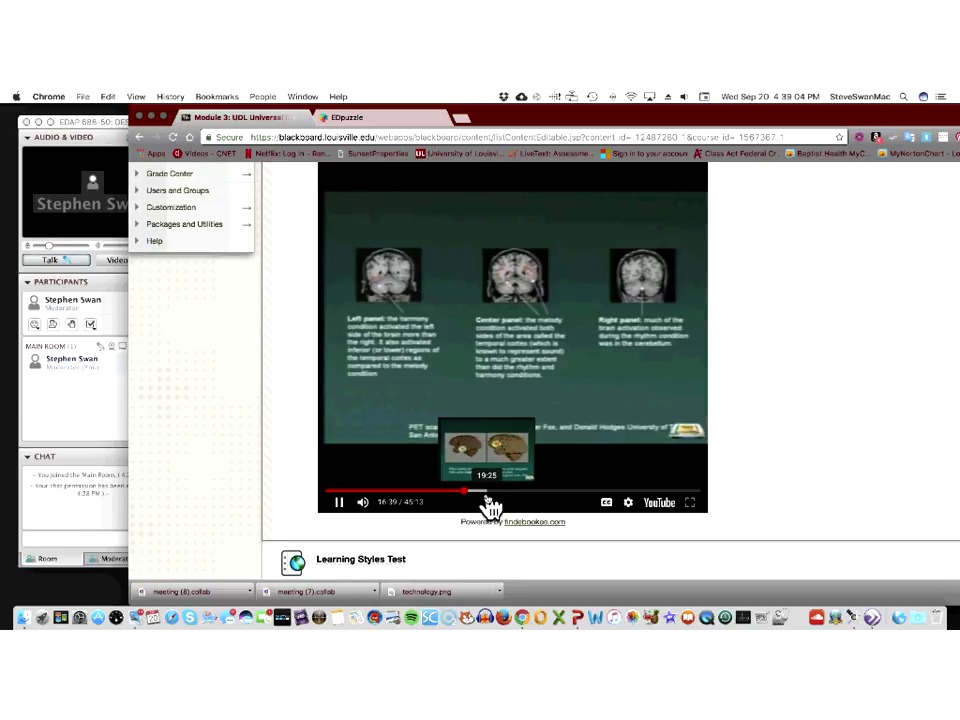
{"action": "left_click", "coordinate": [487, 491]}
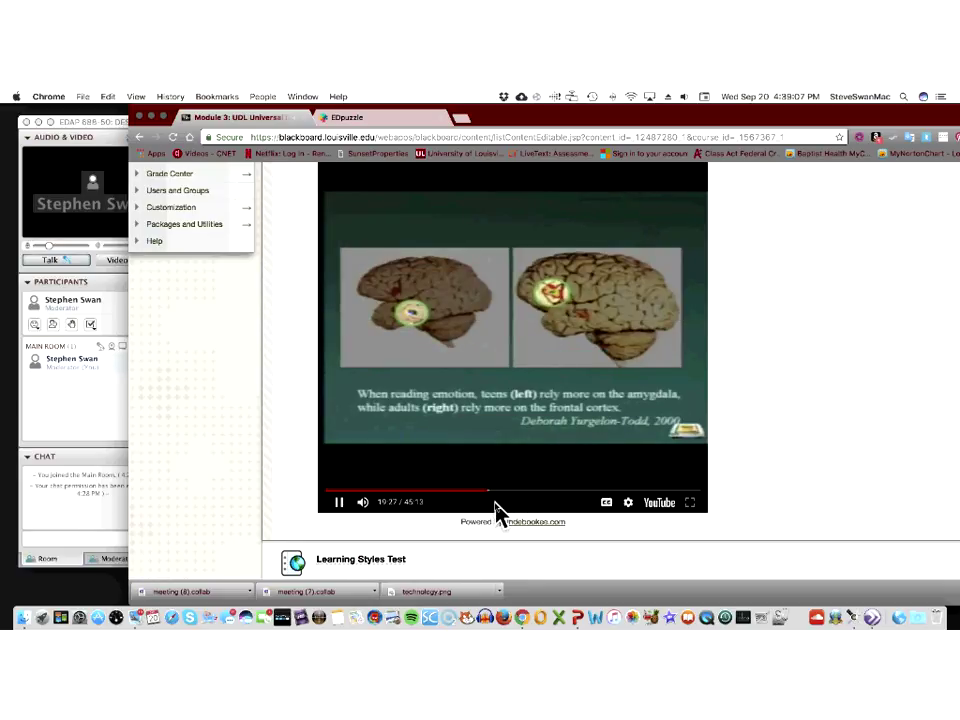
{"action": "mouse_move", "coordinate": [488, 498]}
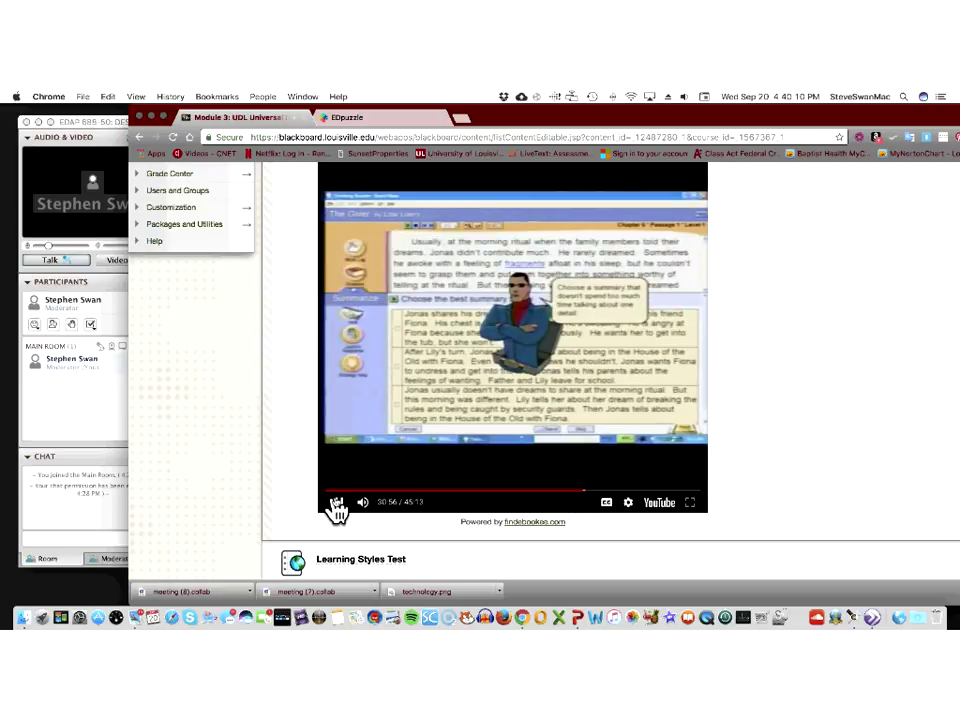
Pause the Rose video near 31 minutes and scroll to the UDL Principles, CAST and Wiki items
{"action": "left_click", "coordinate": [362, 502]}
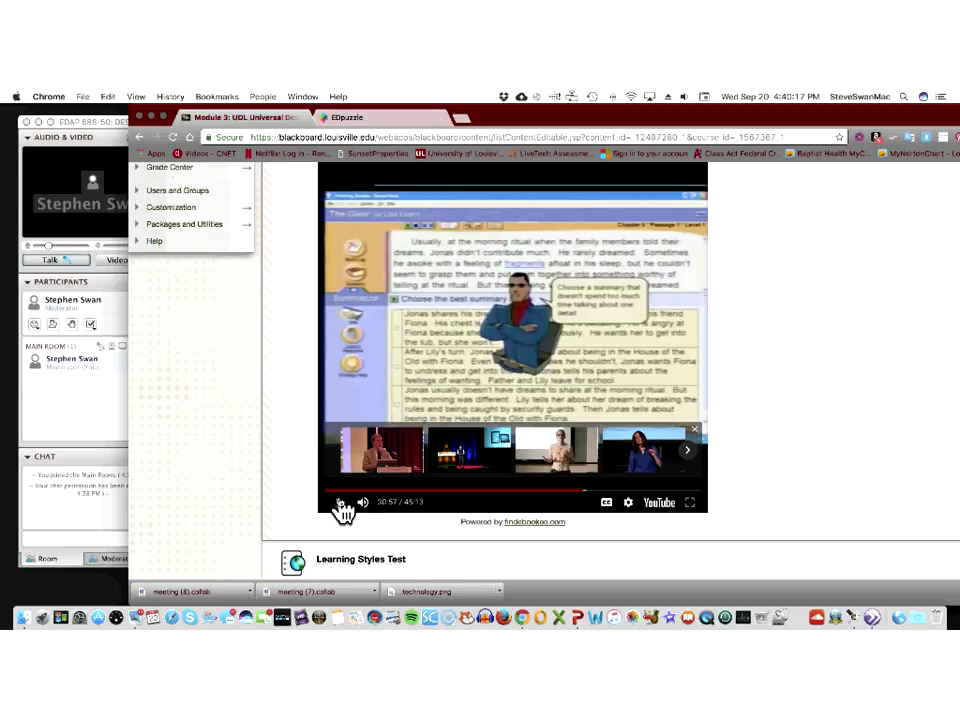
{"action": "scroll", "scroll_direction": "down", "scroll_amount": 3}
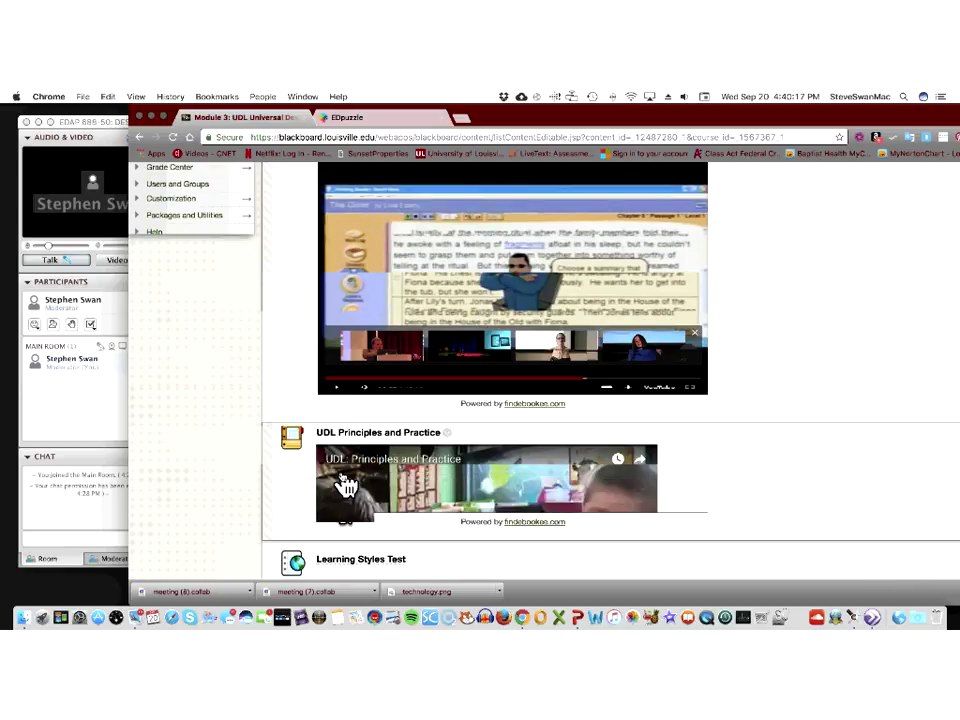
{"action": "scroll", "scroll_direction": "down", "scroll_amount": 3}
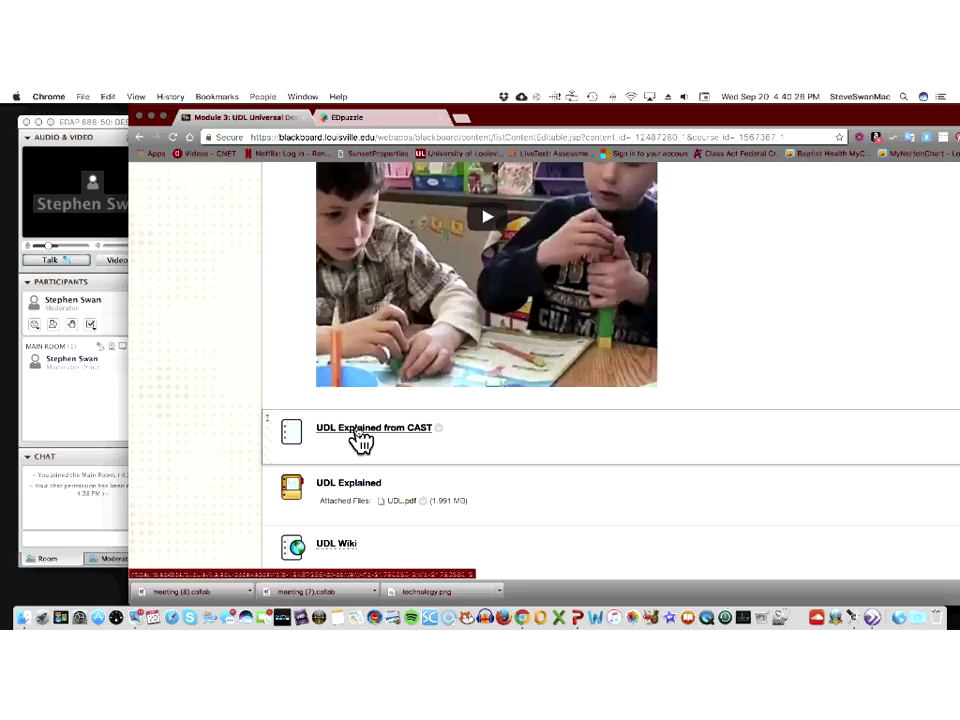
{"action": "left_click", "coordinate": [371, 427]}
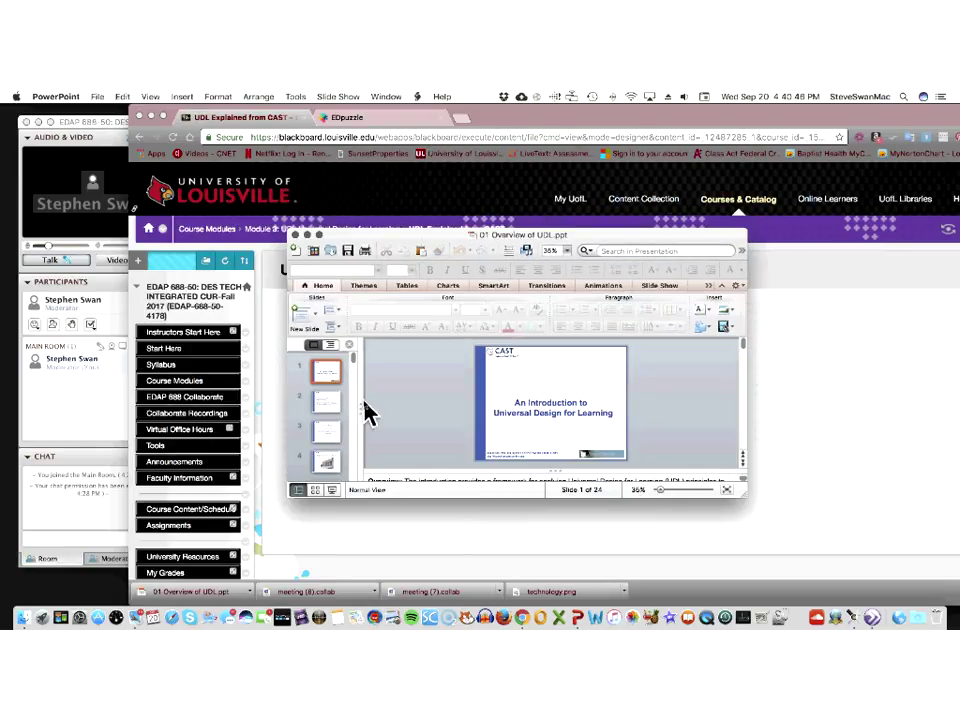
{"action": "scroll", "scroll_direction": "down", "scroll_amount": 3}
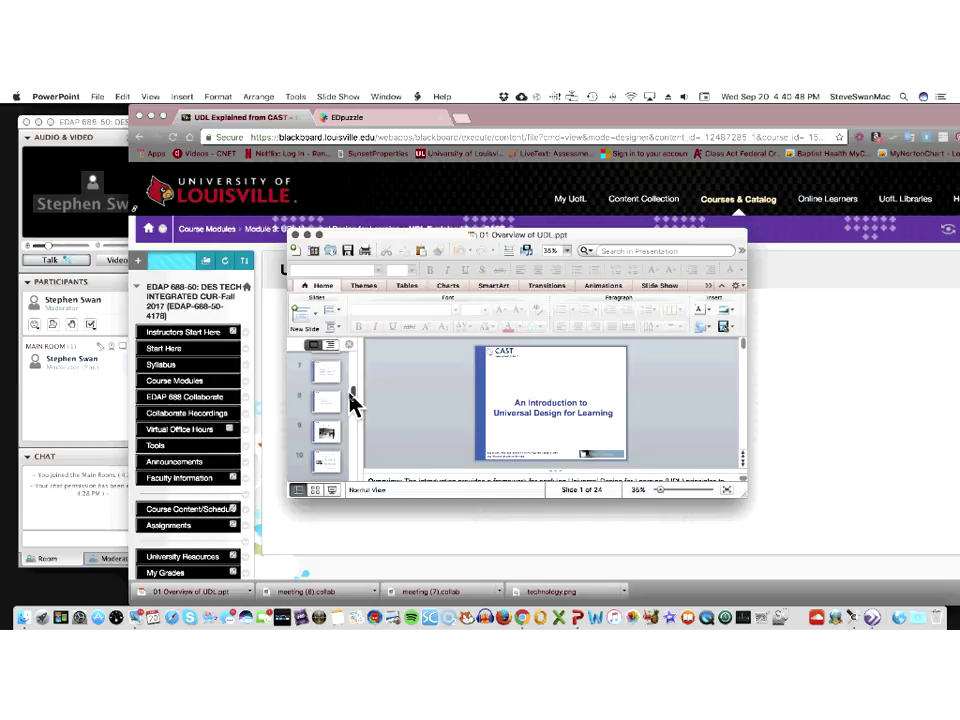
{"action": "scroll", "scroll_direction": "down", "scroll_amount": 3}
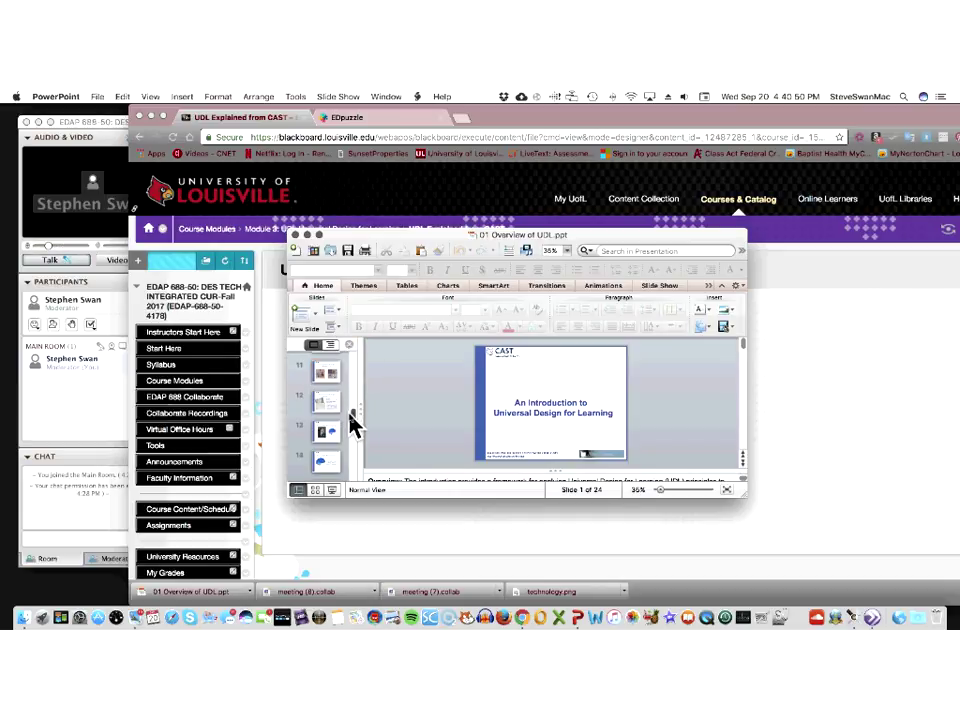
{"action": "scroll", "scroll_direction": "down", "scroll_amount": 3}
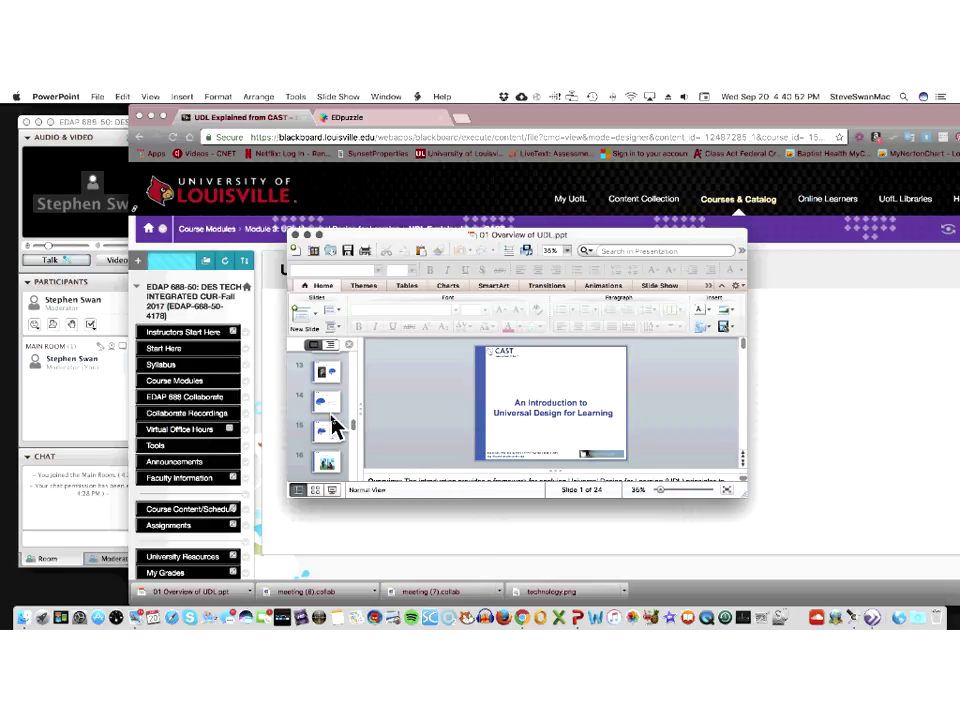
Show slide 14, 'UDL and the Learning Brain', with its recognition, strategic and affective networks
{"action": "left_click", "coordinate": [327, 399]}
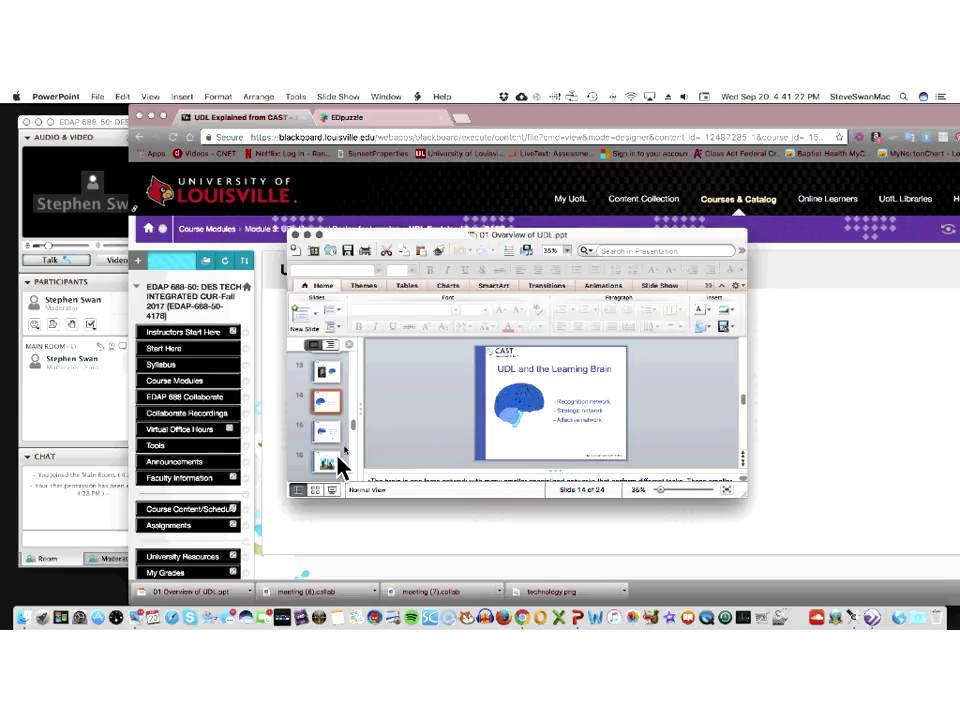
{"action": "mouse_move", "coordinate": [357, 432]}
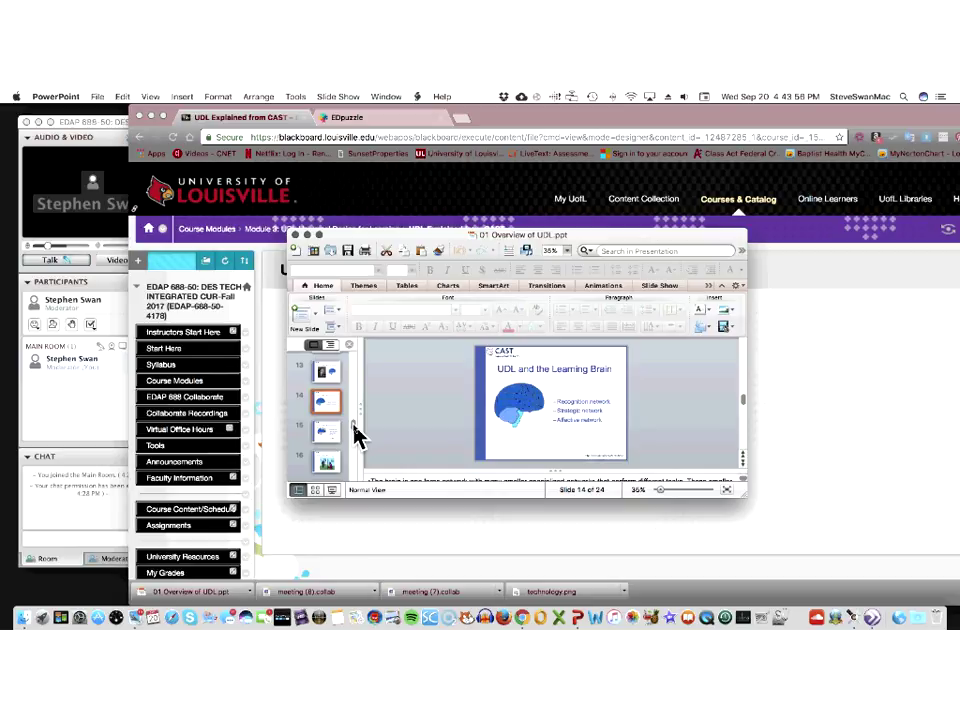
{"action": "mouse_move", "coordinate": [288, 448]}
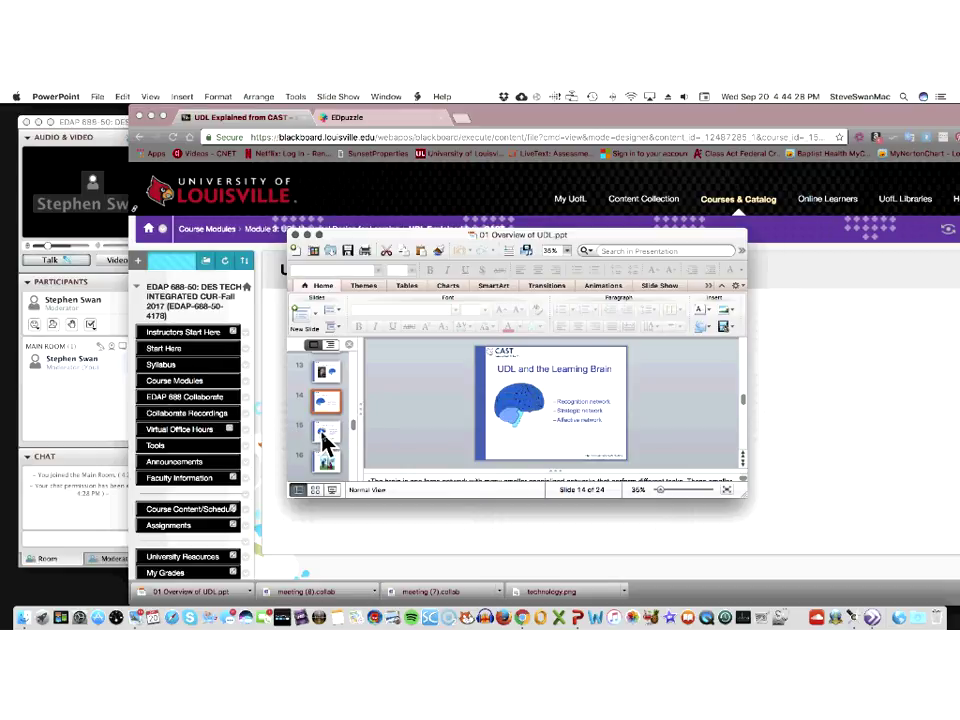
Step through slides 15 and 16 to reach slide 17 on the strategic network
{"action": "left_click", "coordinate": [326, 430]}
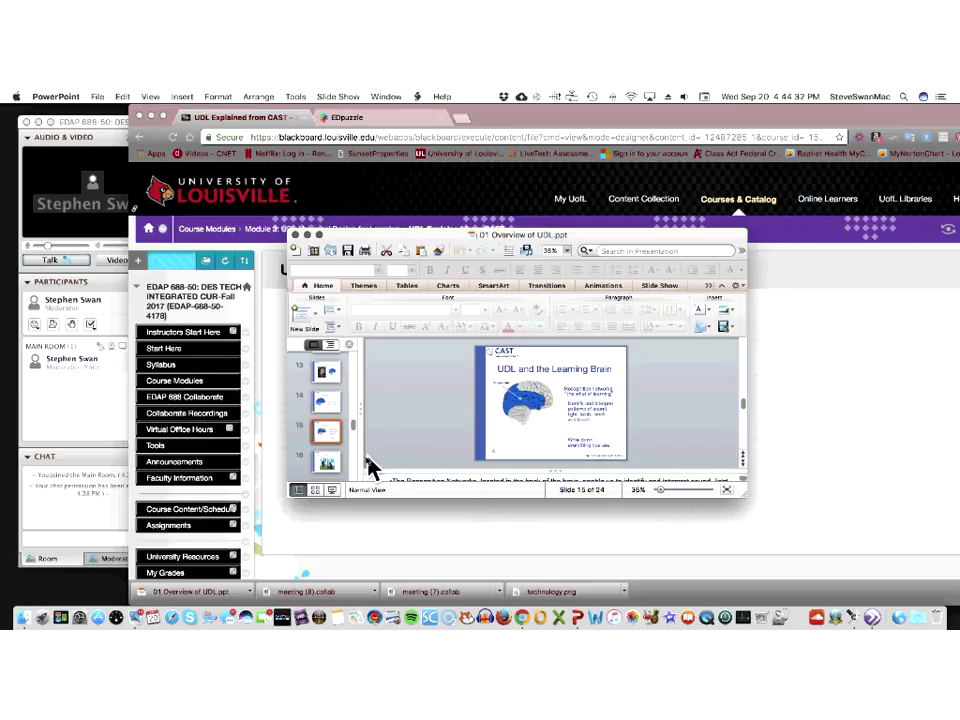
{"action": "left_click", "coordinate": [326, 462]}
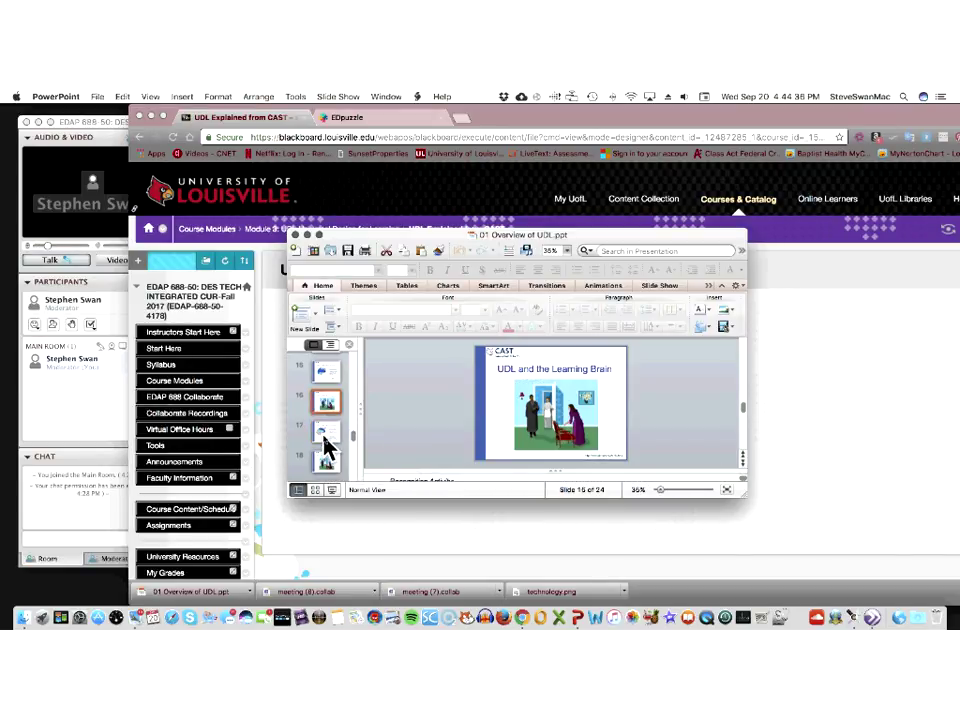
{"action": "left_click", "coordinate": [325, 371]}
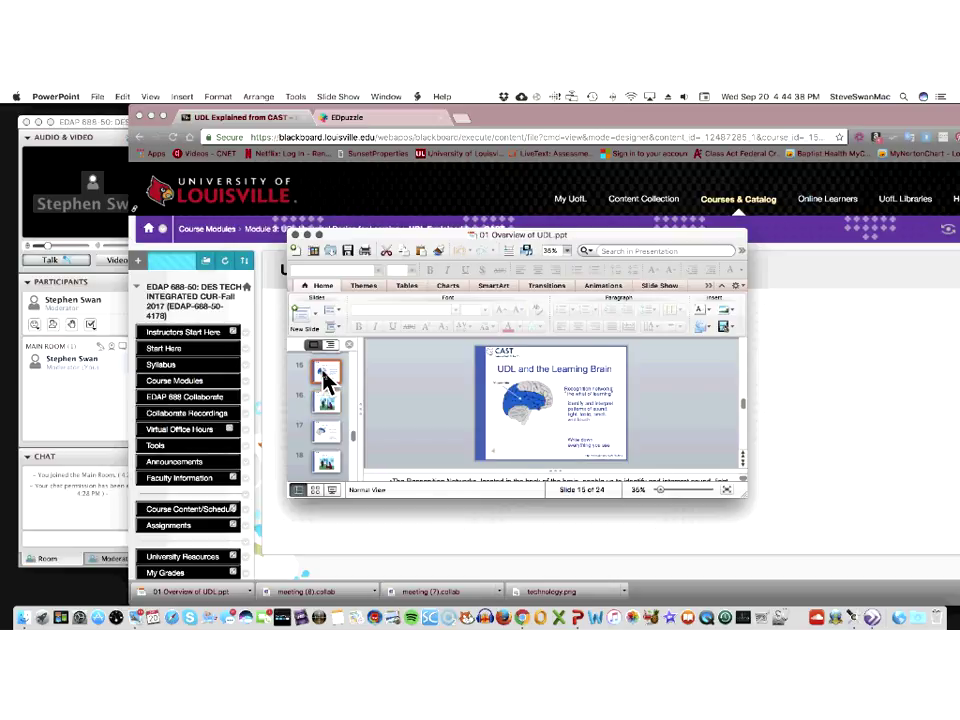
{"action": "left_click", "coordinate": [326, 432]}
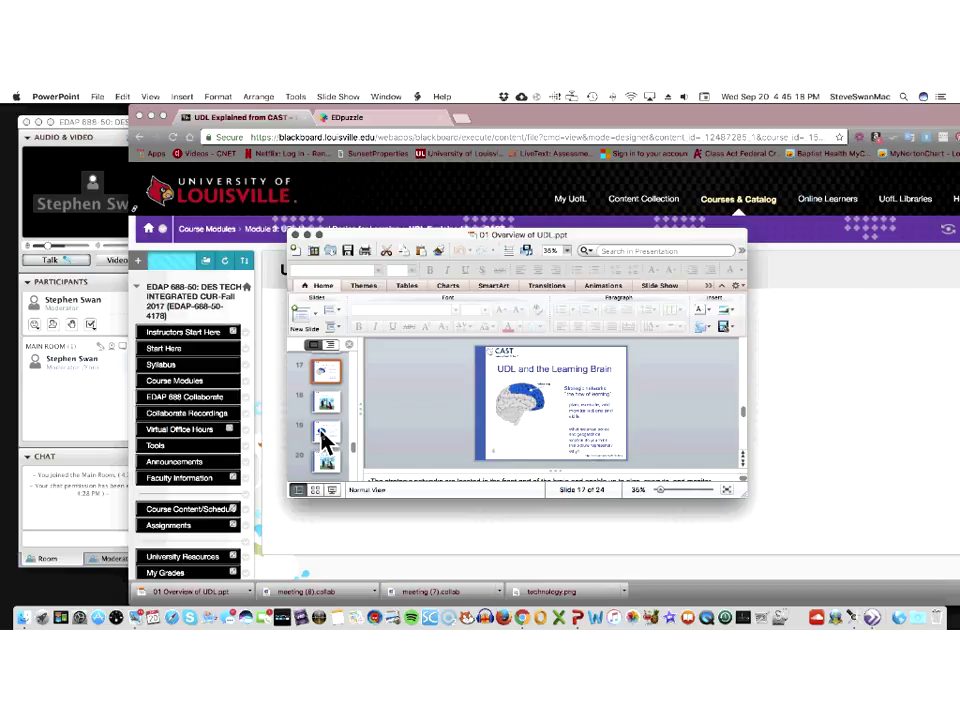
Display slide 19 of 24, covering the affective network, the 'why of learning'
{"action": "left_click", "coordinate": [326, 432]}
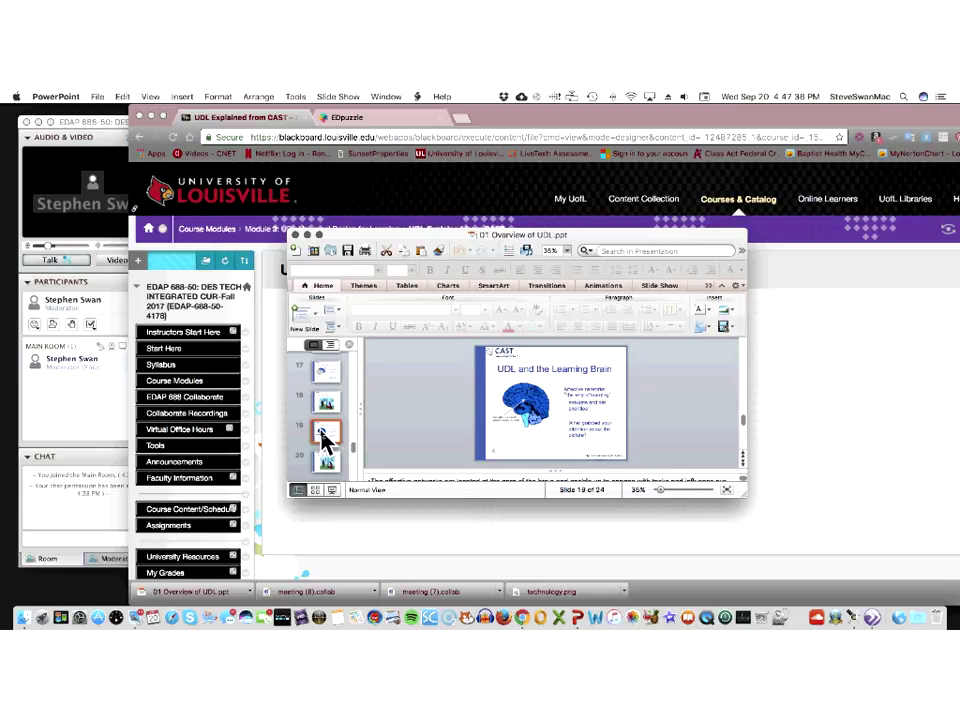
Go back from the CAST download page to the Module 3 UDL content page
{"action": "scroll", "scroll_direction": "down", "scroll_amount": 3}
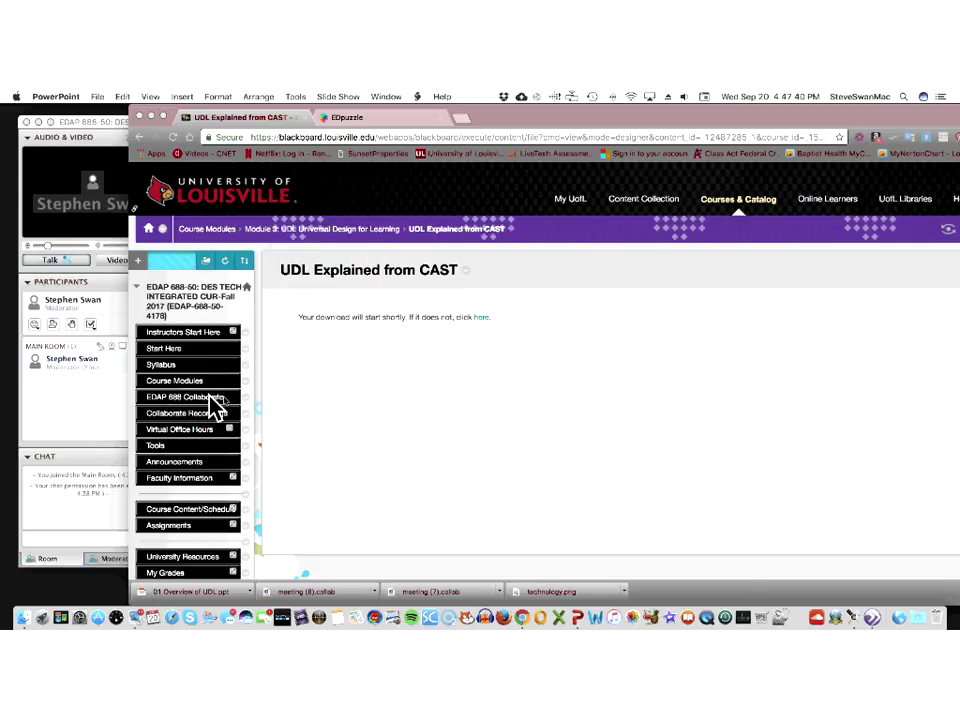
{"action": "mouse_move", "coordinate": [110, 170]}
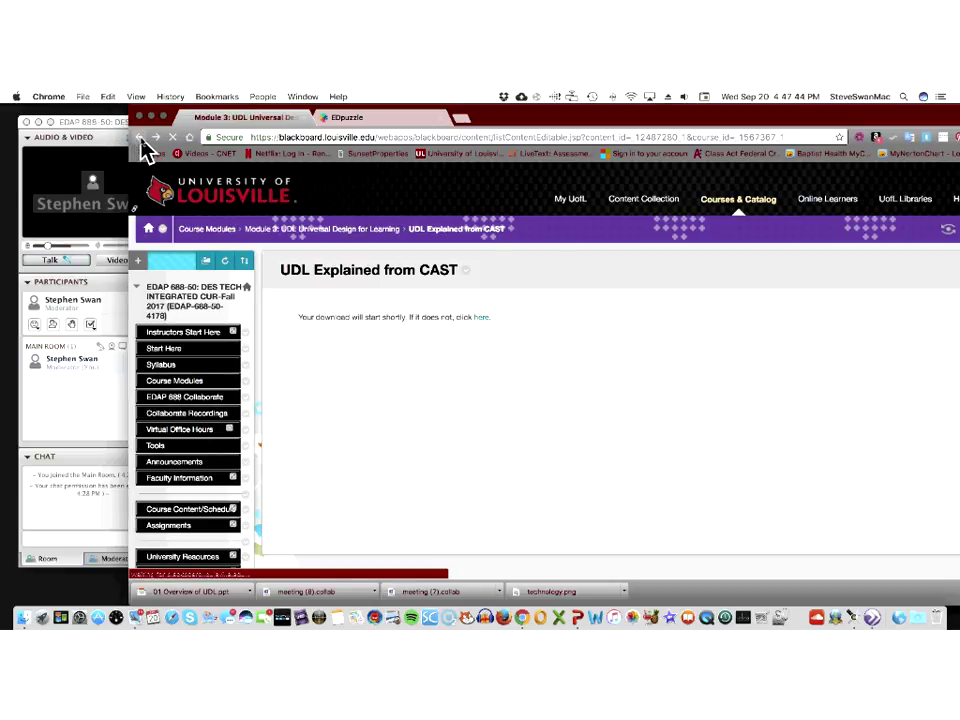
{"action": "left_click", "coordinate": [140, 137]}
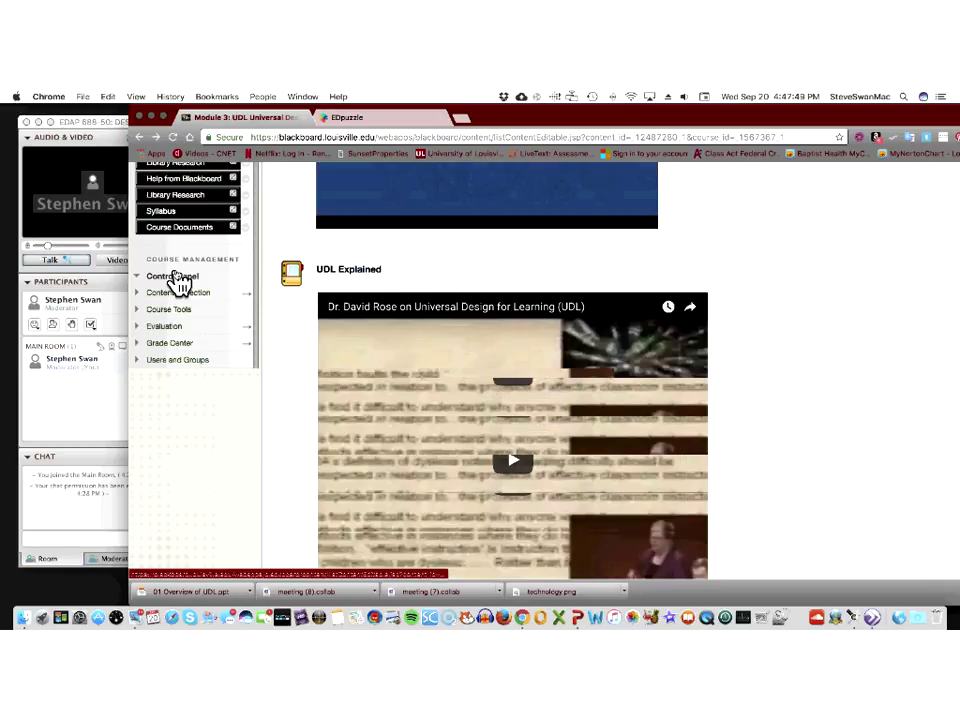
Expand the course management panel beside the Module 3 page
{"action": "left_click", "coordinate": [172, 276]}
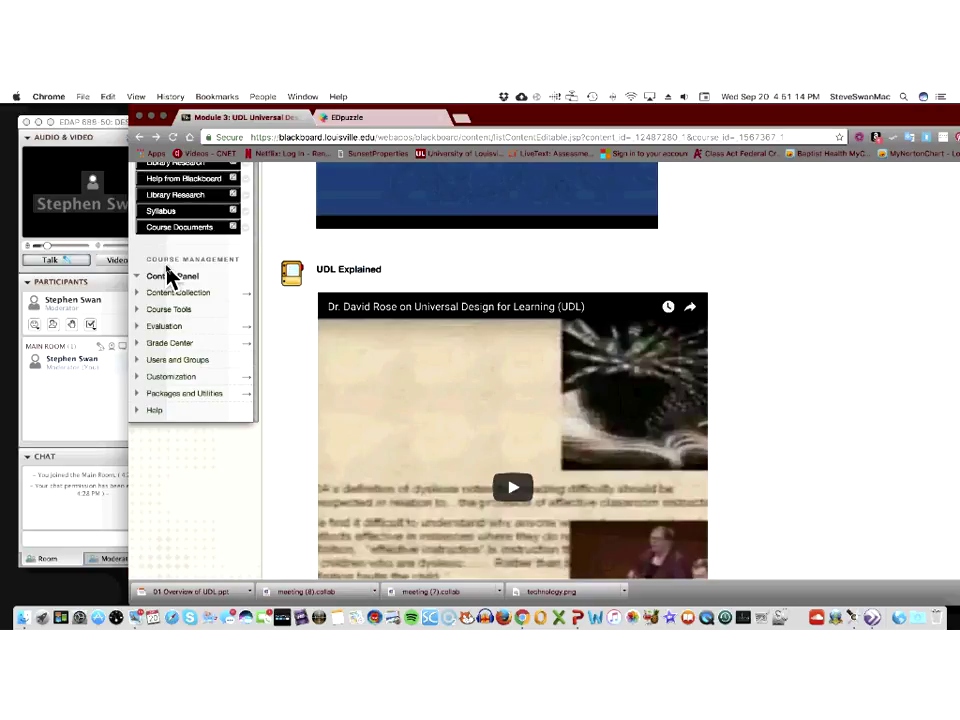
{"action": "mouse_move", "coordinate": [205, 155]}
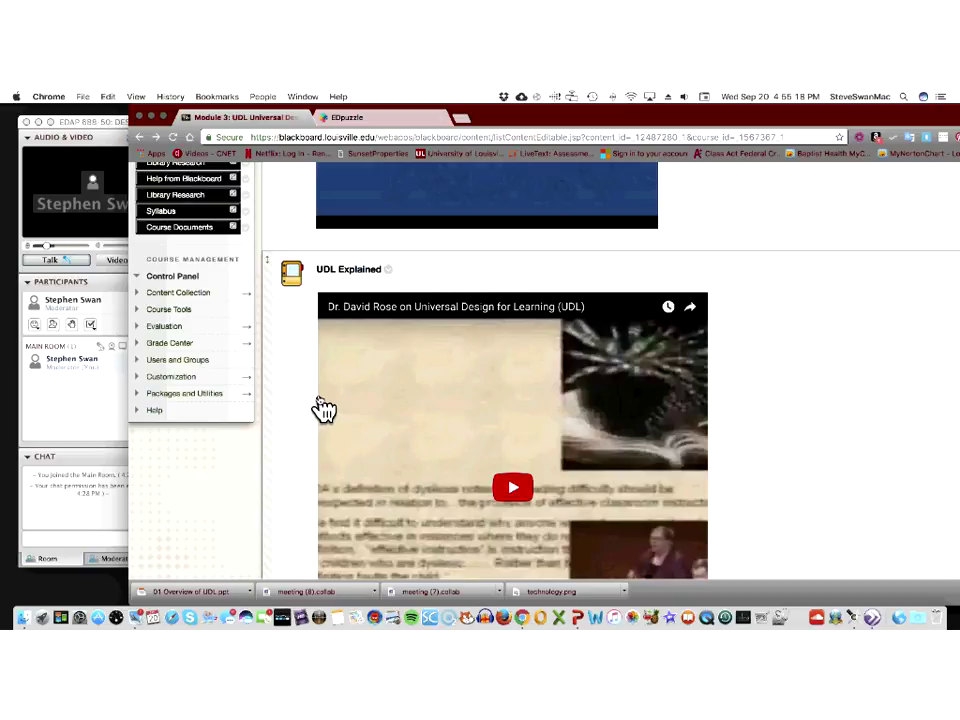
{"action": "mouse_move", "coordinate": [345, 365]}
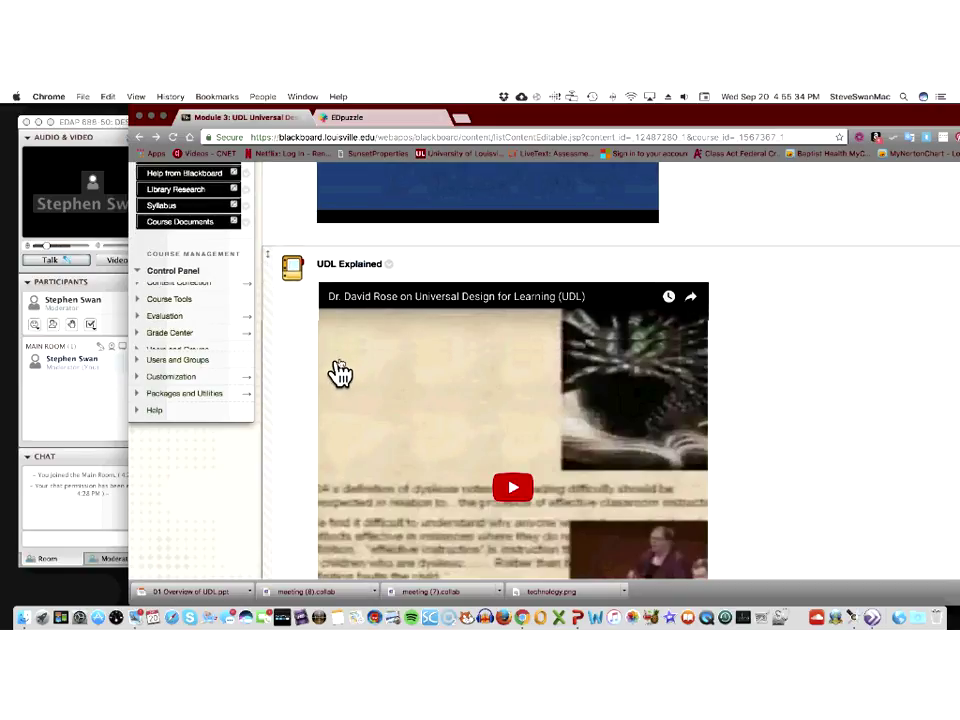
Play the UDL Explained video from the start and pause it about two seconds in
{"action": "scroll", "scroll_direction": "down", "scroll_amount": 3}
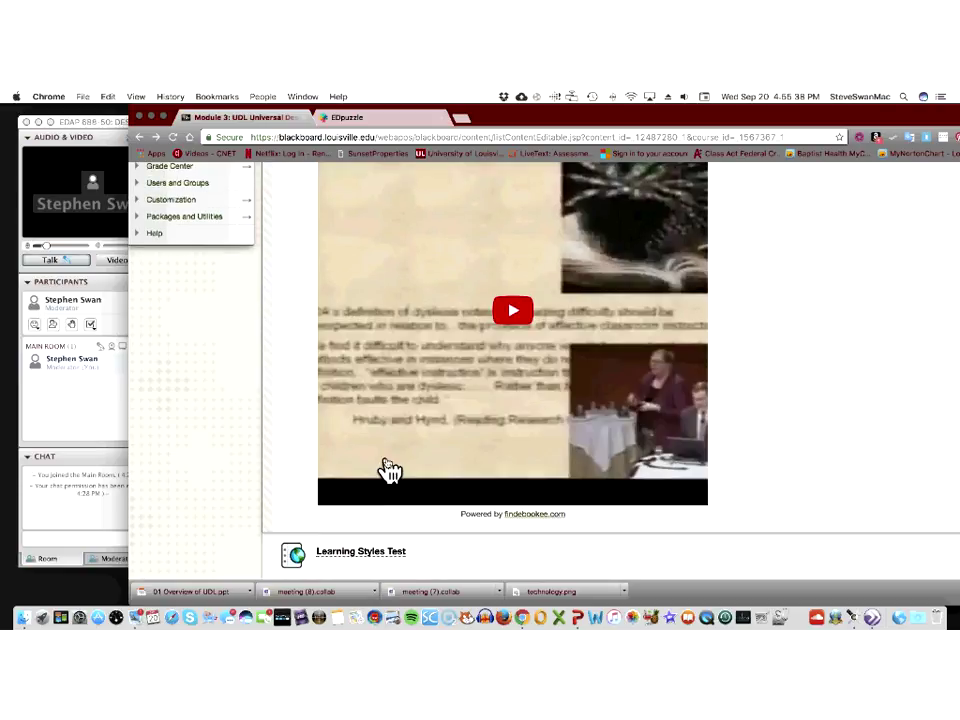
{"action": "left_click", "coordinate": [512, 309]}
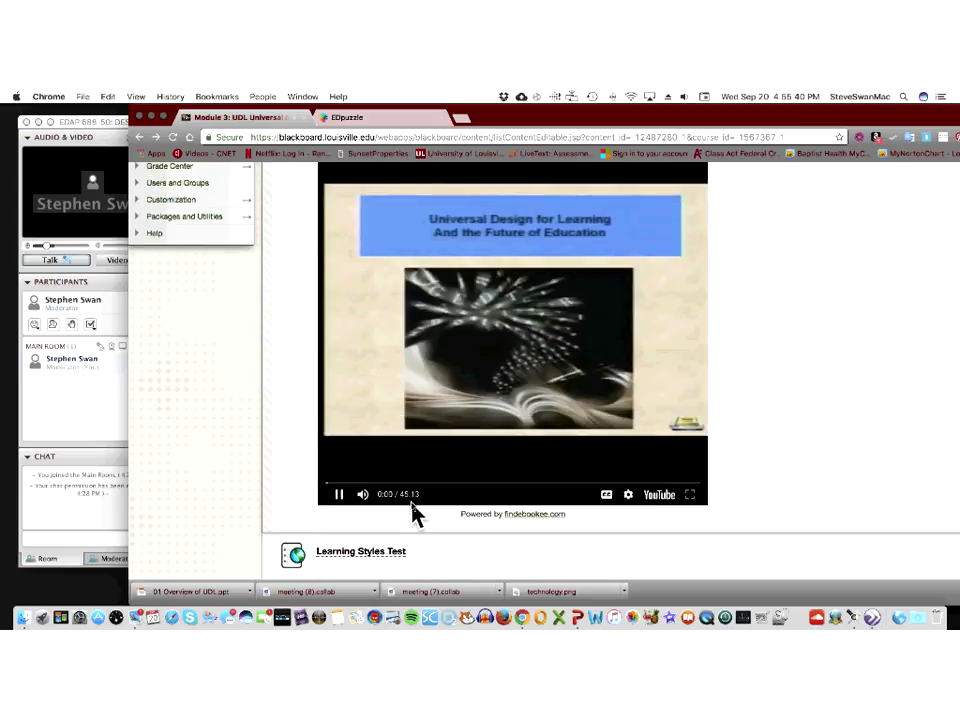
{"action": "left_click", "coordinate": [339, 494]}
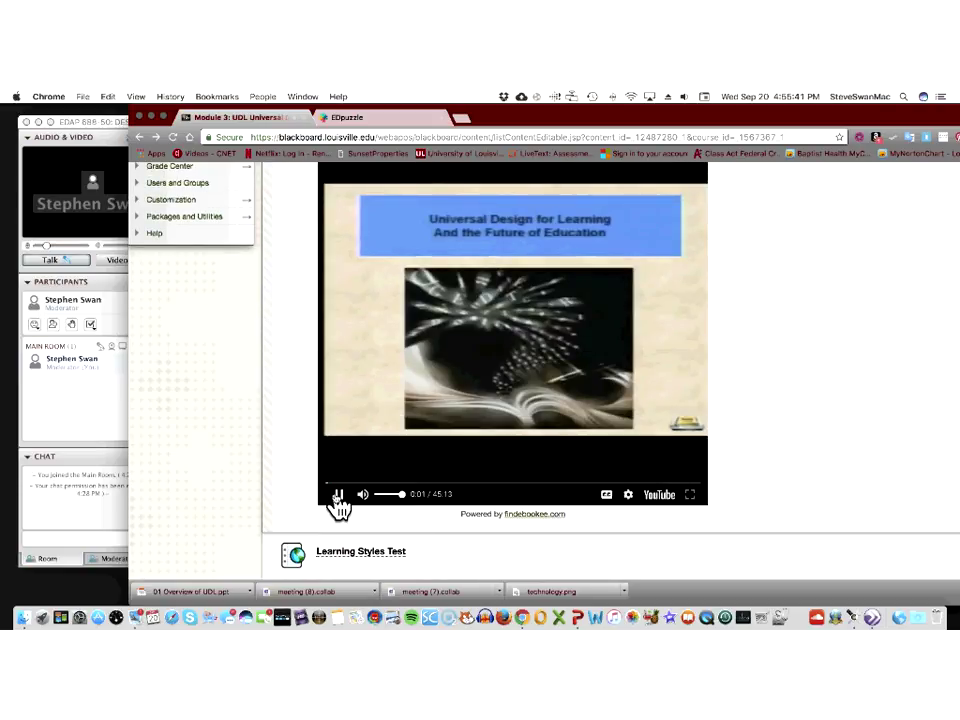
{"action": "left_click", "coordinate": [338, 494]}
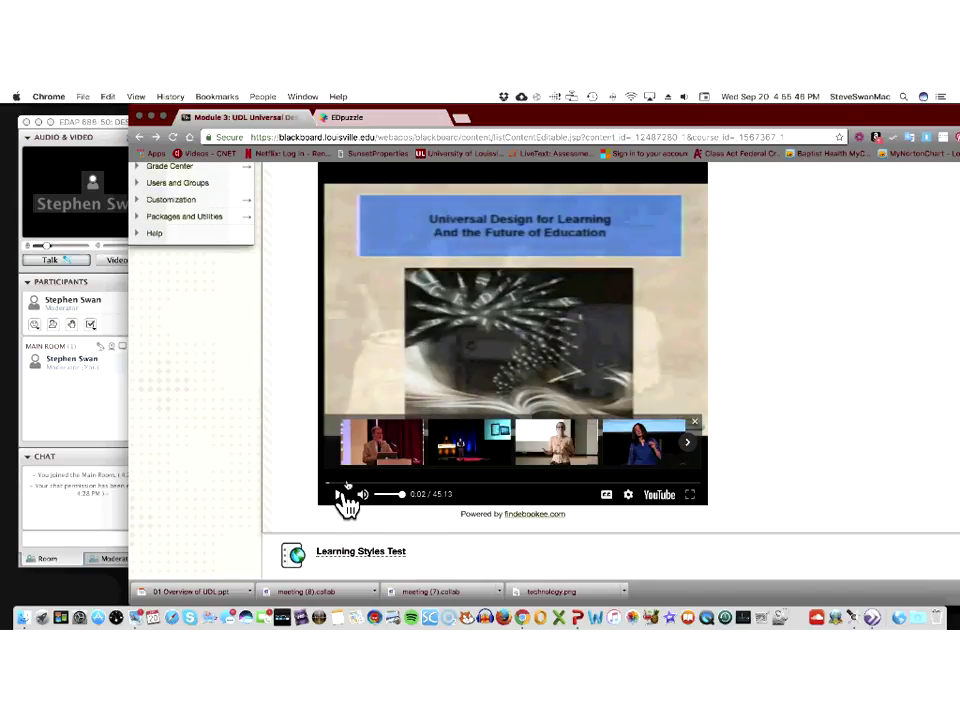
{"action": "scroll", "scroll_direction": "down", "scroll_amount": 3}
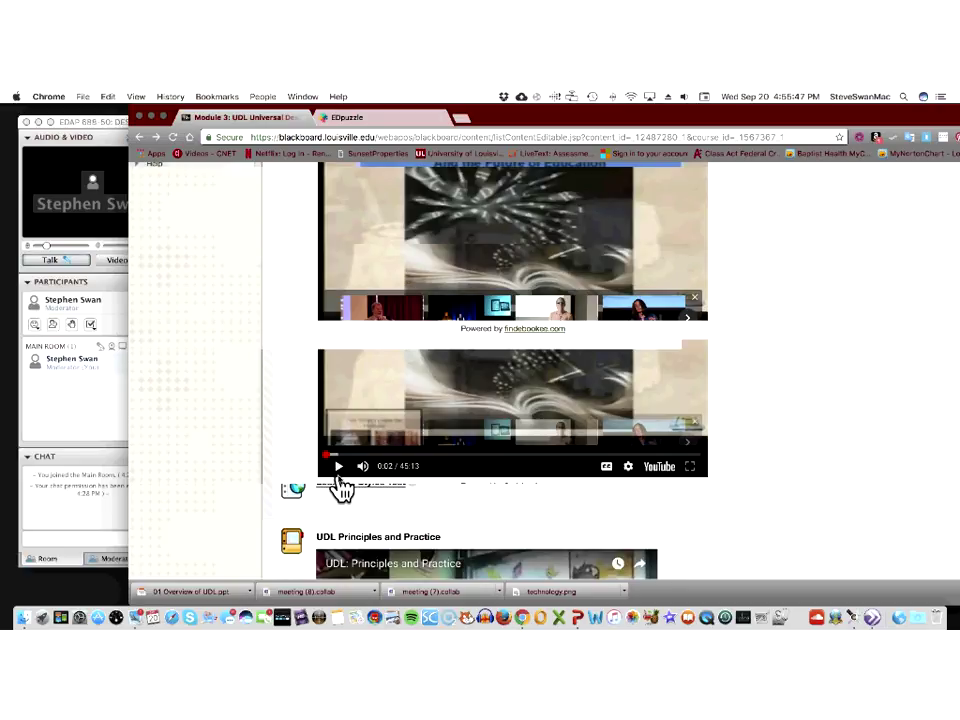
{"action": "scroll", "scroll_direction": "down", "scroll_amount": 3}
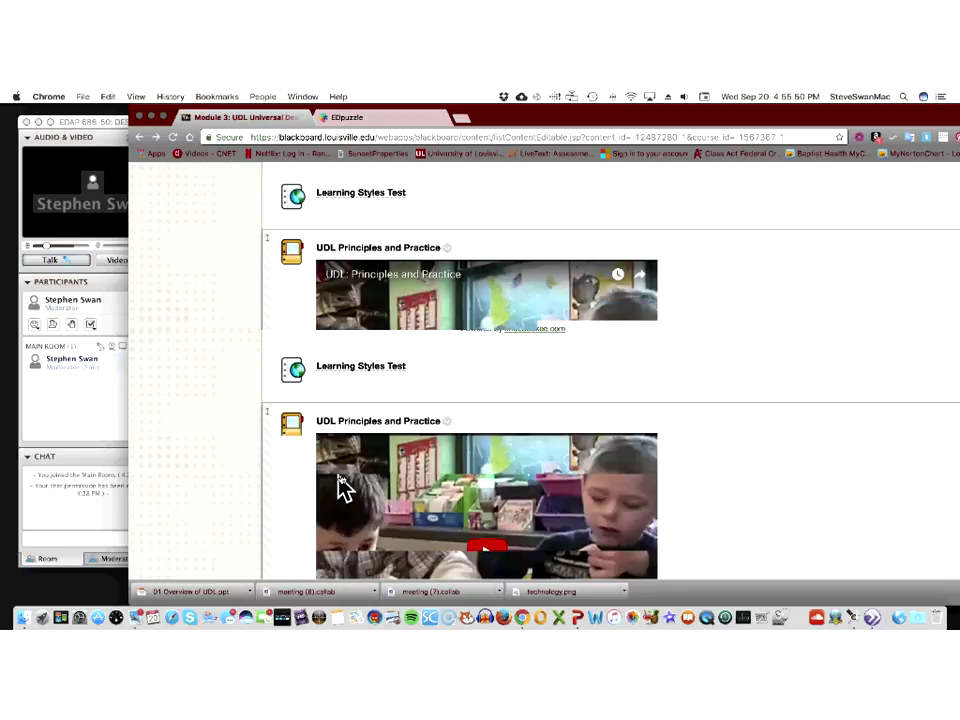
{"action": "scroll", "scroll_direction": "up", "scroll_amount": 3}
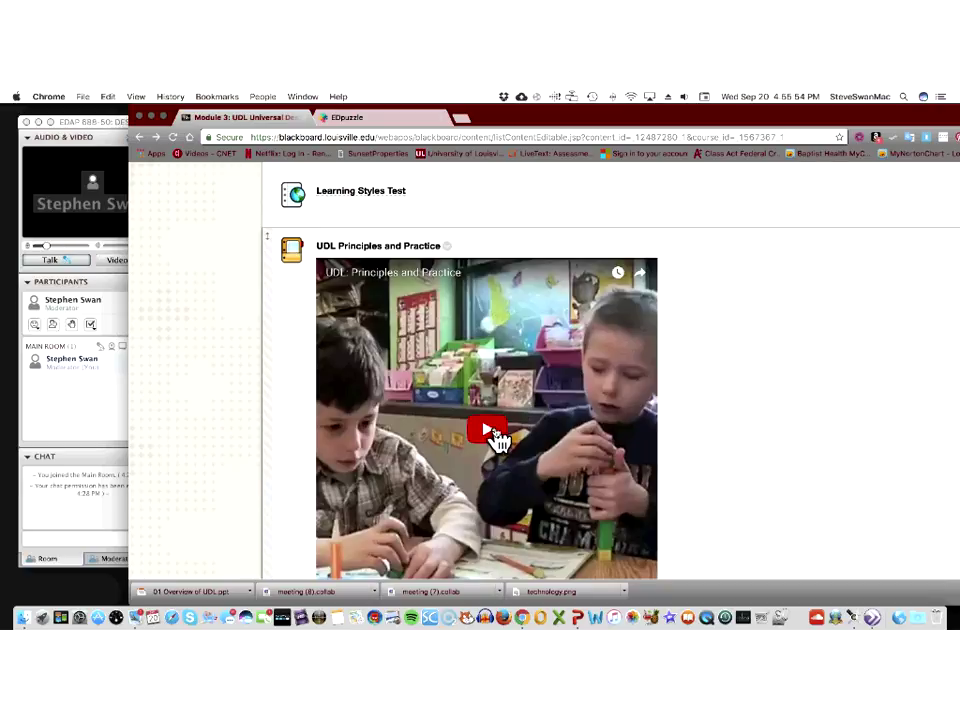
{"action": "scroll", "scroll_direction": "up", "scroll_amount": 3}
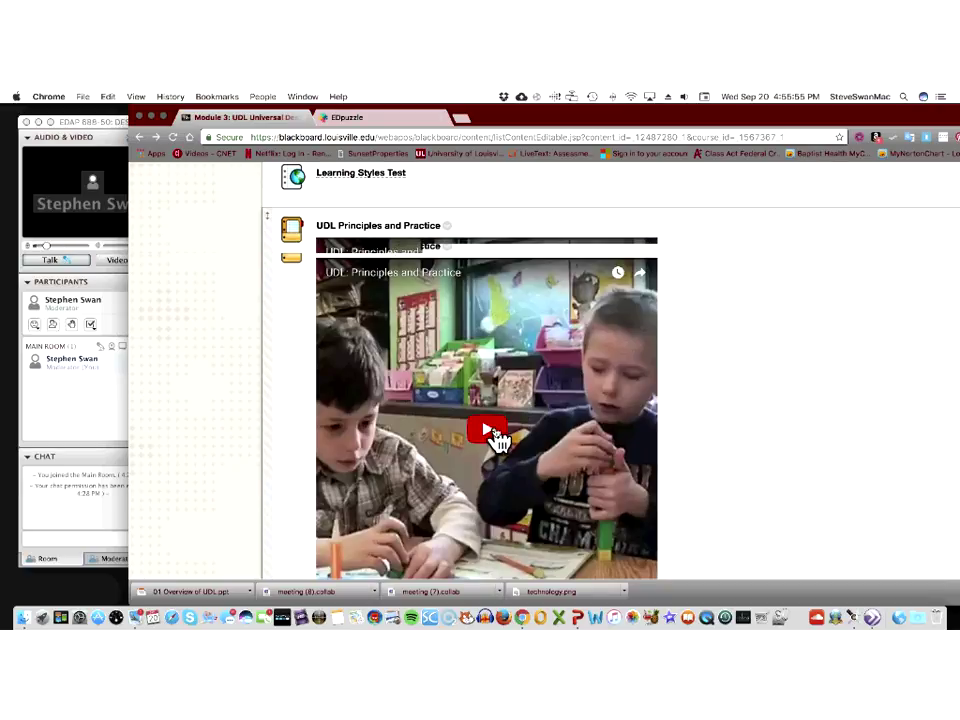
{"action": "scroll", "scroll_direction": "down", "scroll_amount": 3}
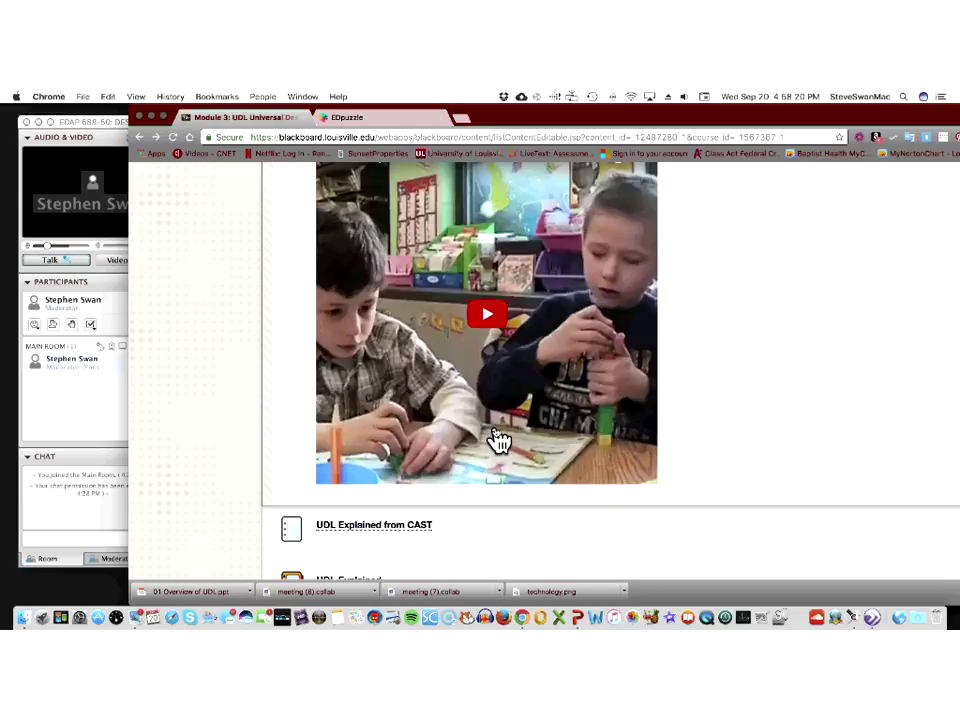
{"action": "mouse_move", "coordinate": [510, 433]}
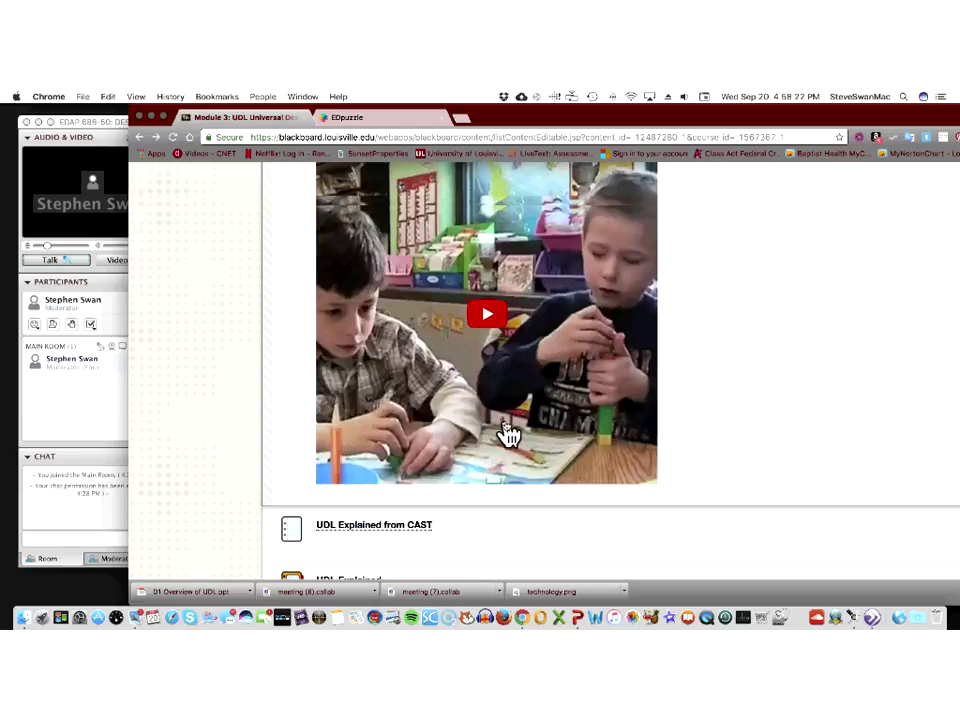
{"action": "scroll", "scroll_direction": "down", "scroll_amount": 3}
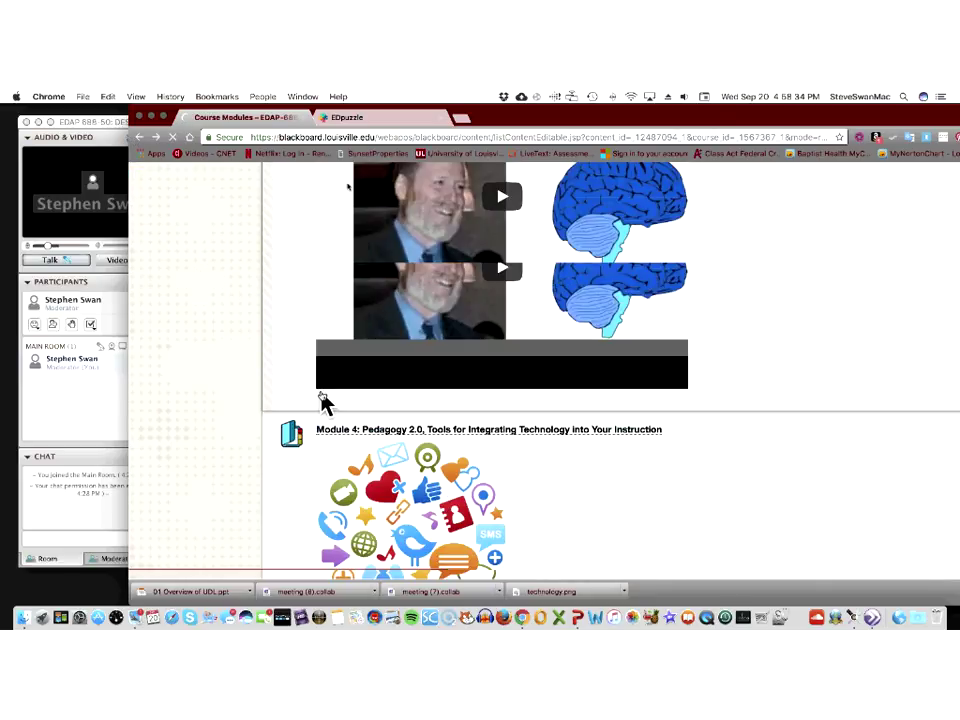
{"action": "scroll", "scroll_direction": "up", "scroll_amount": 3}
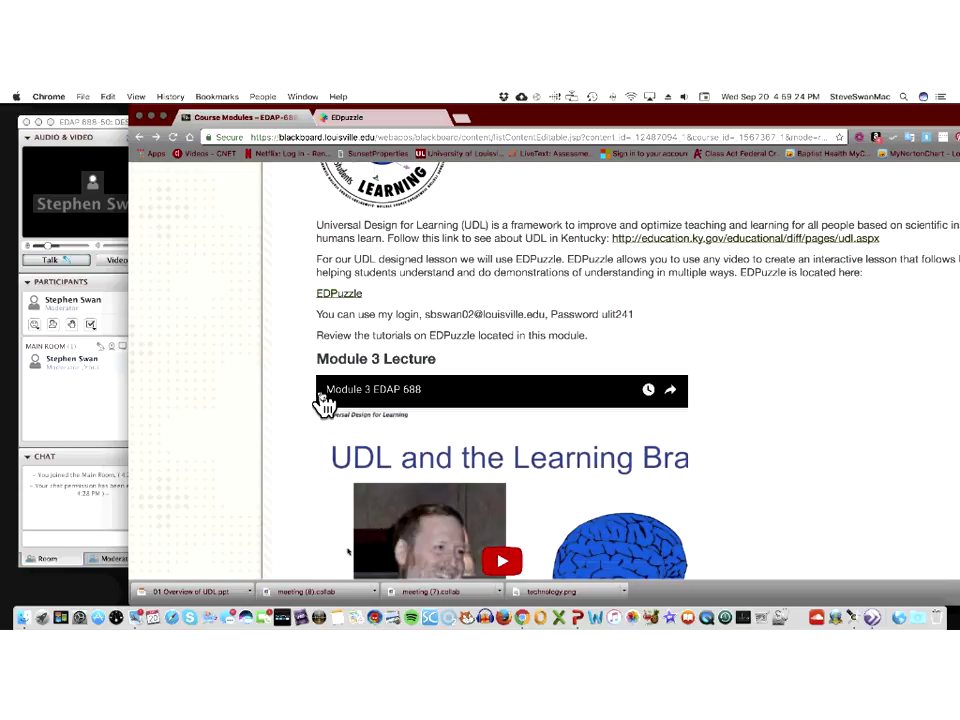
{"action": "mouse_move", "coordinate": [280, 298]}
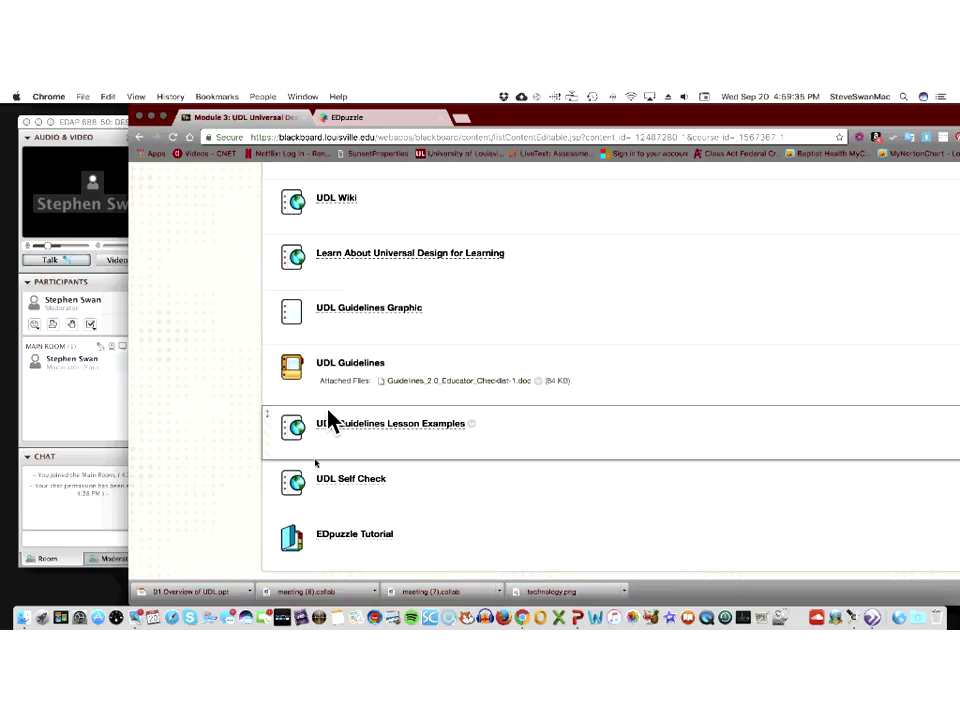
Open the EDpuzzle Tutorial item at the bottom of the Module 3 content list
{"action": "left_click", "coordinate": [354, 534]}
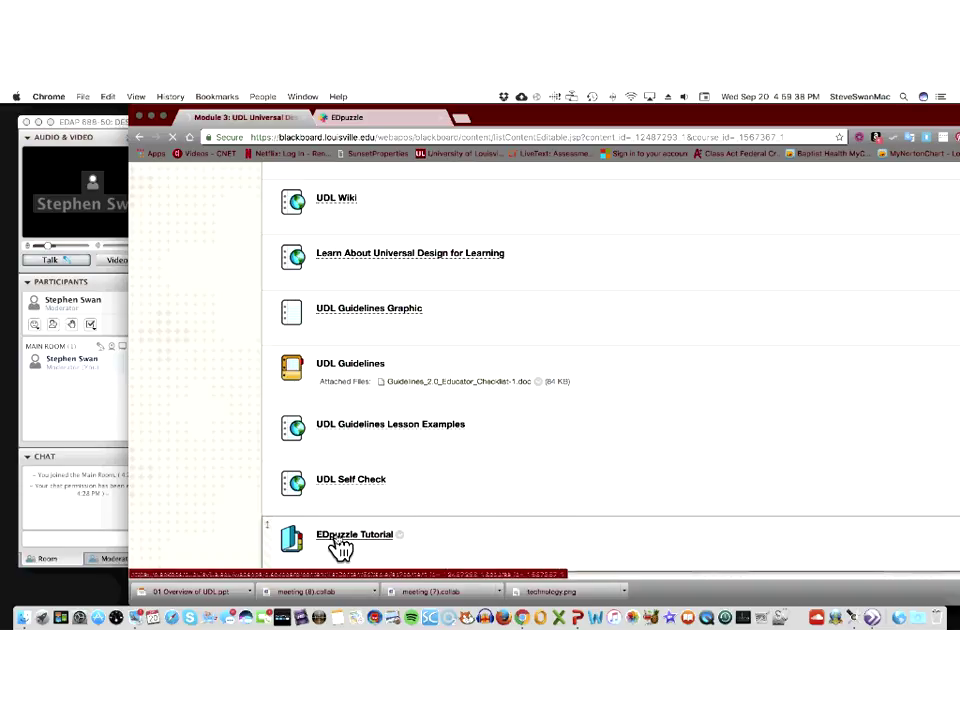
{"action": "left_click", "coordinate": [355, 534]}
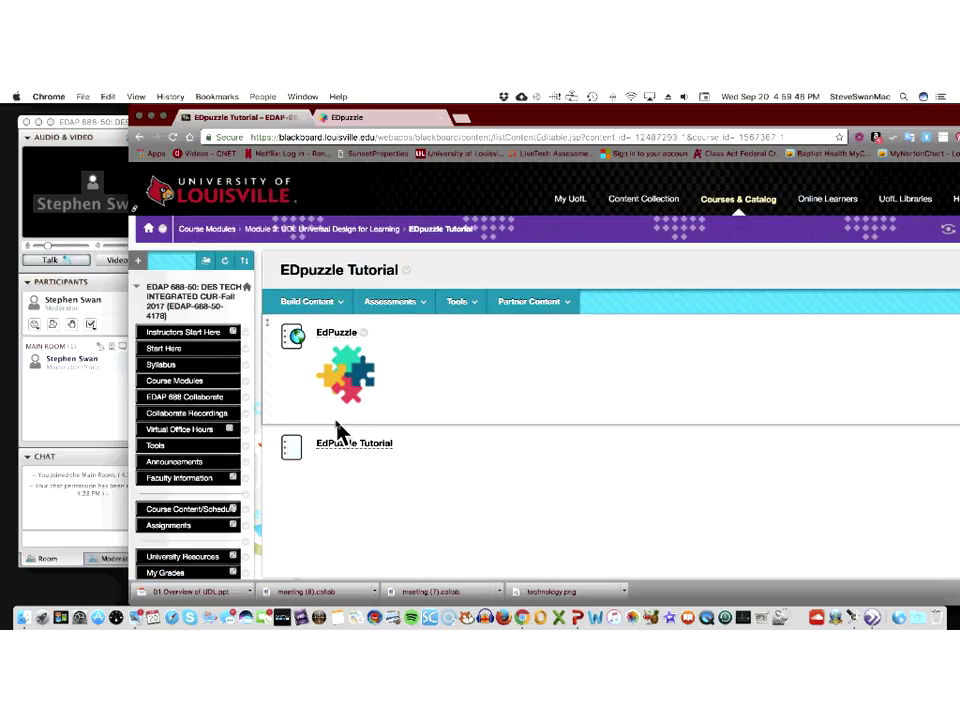
{"action": "mouse_move", "coordinate": [348, 452]}
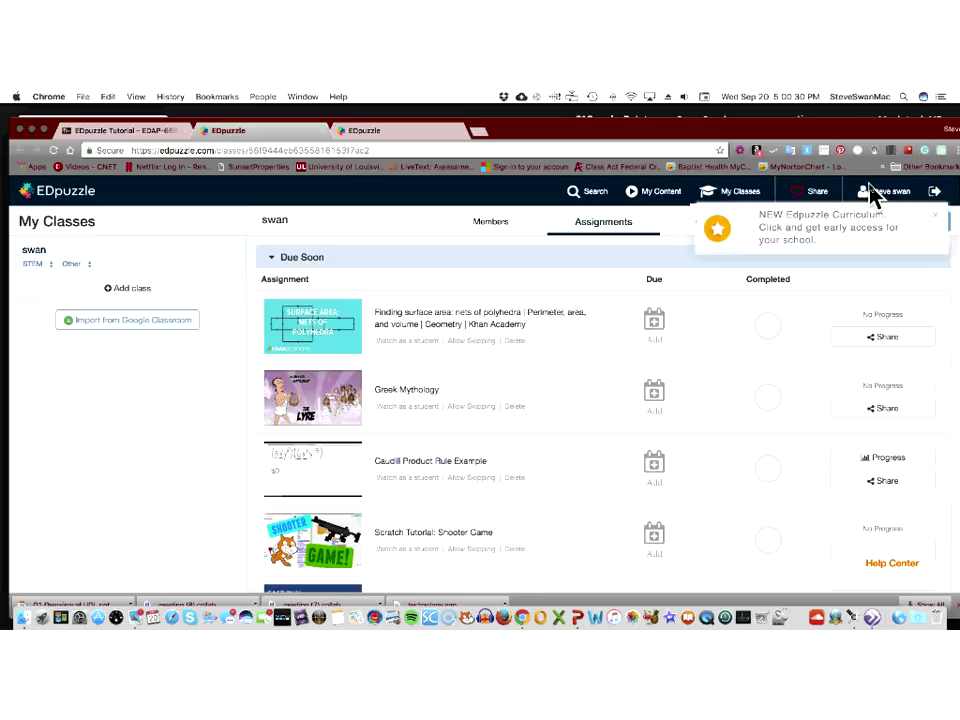
{"action": "mouse_move", "coordinate": [718, 218]}
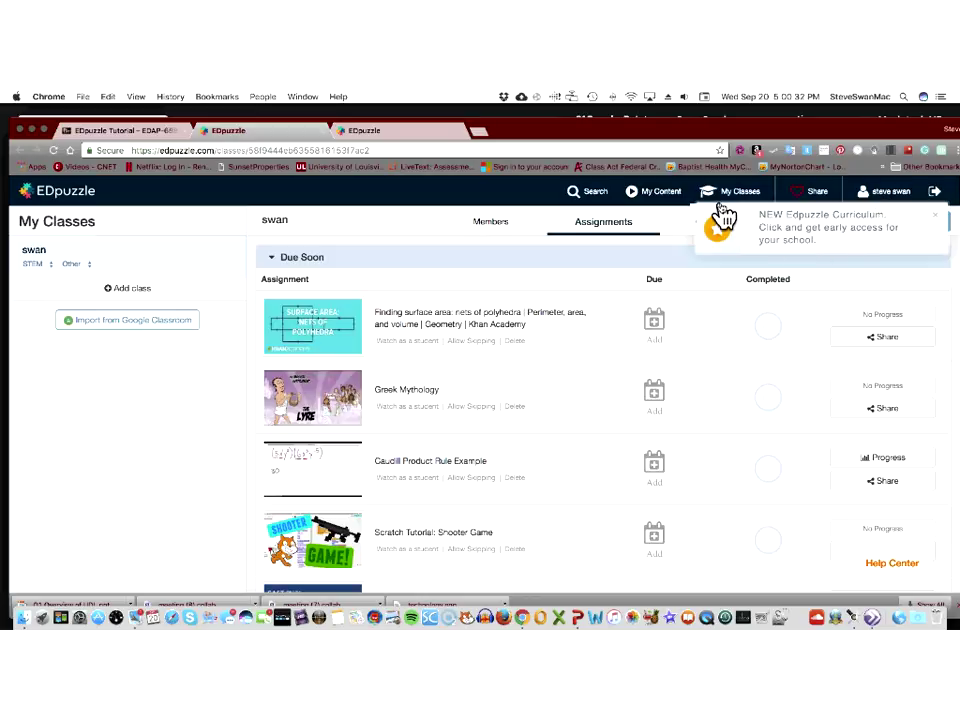
{"action": "mouse_move", "coordinate": [835, 280]}
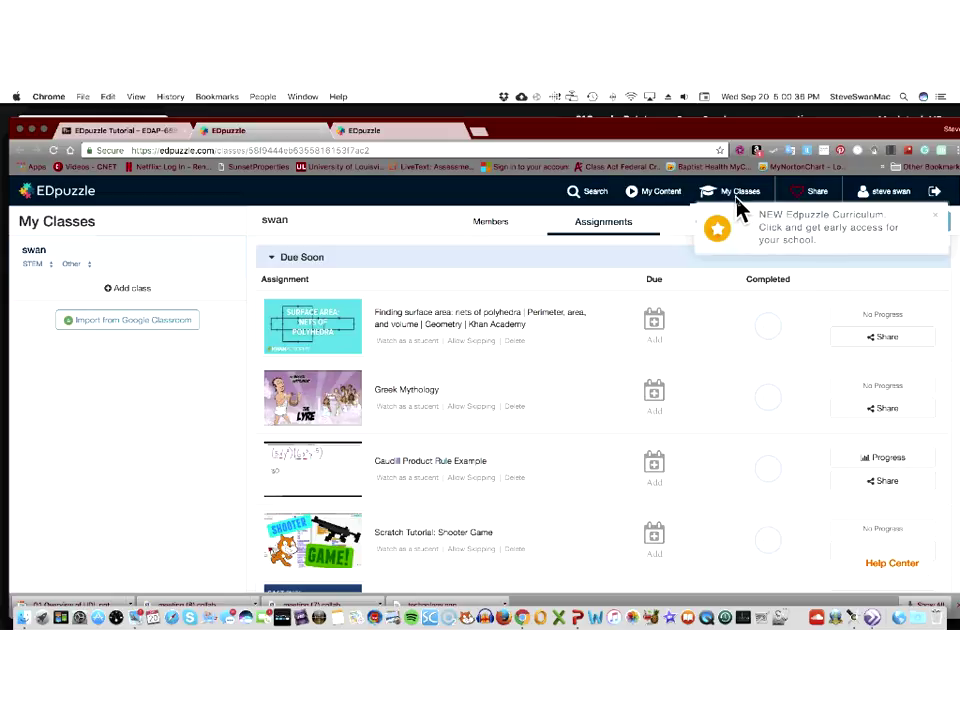
{"action": "mouse_move", "coordinate": [653, 197]}
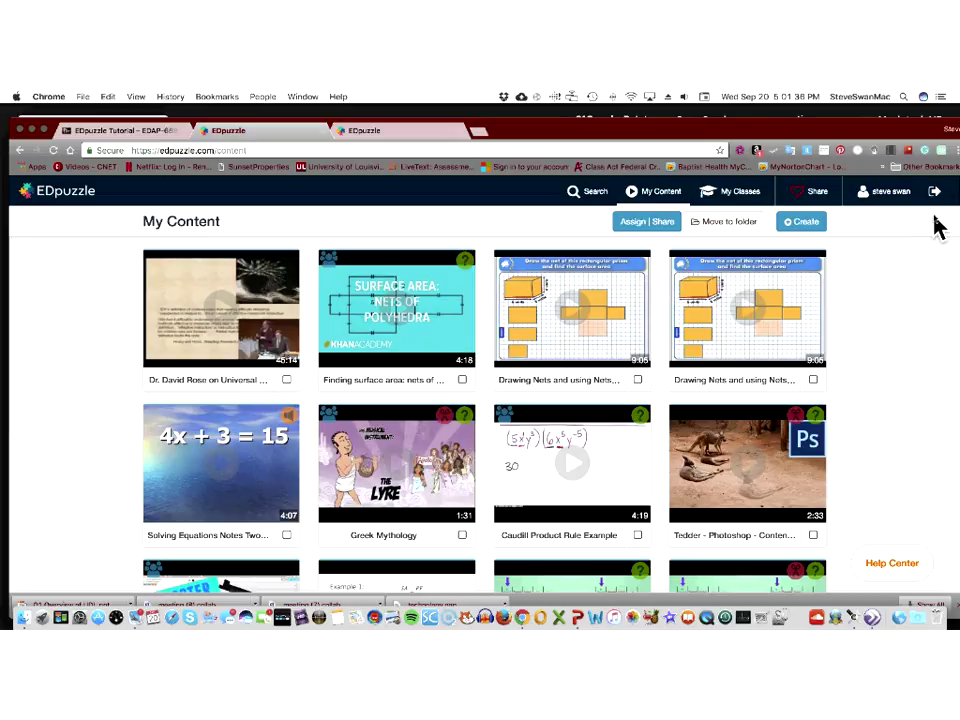
{"action": "mouse_move", "coordinate": [678, 258]}
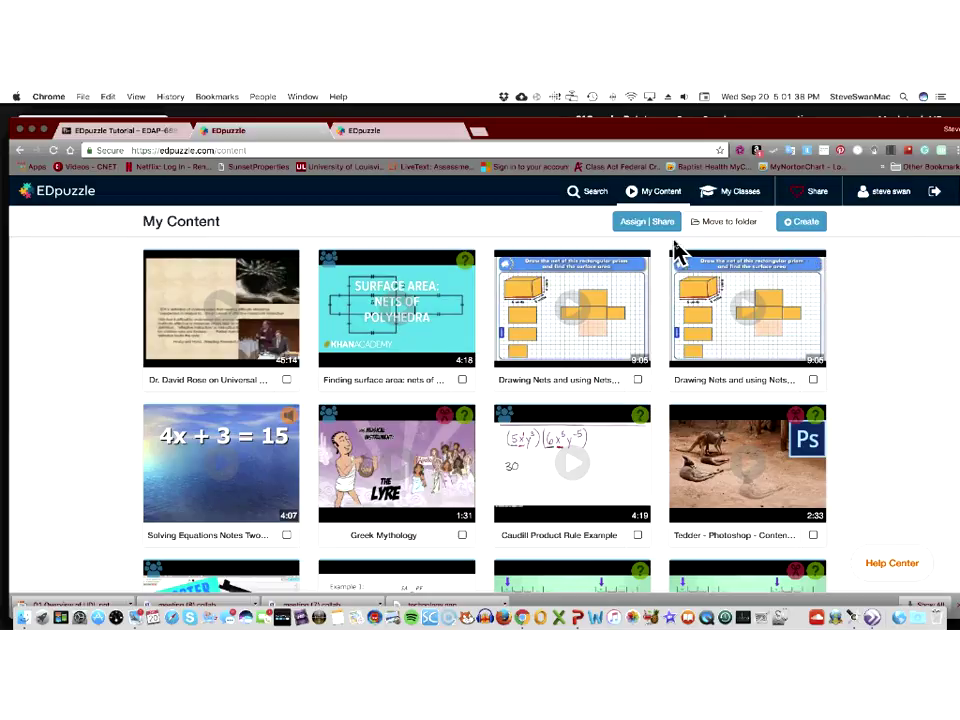
{"action": "mouse_move", "coordinate": [227, 300]}
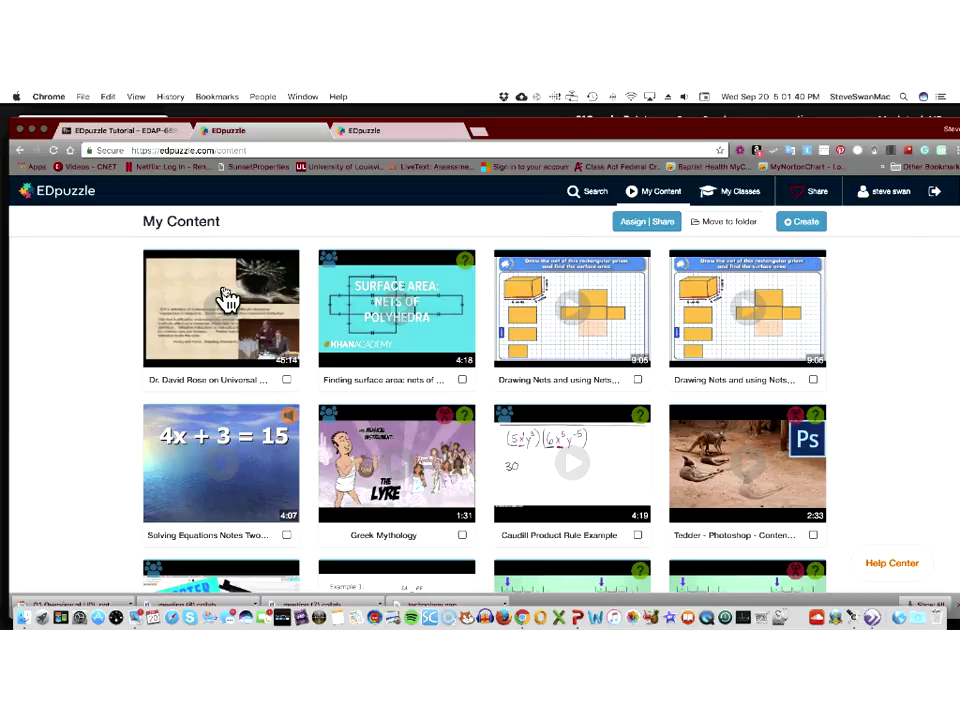
{"action": "mouse_move", "coordinate": [410, 315]}
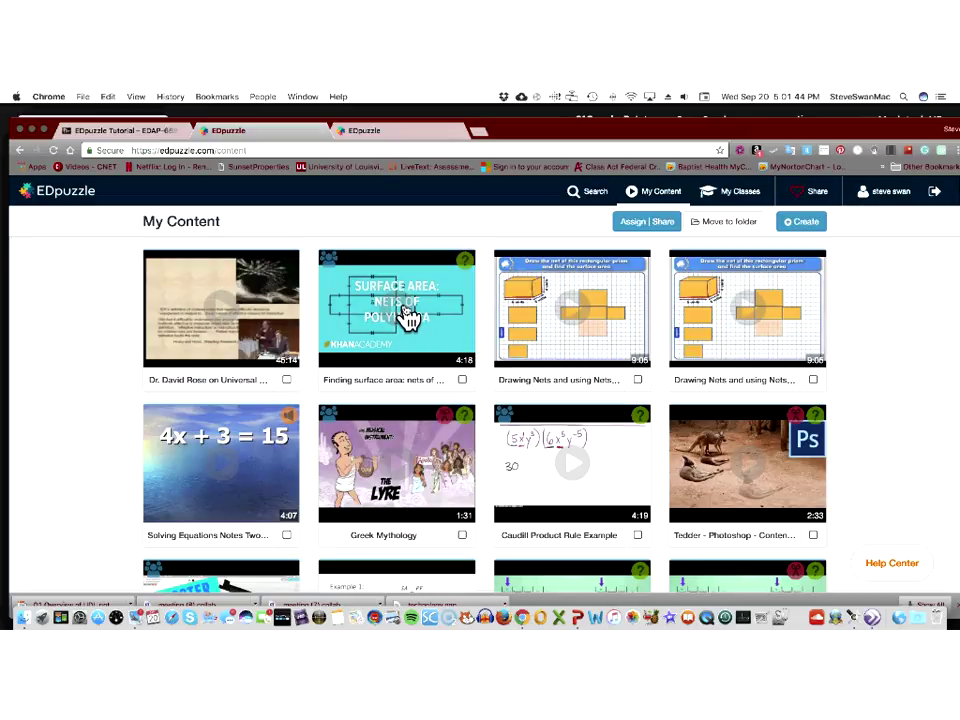
{"action": "mouse_move", "coordinate": [573, 315]}
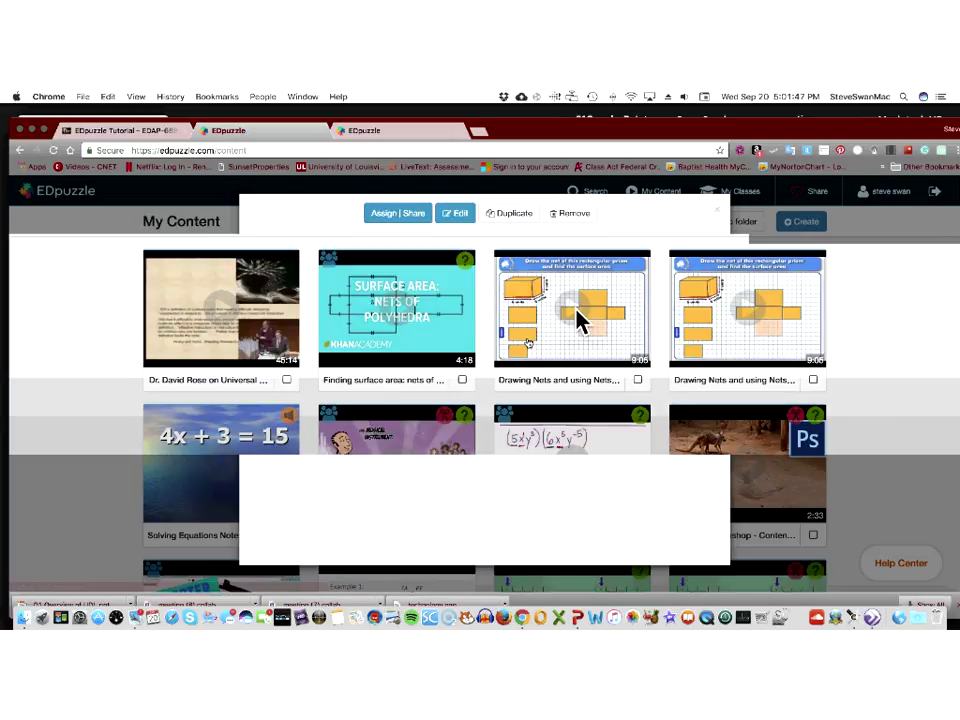
Play the surface area video preview and rewind it to the beginning
{"action": "left_click", "coordinate": [573, 308]}
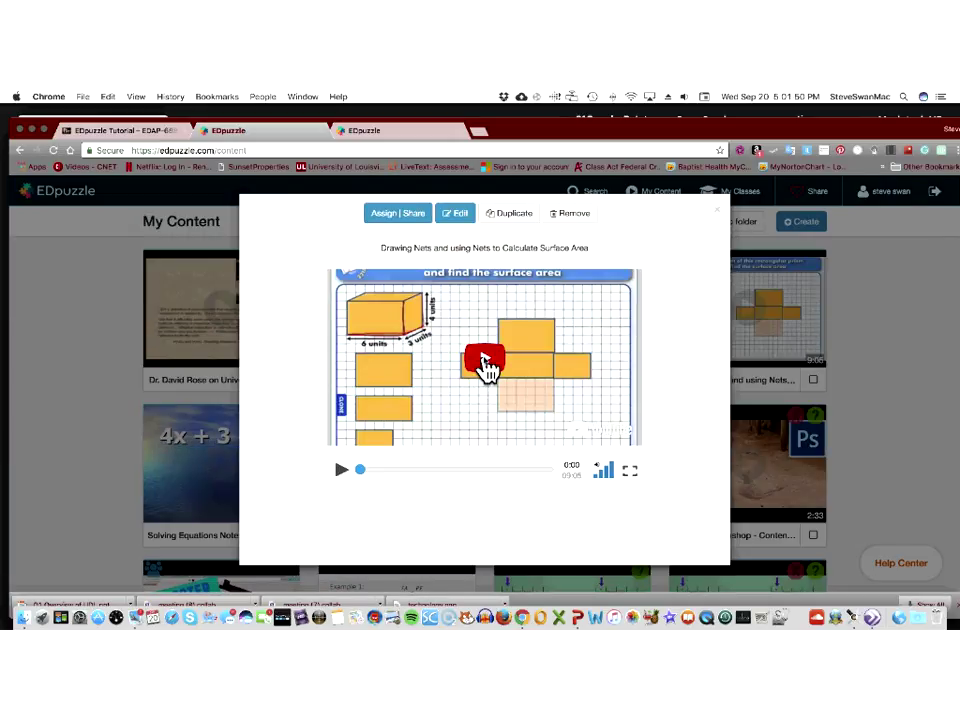
{"action": "left_click", "coordinate": [340, 470]}
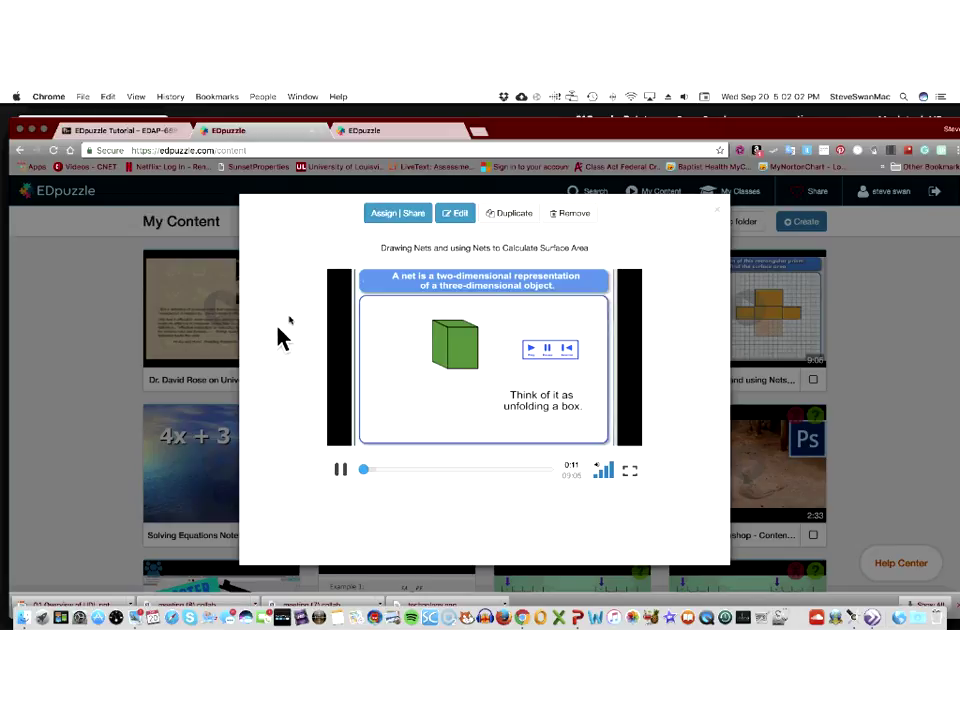
{"action": "mouse_move", "coordinate": [305, 258]}
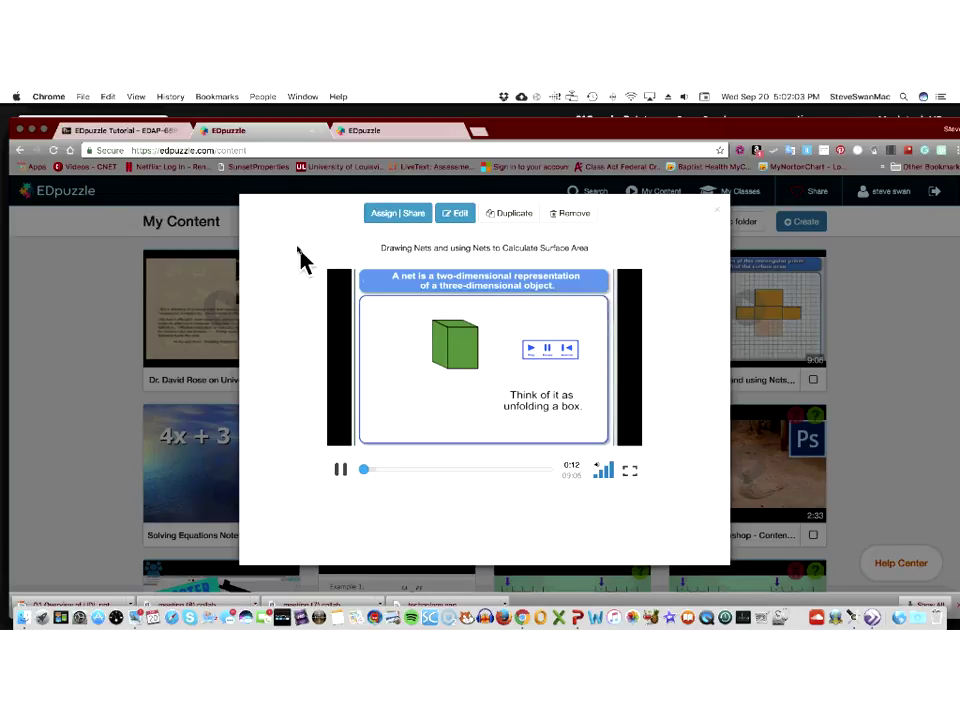
{"action": "mouse_move", "coordinate": [727, 208]}
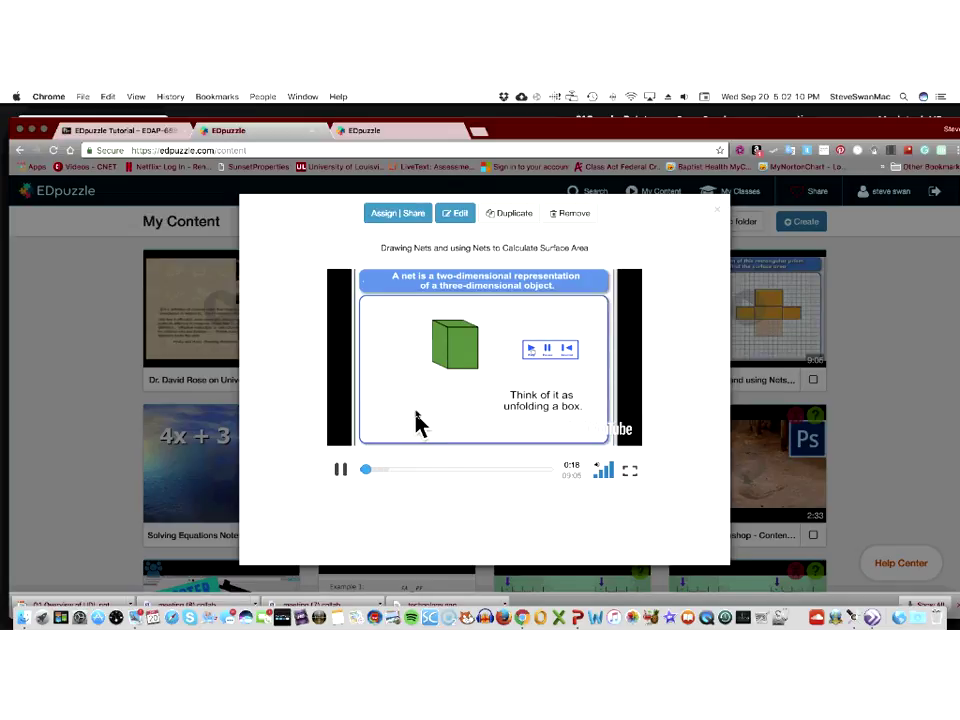
{"action": "left_click_drag", "start_coordinate": [368, 470], "coordinate": [390, 470]}
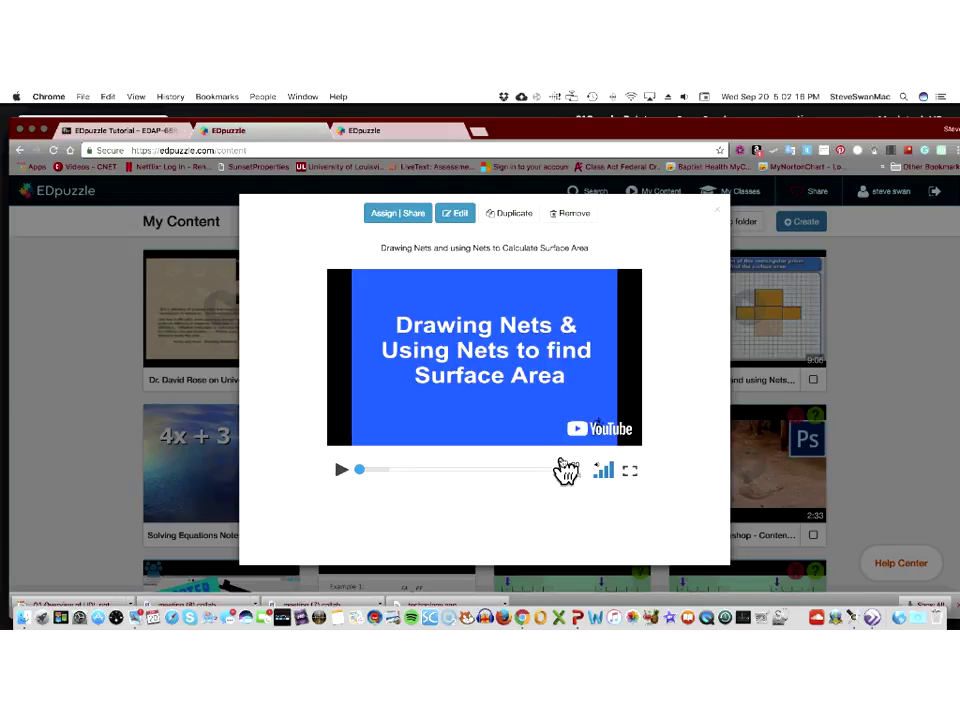
{"action": "left_click", "coordinate": [341, 470]}
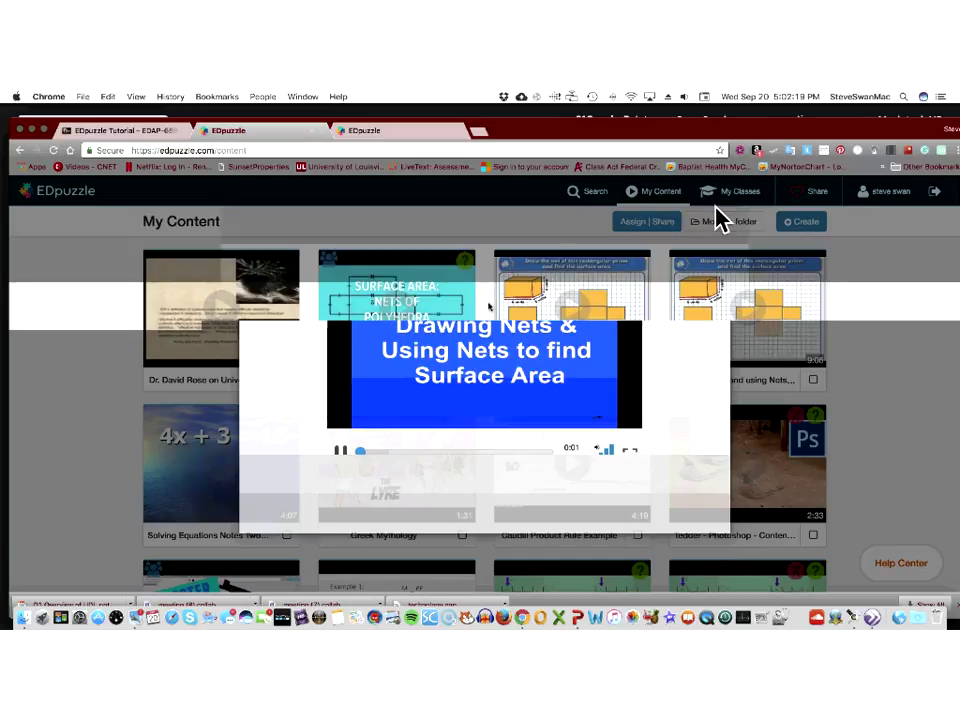
Close the surface area preview and open the Dr. David Rose UDL video in the editor
{"action": "left_click", "coordinate": [485, 290]}
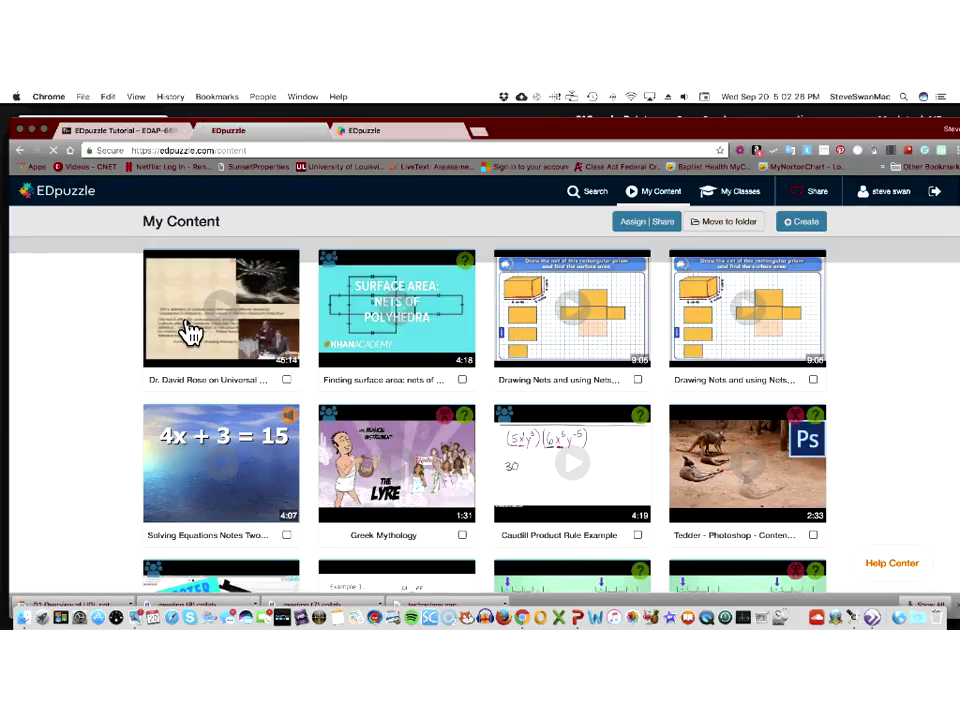
{"action": "left_click", "coordinate": [220, 308]}
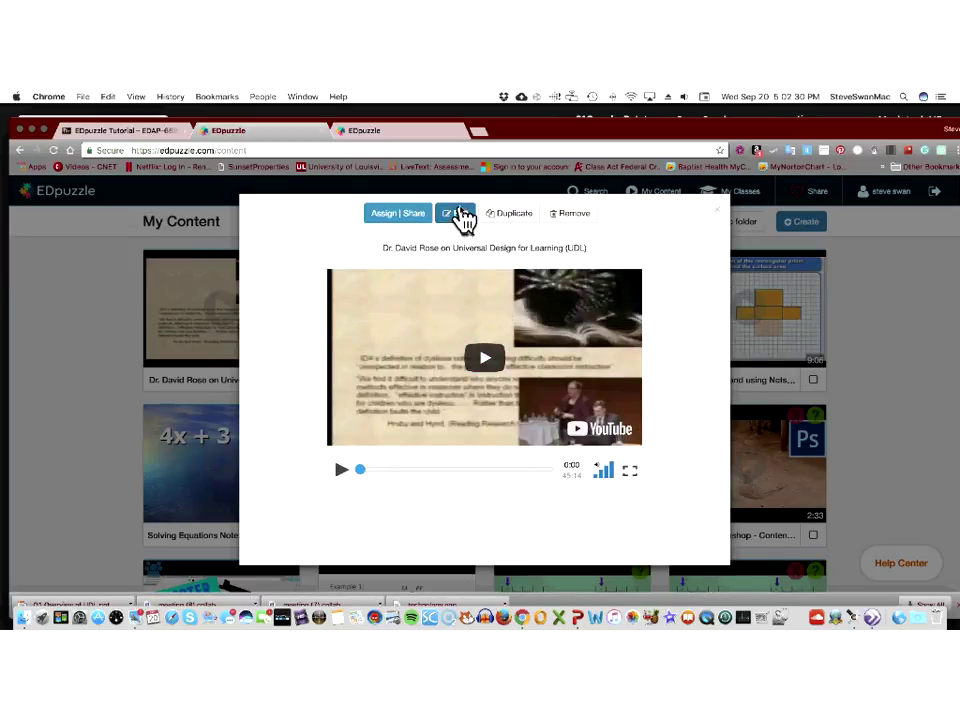
{"action": "left_click", "coordinate": [456, 213]}
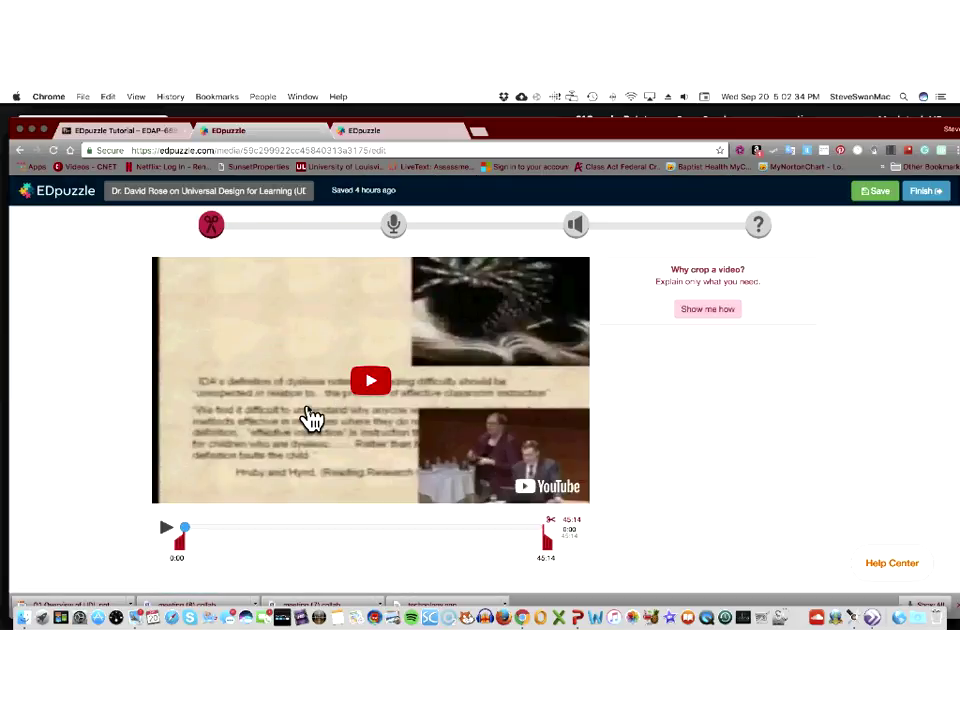
{"action": "mouse_move", "coordinate": [196, 488]}
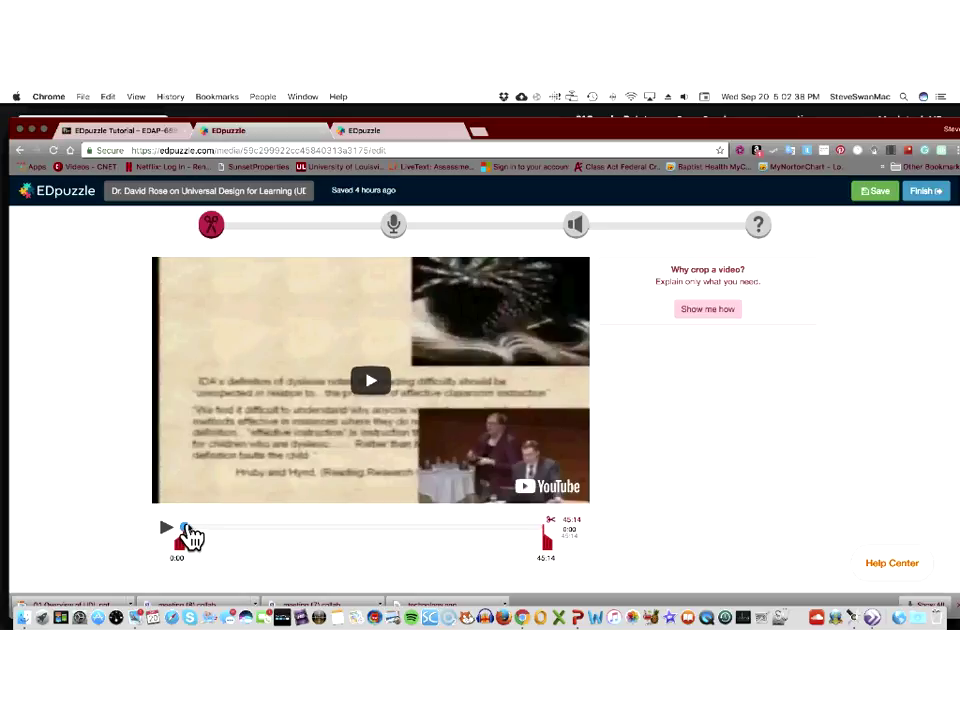
{"action": "left_click_drag", "start_coordinate": [185, 528], "coordinate": [265, 528]}
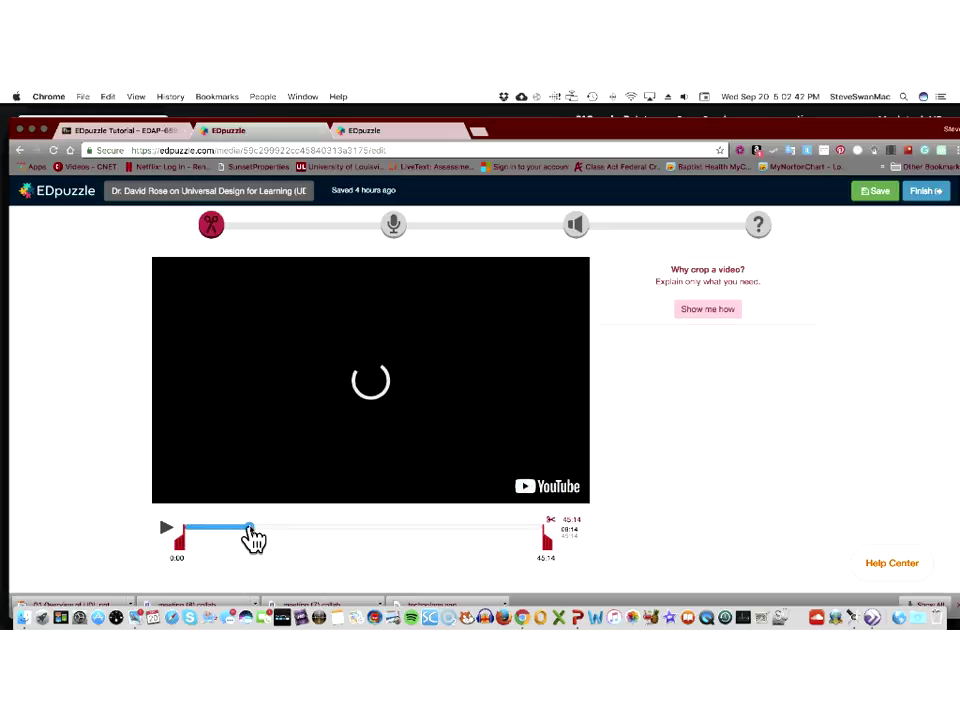
{"action": "left_click_drag", "start_coordinate": [250, 528], "coordinate": [185, 528]}
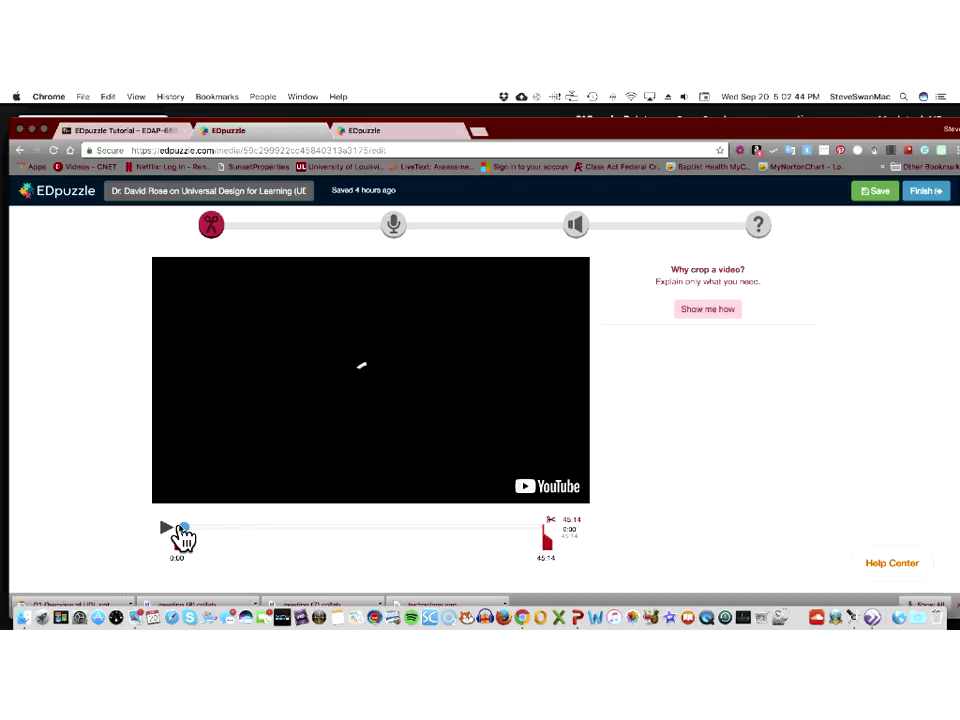
{"action": "left_click", "coordinate": [167, 527]}
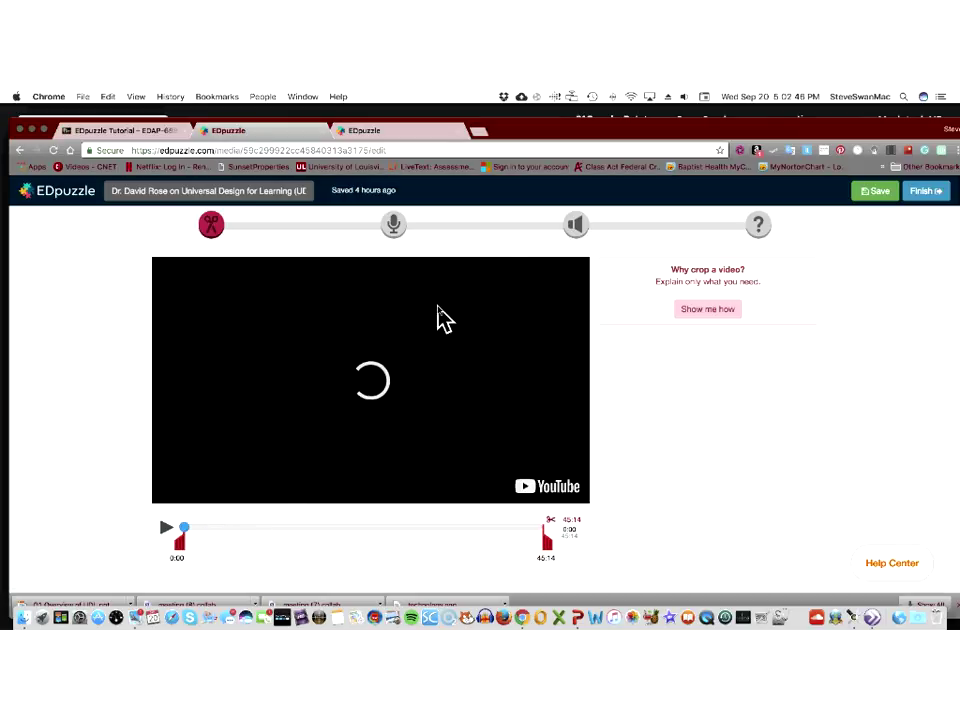
{"action": "mouse_move", "coordinate": [575, 224]}
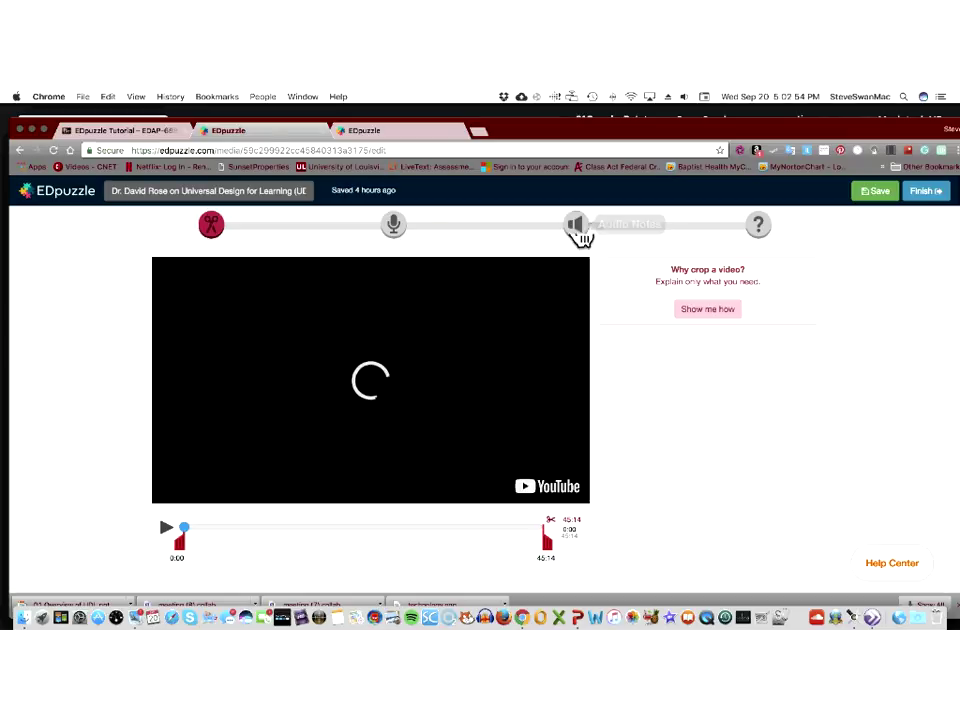
{"action": "mouse_move", "coordinate": [390, 225]}
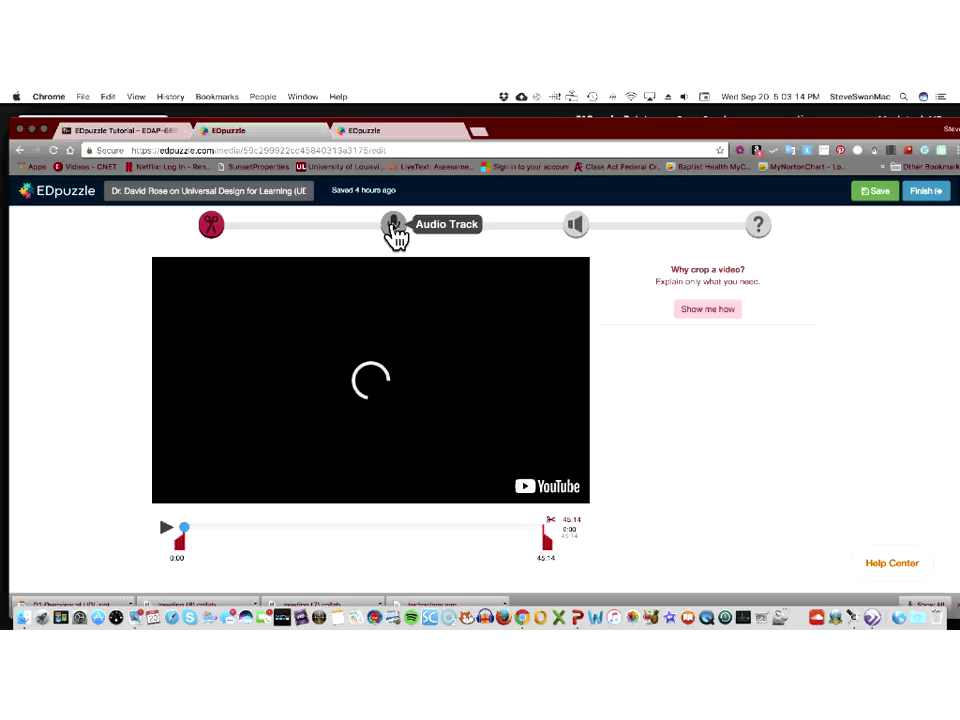
{"action": "mouse_move", "coordinate": [575, 225]}
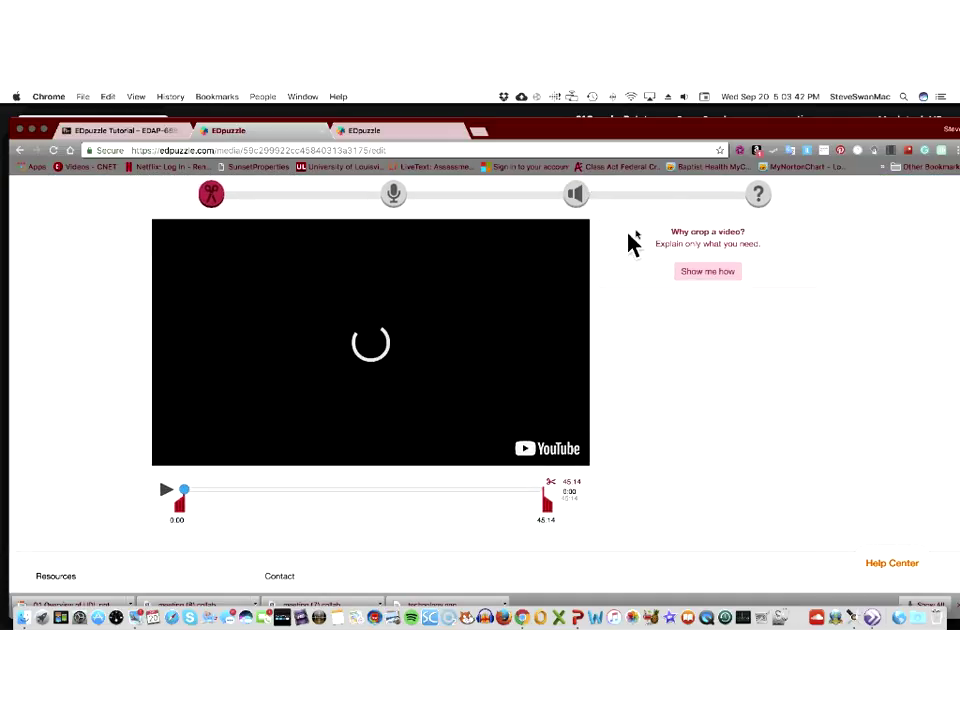
{"action": "mouse_move", "coordinate": [758, 194]}
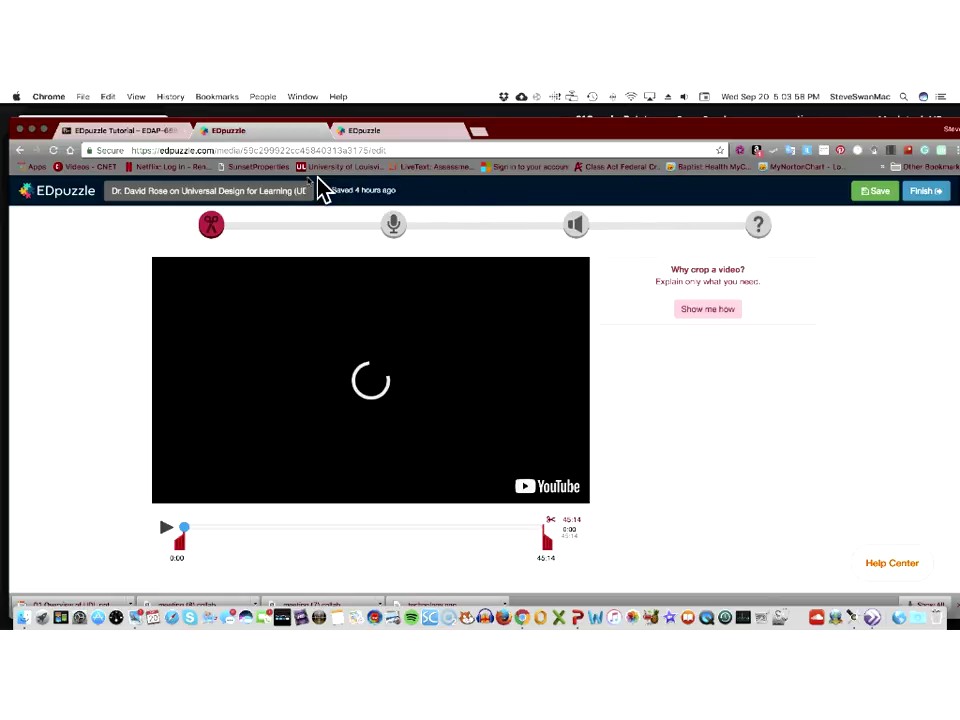
{"action": "mouse_move", "coordinate": [210, 225]}
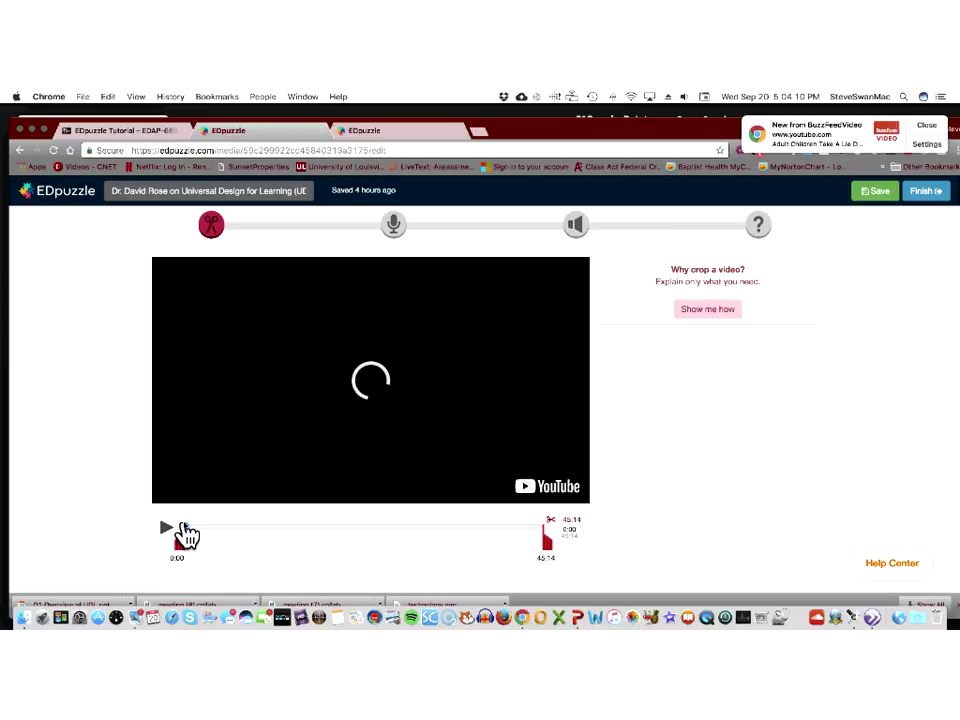
{"action": "left_click_drag", "start_coordinate": [178, 527], "coordinate": [262, 527]}
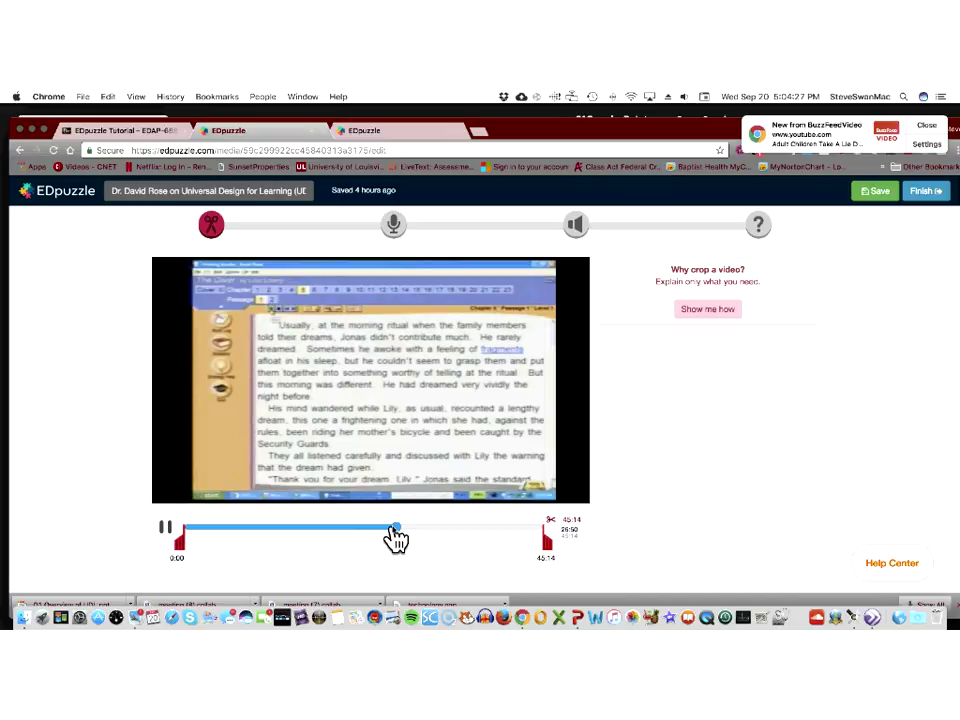
{"action": "left_click", "coordinate": [165, 526]}
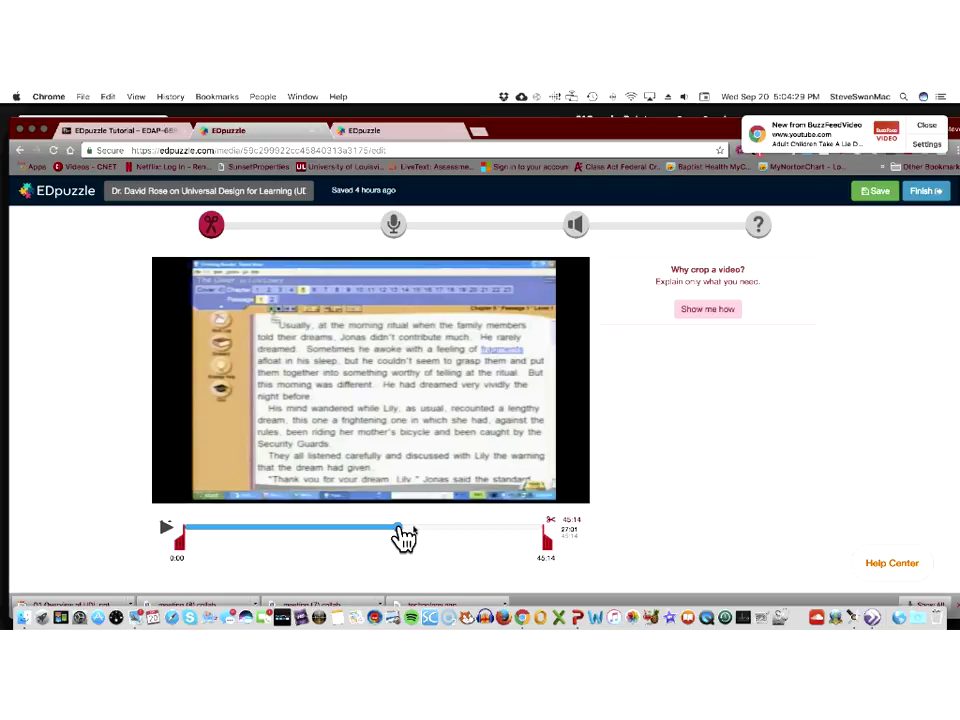
{"action": "left_click_drag", "start_coordinate": [400, 527], "coordinate": [460, 527]}
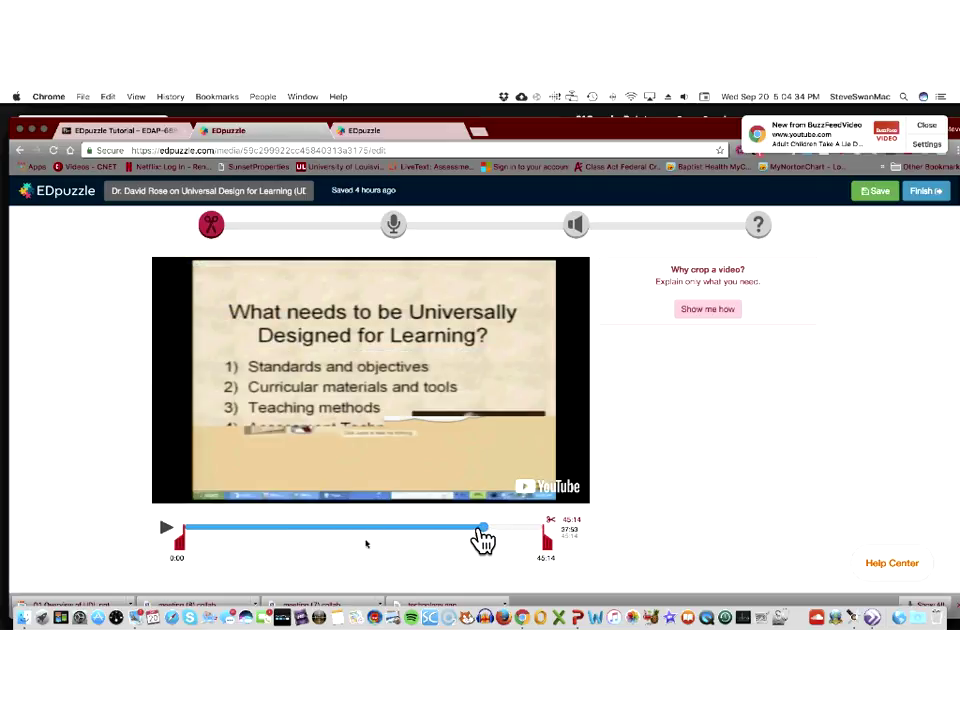
{"action": "left_click", "coordinate": [166, 527]}
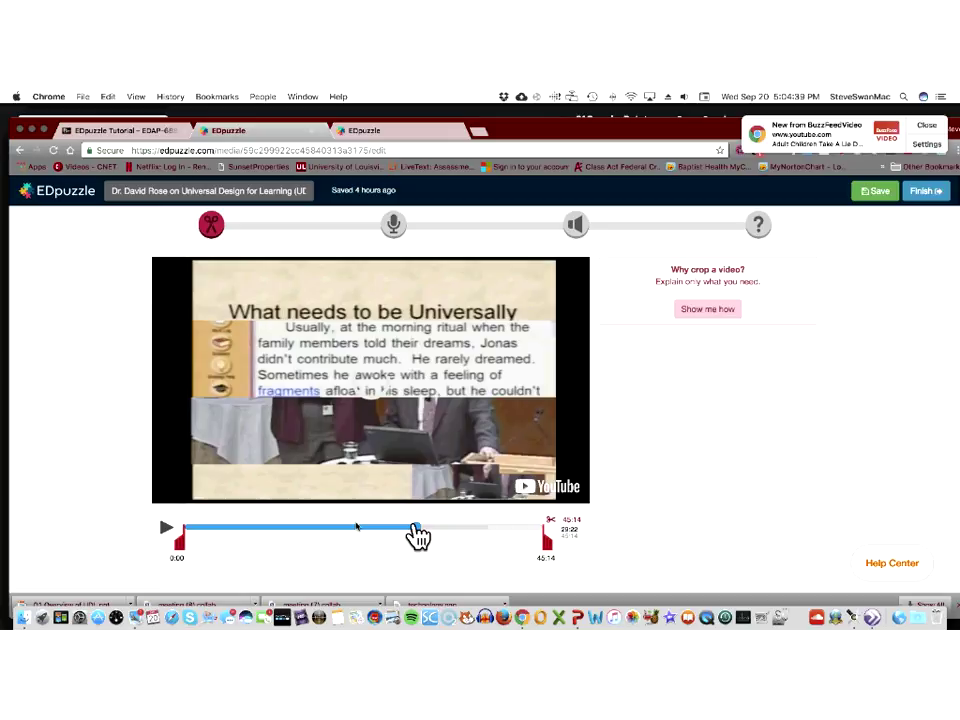
{"action": "left_click", "coordinate": [303, 527]}
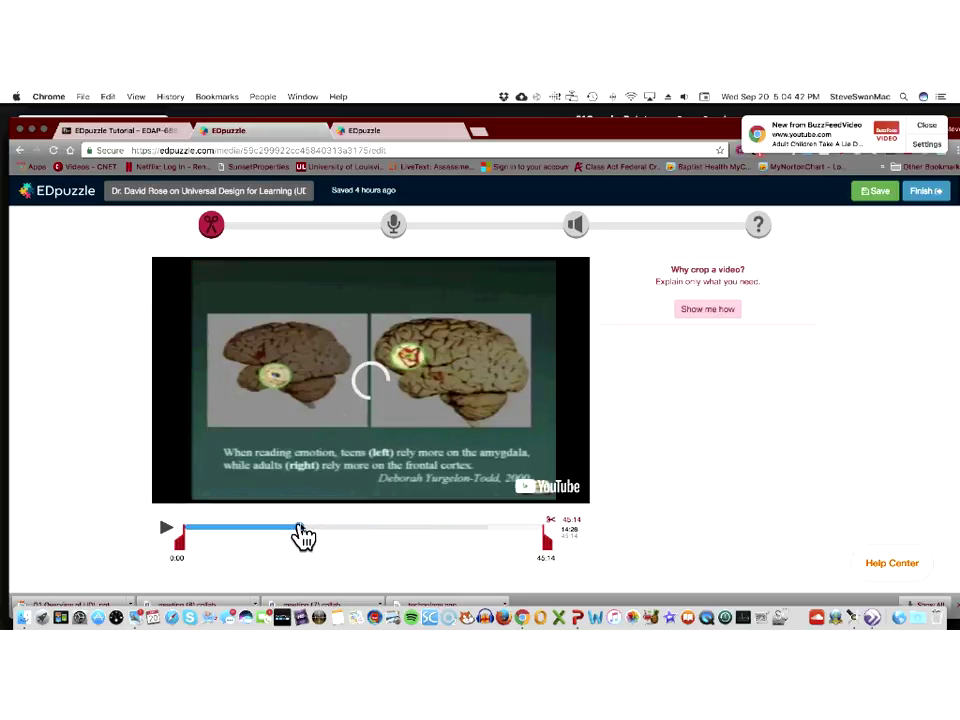
{"action": "left_click_drag", "start_coordinate": [300, 527], "coordinate": [365, 527]}
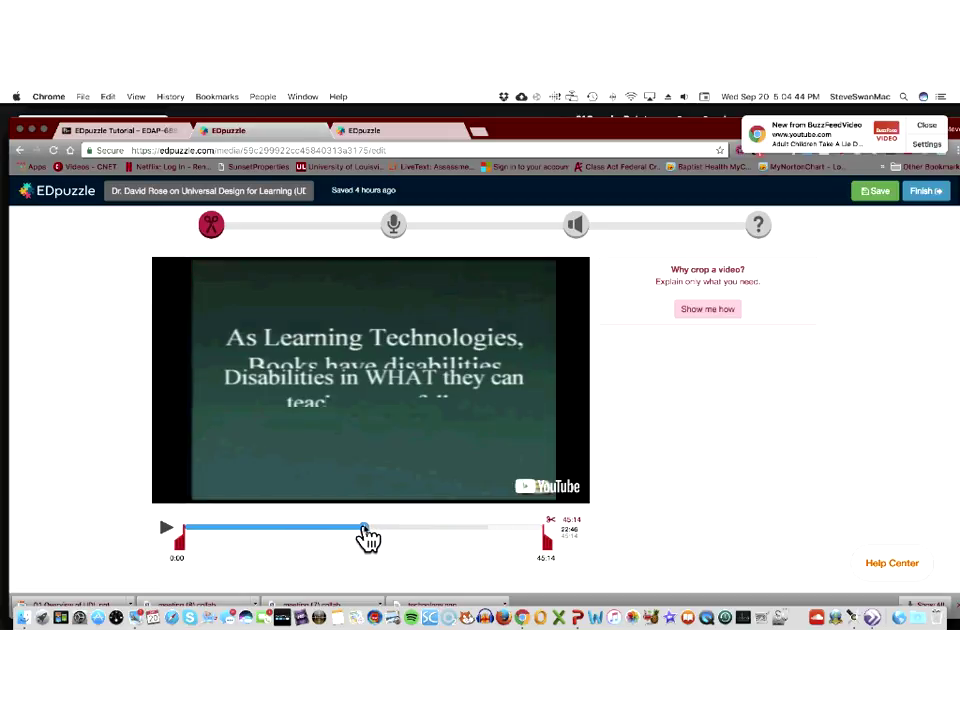
{"action": "left_click", "coordinate": [166, 527]}
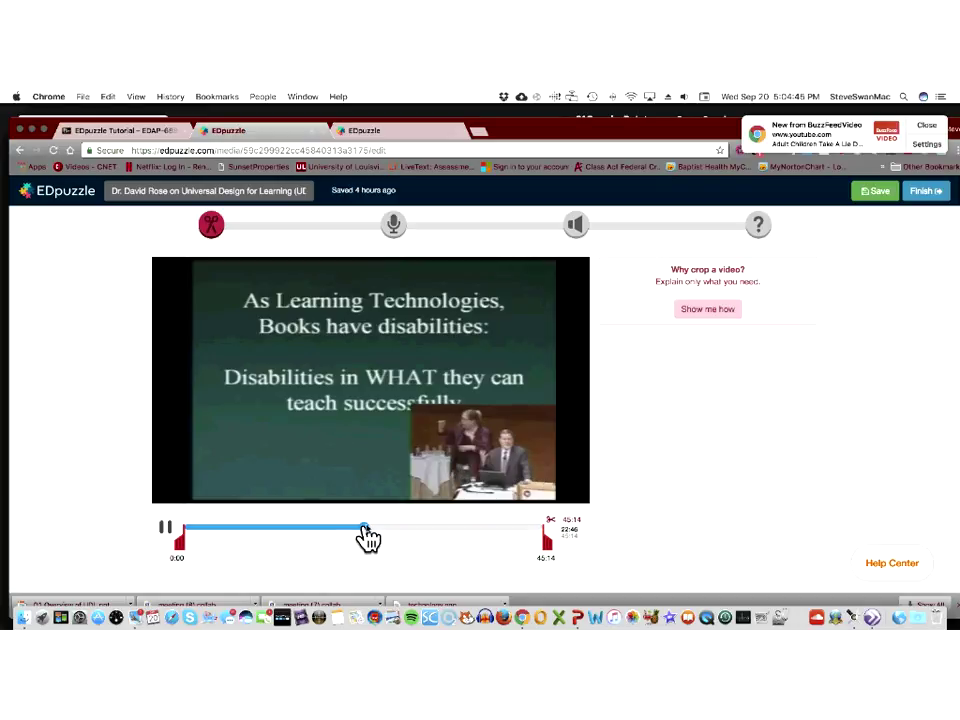
{"action": "left_click_drag", "start_coordinate": [365, 527], "coordinate": [390, 527]}
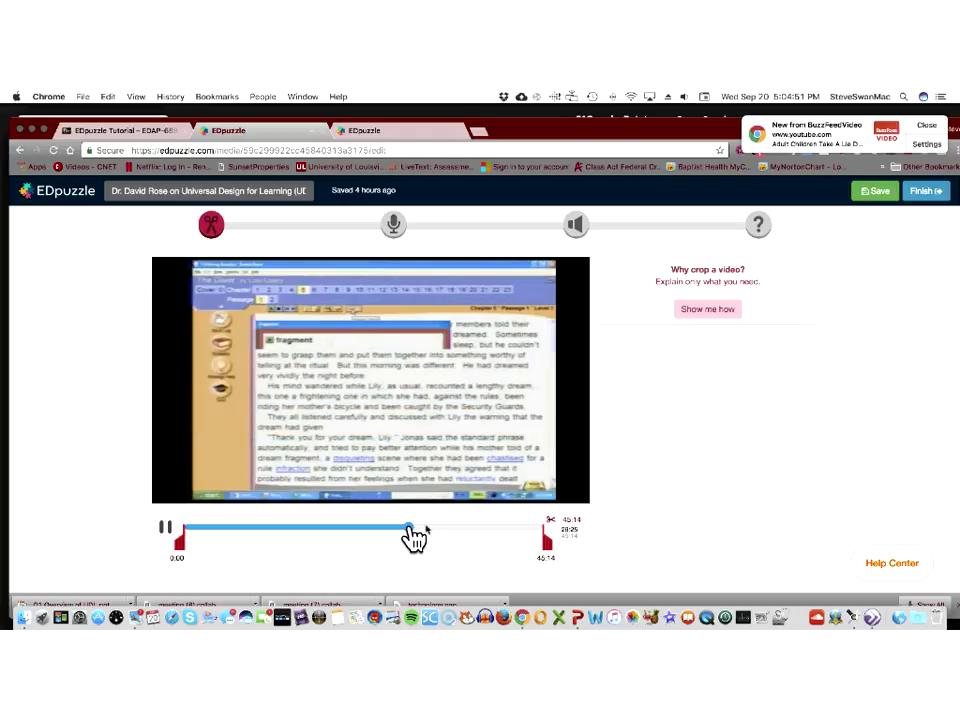
{"action": "left_click", "coordinate": [165, 527]}
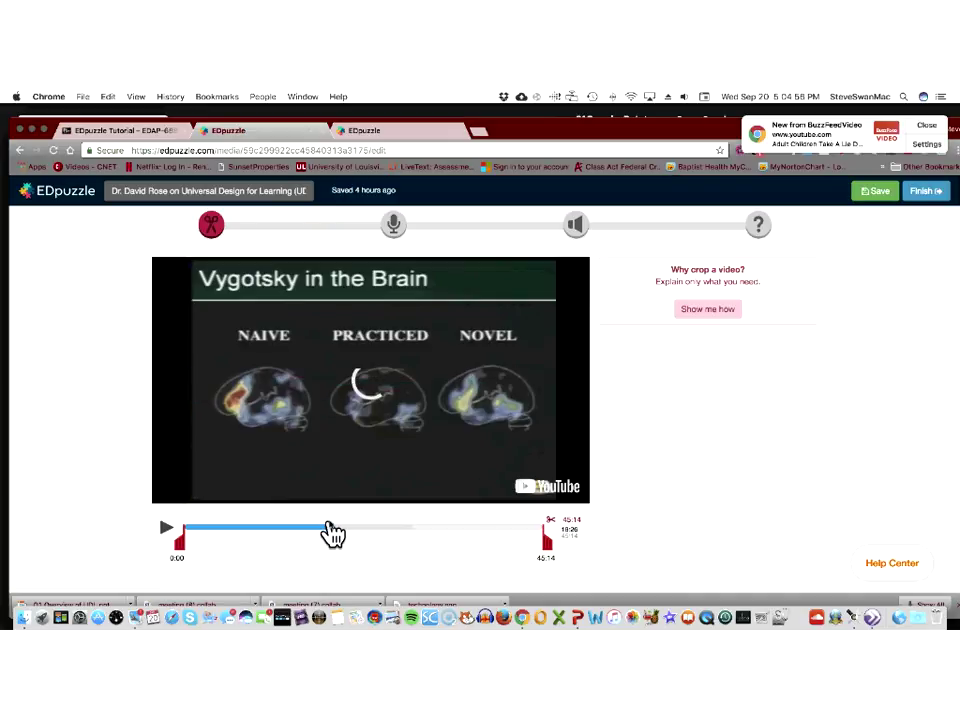
{"action": "left_click", "coordinate": [290, 527]}
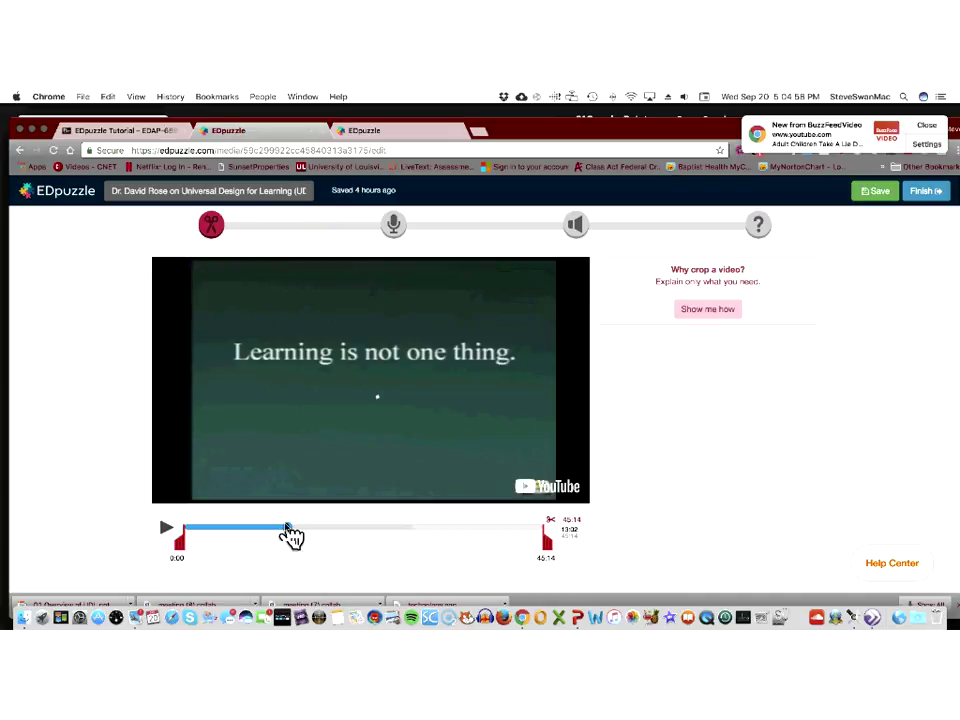
{"action": "left_click", "coordinate": [280, 527]}
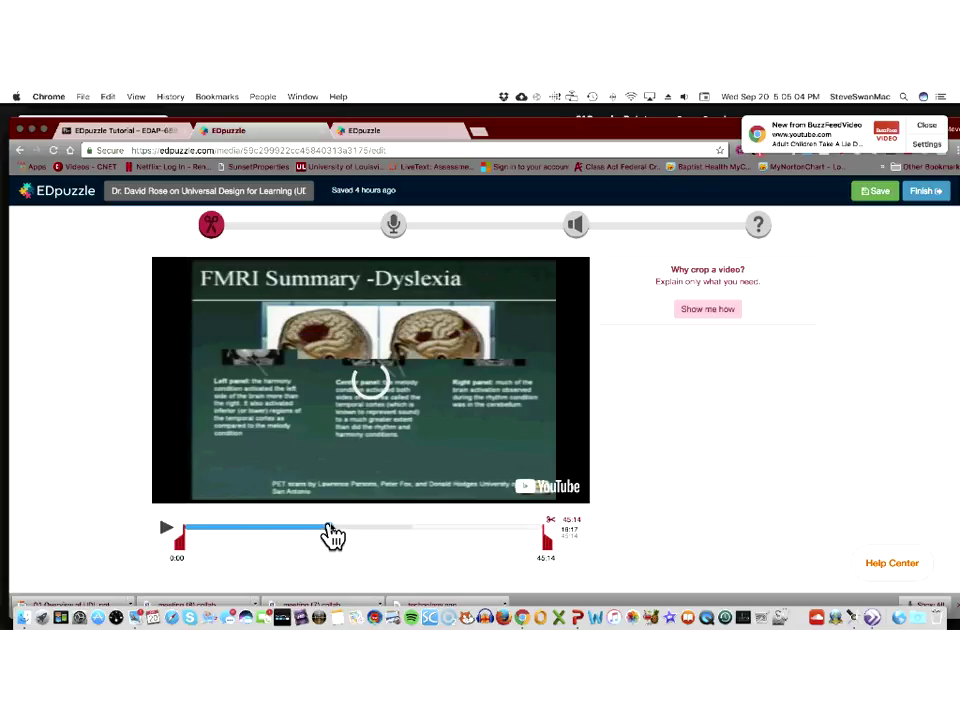
{"action": "left_click", "coordinate": [360, 525]}
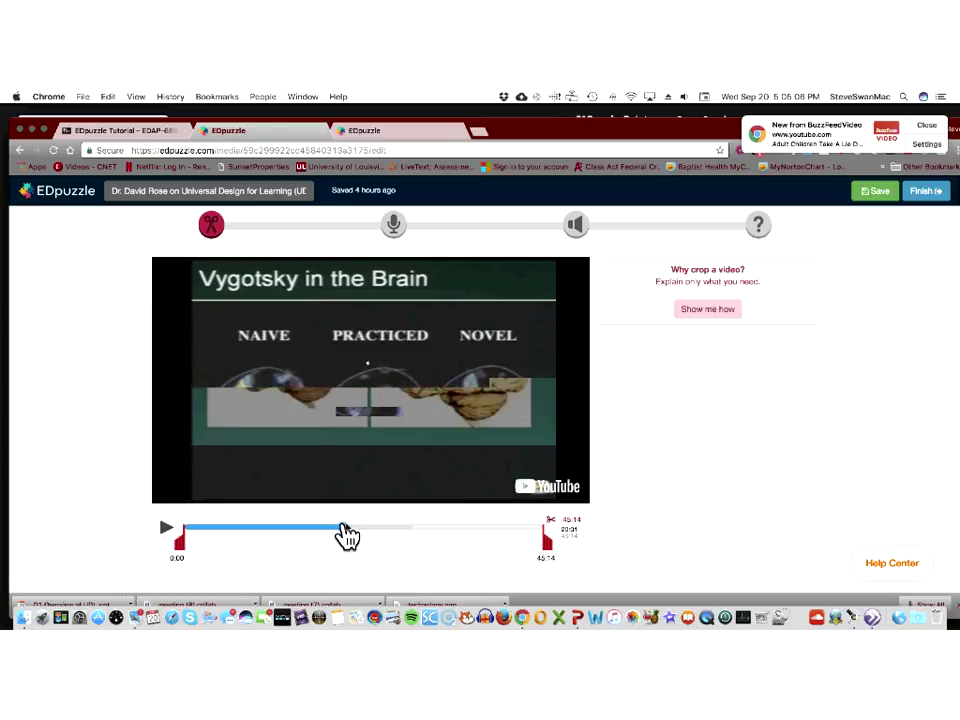
{"action": "left_click", "coordinate": [358, 527]}
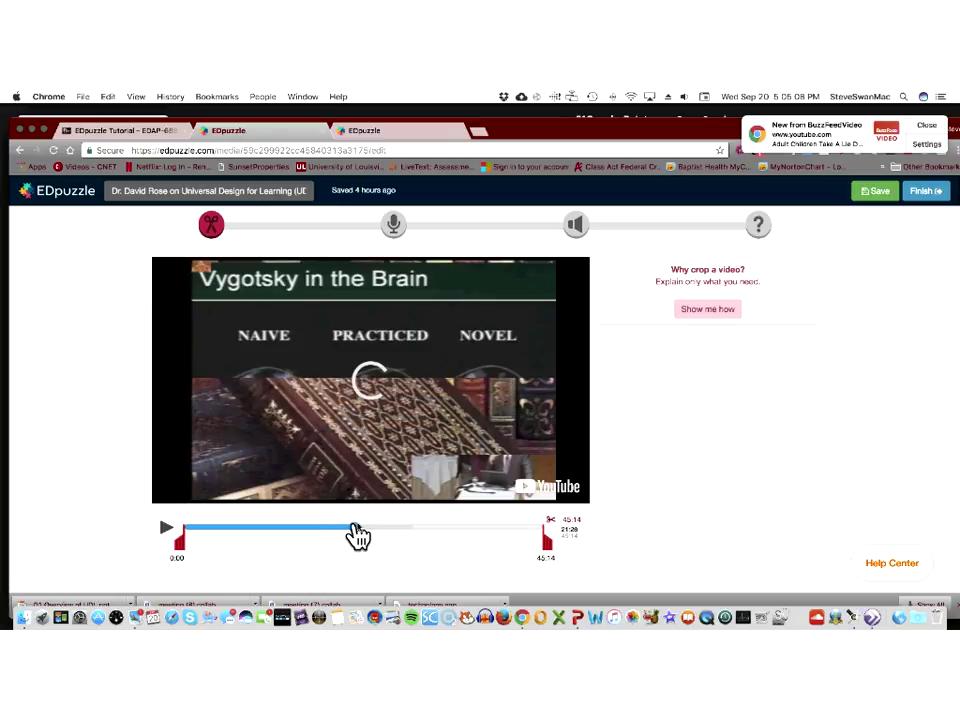
Scrub the crop timeline through the lecture to preview its later sections
{"action": "left_click", "coordinate": [360, 527]}
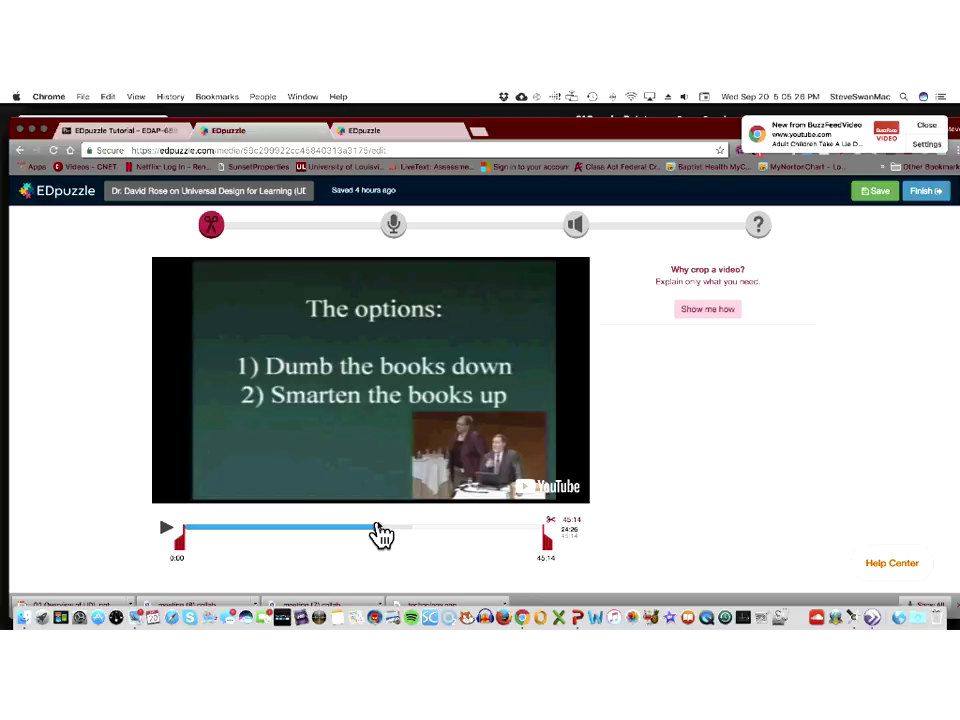
{"action": "left_click", "coordinate": [382, 527]}
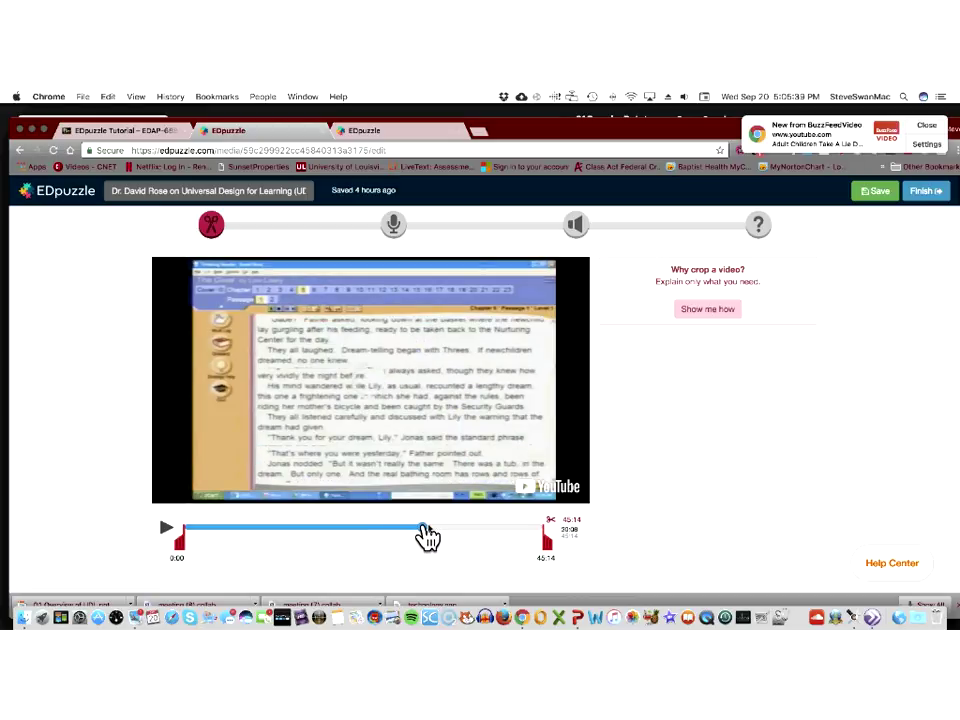
{"action": "left_click", "coordinate": [430, 527]}
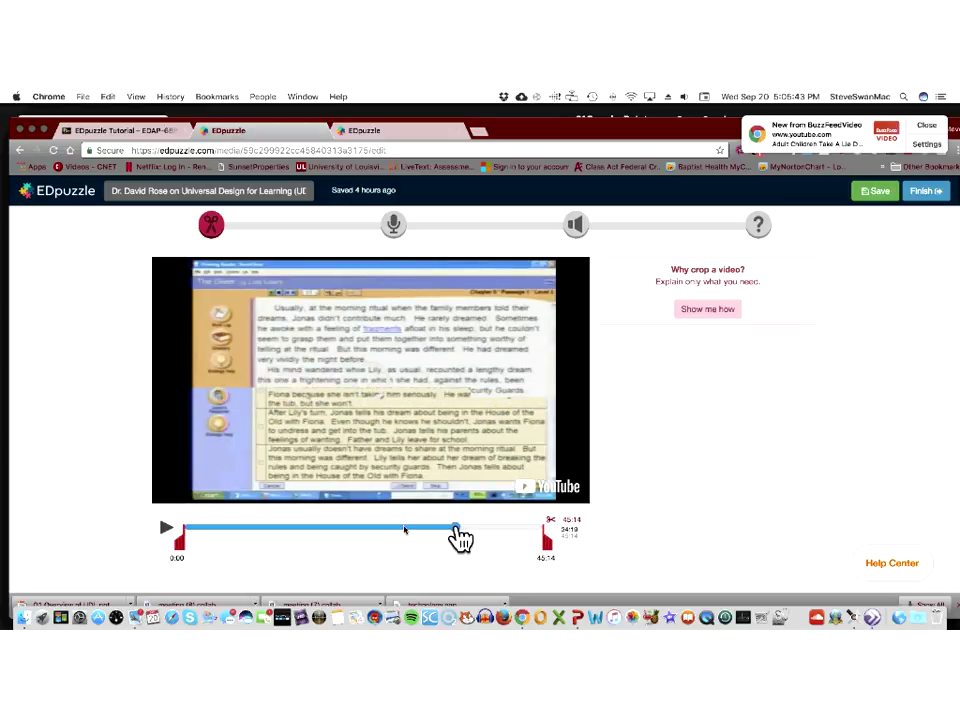
{"action": "left_click_drag", "start_coordinate": [455, 527], "coordinate": [370, 527]}
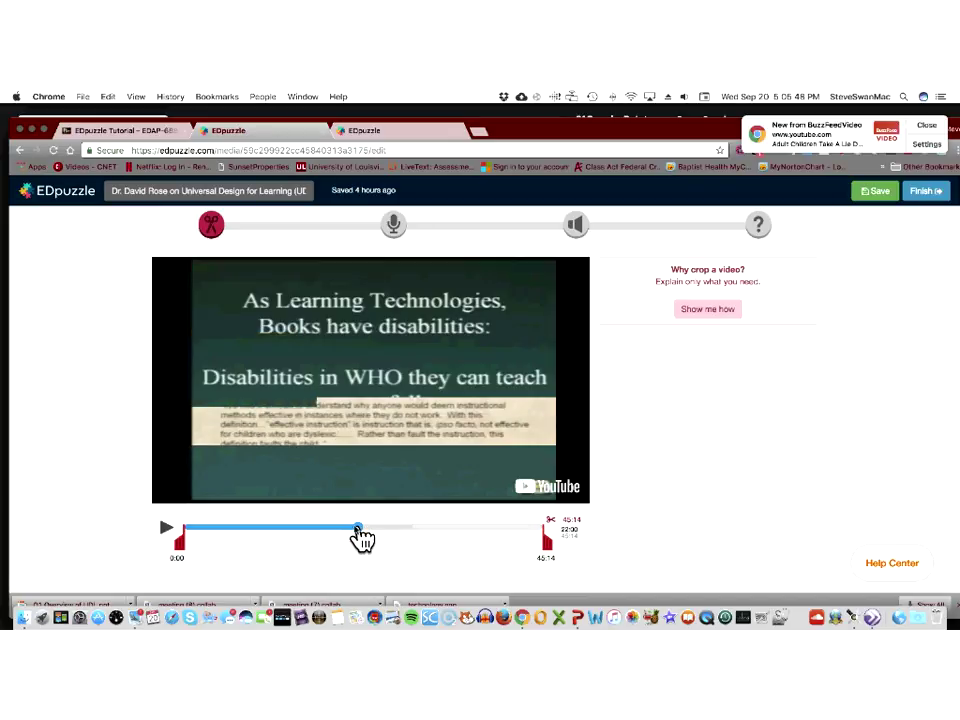
{"action": "left_click_drag", "start_coordinate": [358, 527], "coordinate": [338, 527]}
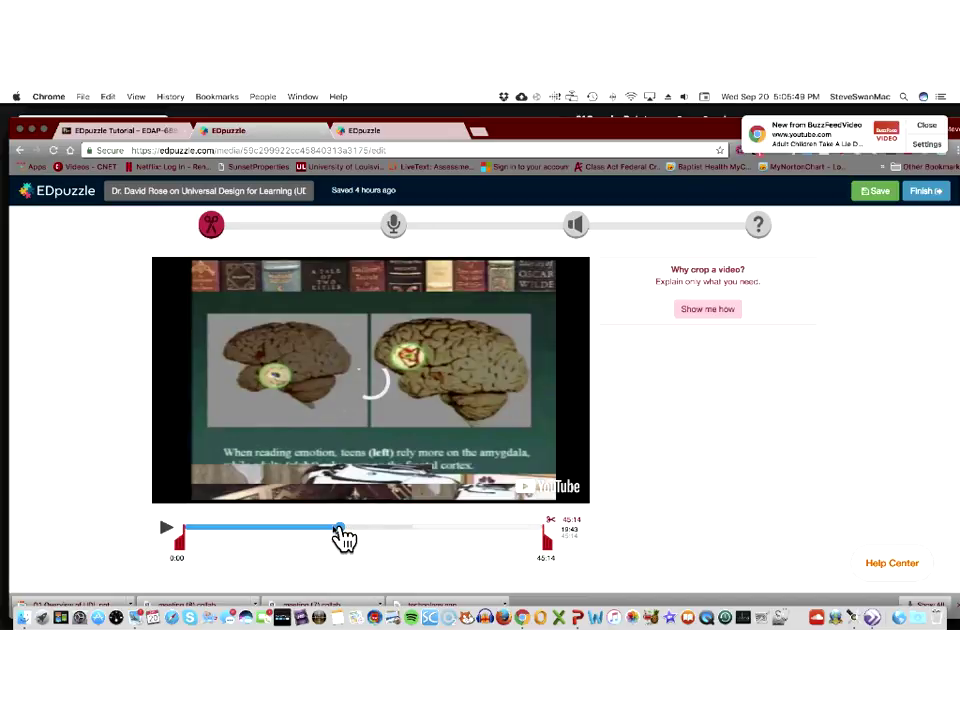
Trim the Rose UDL video to start at 11:37 and end at 33:06
{"action": "left_click", "coordinate": [315, 527]}
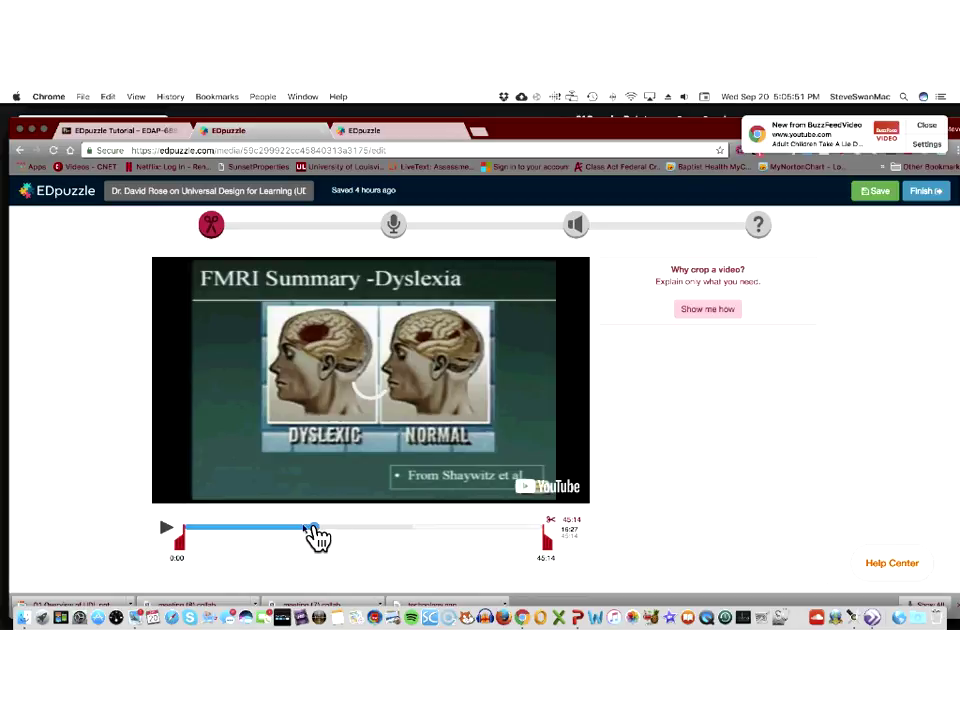
{"action": "left_click", "coordinate": [302, 527]}
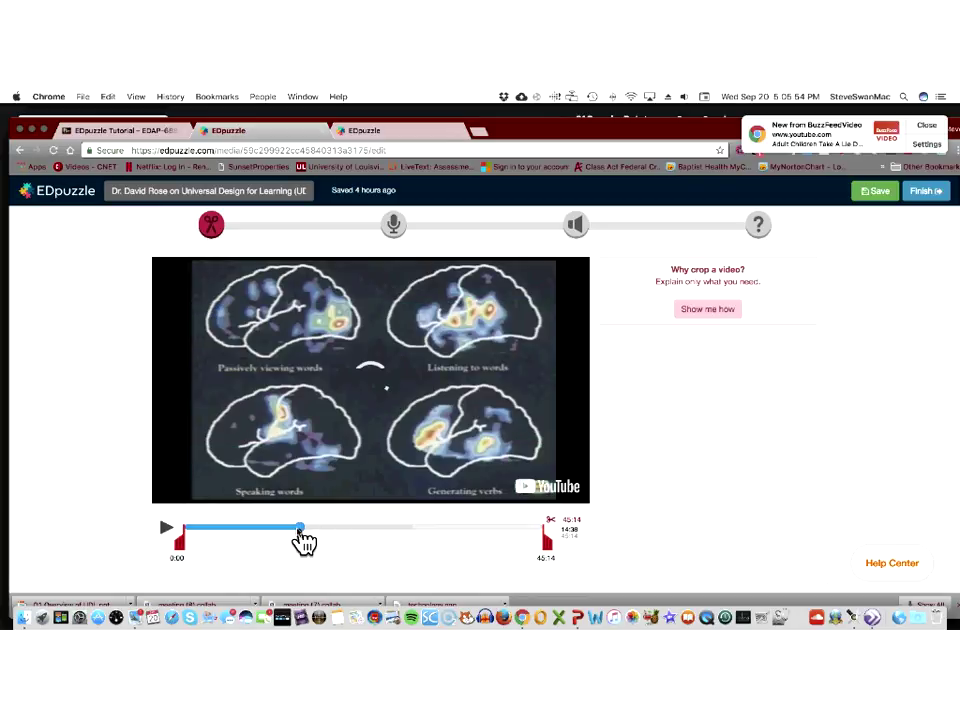
{"action": "left_click", "coordinate": [283, 527]}
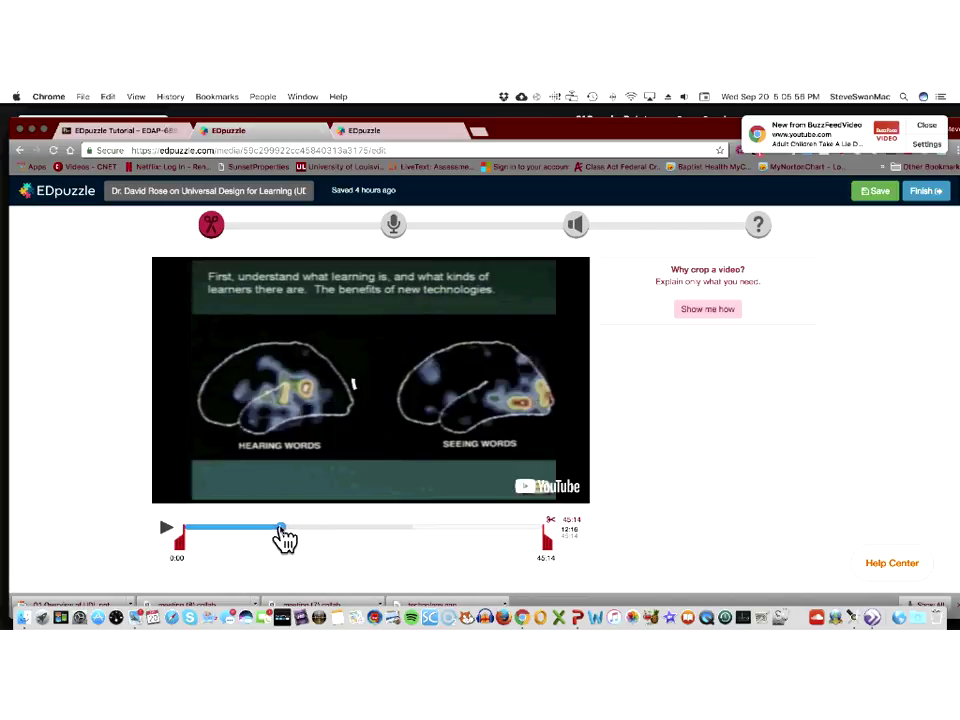
{"action": "left_click", "coordinate": [278, 527]}
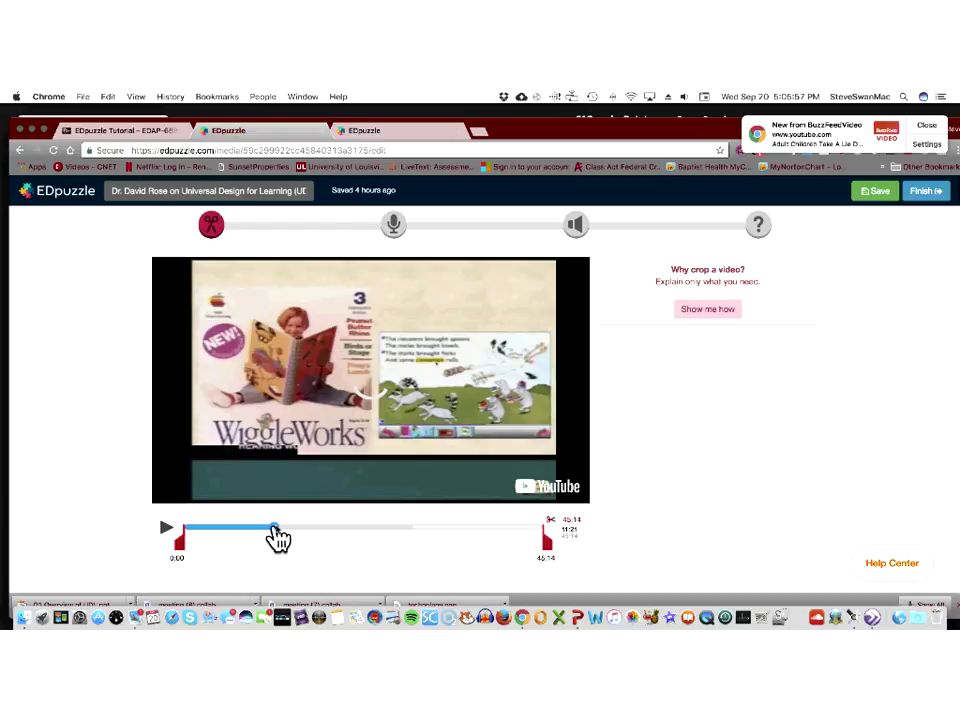
{"action": "left_click", "coordinate": [278, 527]}
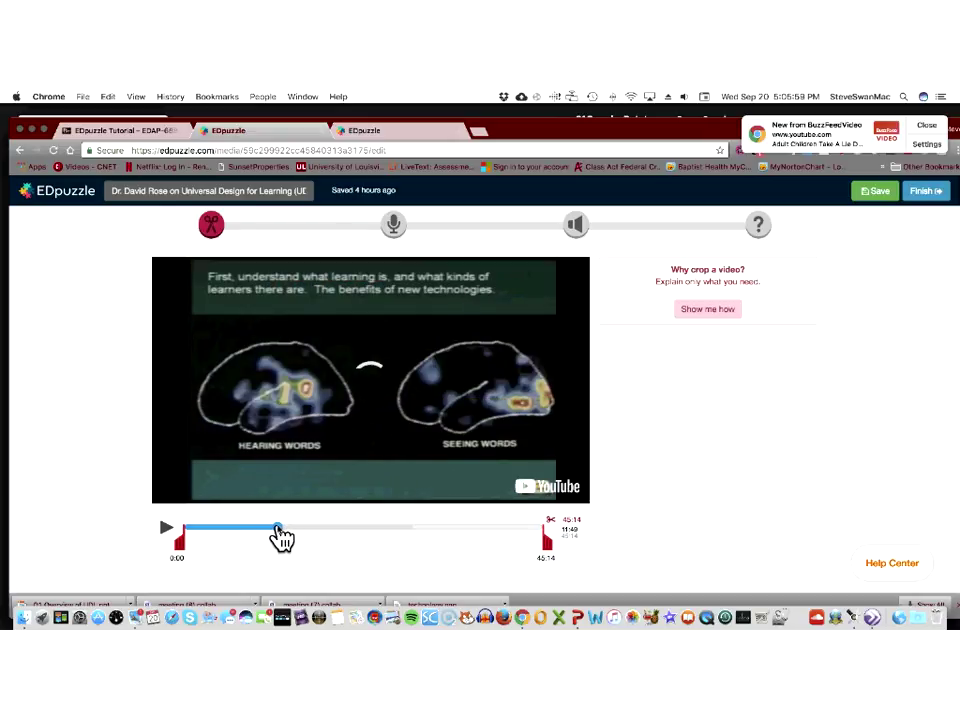
{"action": "left_click", "coordinate": [166, 527]}
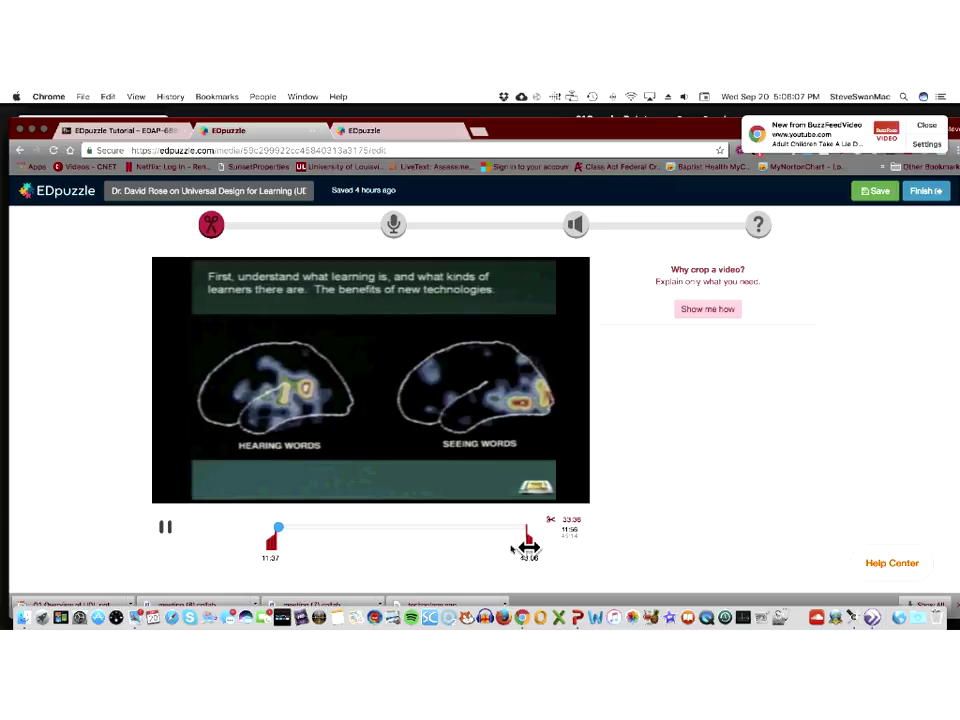
{"action": "left_click_drag", "start_coordinate": [525, 545], "coordinate": [448, 545]}
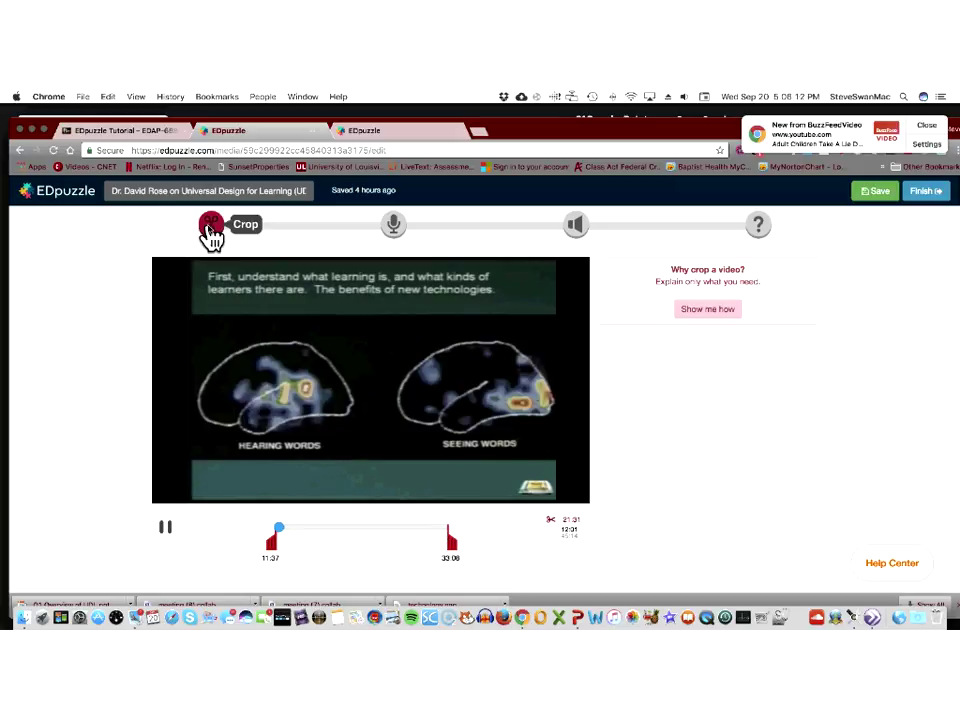
{"action": "mouse_move", "coordinate": [184, 294]}
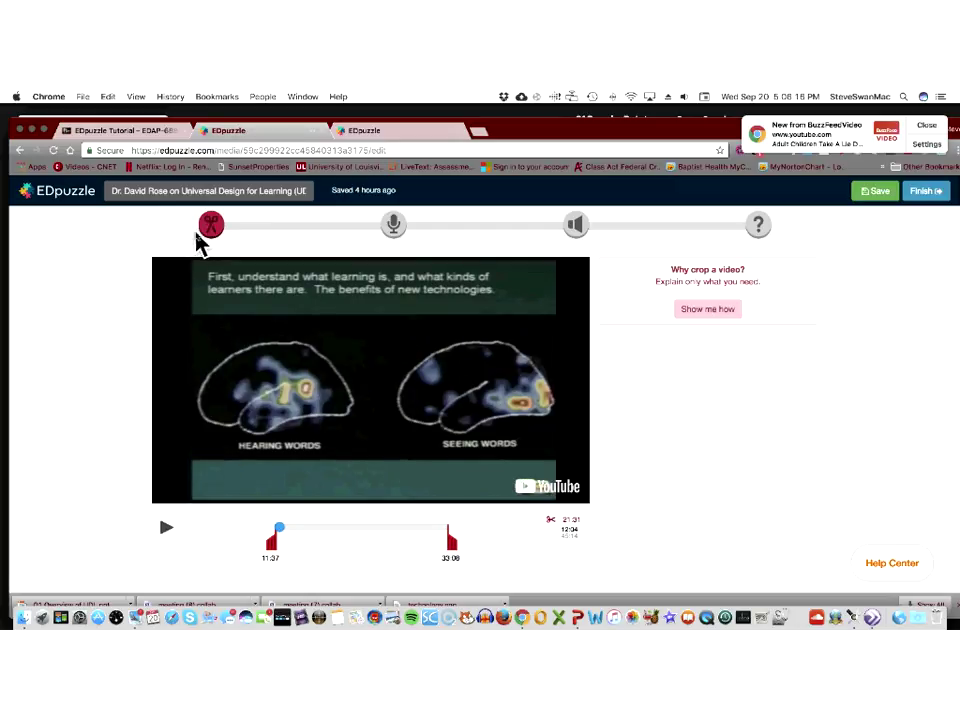
{"action": "mouse_move", "coordinate": [210, 224]}
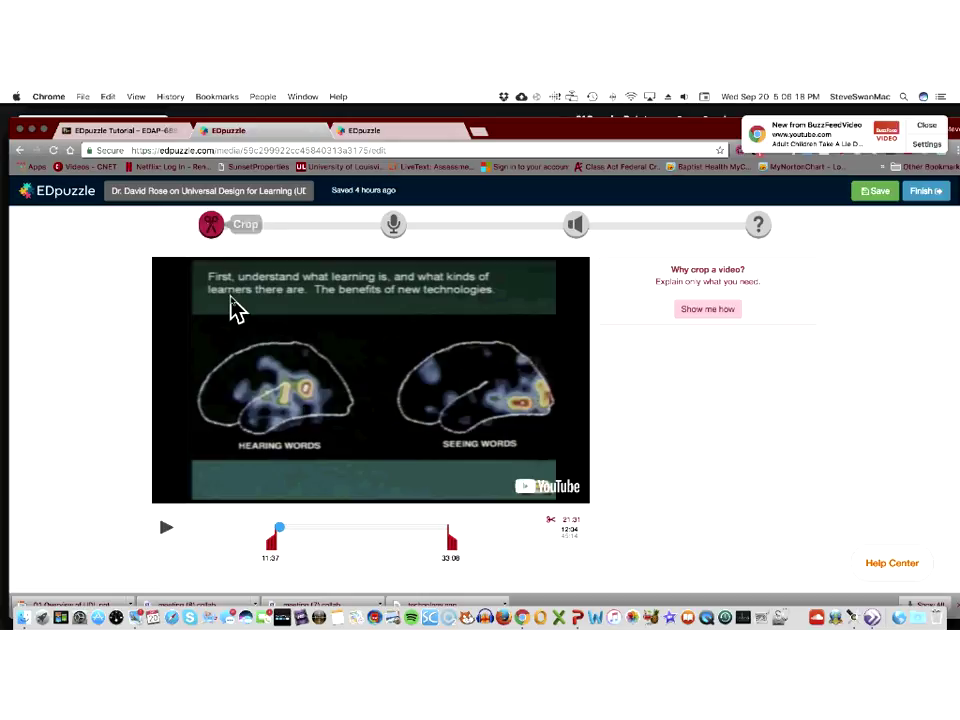
{"action": "mouse_move", "coordinate": [357, 452]}
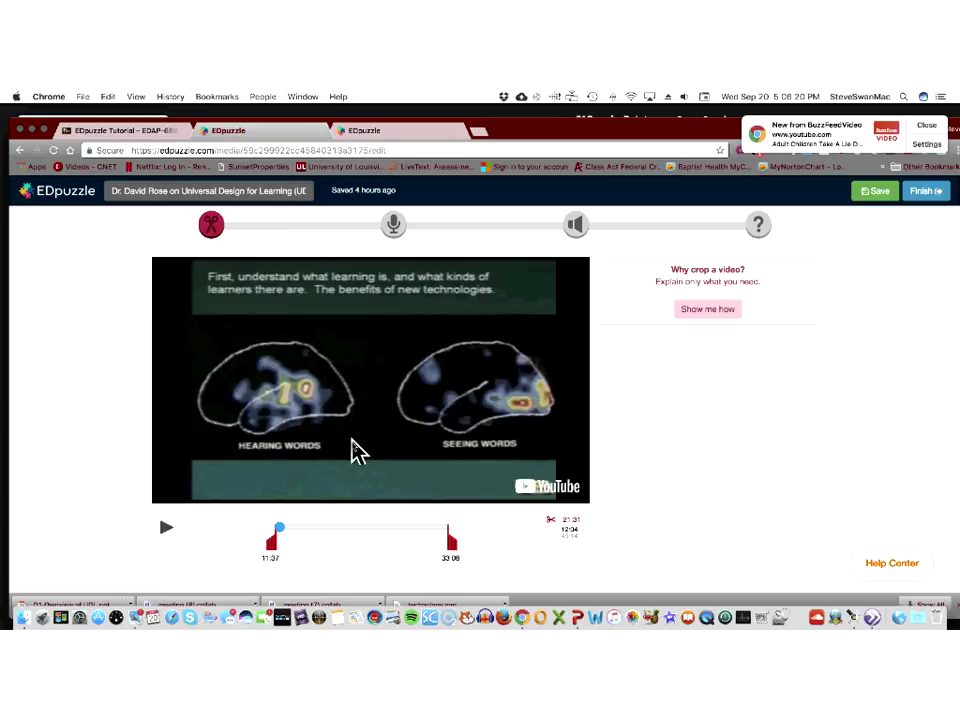
{"action": "mouse_move", "coordinate": [335, 620]}
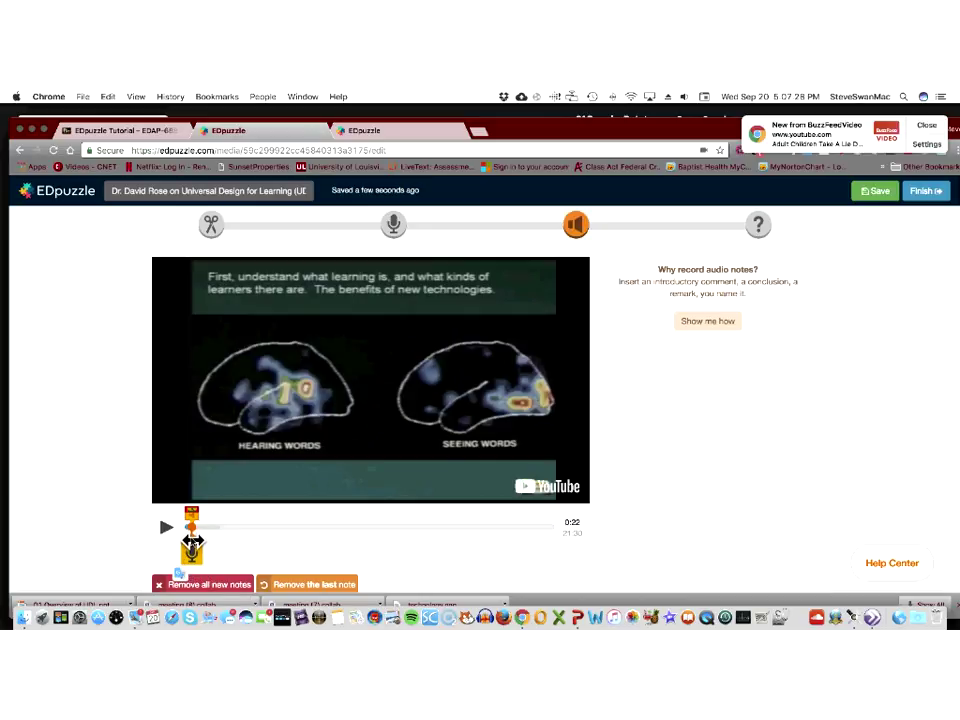
Record a voice note at 0:17, near the start of the cropped Rose UDL clip
{"action": "left_click", "coordinate": [166, 527]}
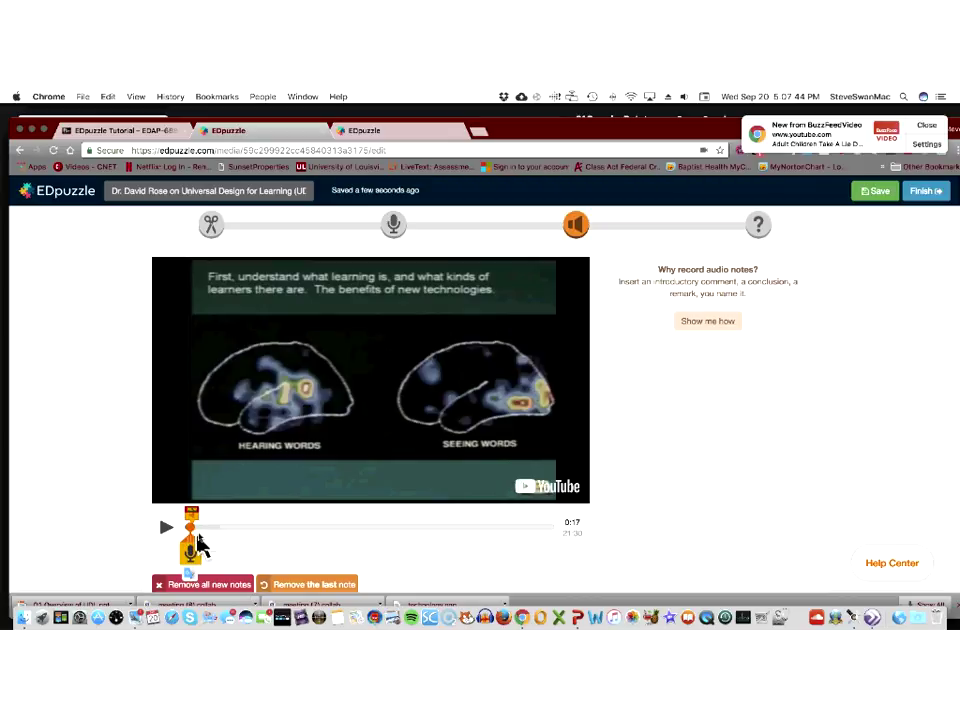
{"action": "mouse_move", "coordinate": [333, 460]}
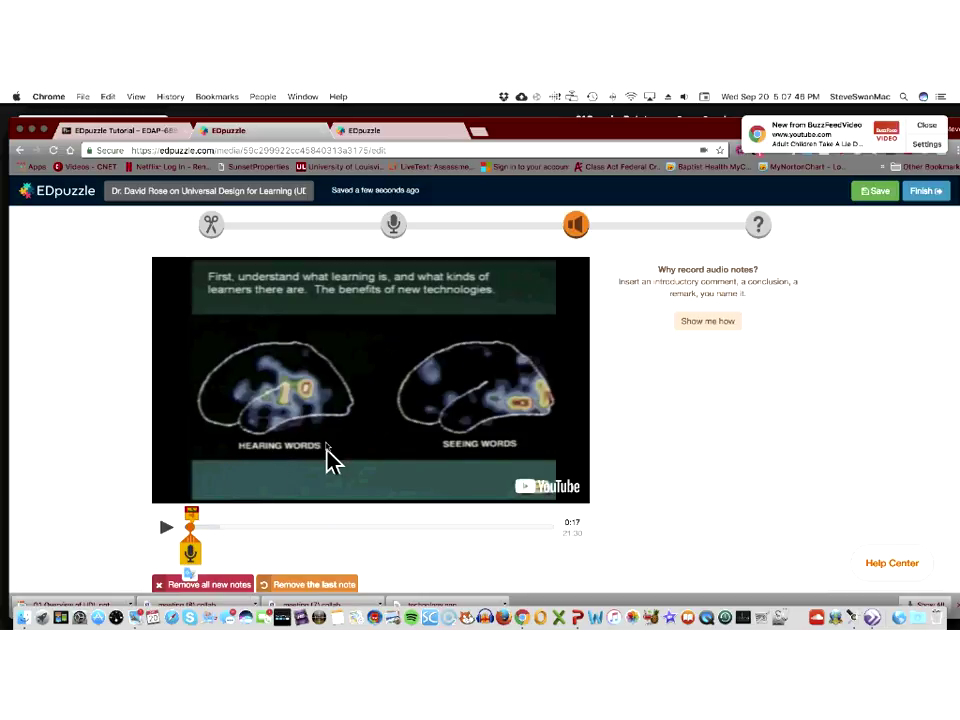
{"action": "mouse_move", "coordinate": [352, 418]}
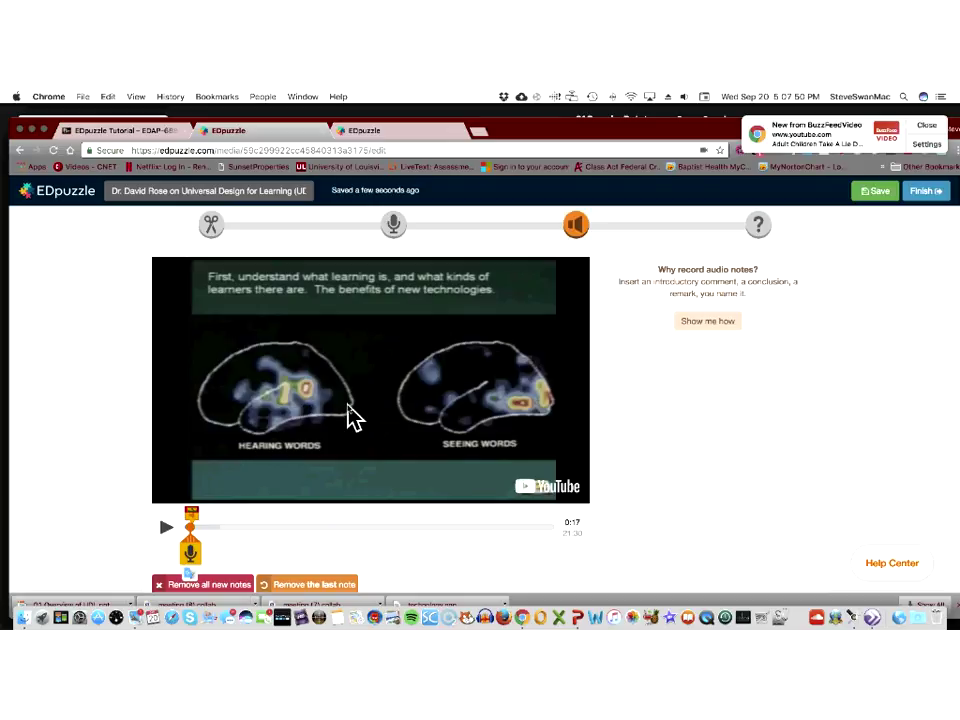
{"action": "mouse_move", "coordinate": [358, 500]}
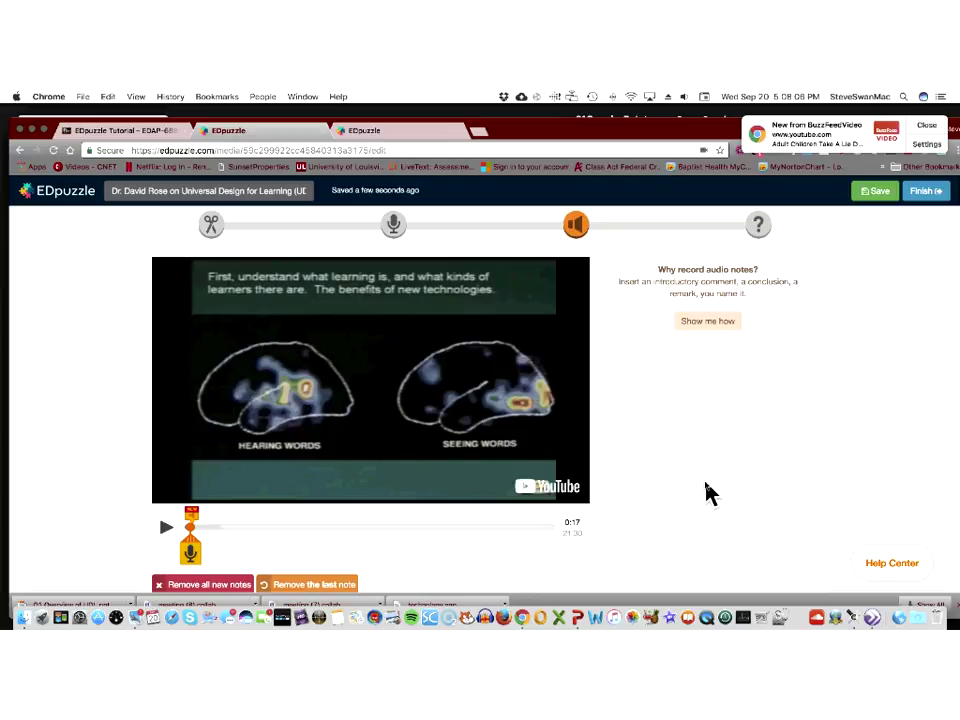
{"action": "mouse_move", "coordinate": [708, 500]}
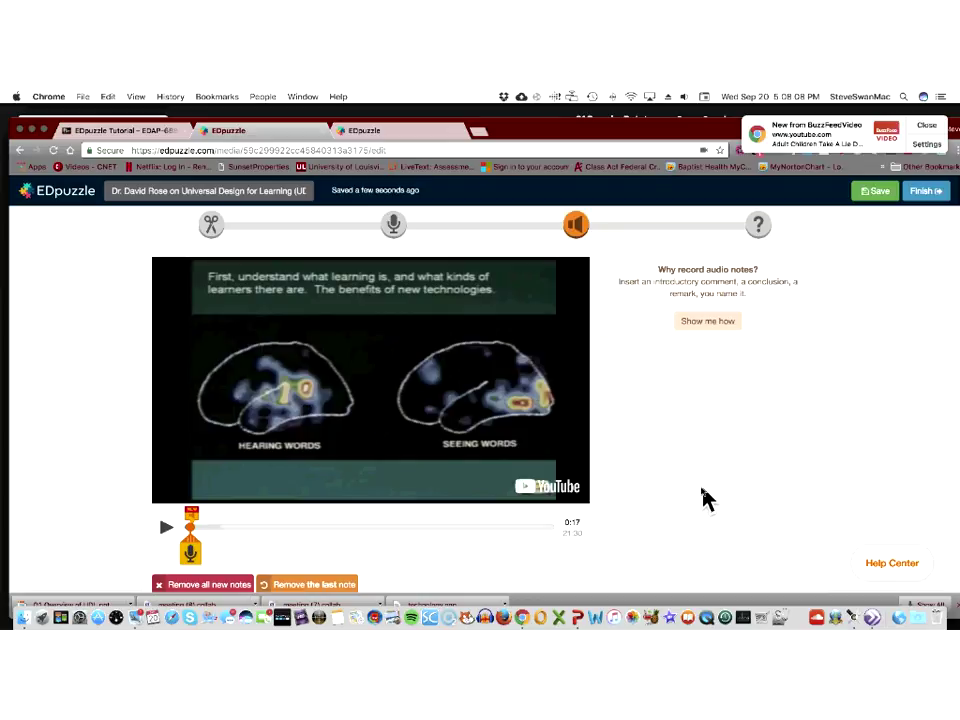
{"action": "mouse_move", "coordinate": [435, 478]}
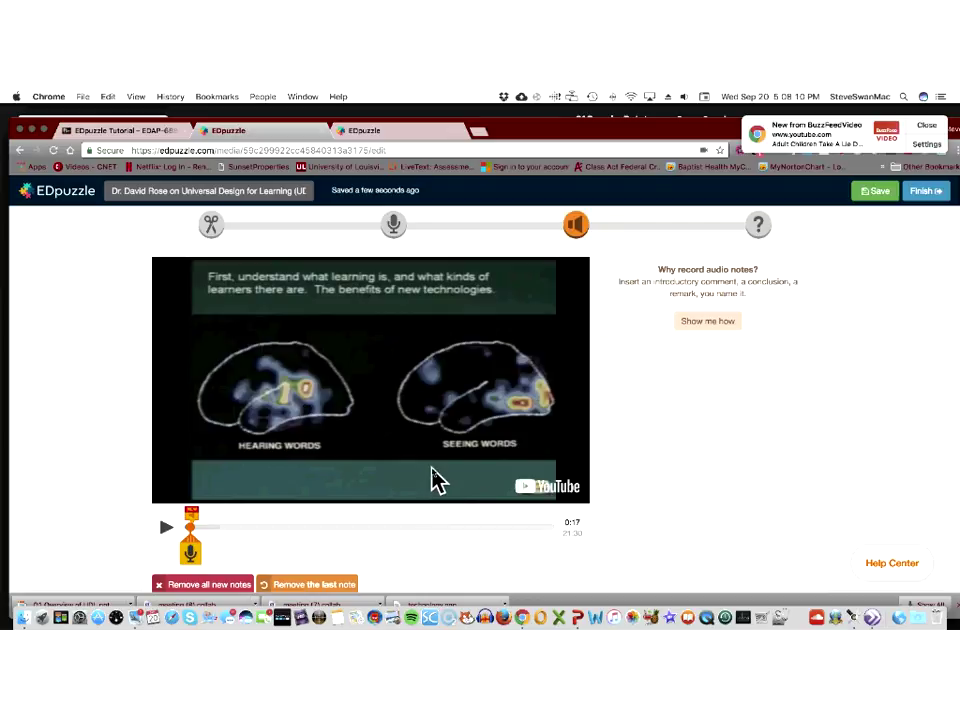
{"action": "mouse_move", "coordinate": [614, 300]}
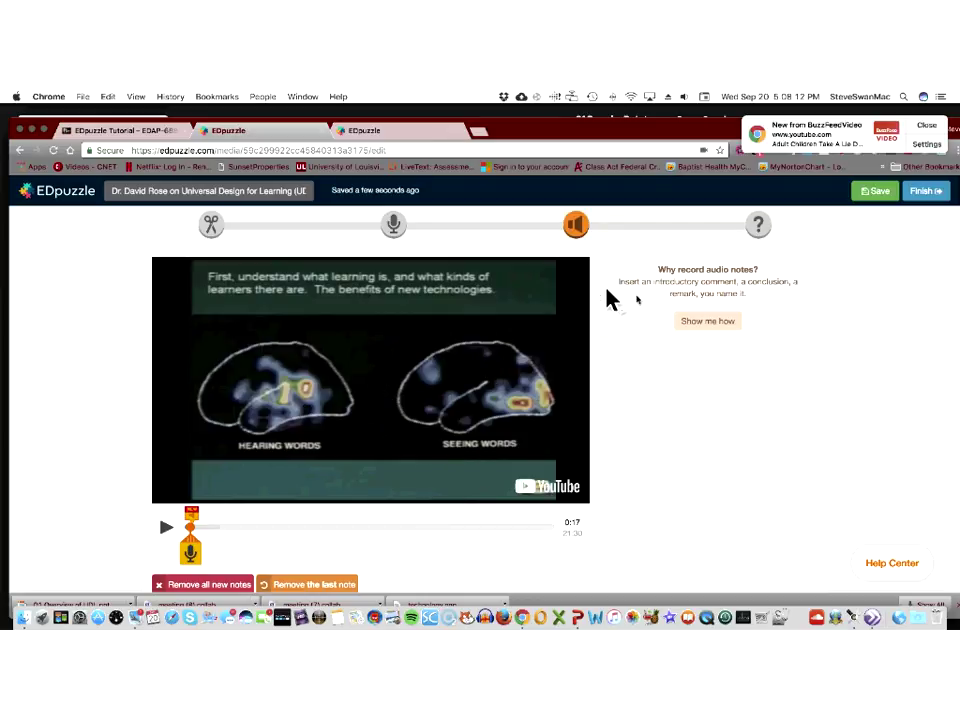
{"action": "mouse_move", "coordinate": [758, 224]}
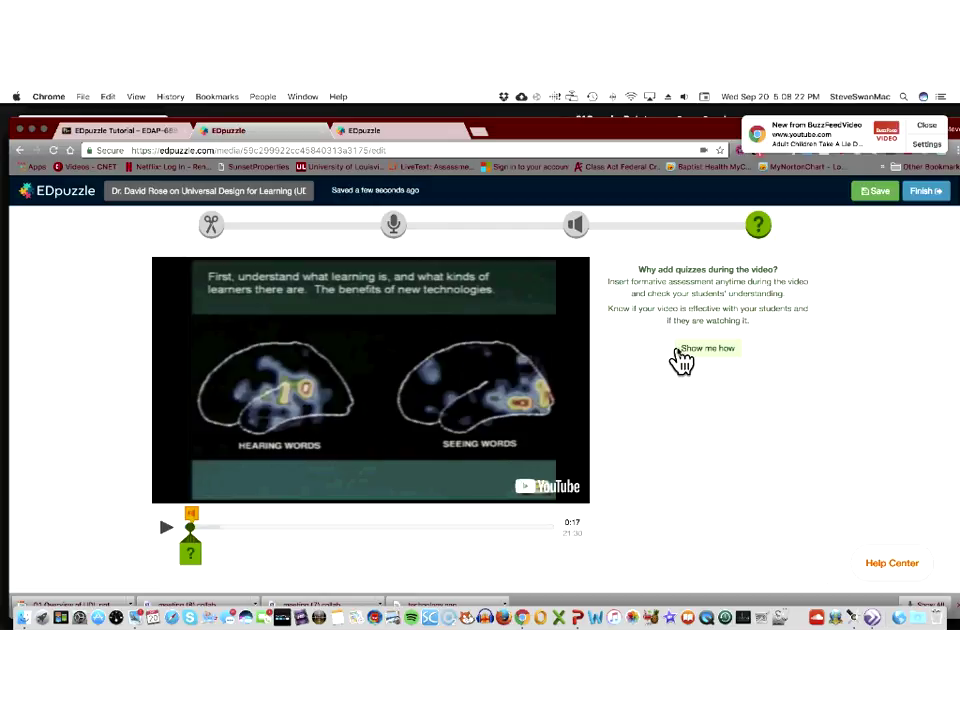
{"action": "mouse_move", "coordinate": [545, 135]}
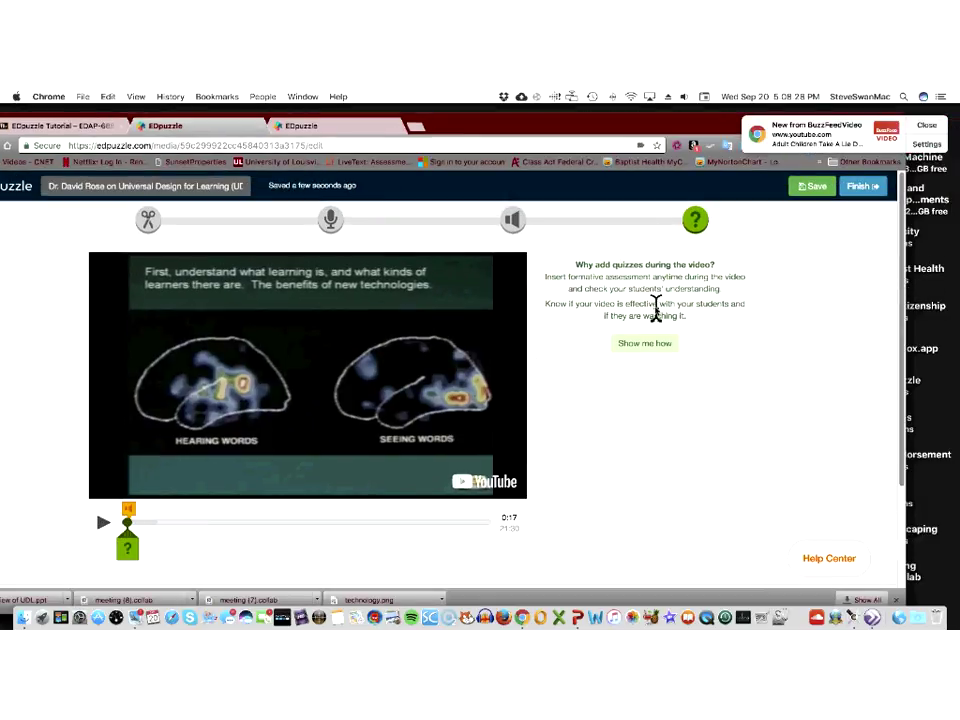
{"action": "mouse_move", "coordinate": [651, 353]}
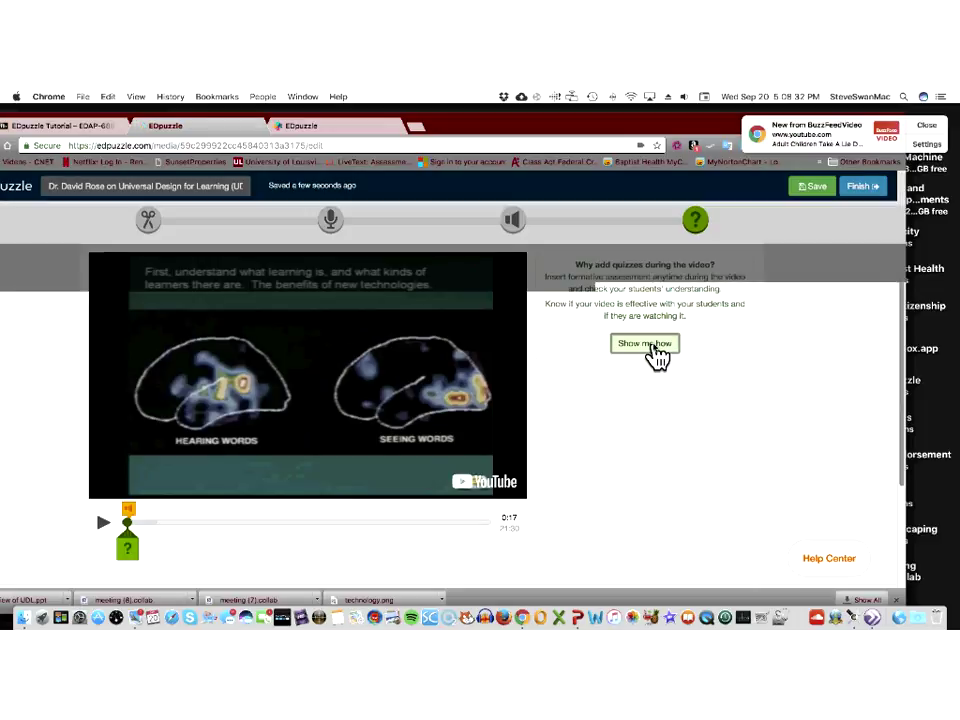
View the quiz 'Show me how' walkthrough, then dismiss it with 'Got it'
{"action": "left_click", "coordinate": [644, 343]}
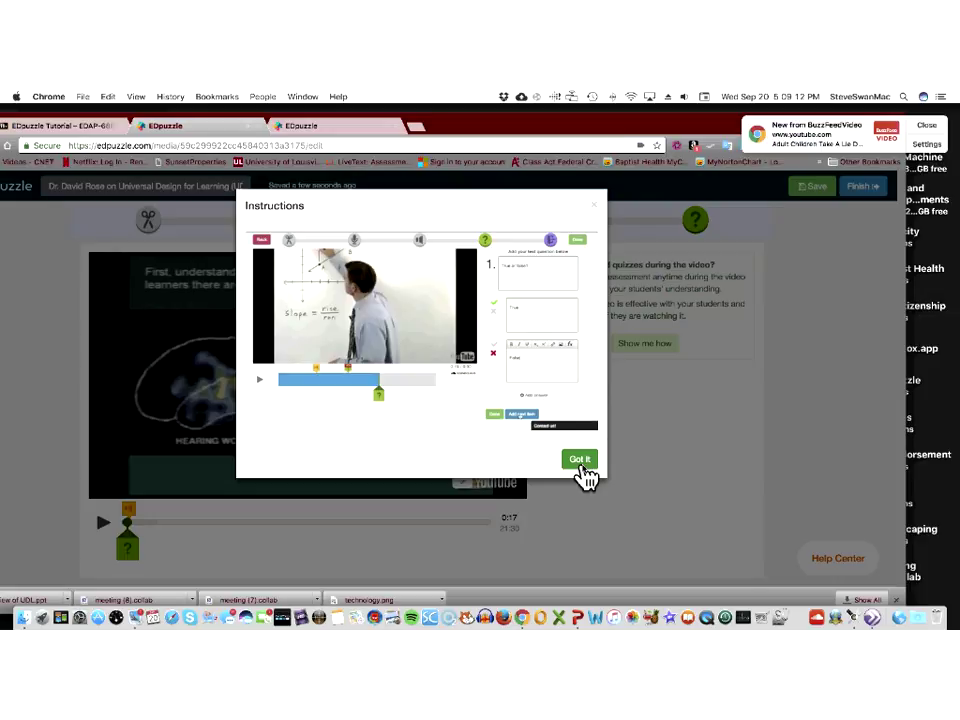
{"action": "left_click", "coordinate": [579, 459]}
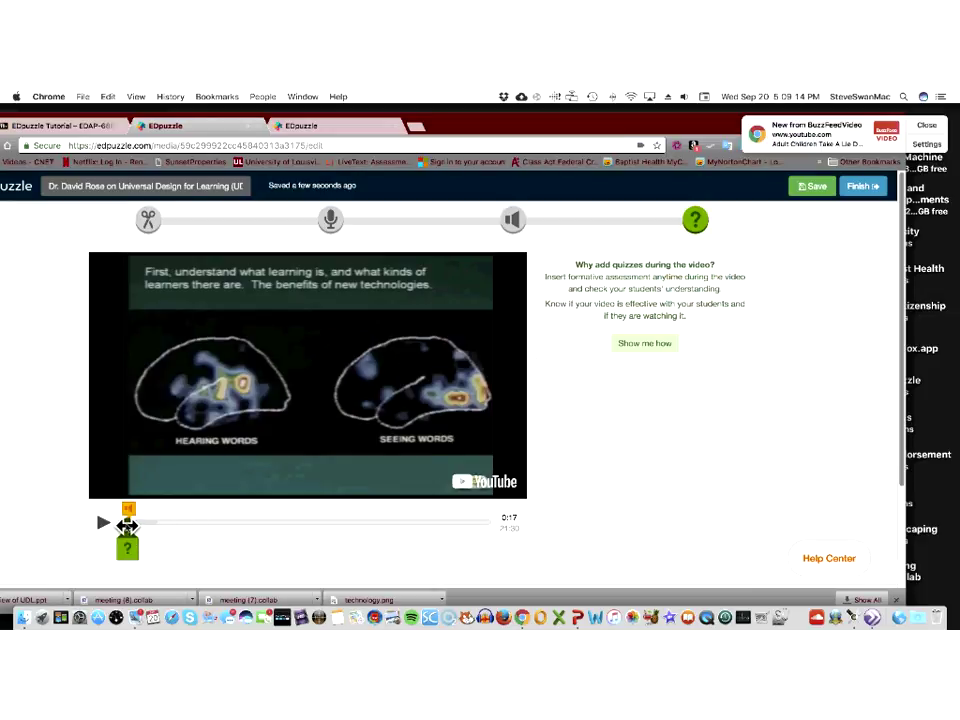
Place a multiple-choice question marker at 6:48 in the clip
{"action": "left_click_drag", "start_coordinate": [127, 523], "coordinate": [230, 523]}
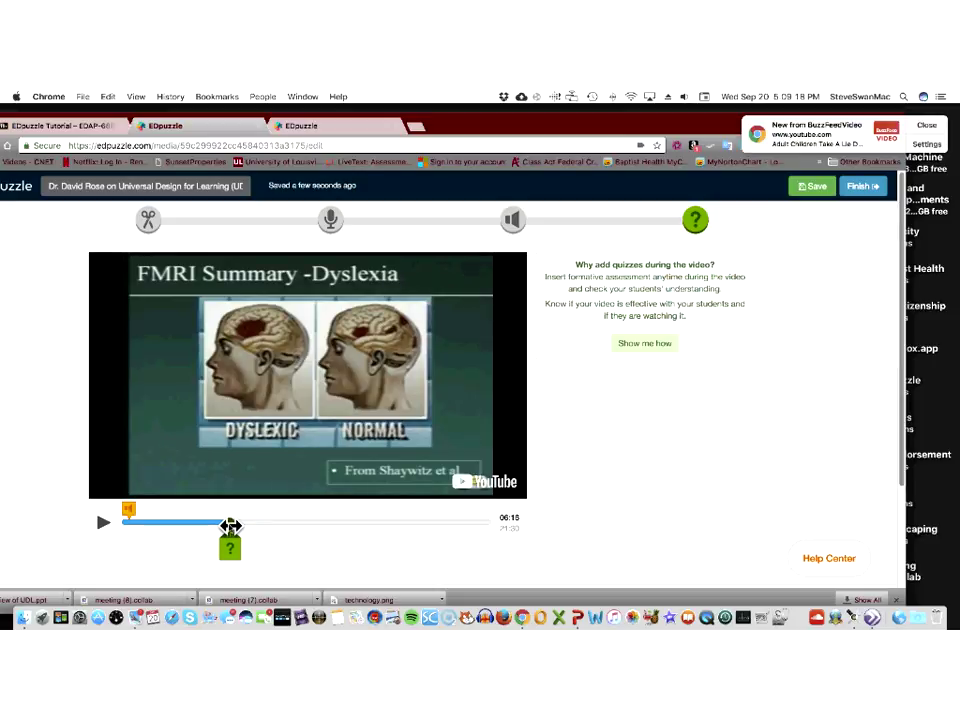
{"action": "left_click_drag", "start_coordinate": [230, 525], "coordinate": [243, 525]}
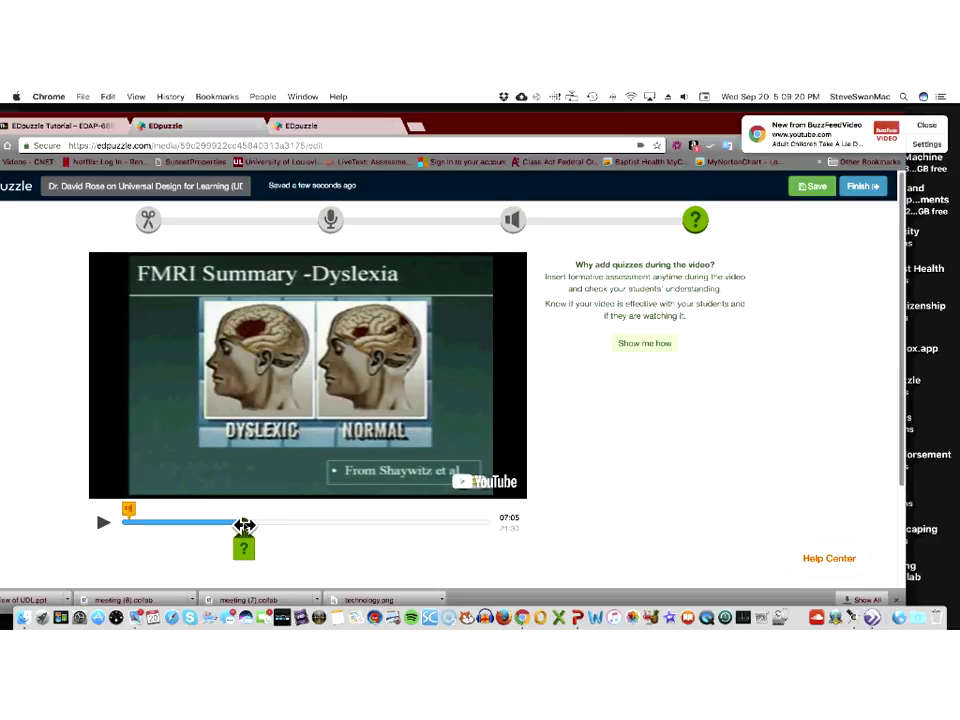
{"action": "left_click_drag", "start_coordinate": [245, 523], "coordinate": [240, 523]}
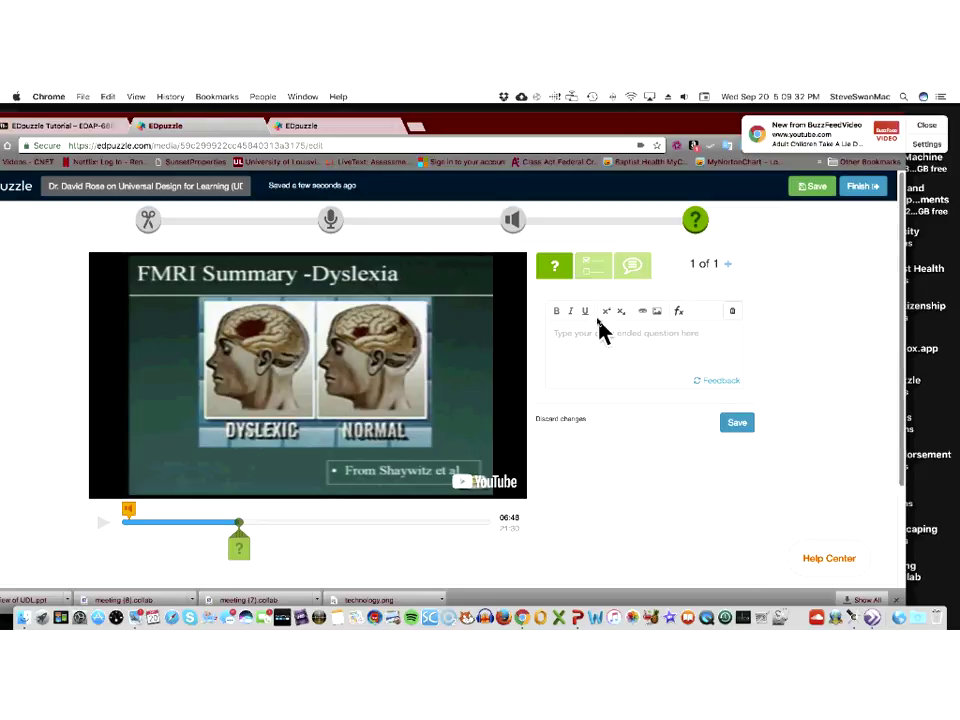
{"action": "left_click", "coordinate": [592, 265]}
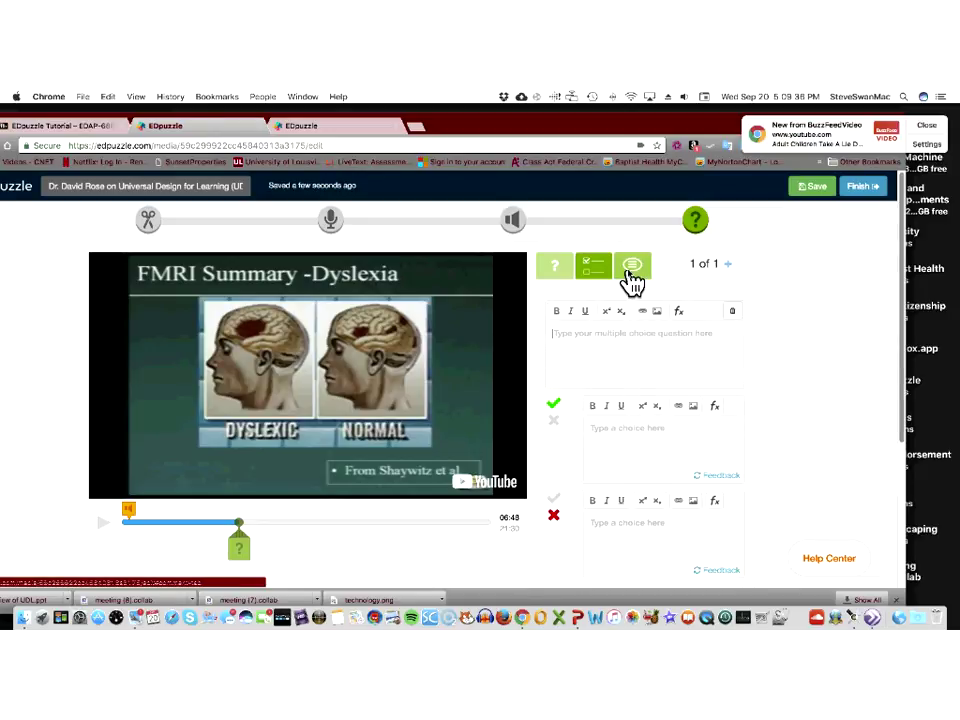
{"action": "left_click", "coordinate": [632, 265]}
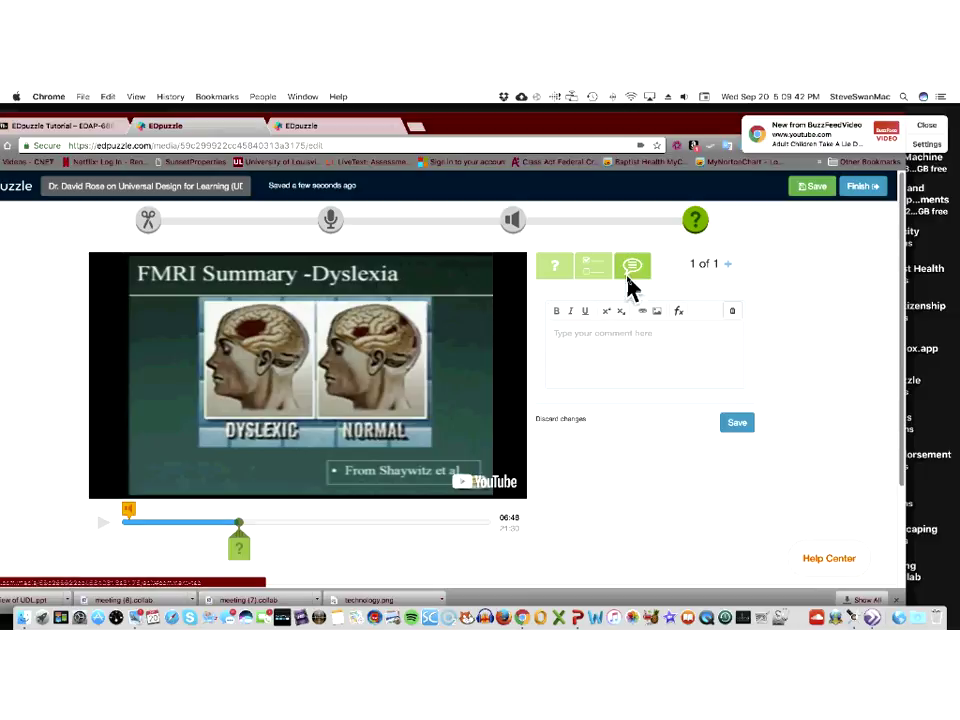
{"action": "left_click", "coordinate": [592, 264]}
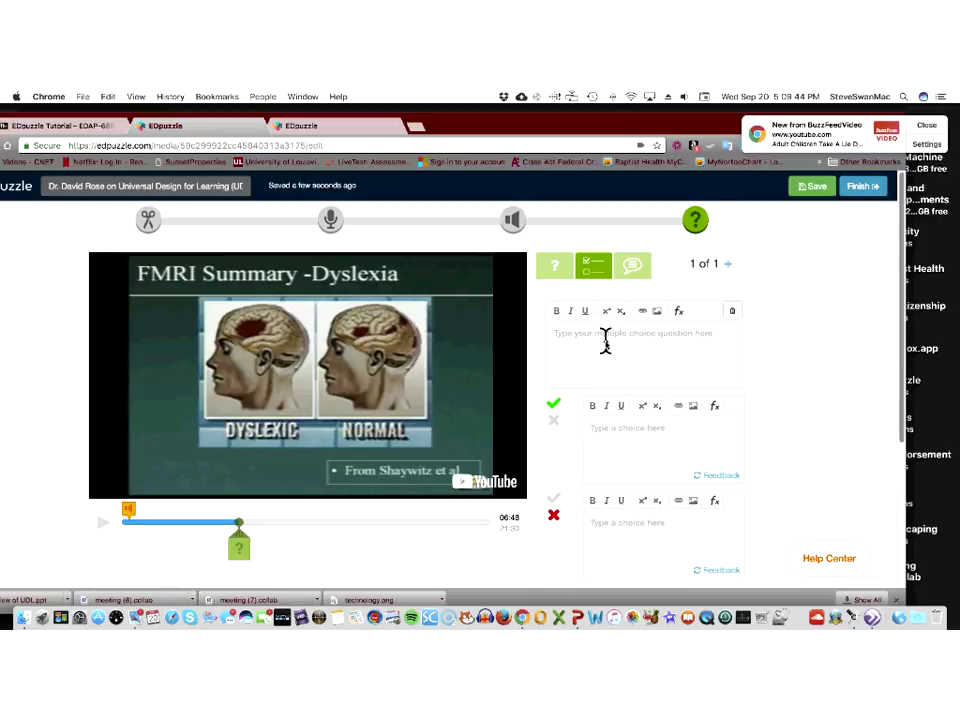
{"action": "mouse_move", "coordinate": [605, 350]}
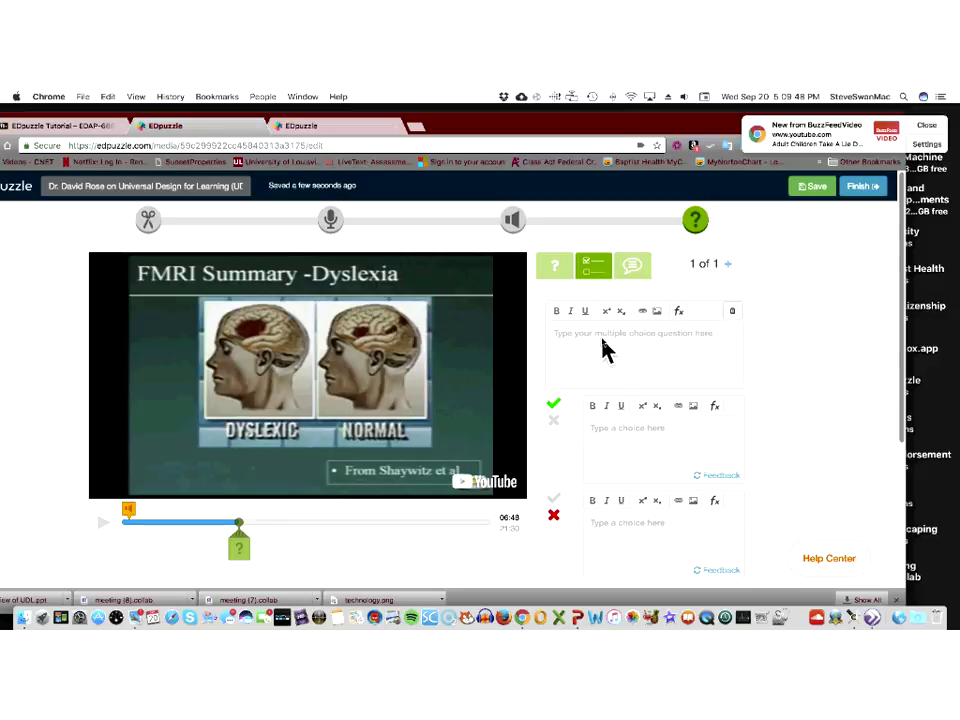
Enter 'How does the brain learn?' with answers 'Experiences' and 'Eating Cheerios'
{"action": "type", "text": "How d"}
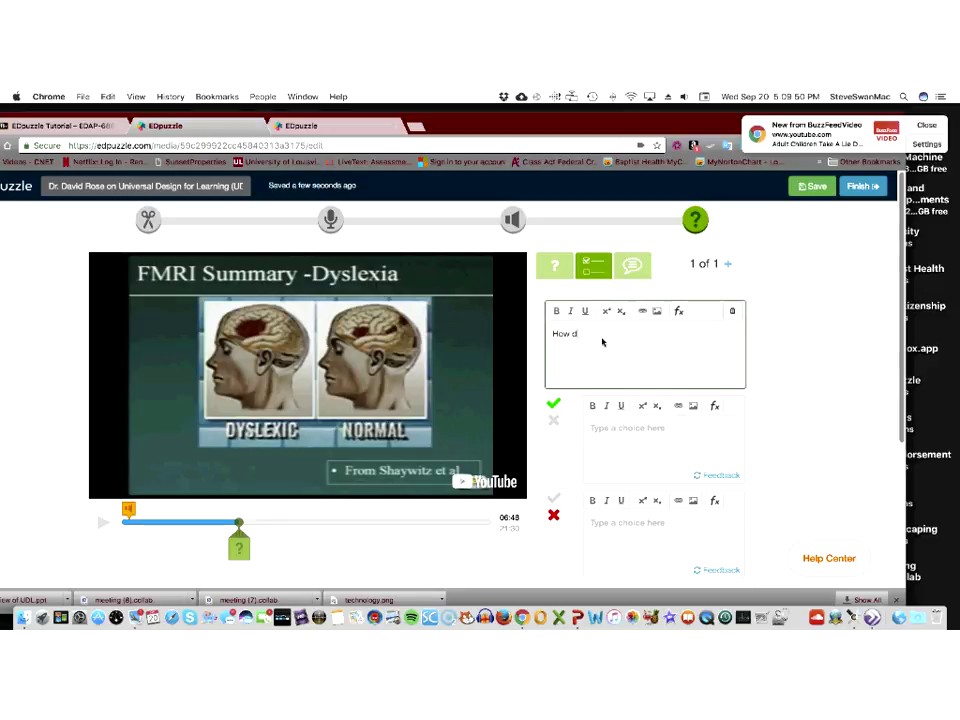
{"action": "type", "text": "oes the brain lear"}
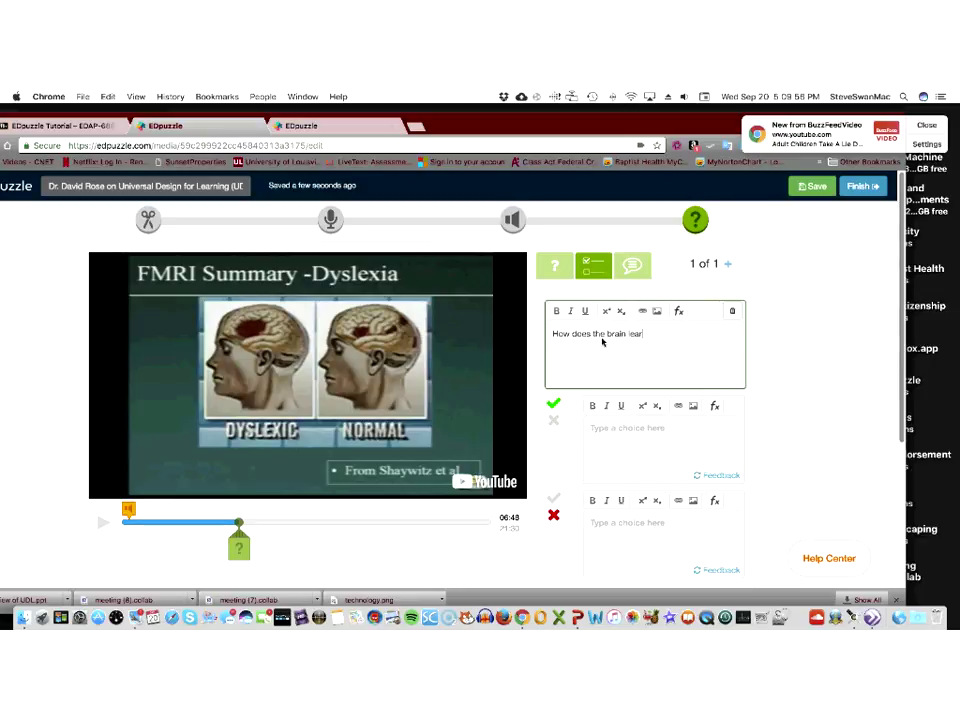
{"action": "type", "text": "n?"}
{"action": "left_click", "coordinate": [663, 439]}
{"action": "type", "text": "Experiences"}
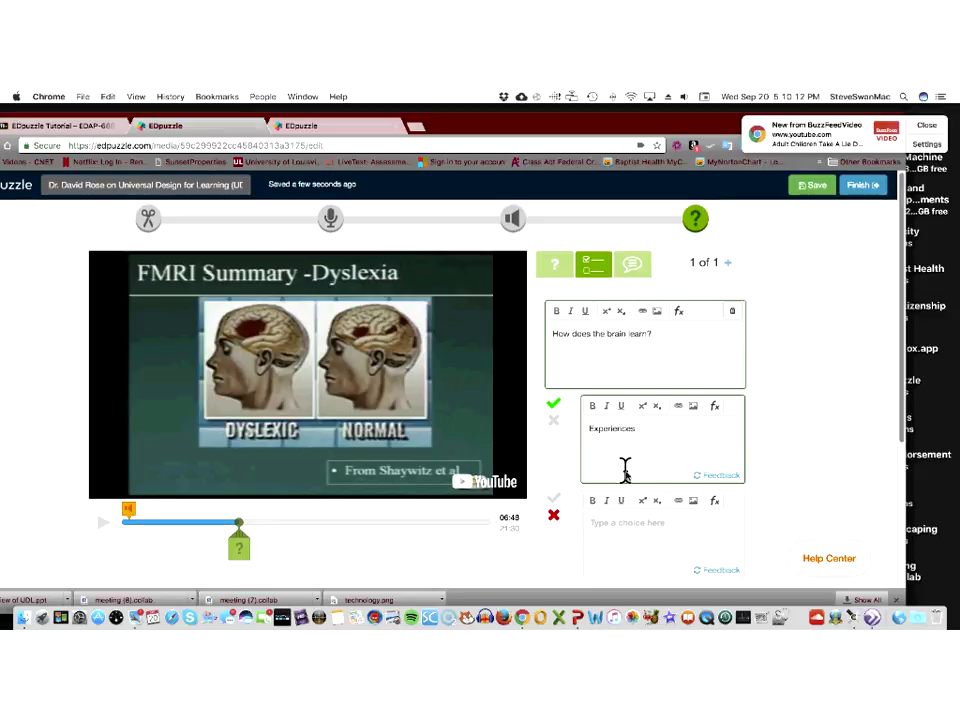
{"action": "mouse_move", "coordinate": [645, 525]}
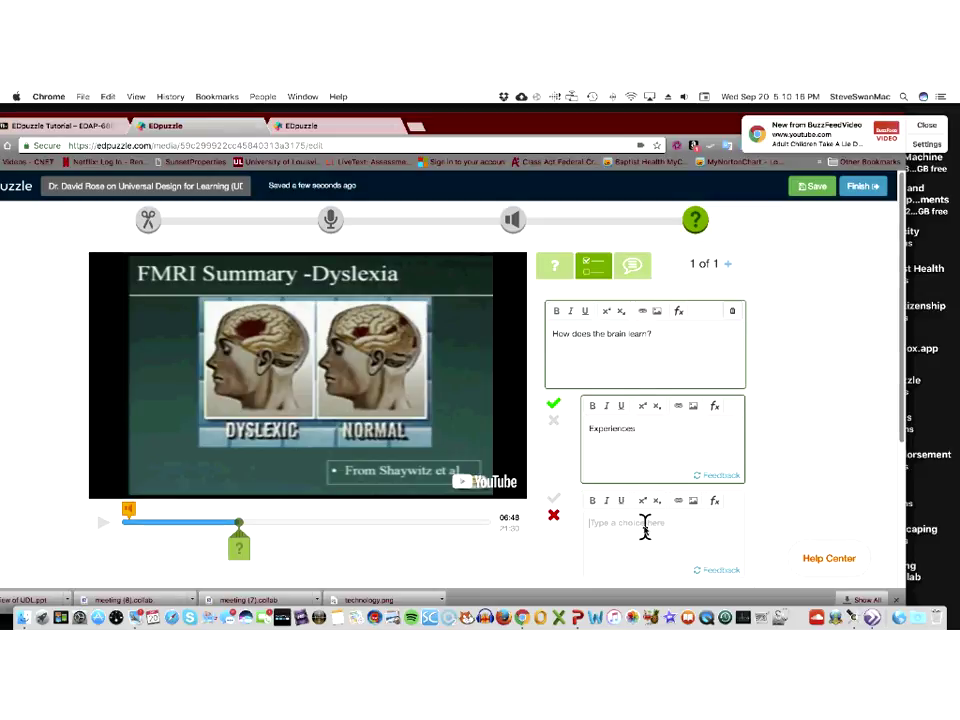
{"action": "type", "text": "Eating Chee"}
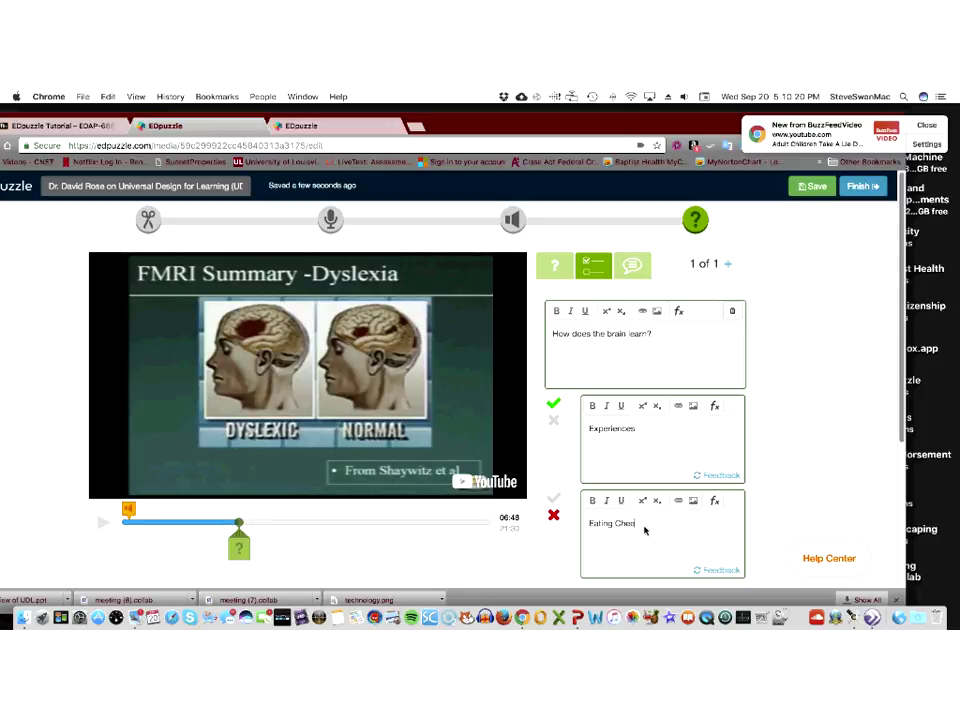
{"action": "type", "text": "rios"}
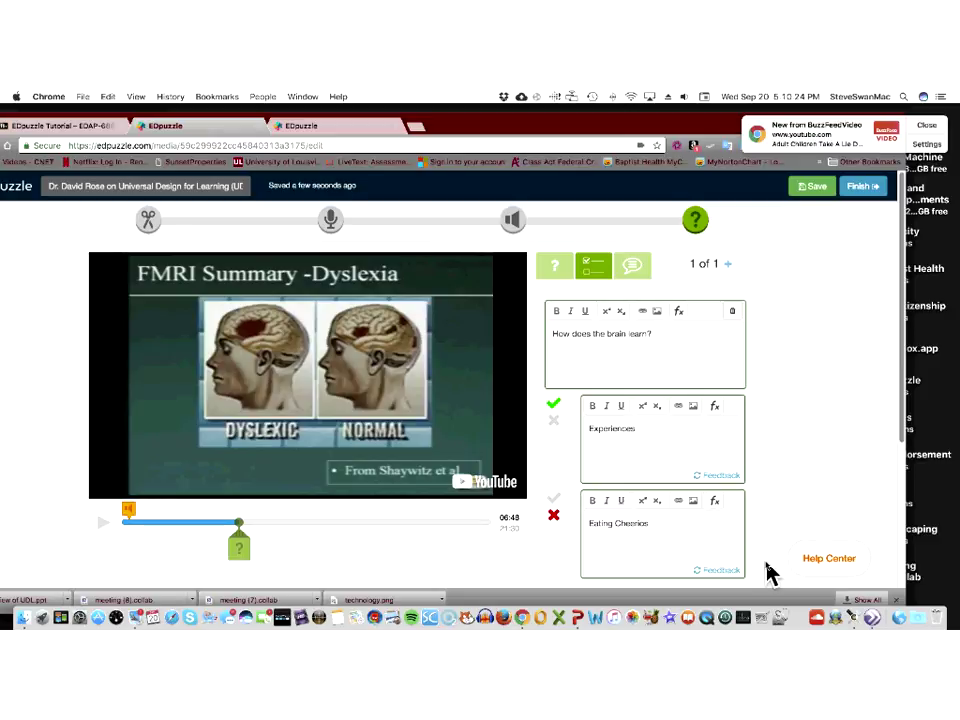
Add 'Lots of sugar' as a third answer choice and save the question
{"action": "scroll", "scroll_direction": "down", "scroll_amount": 3}
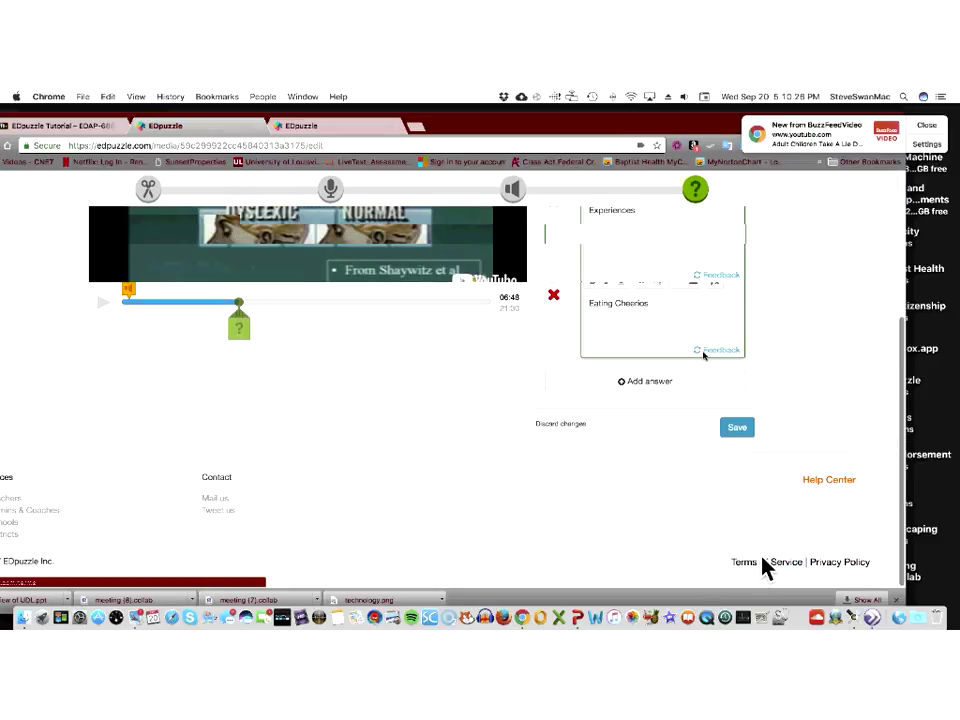
{"action": "left_click", "coordinate": [645, 381]}
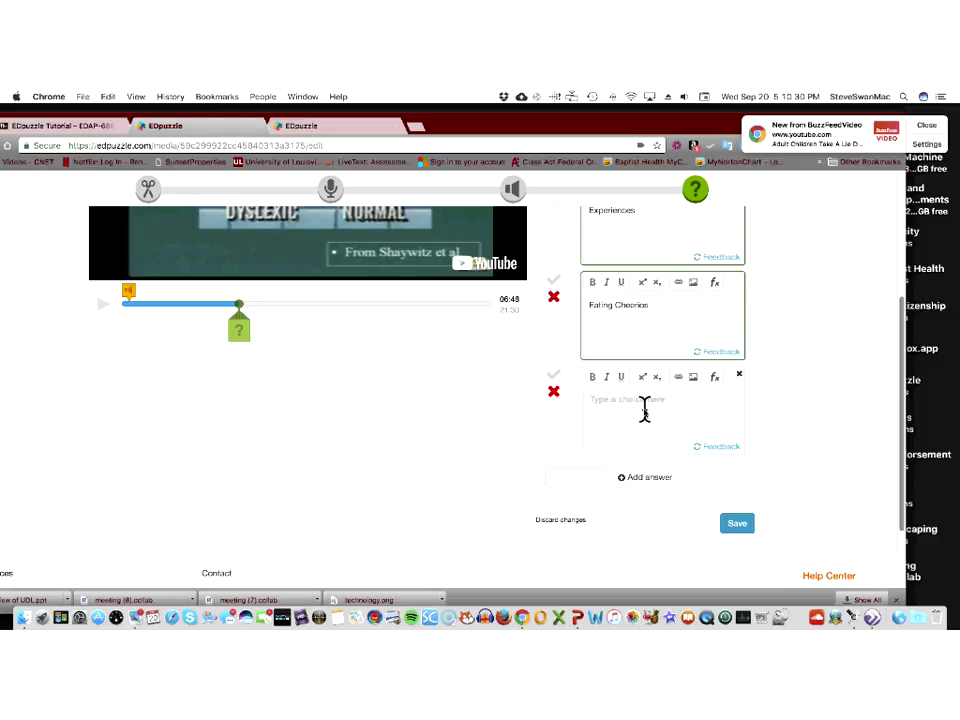
{"action": "type", "text": "Lots of s"}
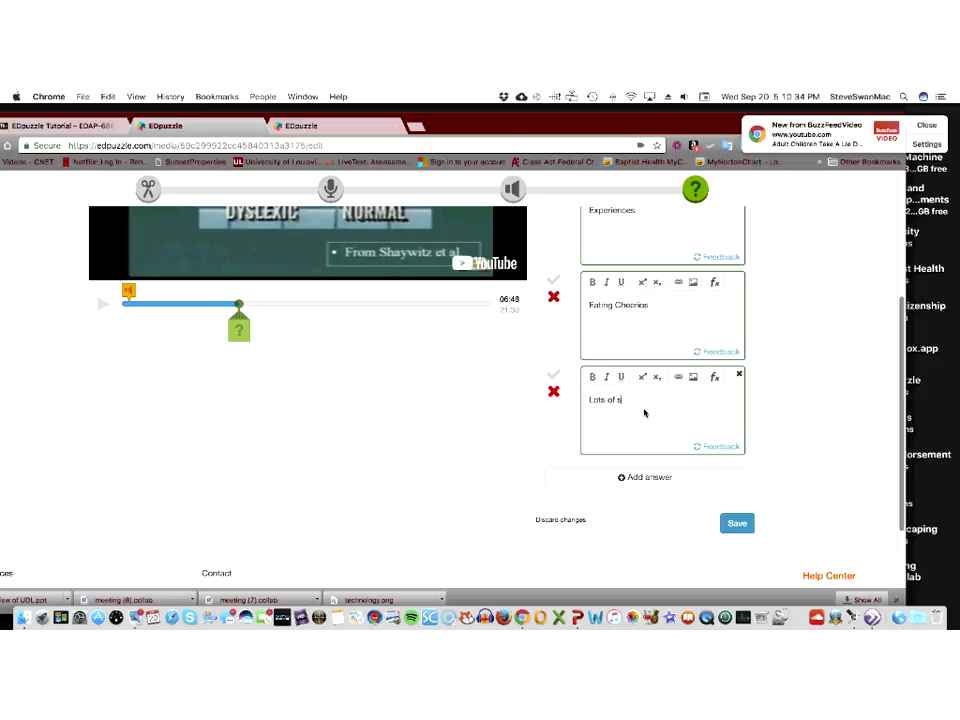
{"action": "type", "text": "ugar"}
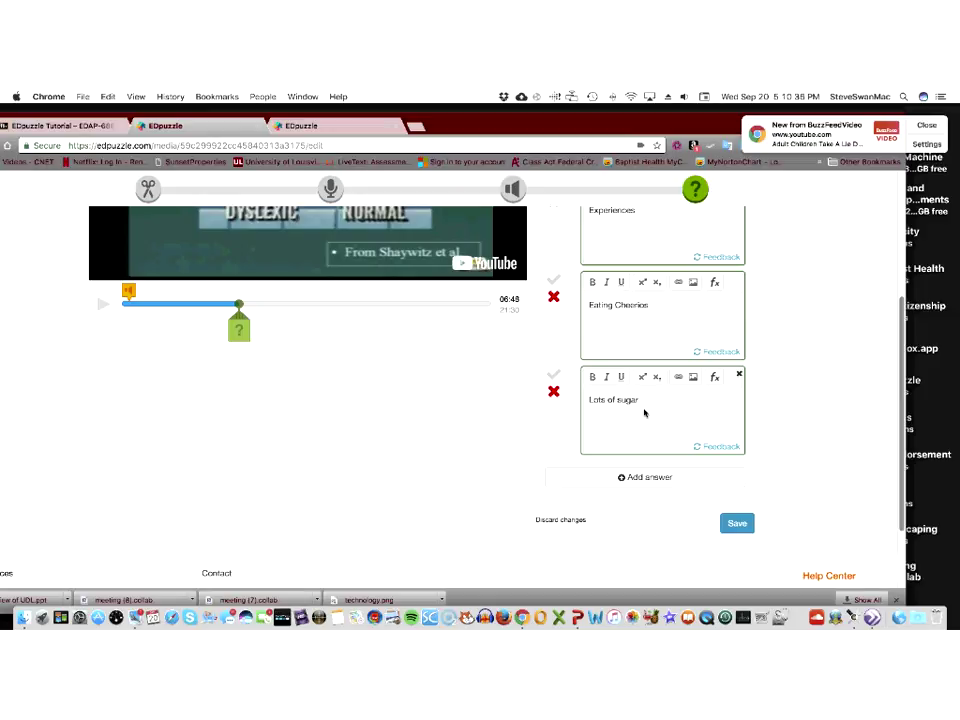
{"action": "left_click", "coordinate": [737, 523]}
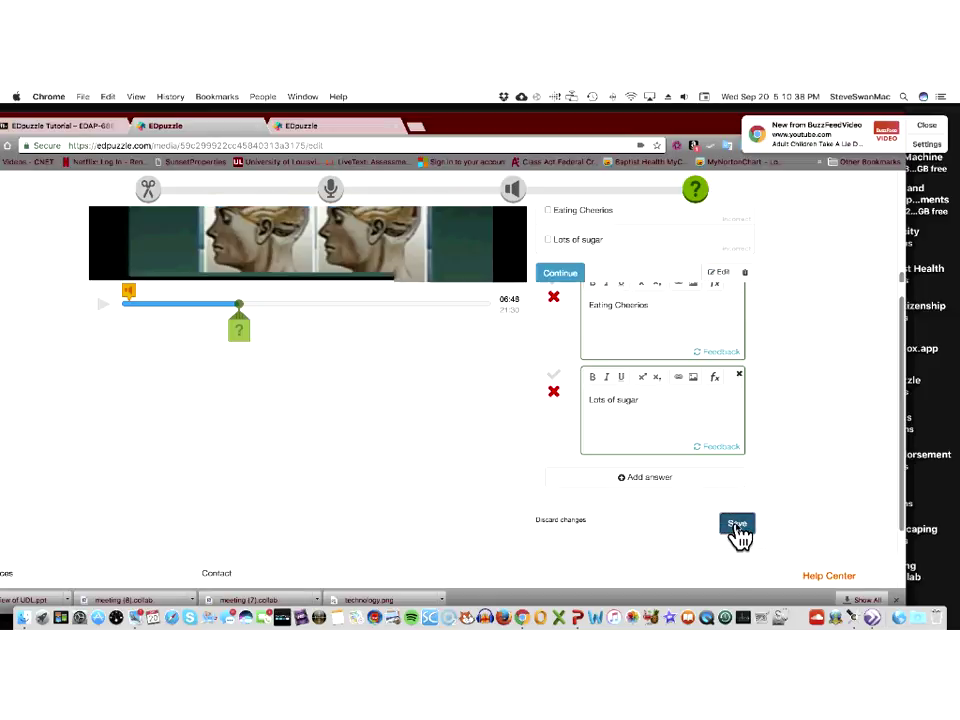
Play the clip past the 6:48 question to about 7:00
{"action": "left_click", "coordinate": [737, 527]}
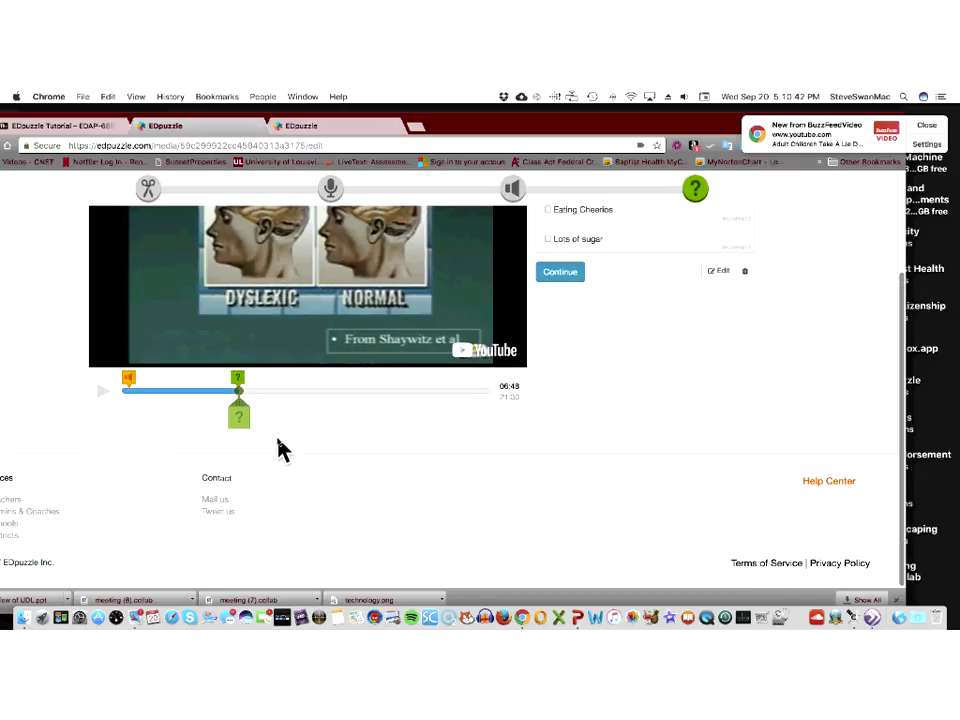
{"action": "mouse_move", "coordinate": [238, 391]}
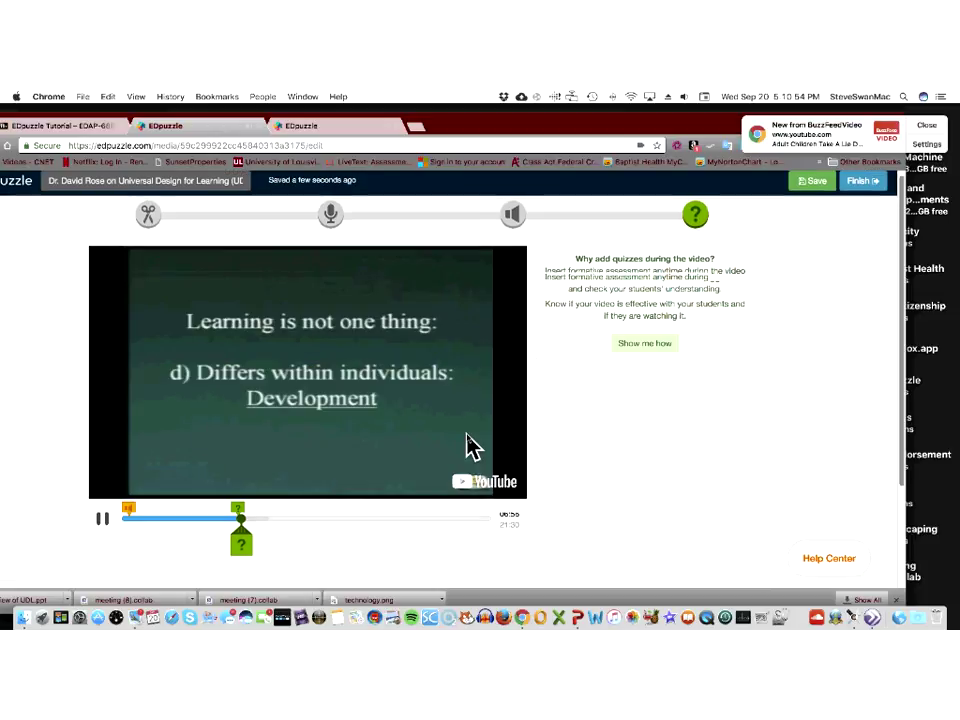
{"action": "scroll", "scroll_direction": "down", "scroll_amount": 3}
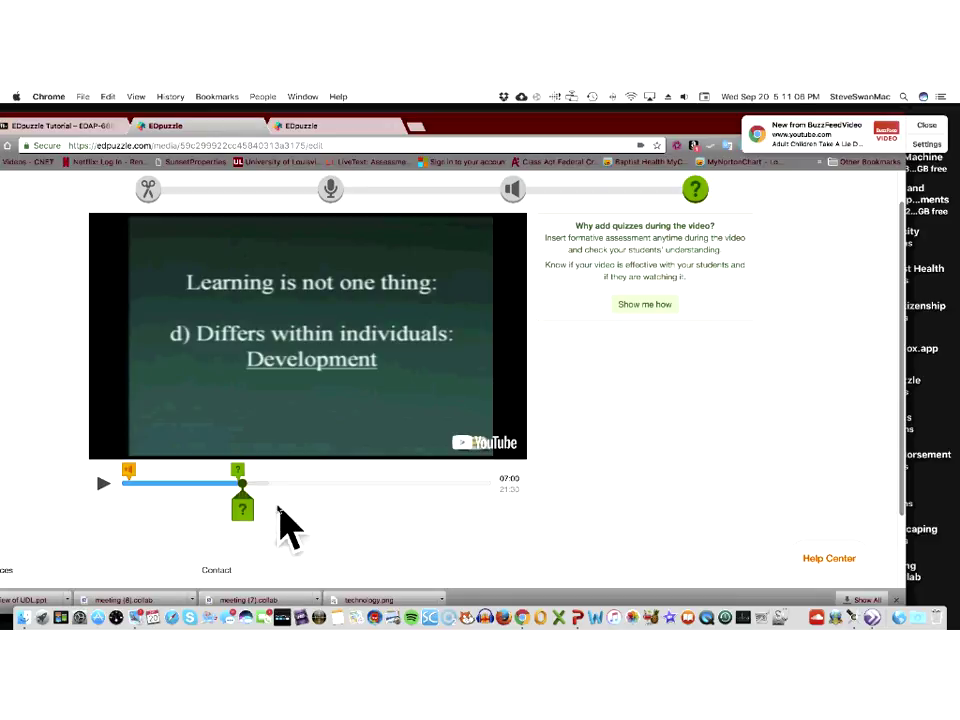
{"action": "mouse_move", "coordinate": [298, 425]}
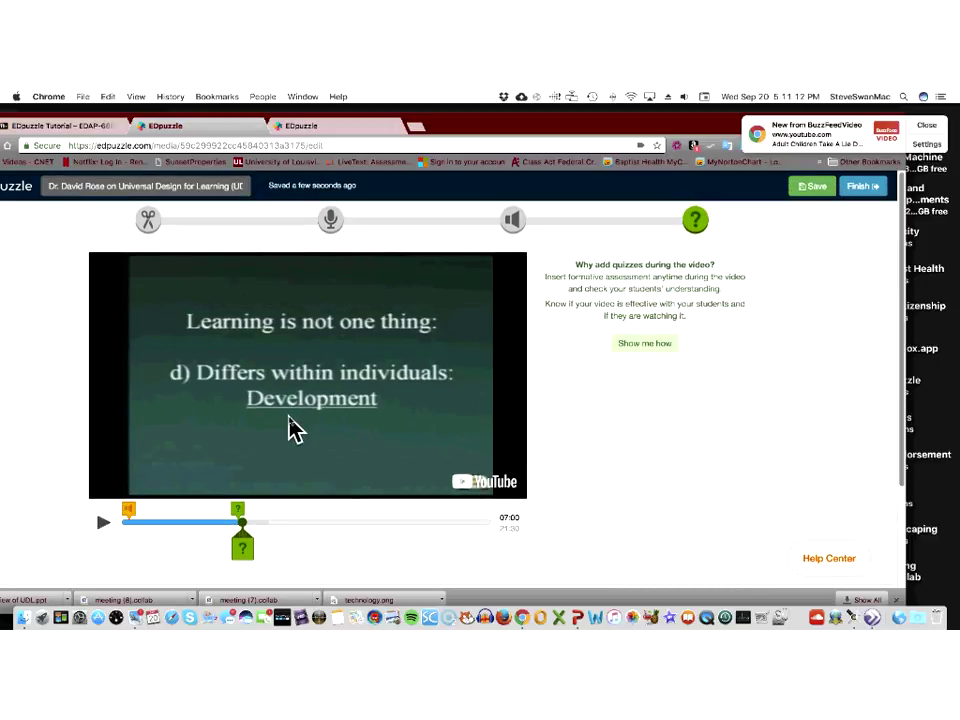
{"action": "mouse_move", "coordinate": [640, 370]}
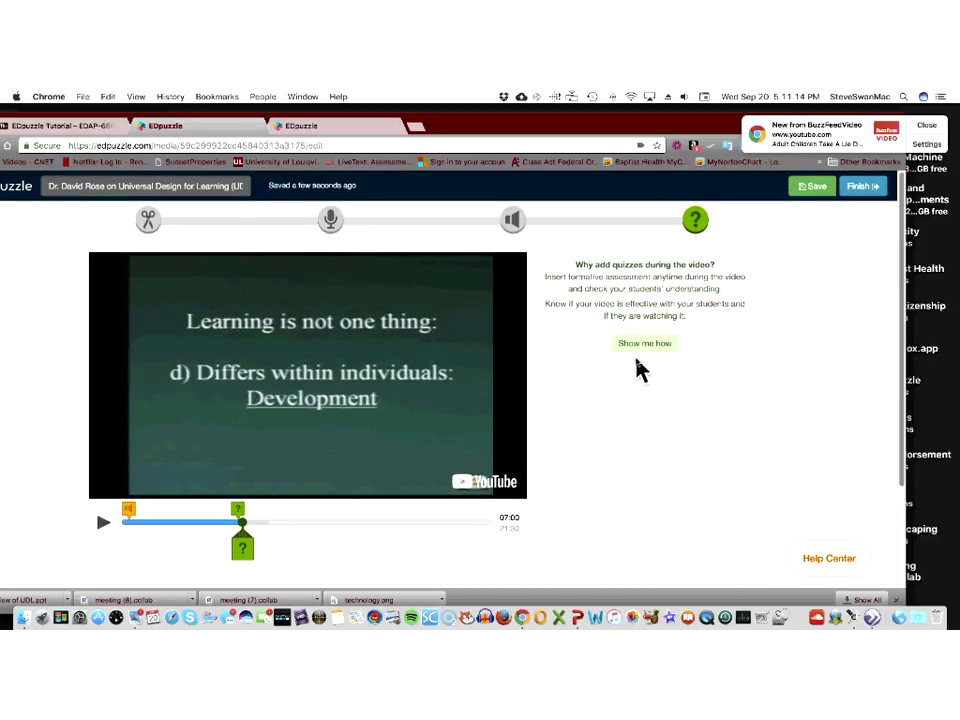
{"action": "mouse_move", "coordinate": [800, 230]}
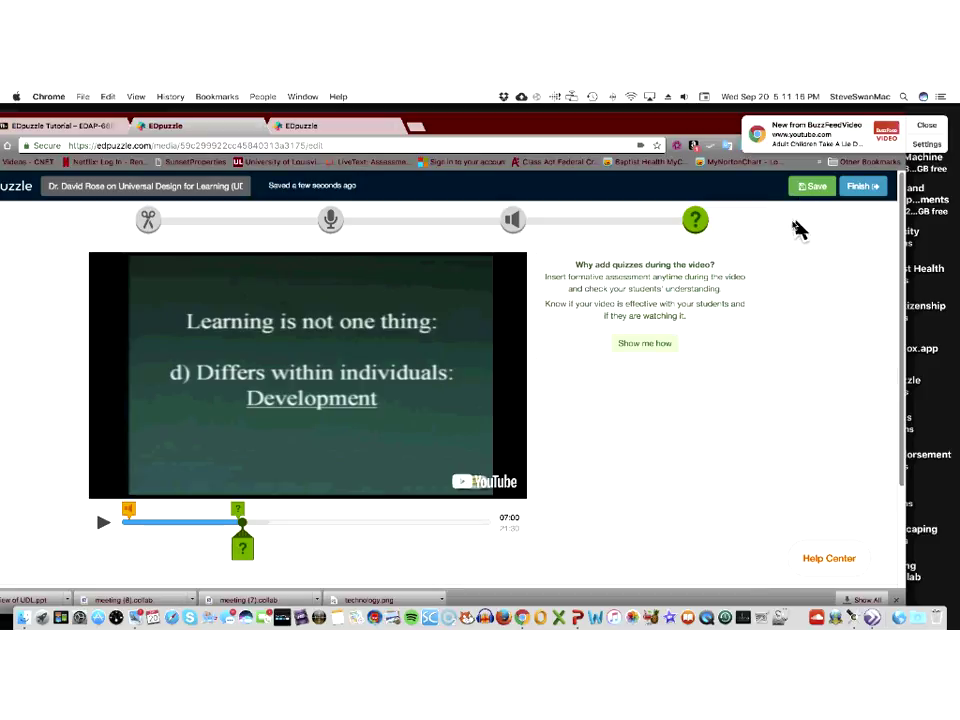
{"action": "mouse_move", "coordinate": [863, 186]}
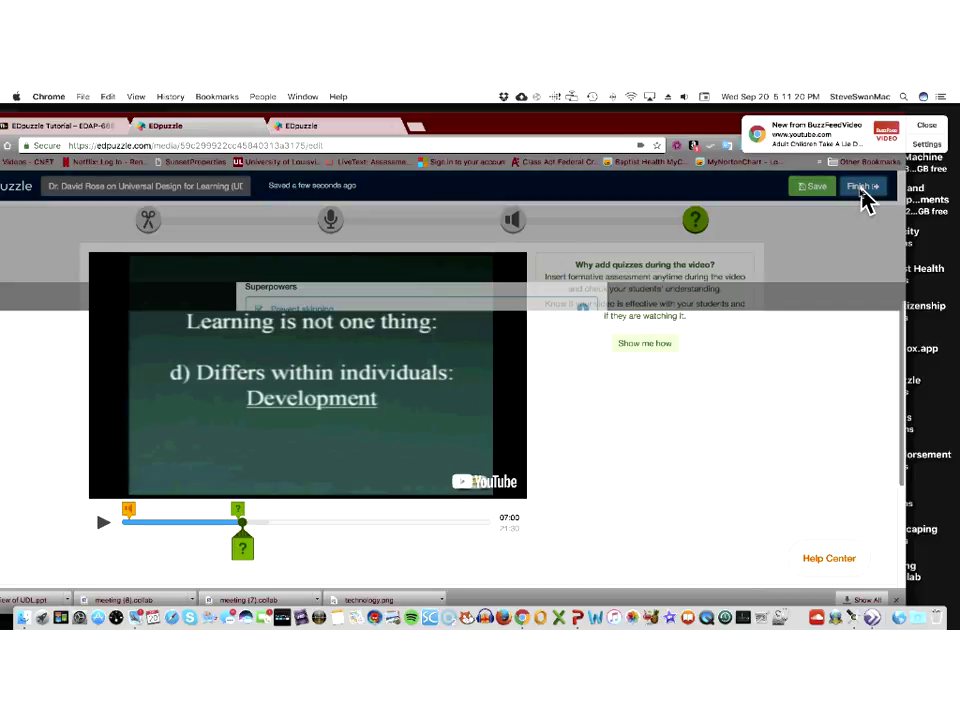
{"action": "left_click", "coordinate": [862, 186]}
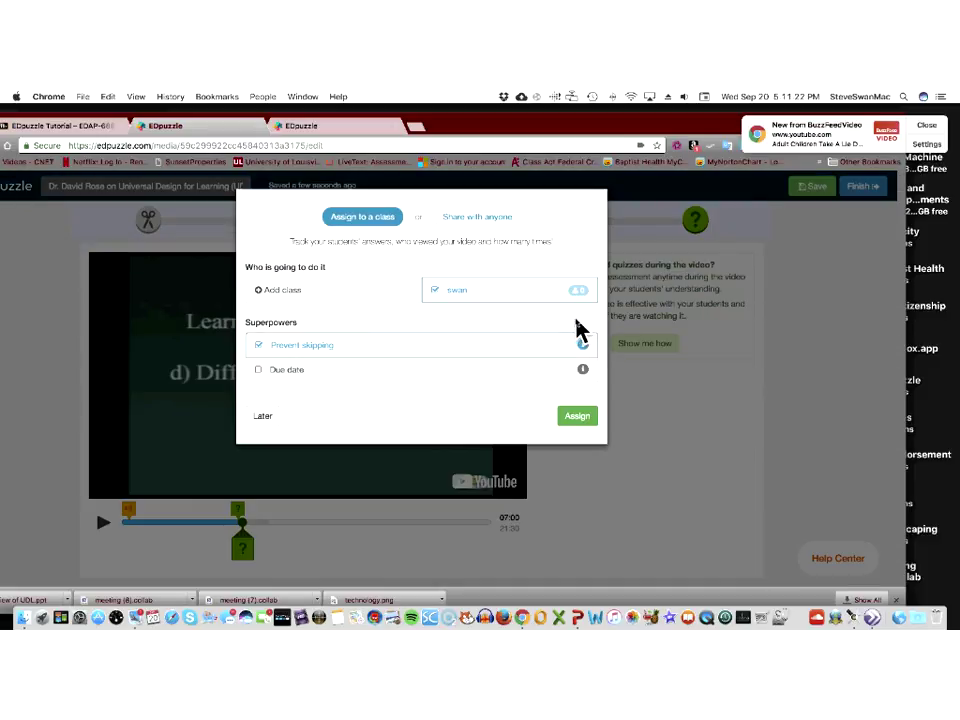
{"action": "mouse_move", "coordinate": [413, 342]}
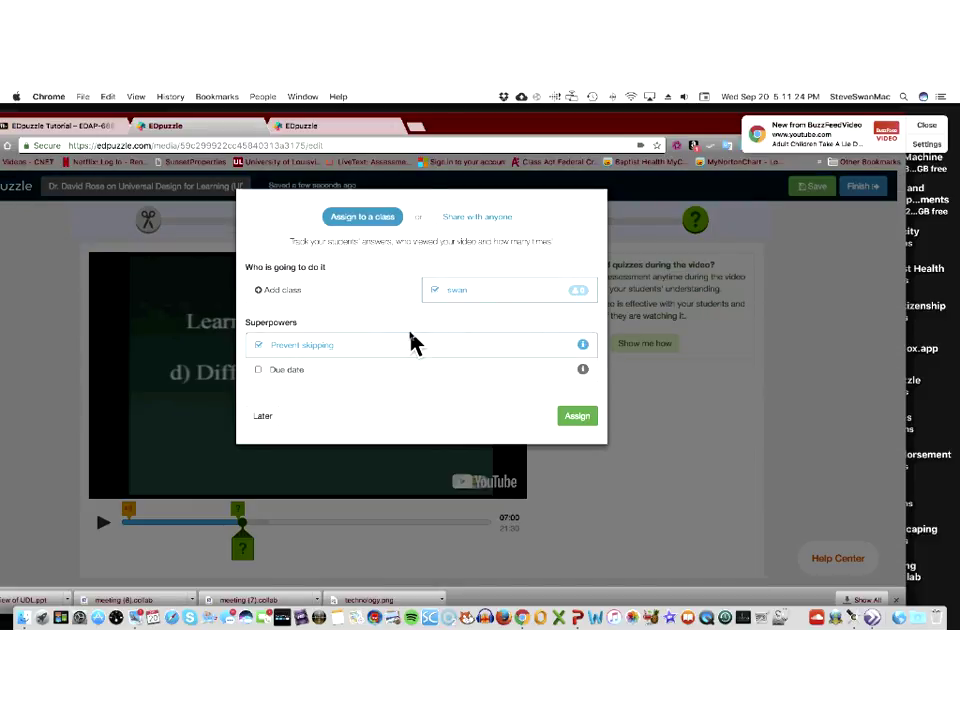
{"action": "mouse_move", "coordinate": [367, 352]}
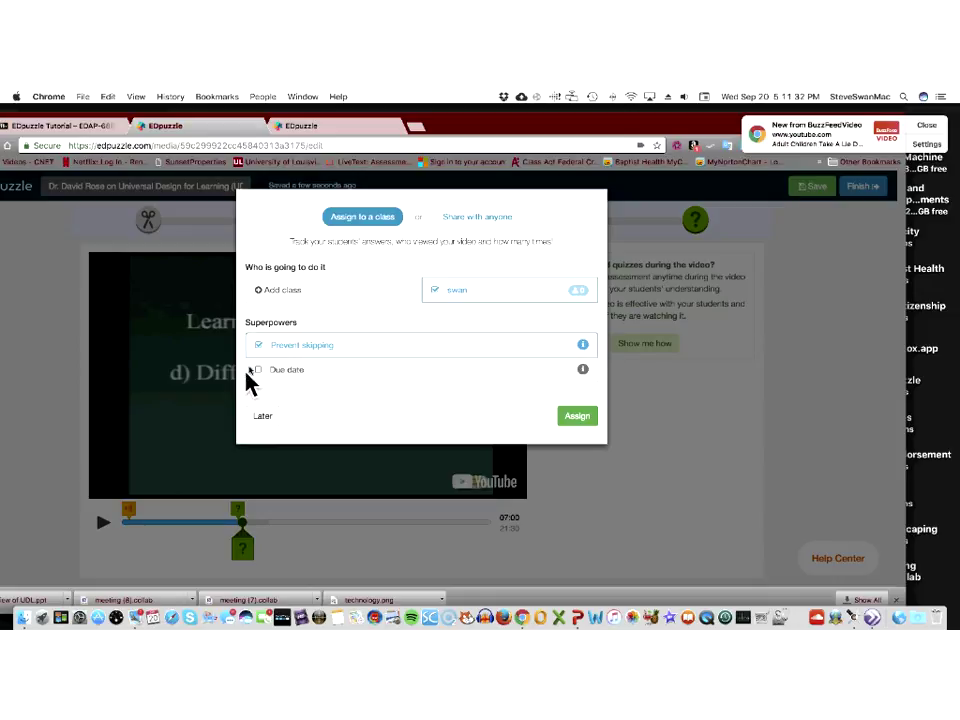
{"action": "left_click", "coordinate": [257, 344]}
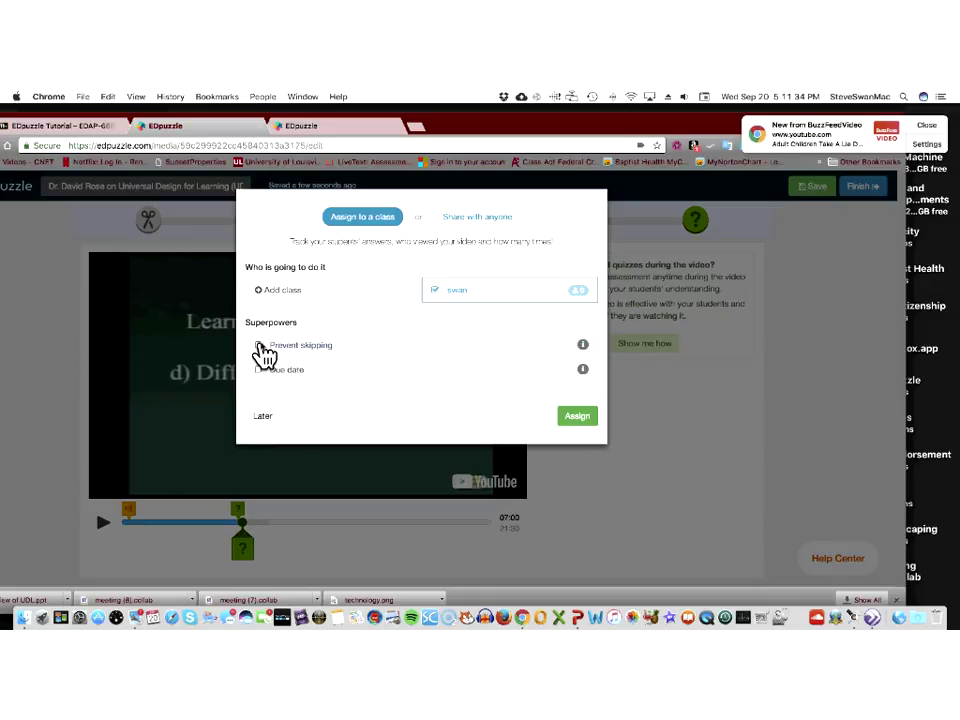
{"action": "left_click", "coordinate": [258, 344]}
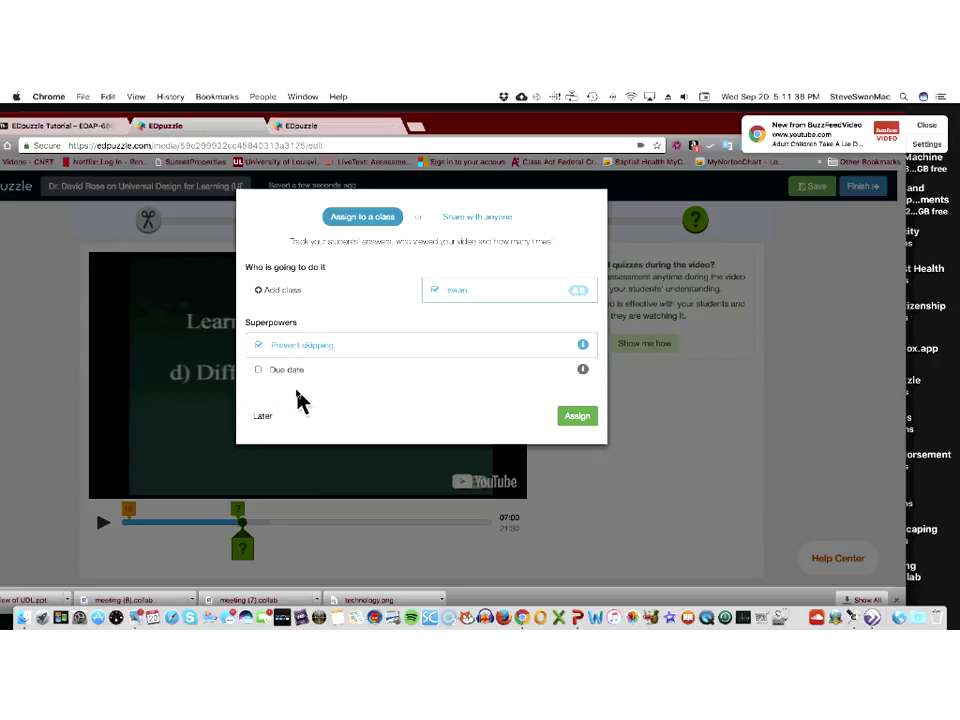
{"action": "mouse_move", "coordinate": [262, 383]}
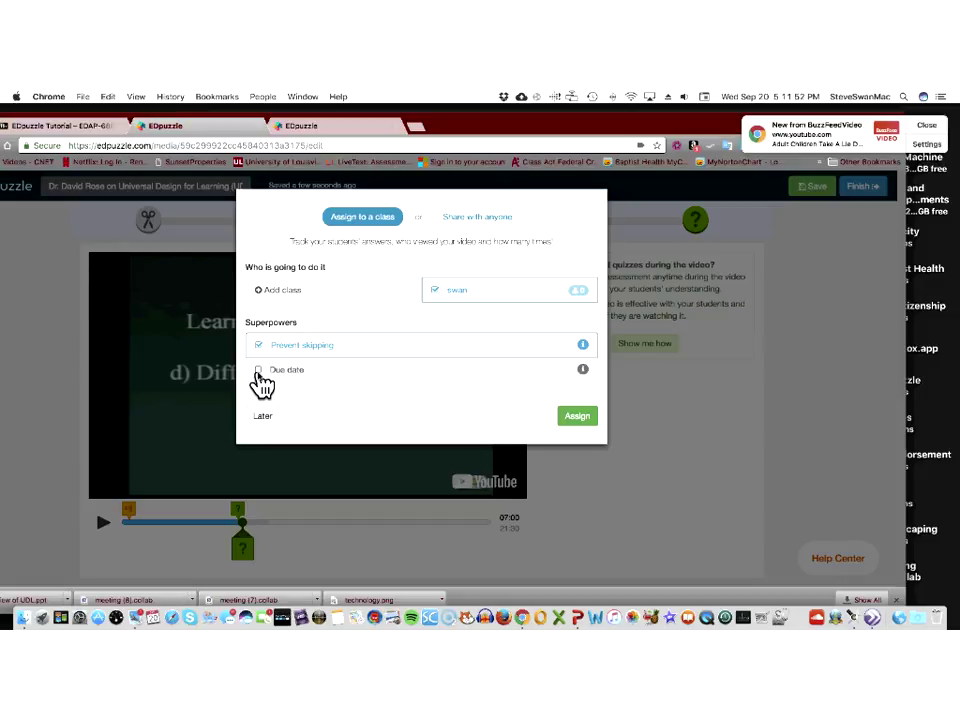
{"action": "mouse_move", "coordinate": [268, 395]}
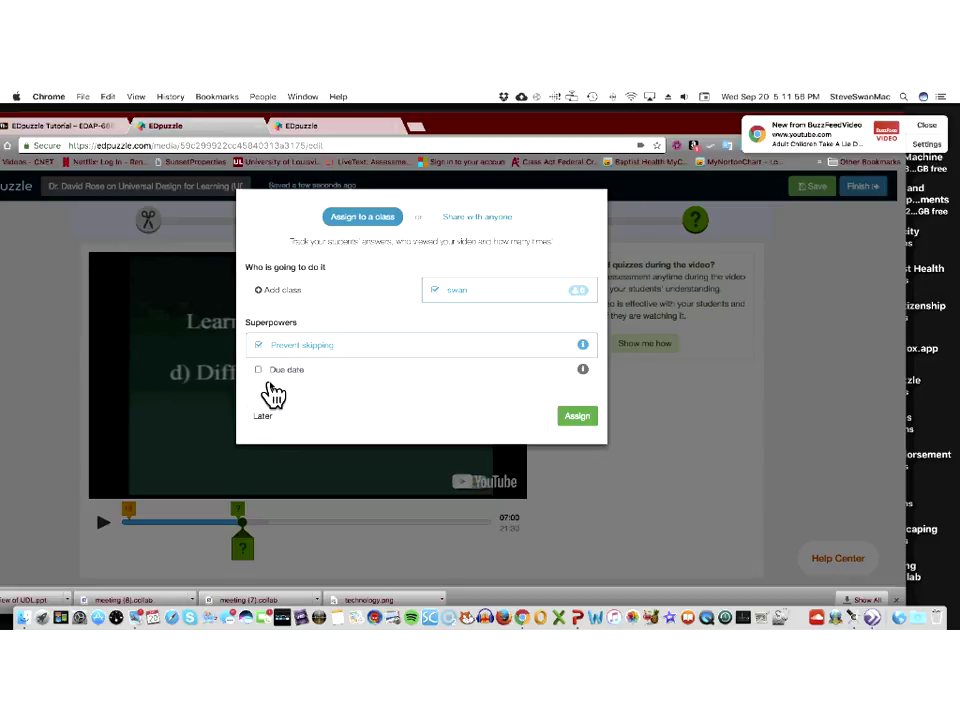
{"action": "mouse_move", "coordinate": [393, 377]}
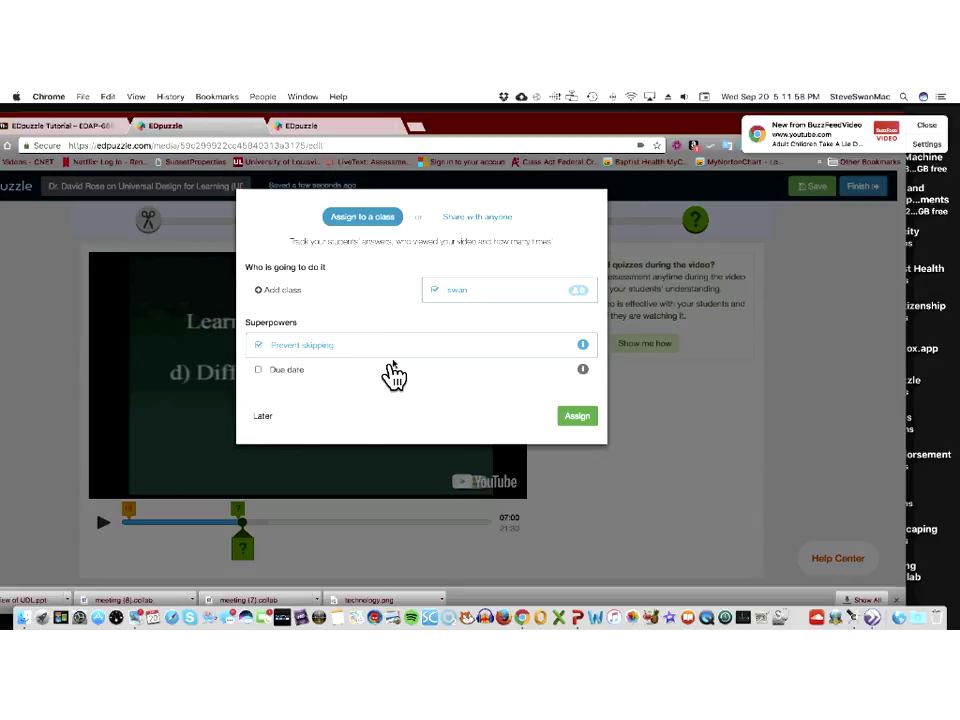
{"action": "mouse_move", "coordinate": [484, 223]}
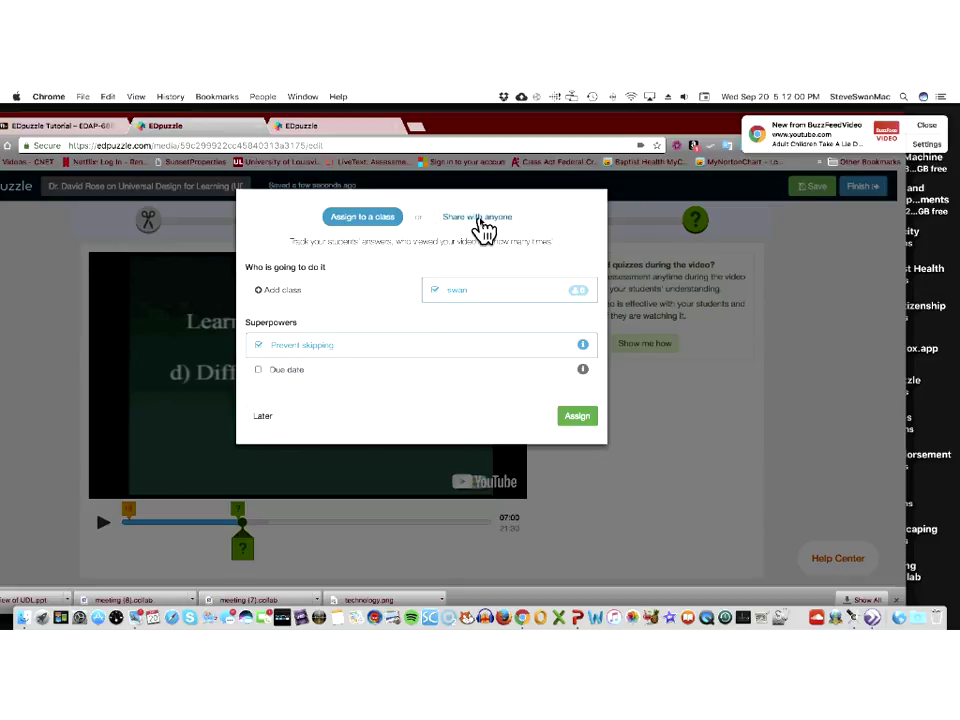
Show the clip's public link and embed code under 'Share with anyone'
{"action": "left_click", "coordinate": [477, 217]}
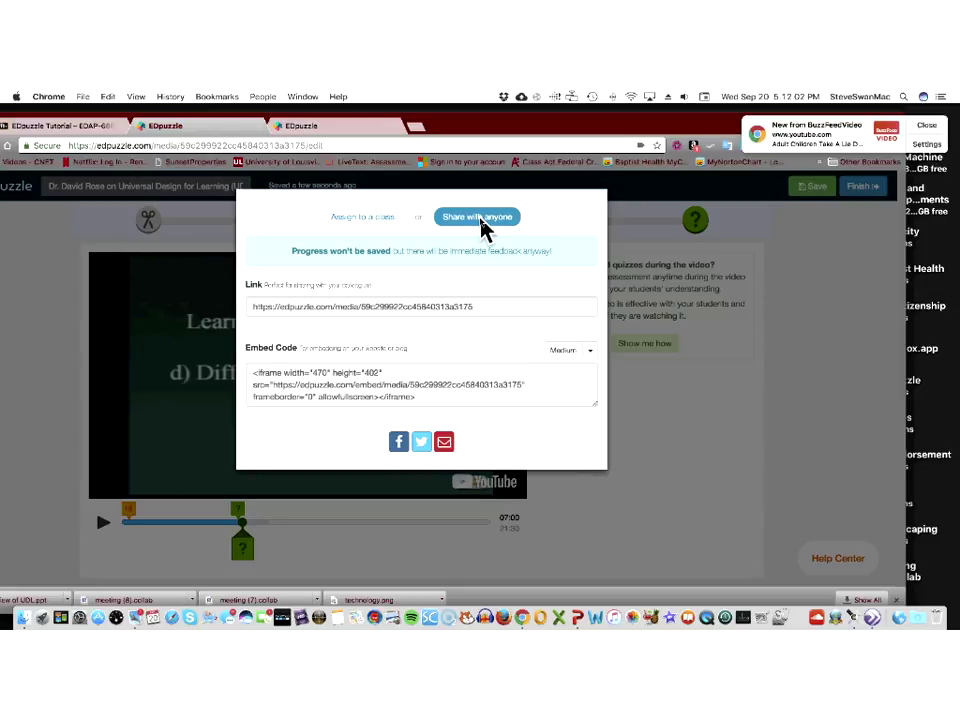
{"action": "mouse_move", "coordinate": [450, 330]}
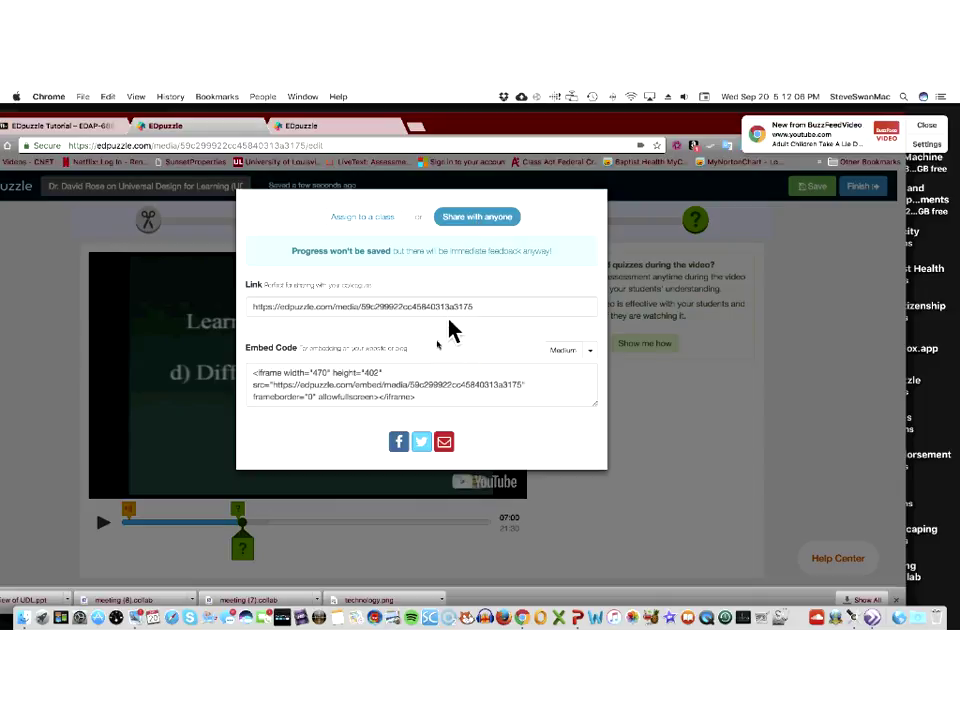
{"action": "mouse_move", "coordinate": [390, 328]}
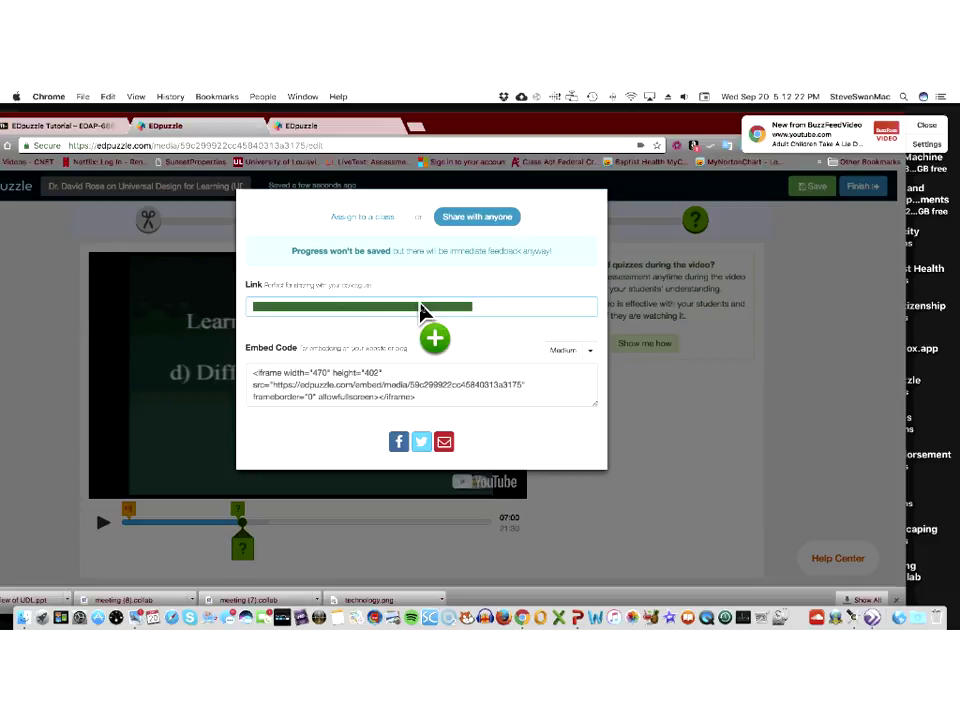
{"action": "mouse_move", "coordinate": [430, 400]}
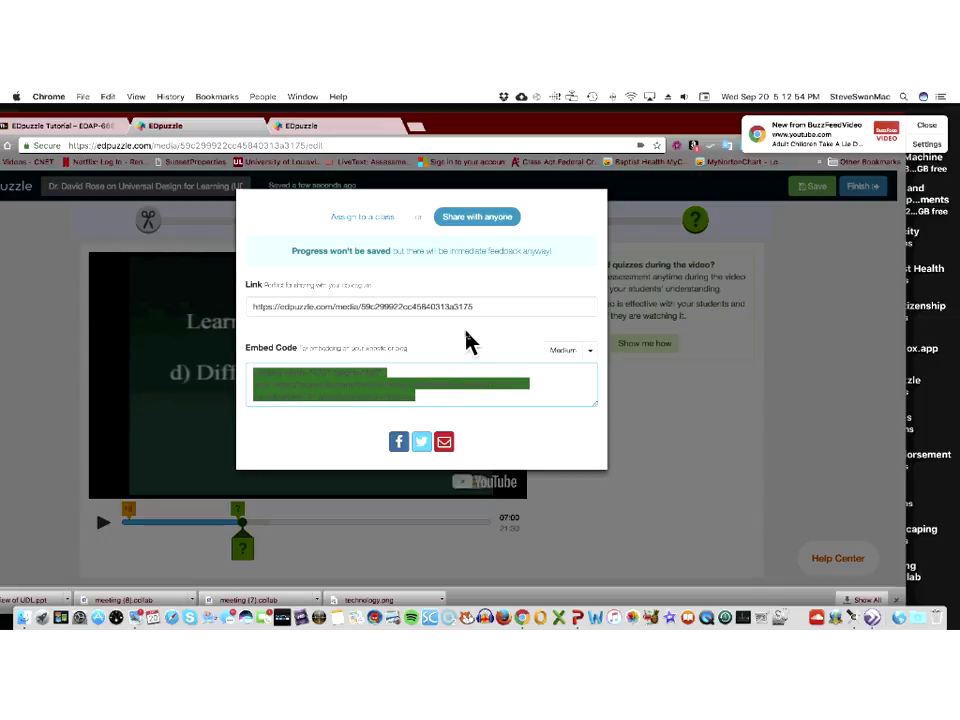
{"action": "mouse_move", "coordinate": [598, 205]}
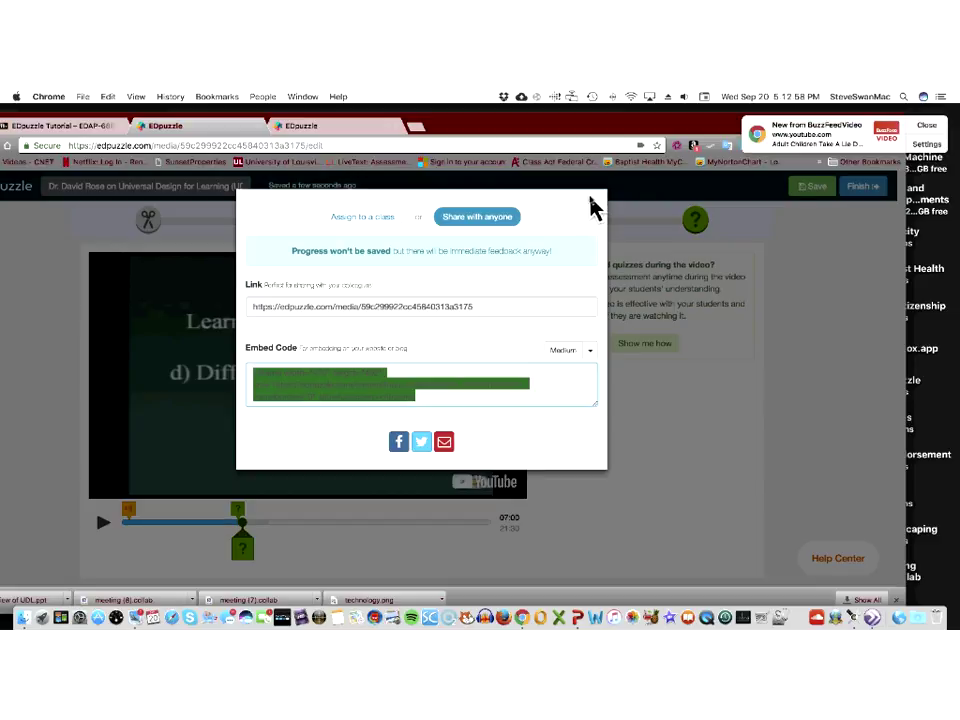
{"action": "mouse_move", "coordinate": [380, 283]}
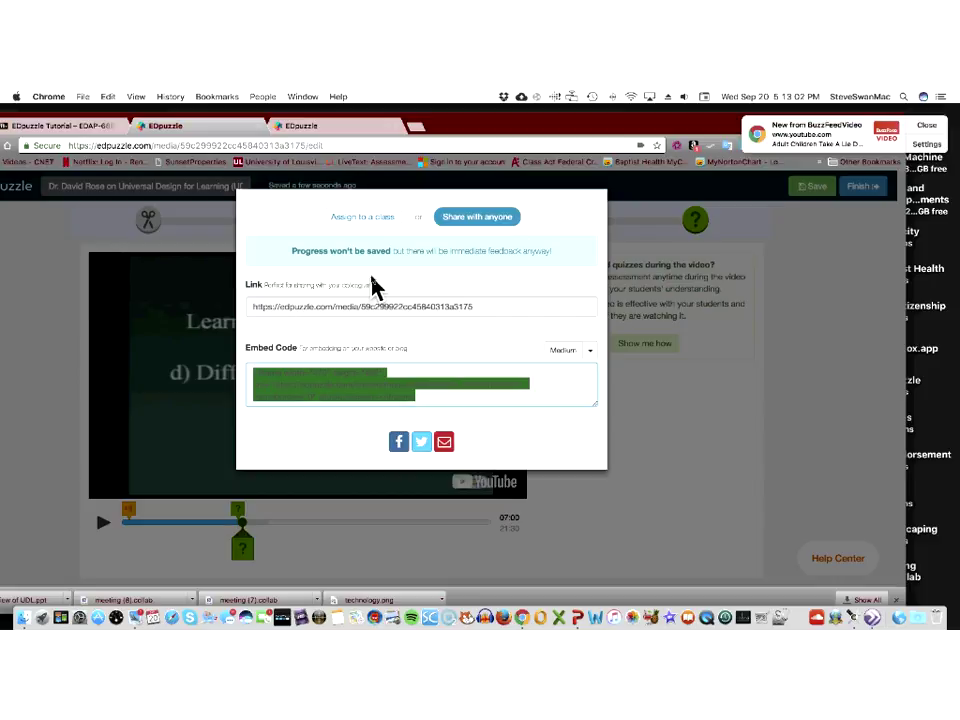
{"action": "mouse_move", "coordinate": [393, 343]}
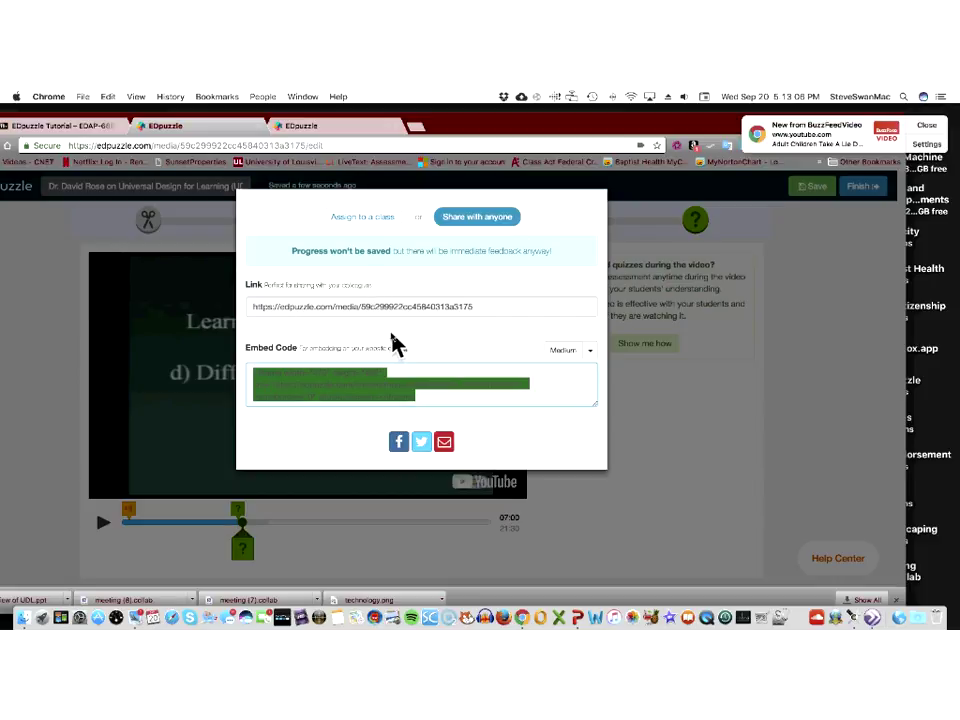
Assign the Rose UDL clip to the swan class with Prevent skipping on
{"action": "left_click", "coordinate": [362, 216]}
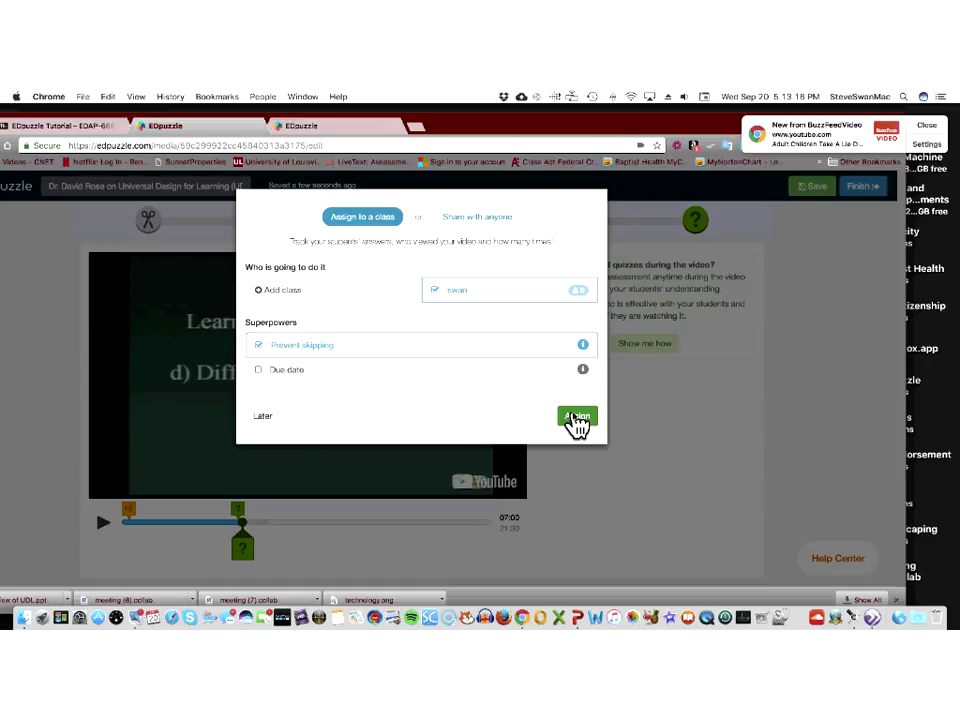
{"action": "left_click", "coordinate": [576, 417]}
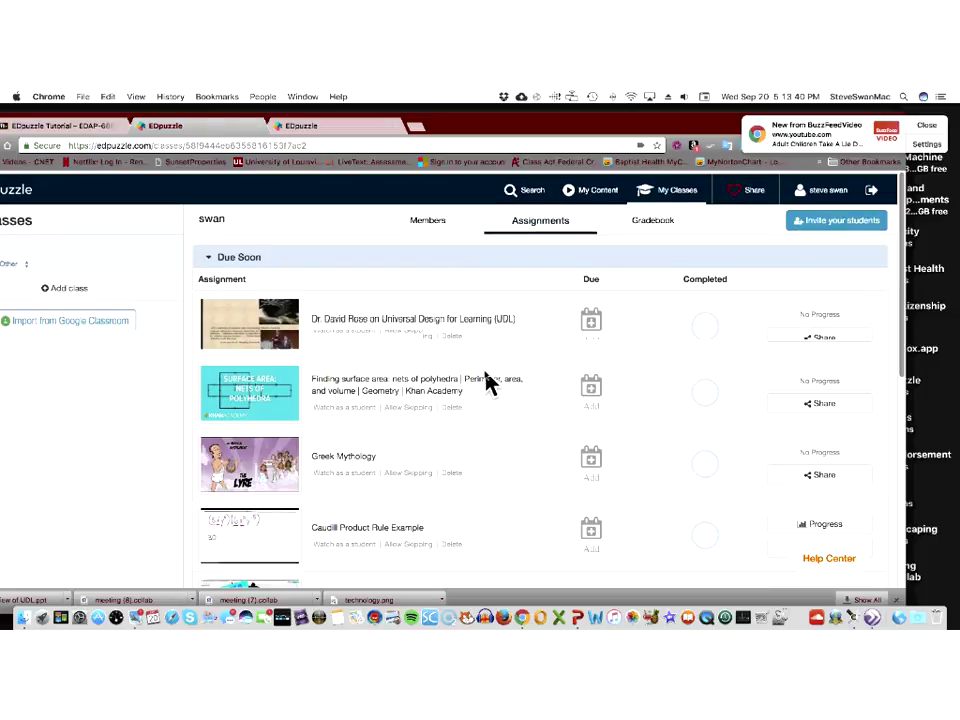
{"action": "mouse_move", "coordinate": [395, 170]}
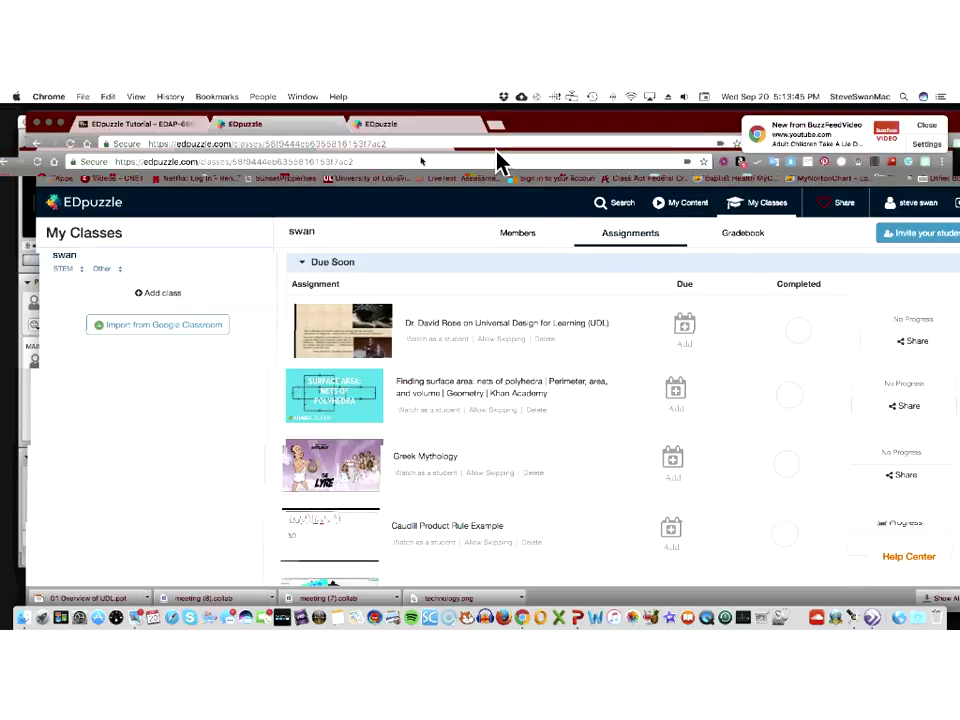
Choose New video from My Content's Create menu to browse lesson channels
{"action": "left_click", "coordinate": [680, 203]}
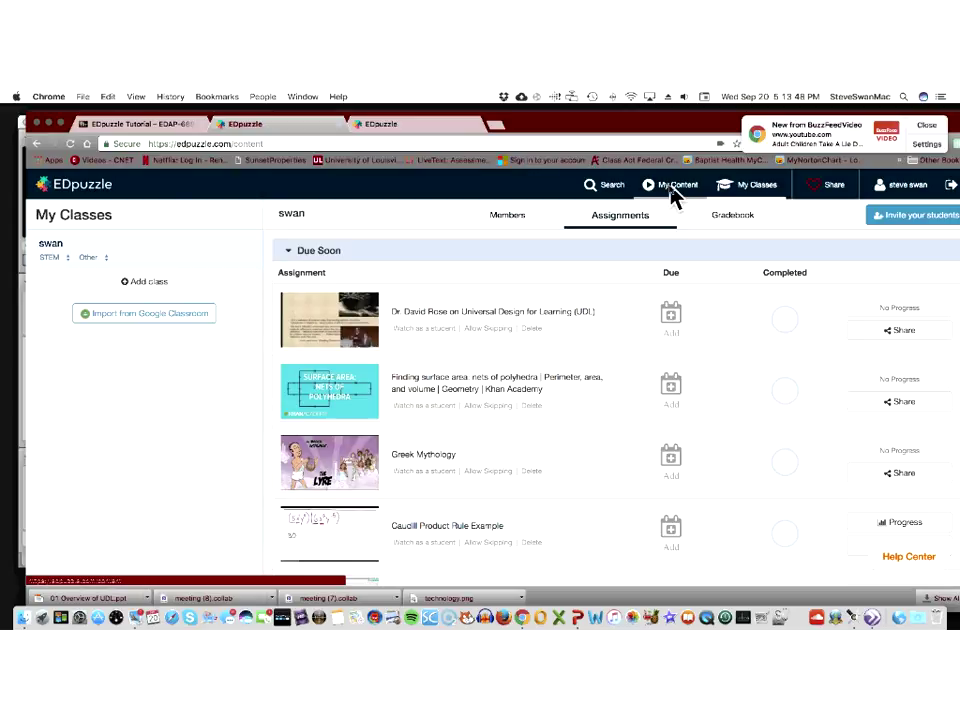
{"action": "left_click", "coordinate": [670, 185]}
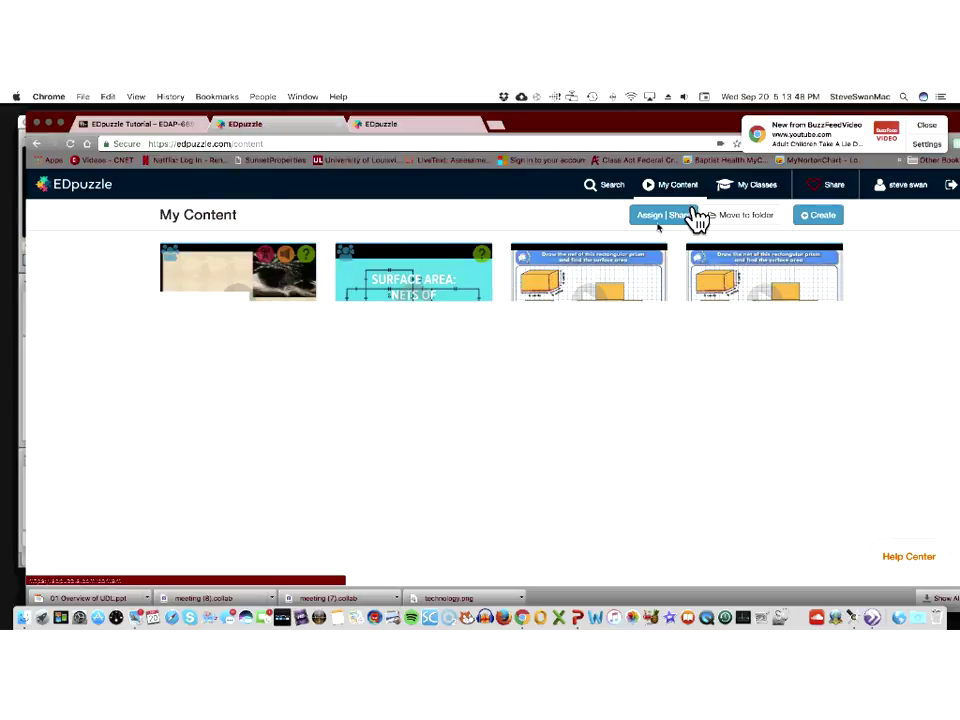
{"action": "left_click", "coordinate": [817, 214]}
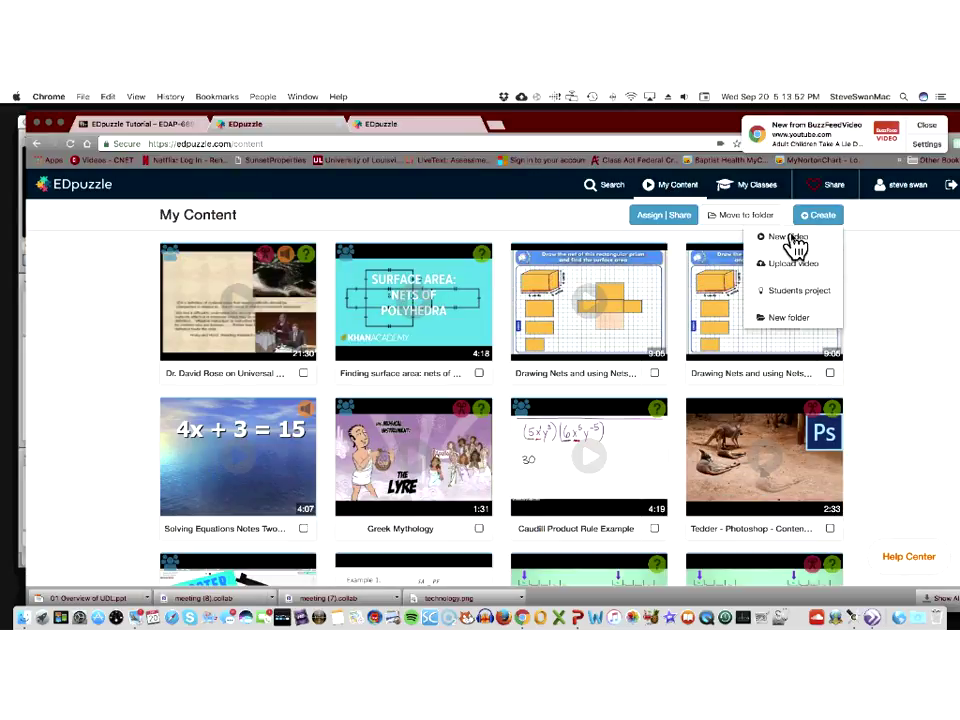
{"action": "left_click", "coordinate": [787, 237]}
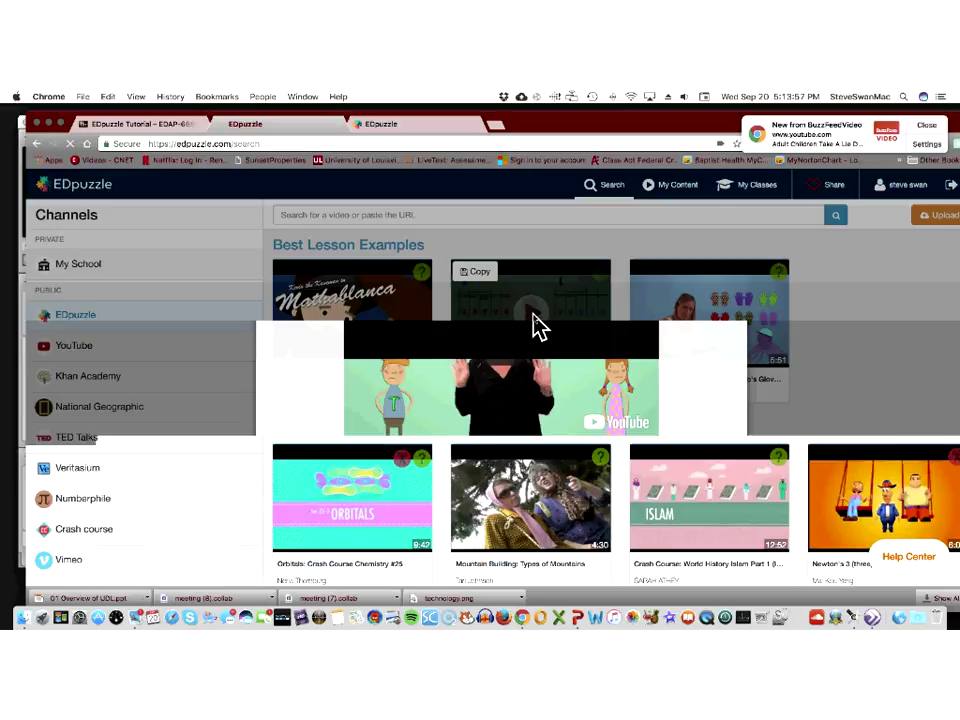
{"action": "left_click", "coordinate": [530, 310]}
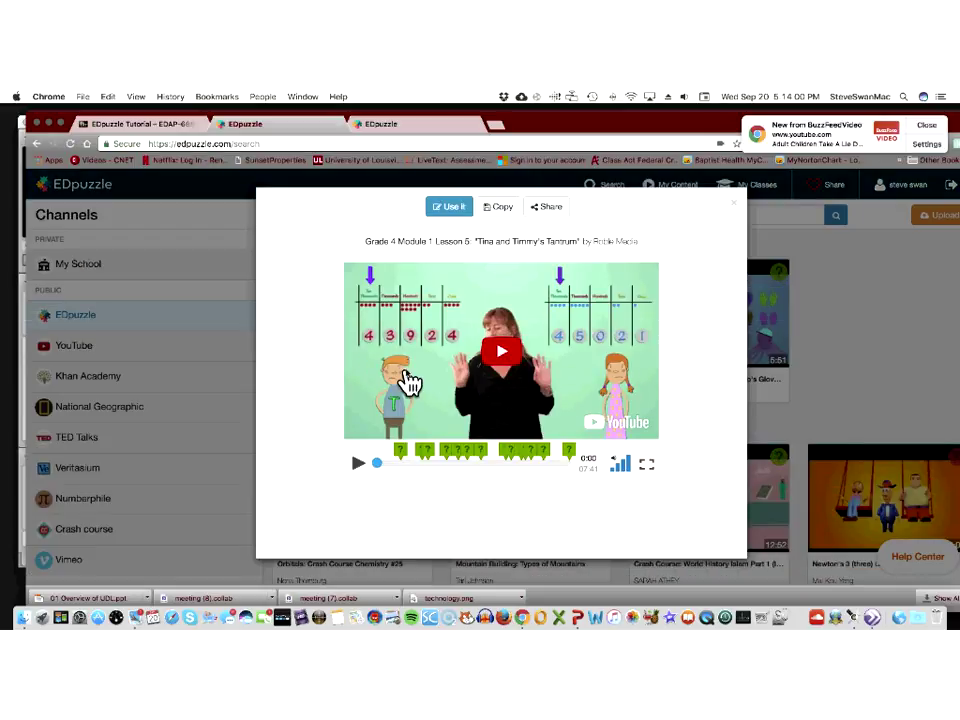
{"action": "mouse_move", "coordinate": [407, 427]}
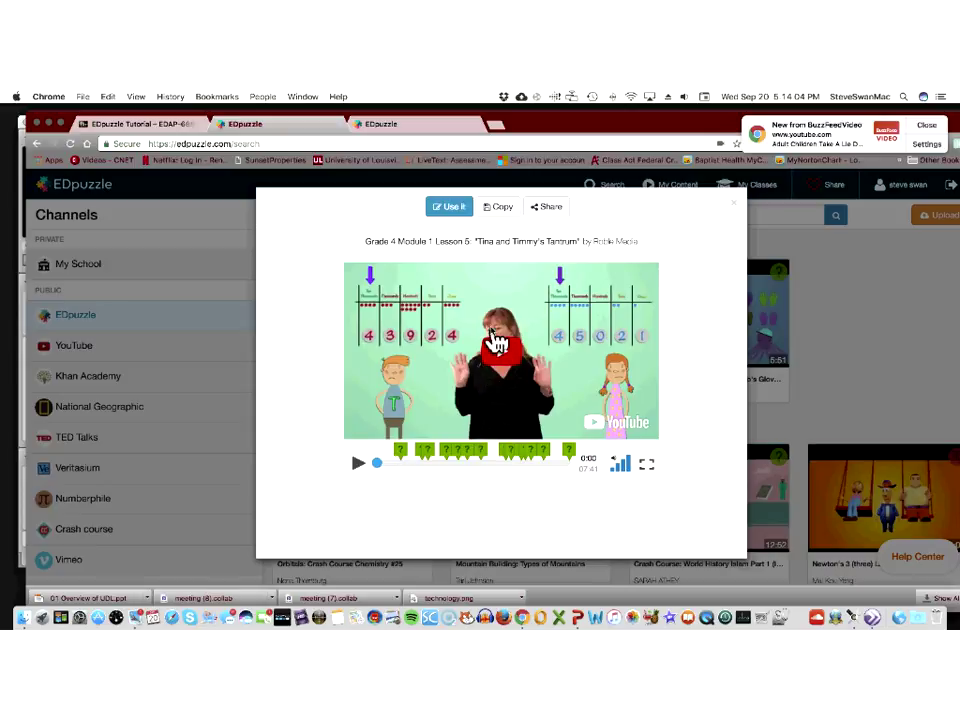
{"action": "mouse_move", "coordinate": [505, 357]}
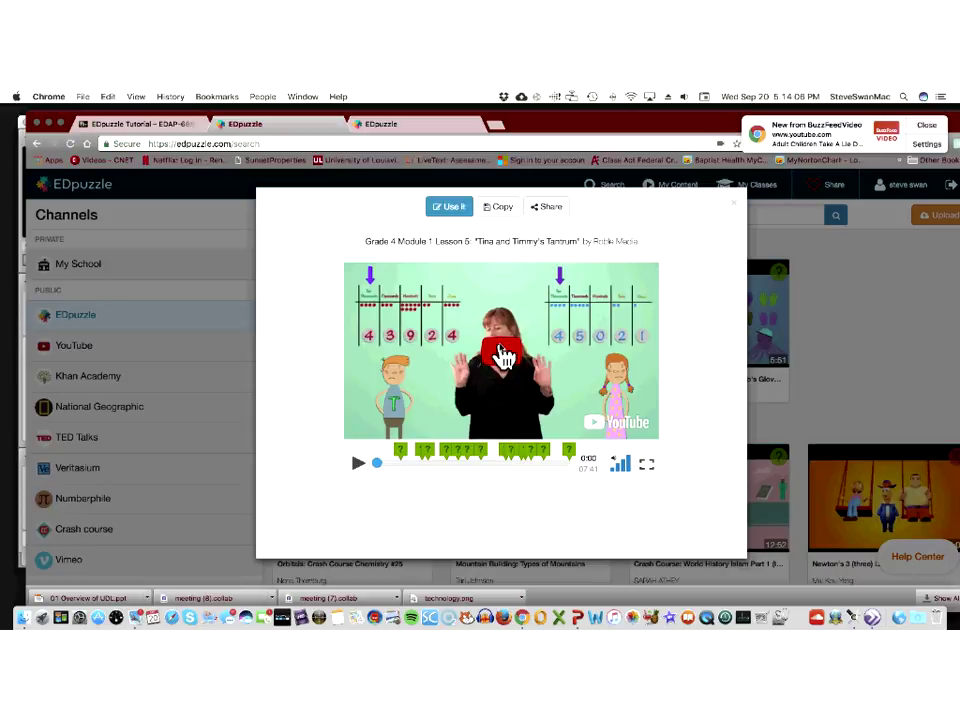
{"action": "left_click", "coordinate": [358, 463]}
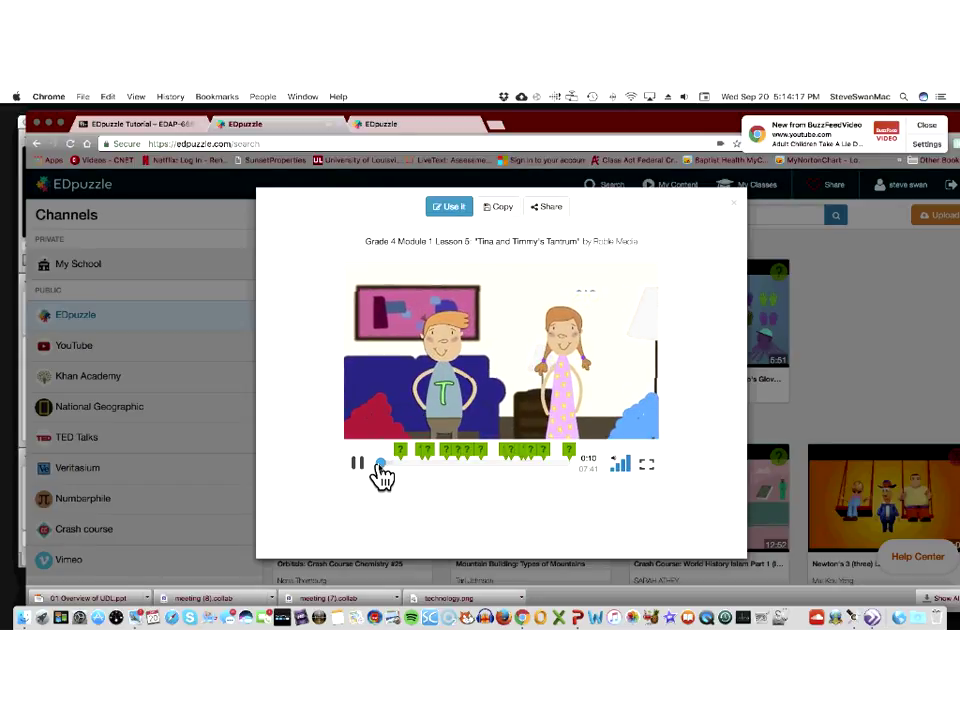
{"action": "left_click", "coordinate": [357, 463]}
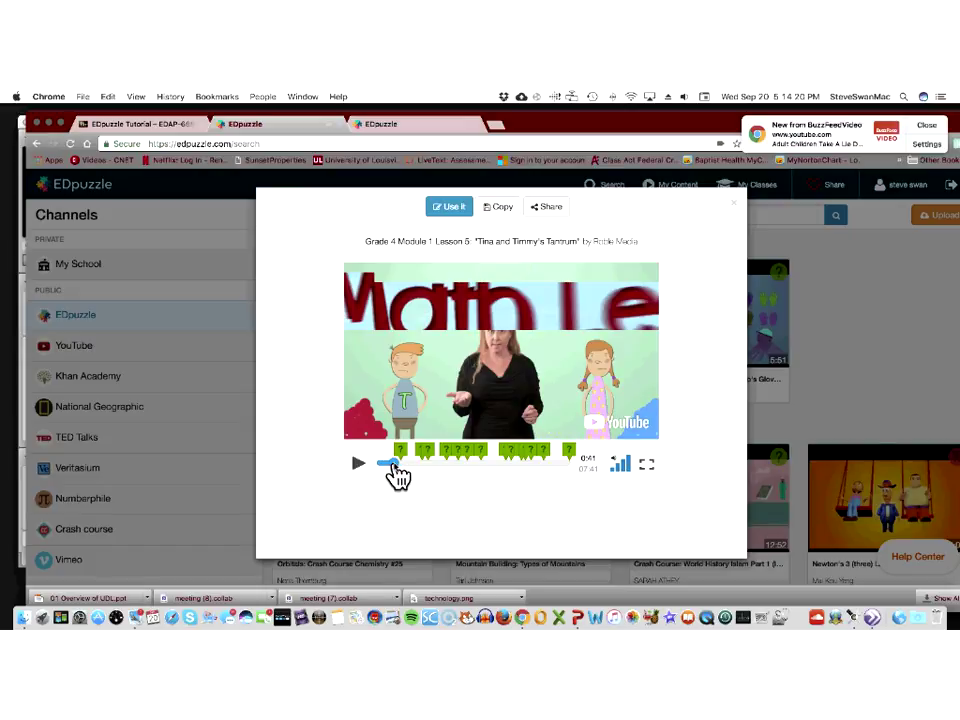
{"action": "left_click", "coordinate": [358, 463]}
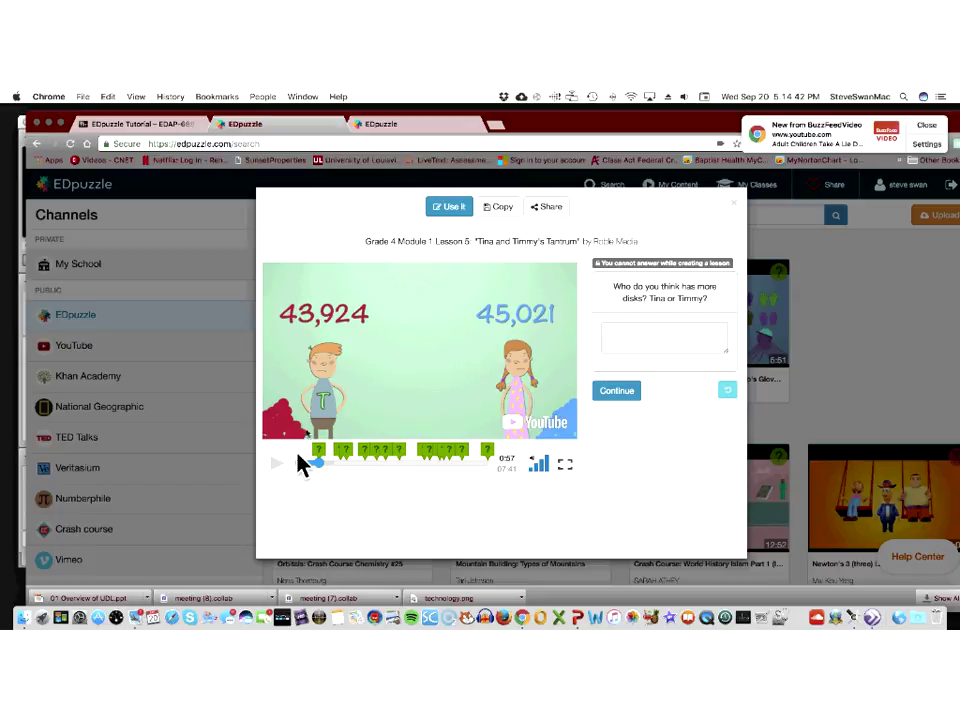
{"action": "mouse_move", "coordinate": [320, 460]}
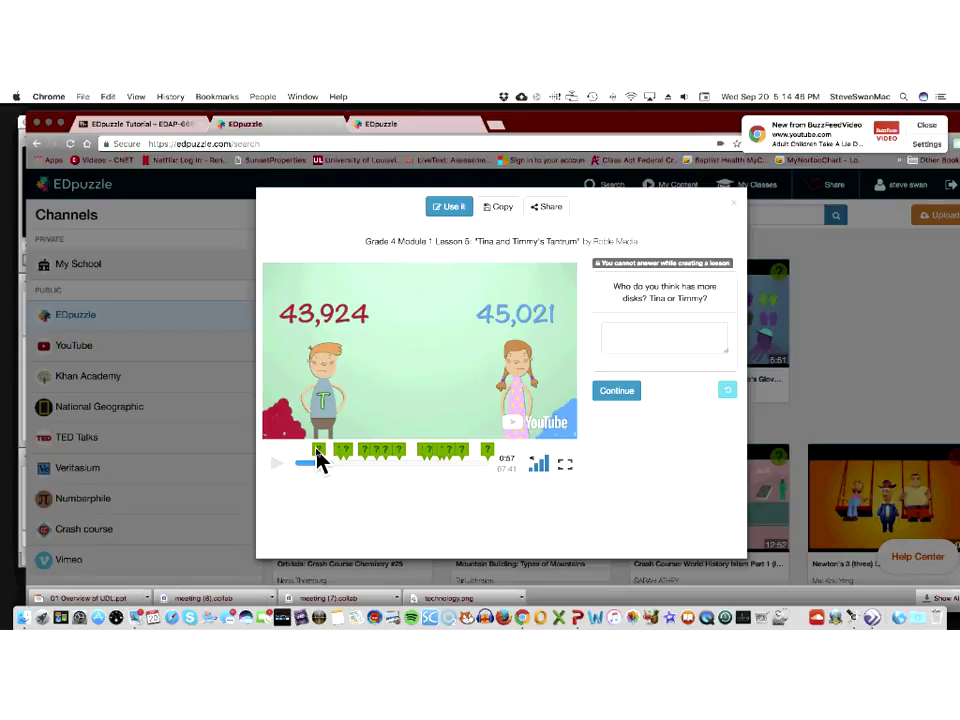
{"action": "mouse_move", "coordinate": [307, 463]}
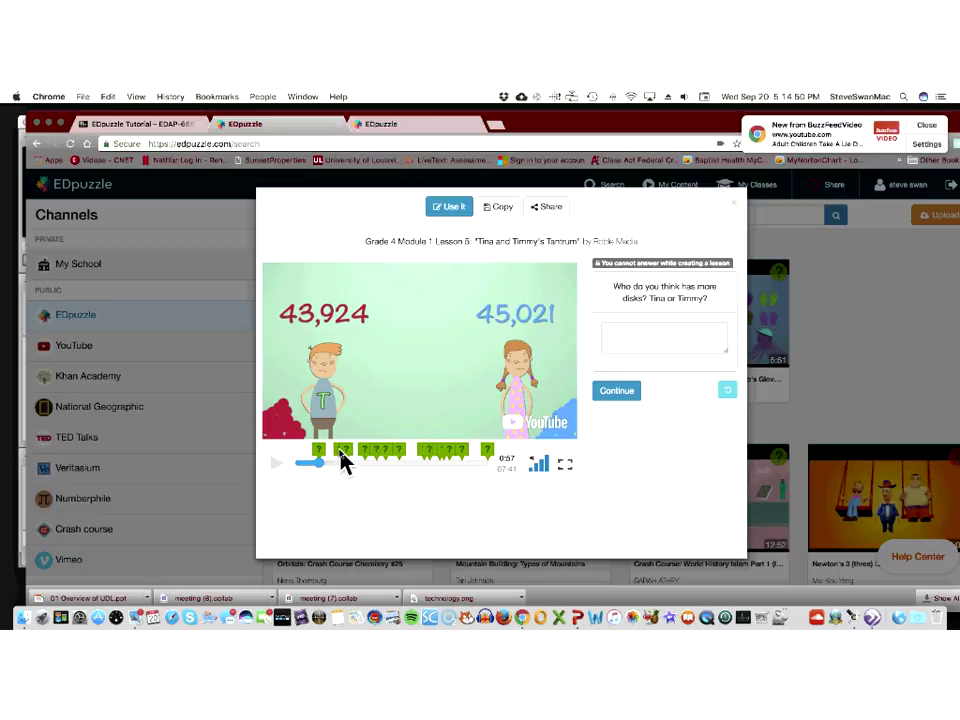
{"action": "mouse_move", "coordinate": [535, 365]}
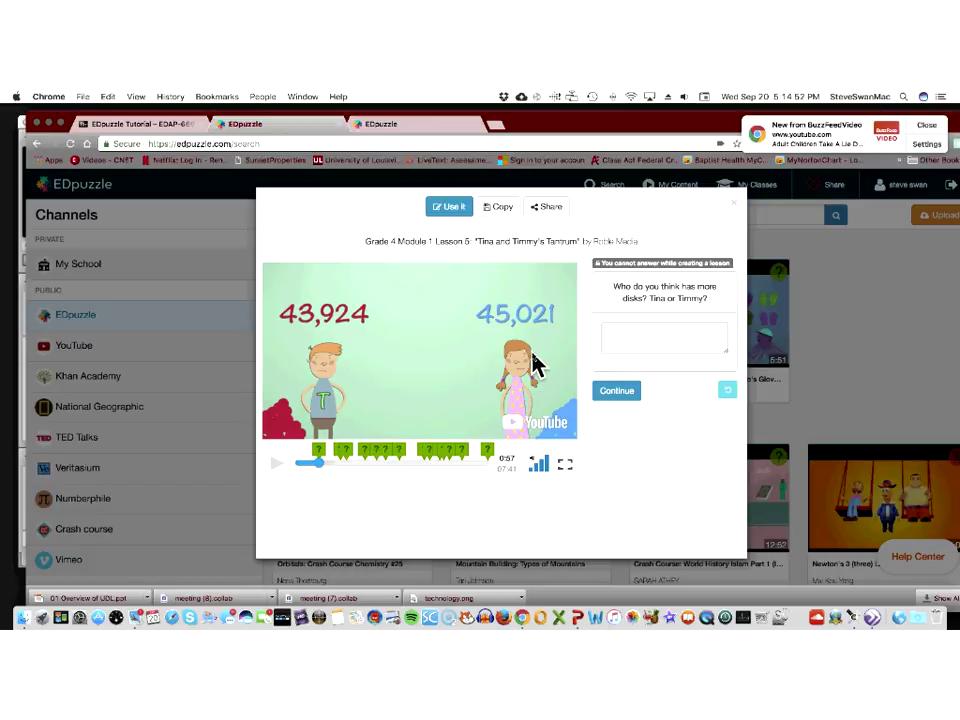
{"action": "mouse_move", "coordinate": [735, 210]}
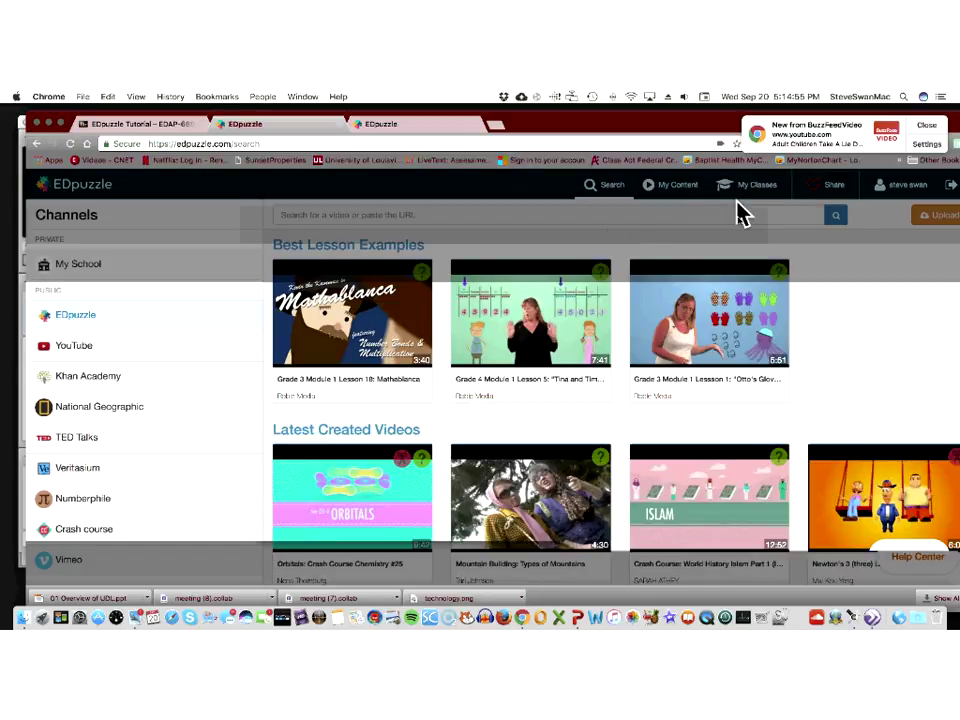
Return to My Content, then switch to Blackboard's EDpuzzle Tutorial page
{"action": "left_click", "coordinate": [670, 185]}
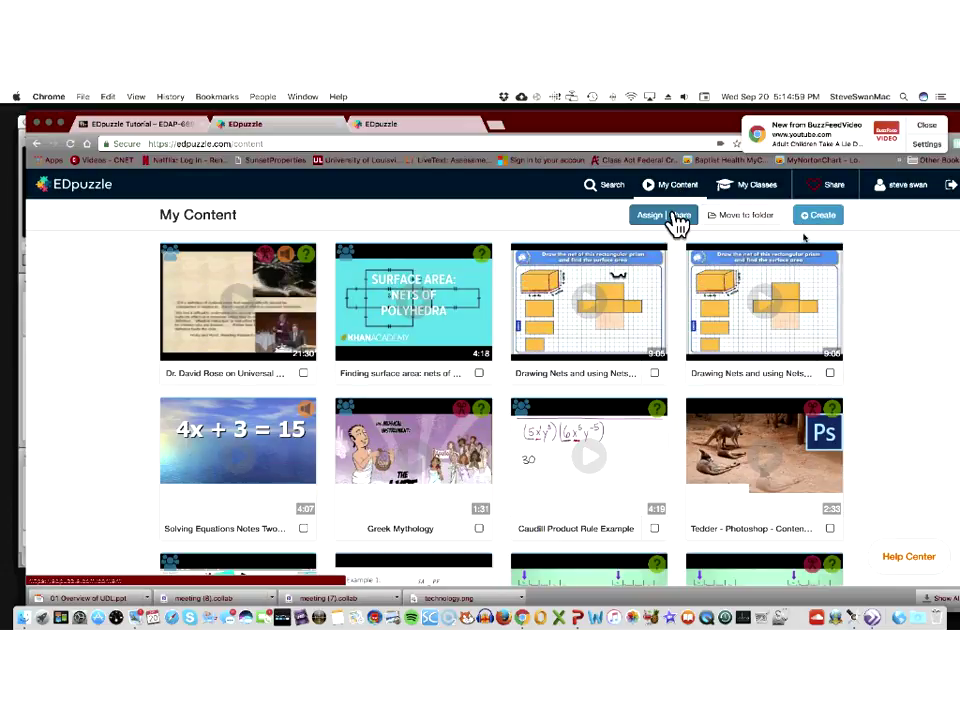
{"action": "left_click", "coordinate": [605, 184]}
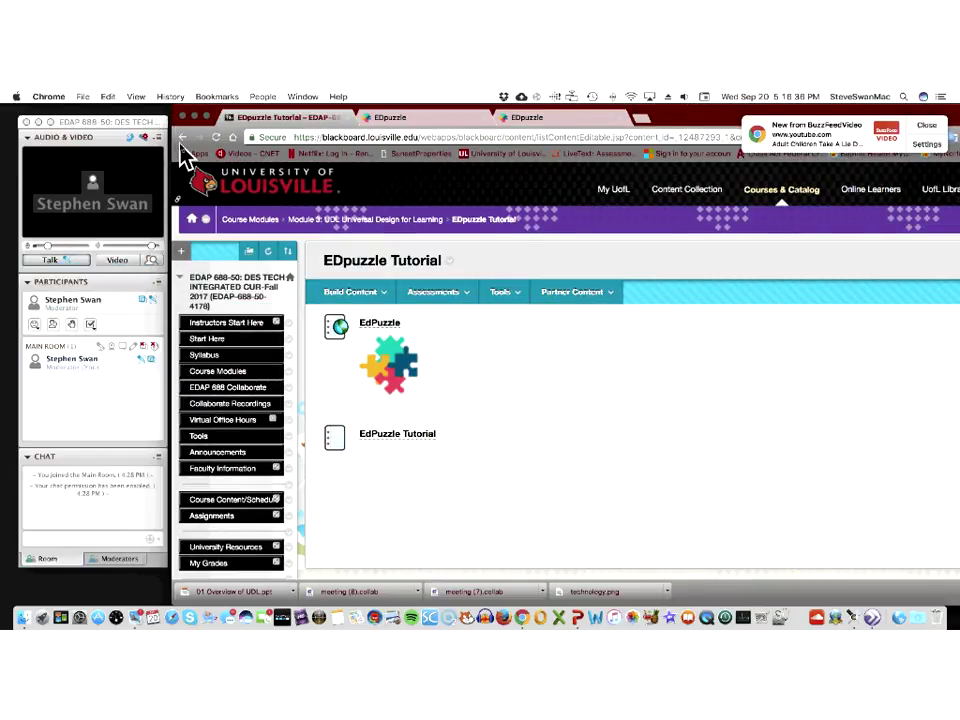
Go back to Course Modules and browse Module 4's Web 2.0 resources and cool apps links
{"action": "left_click", "coordinate": [184, 137]}
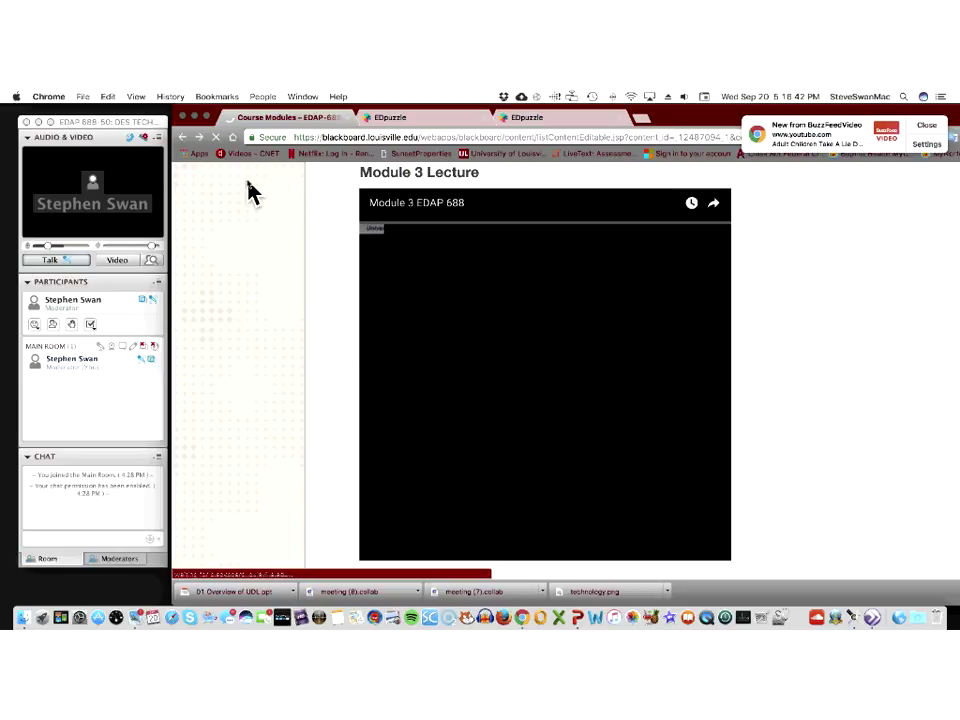
{"action": "scroll", "scroll_direction": "down", "scroll_amount": 3}
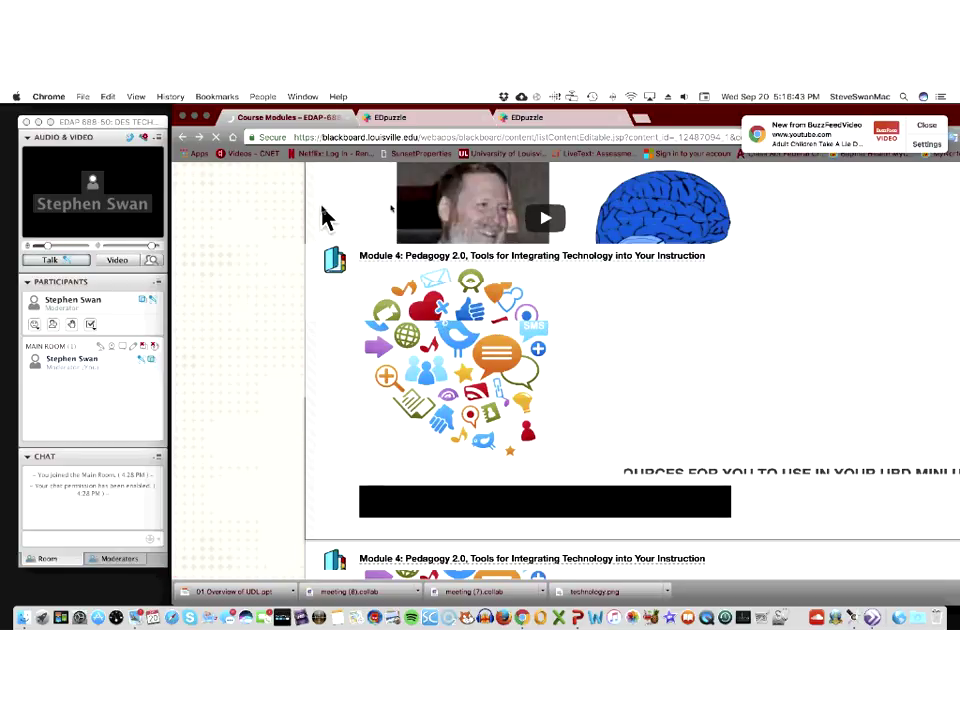
{"action": "scroll", "scroll_direction": "down", "scroll_amount": 3}
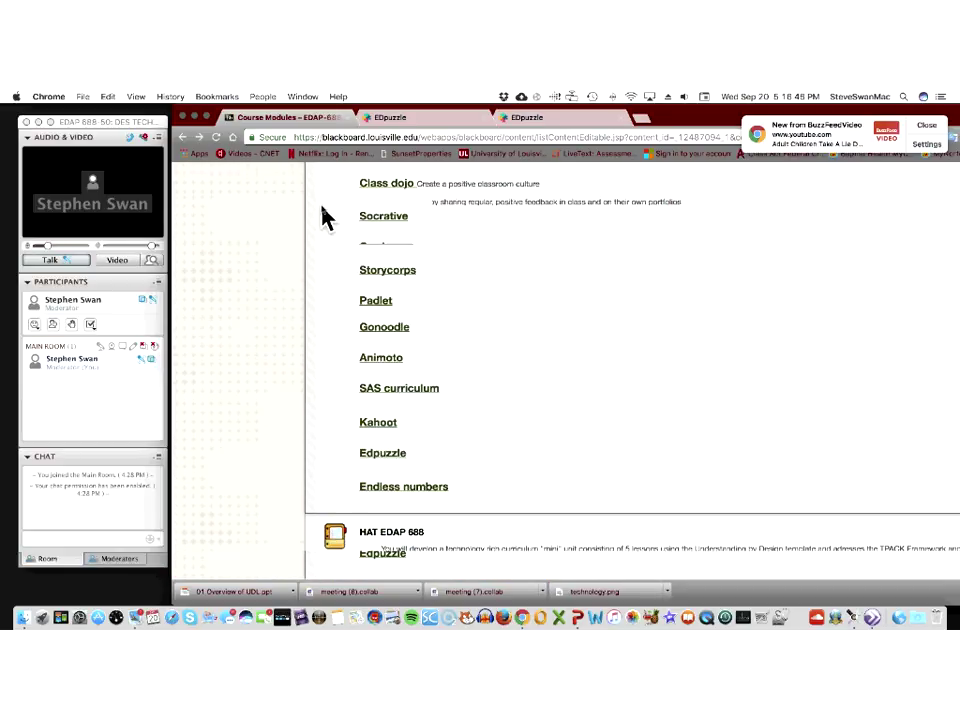
{"action": "scroll", "scroll_direction": "up", "scroll_amount": 3}
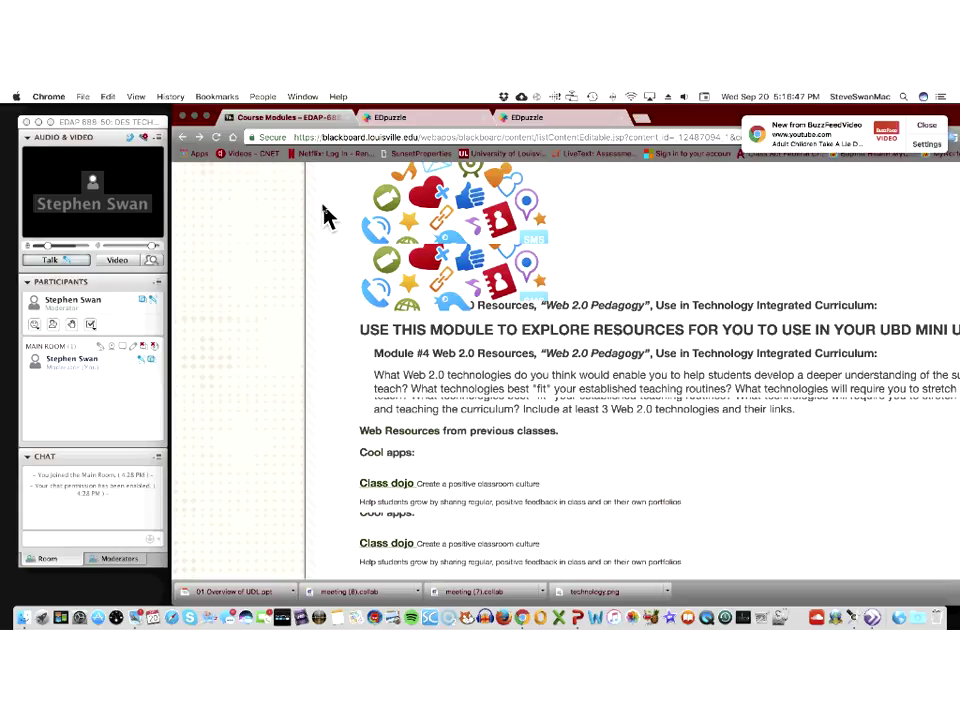
{"action": "scroll", "scroll_direction": "down", "scroll_amount": 3}
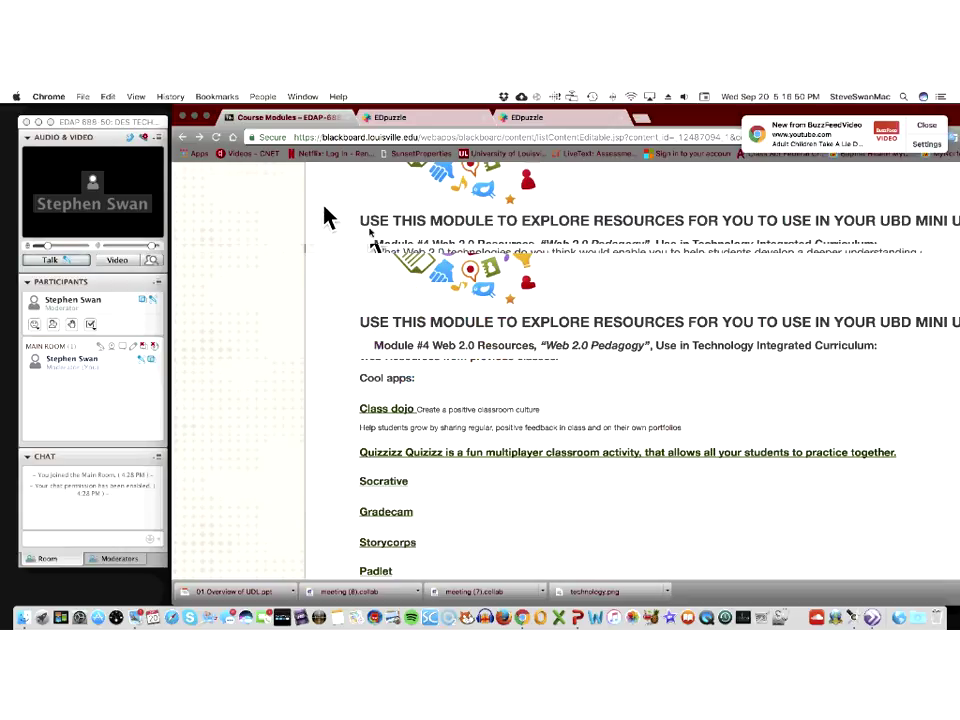
{"action": "scroll", "scroll_direction": "down", "scroll_amount": 3}
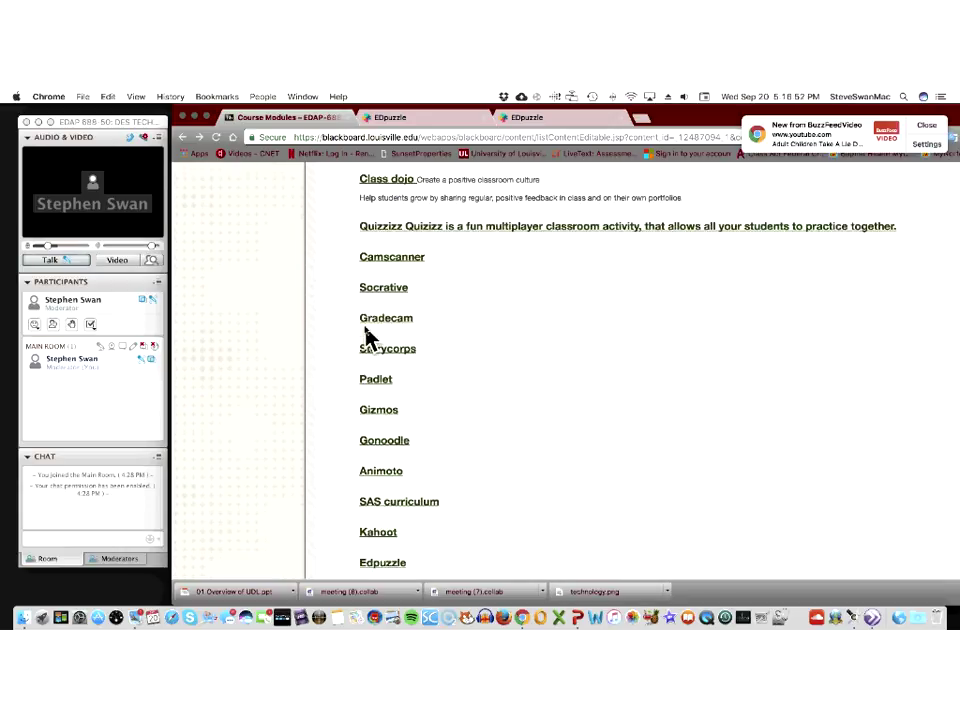
{"action": "scroll", "scroll_direction": "down", "scroll_amount": 3}
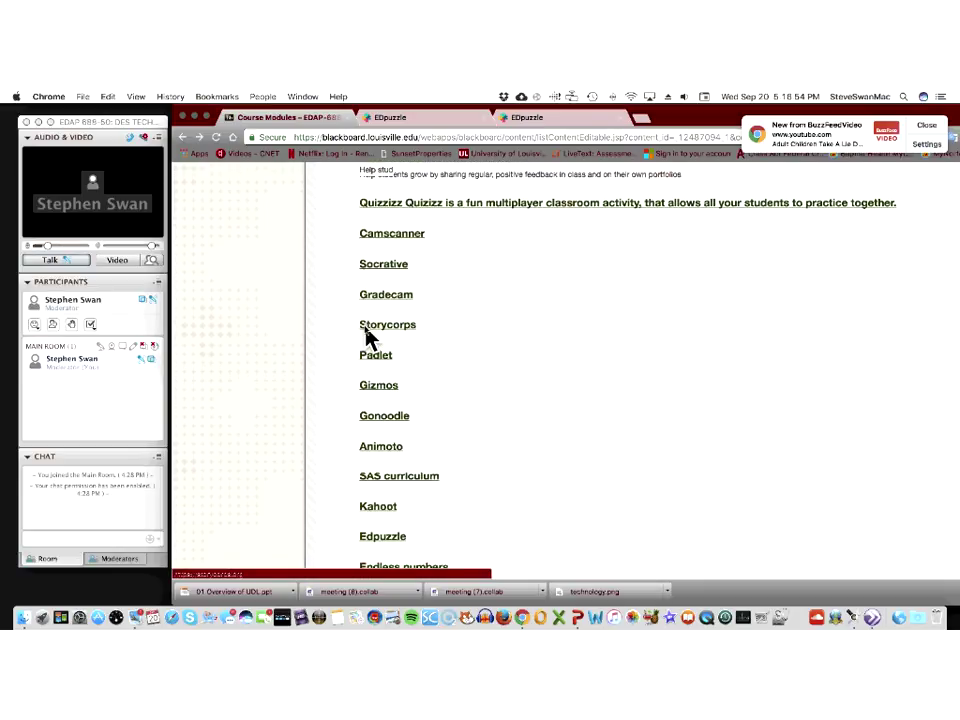
{"action": "scroll", "scroll_direction": "up", "scroll_amount": 3}
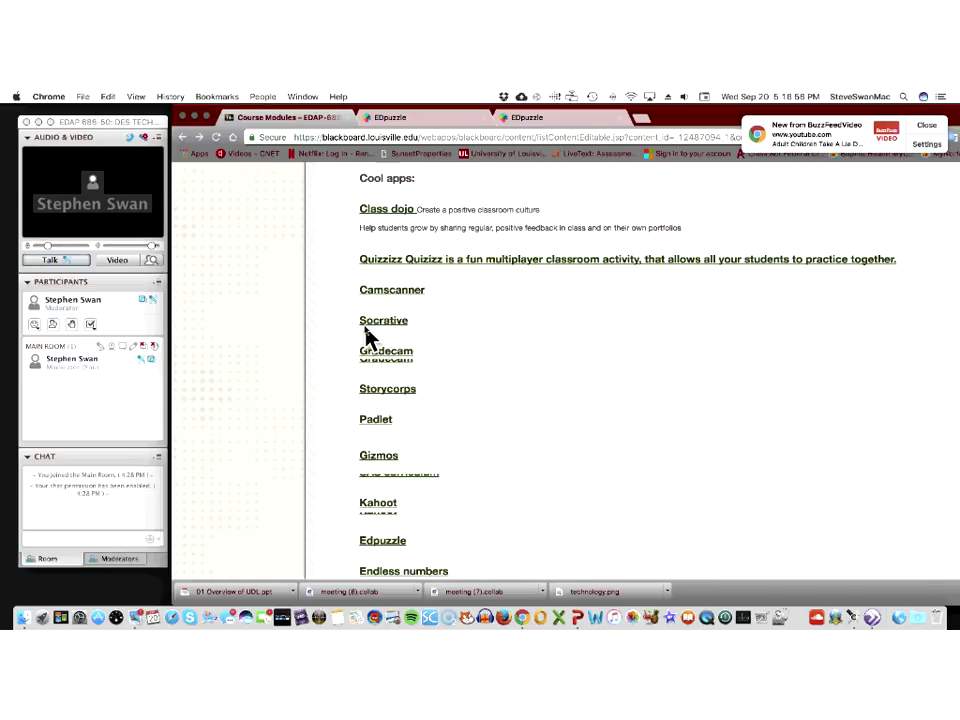
{"action": "scroll", "scroll_direction": "down", "scroll_amount": 3}
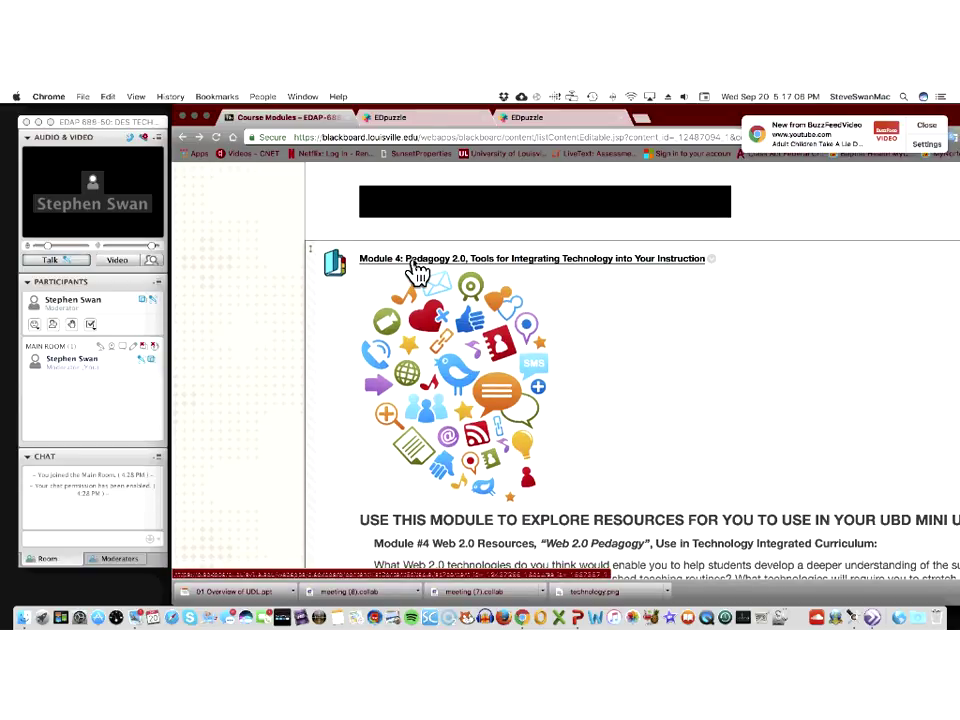
Open the Module 4: Pedagogy 2.0 title link and browse its tutorials, articles and videos folders
{"action": "left_click", "coordinate": [534, 258]}
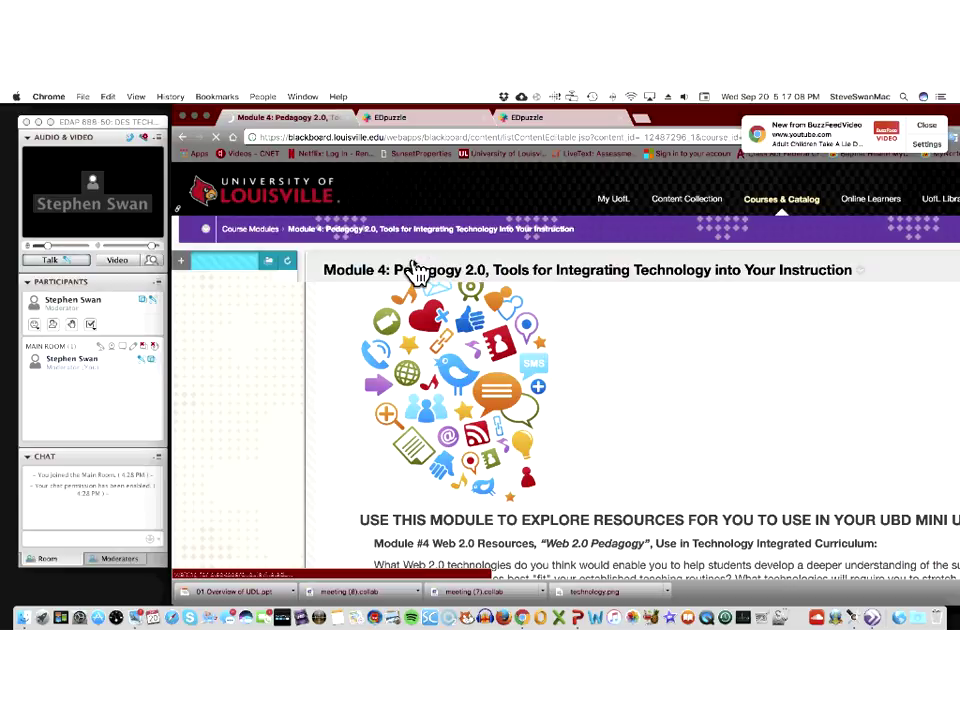
{"action": "left_click", "coordinate": [435, 256]}
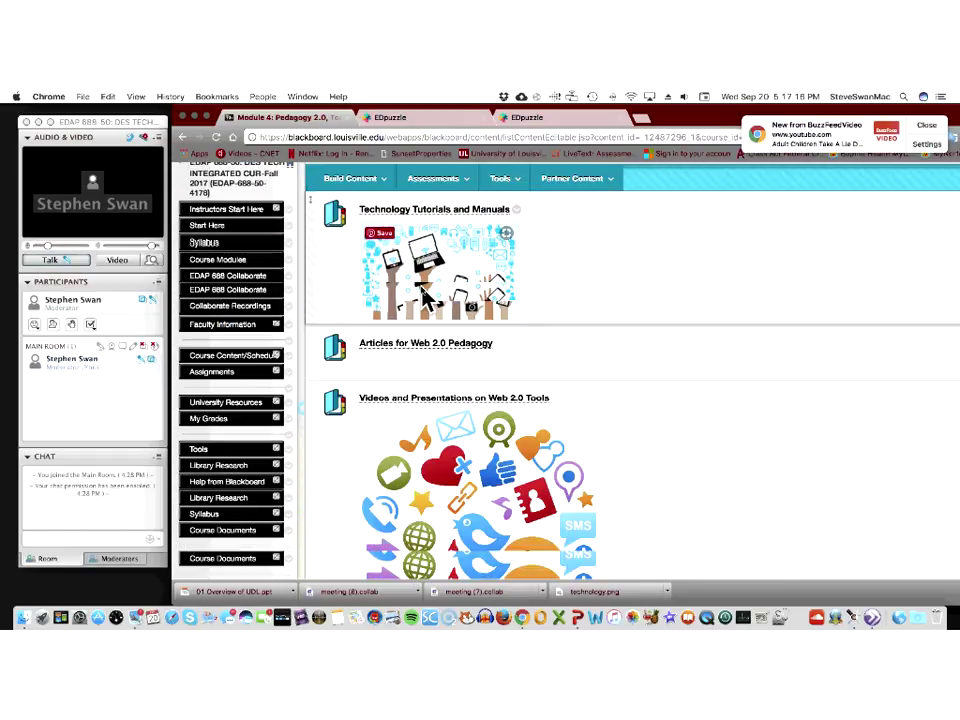
{"action": "scroll", "scroll_direction": "up", "scroll_amount": 3}
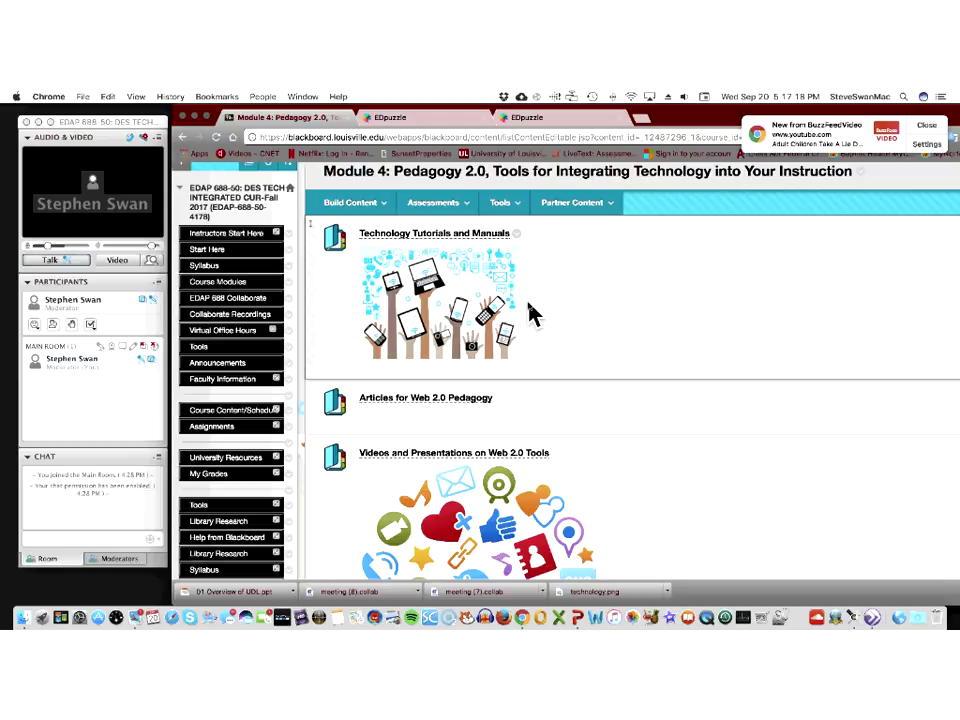
{"action": "mouse_move", "coordinate": [528, 312]}
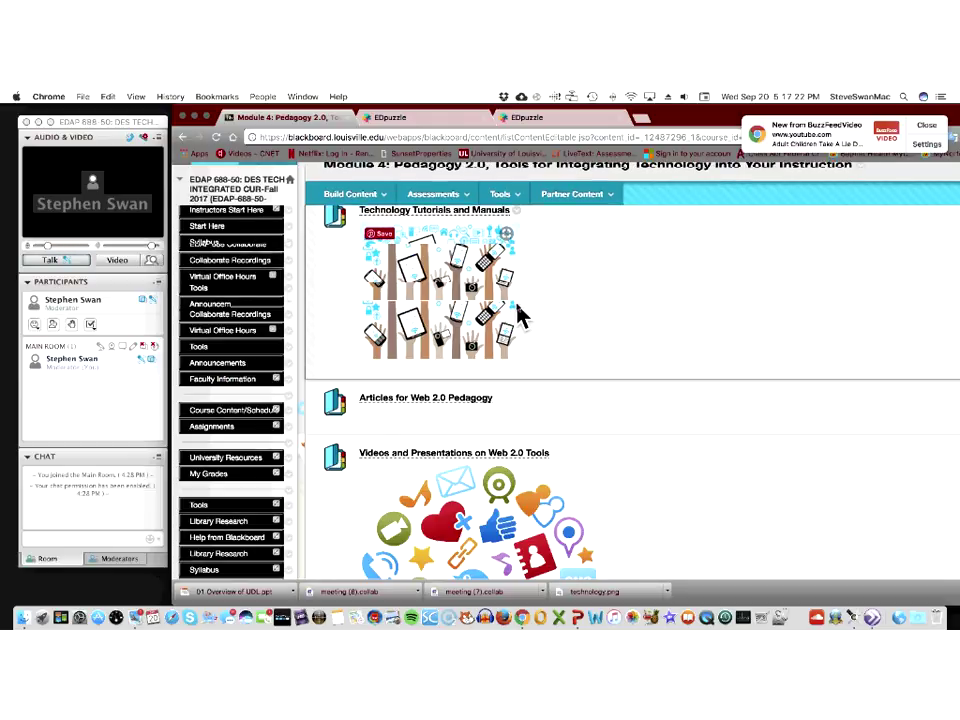
{"action": "scroll", "scroll_direction": "down", "scroll_amount": 3}
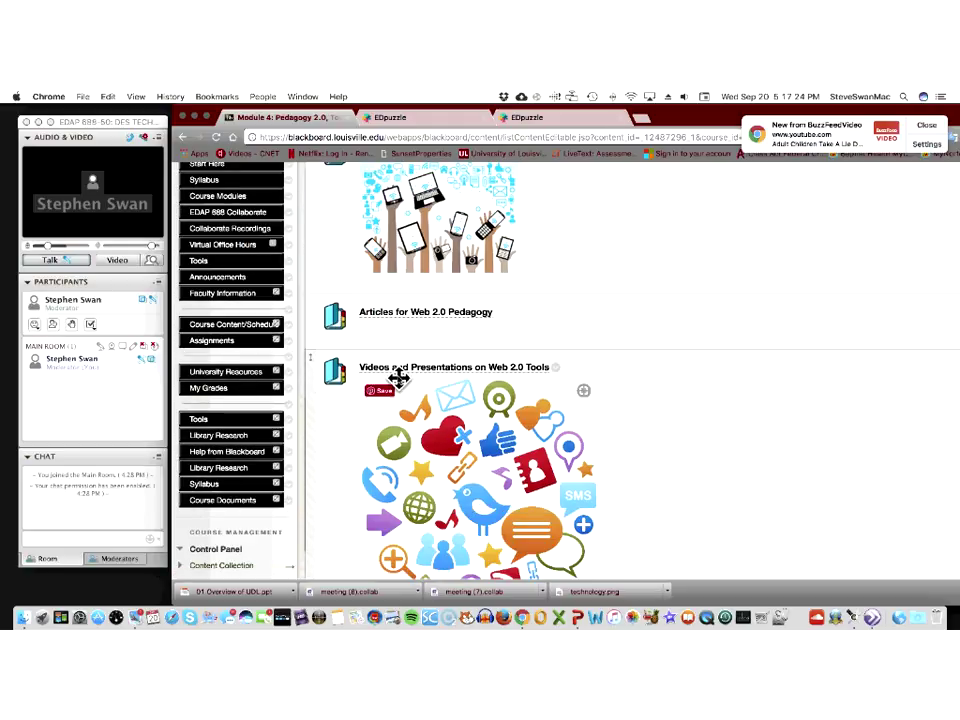
{"action": "mouse_move", "coordinate": [398, 383]}
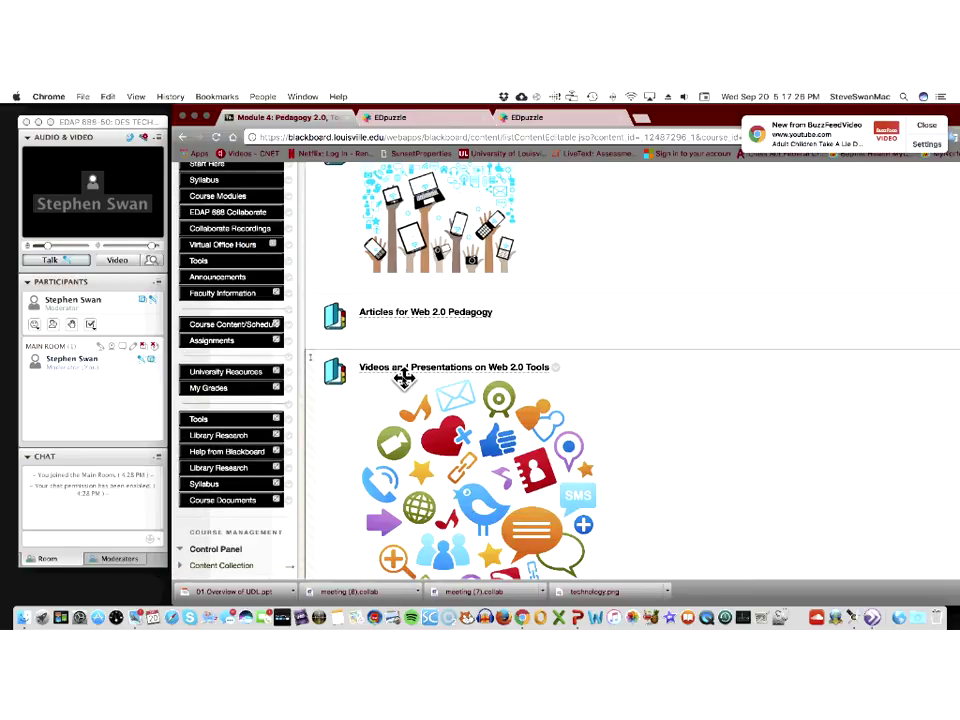
{"action": "scroll", "scroll_direction": "up", "scroll_amount": 3}
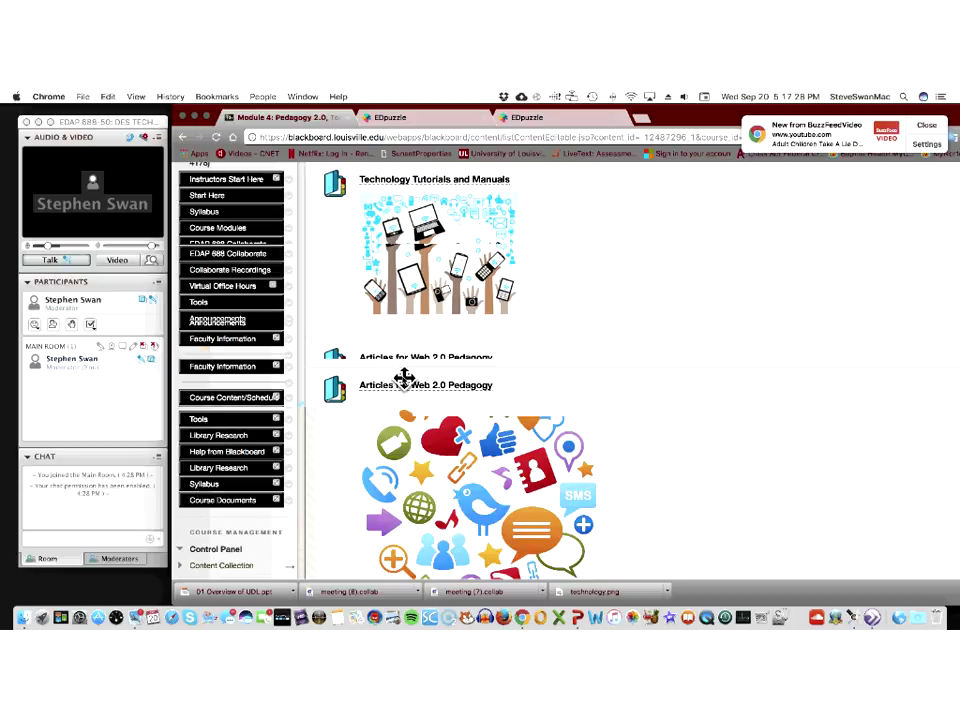
{"action": "scroll", "scroll_direction": "up", "scroll_amount": 3}
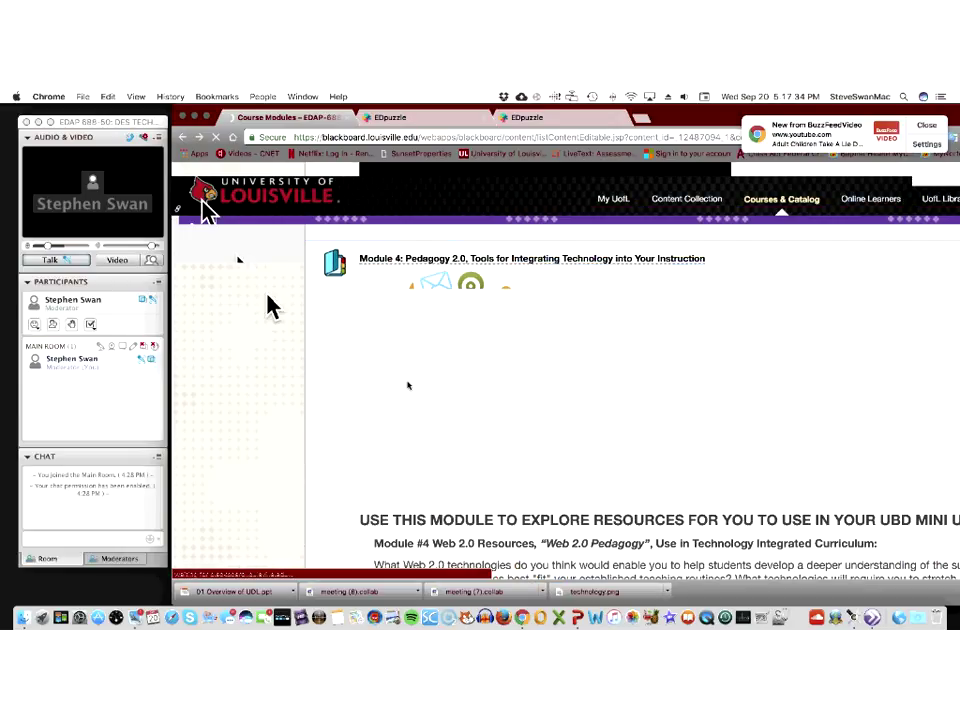
Scroll the cool apps list (Class Dojo, Quizizz, Padlet), then bring up Blackboard Collaborate's session tools
{"action": "scroll", "scroll_direction": "down", "scroll_amount": 3}
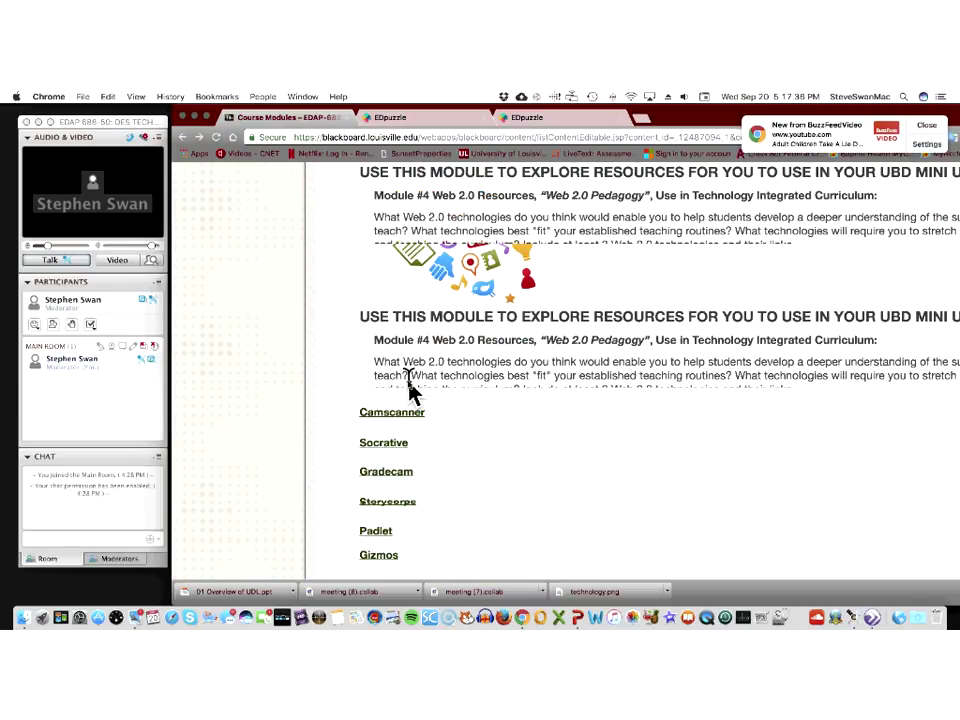
{"action": "scroll", "scroll_direction": "down", "scroll_amount": 3}
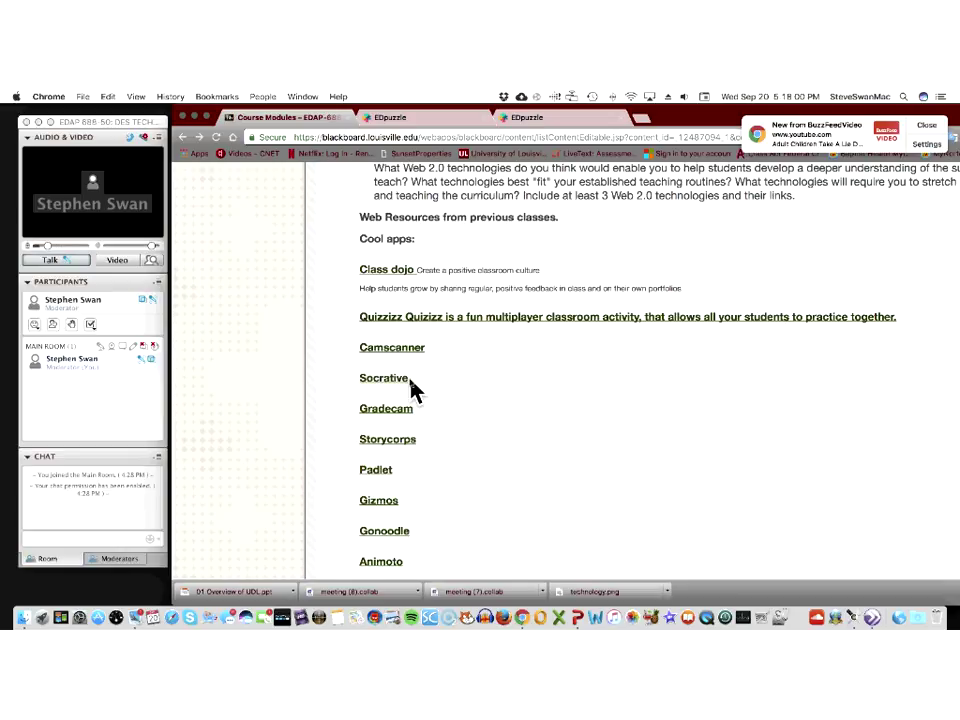
{"action": "mouse_move", "coordinate": [208, 318]}
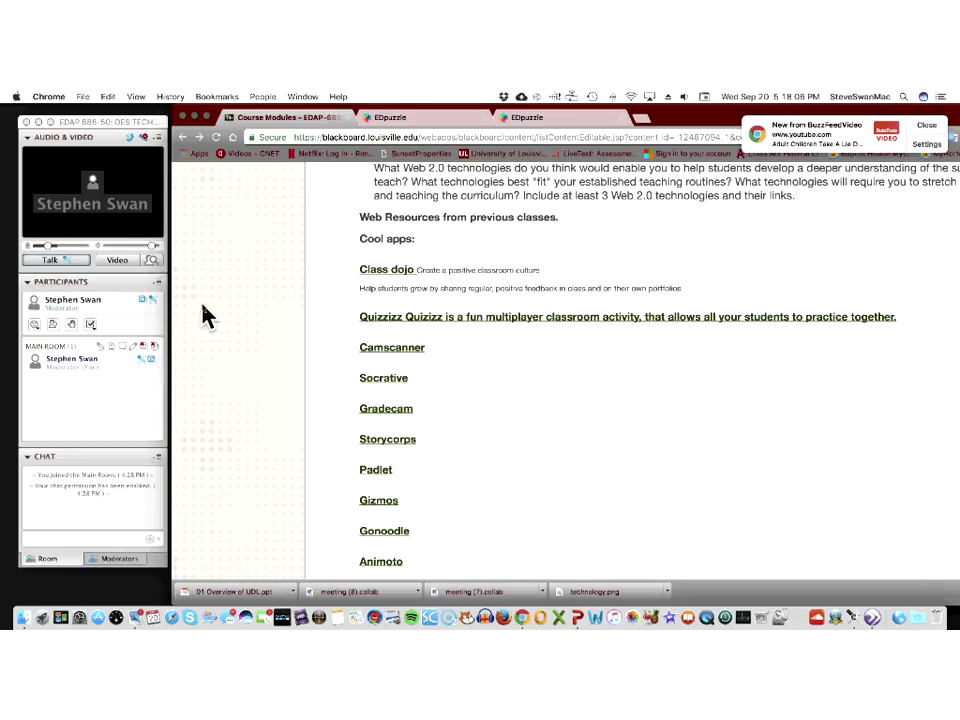
{"action": "mouse_move", "coordinate": [95, 298]}
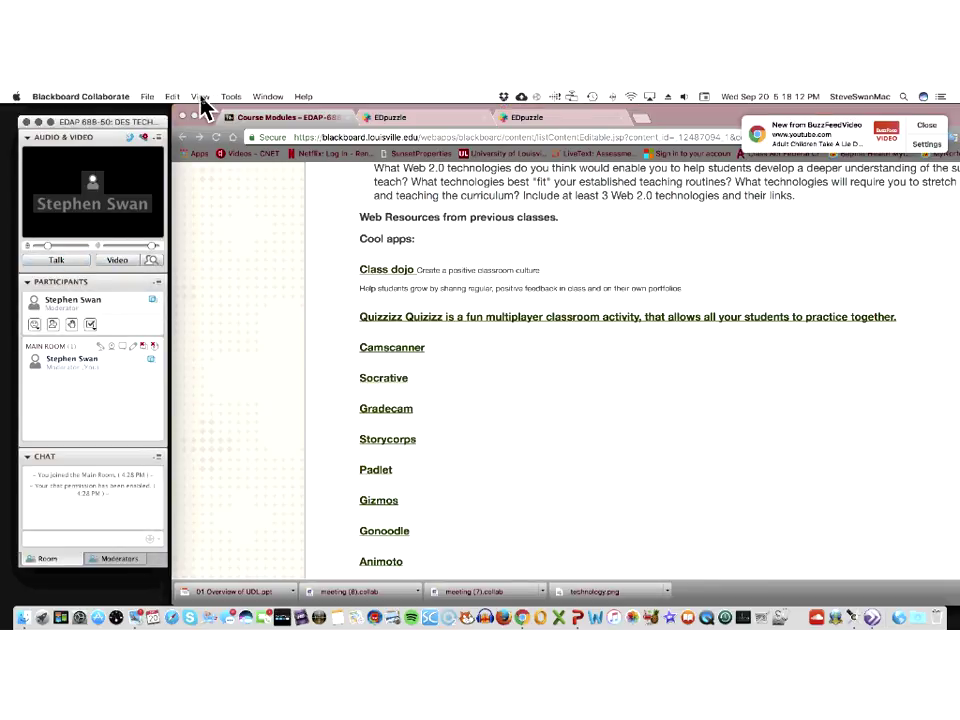
{"action": "left_click", "coordinate": [231, 96]}
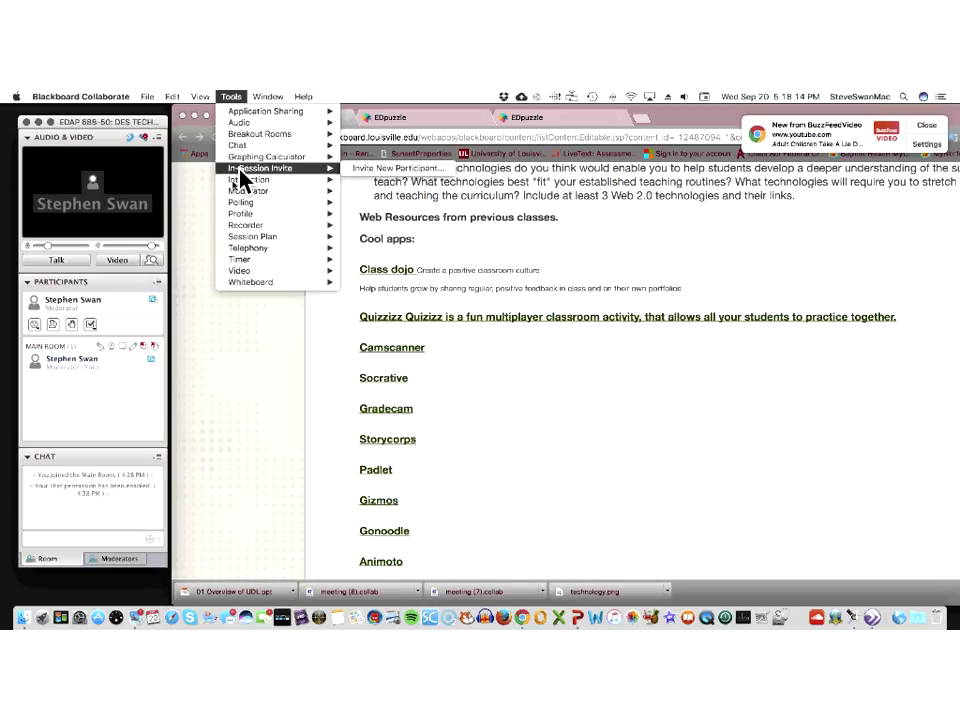
{"action": "mouse_move", "coordinate": [345, 244]}
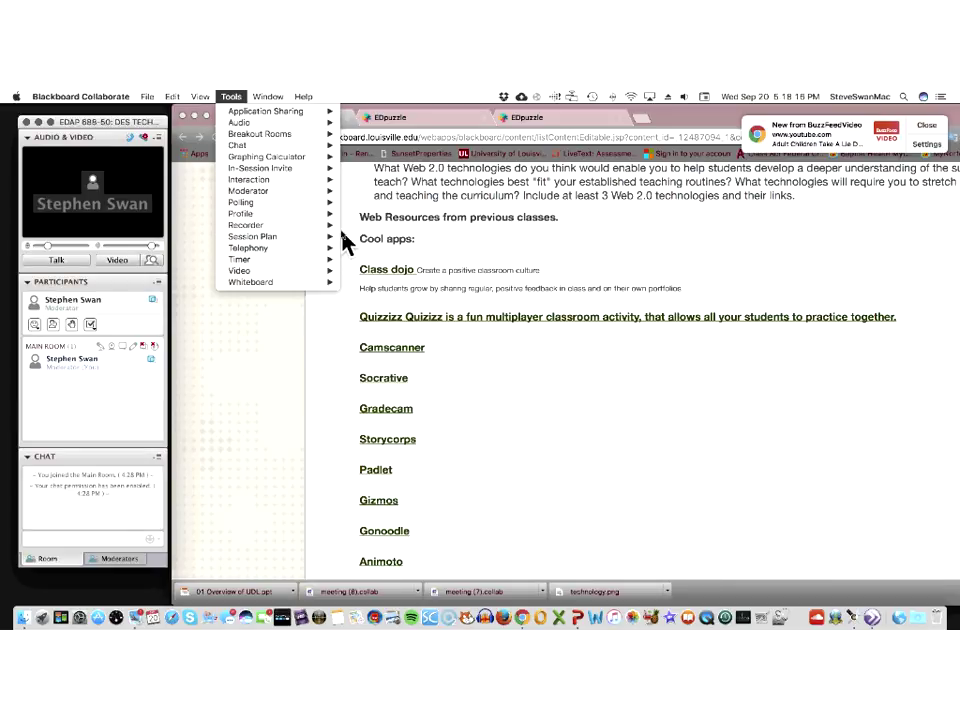